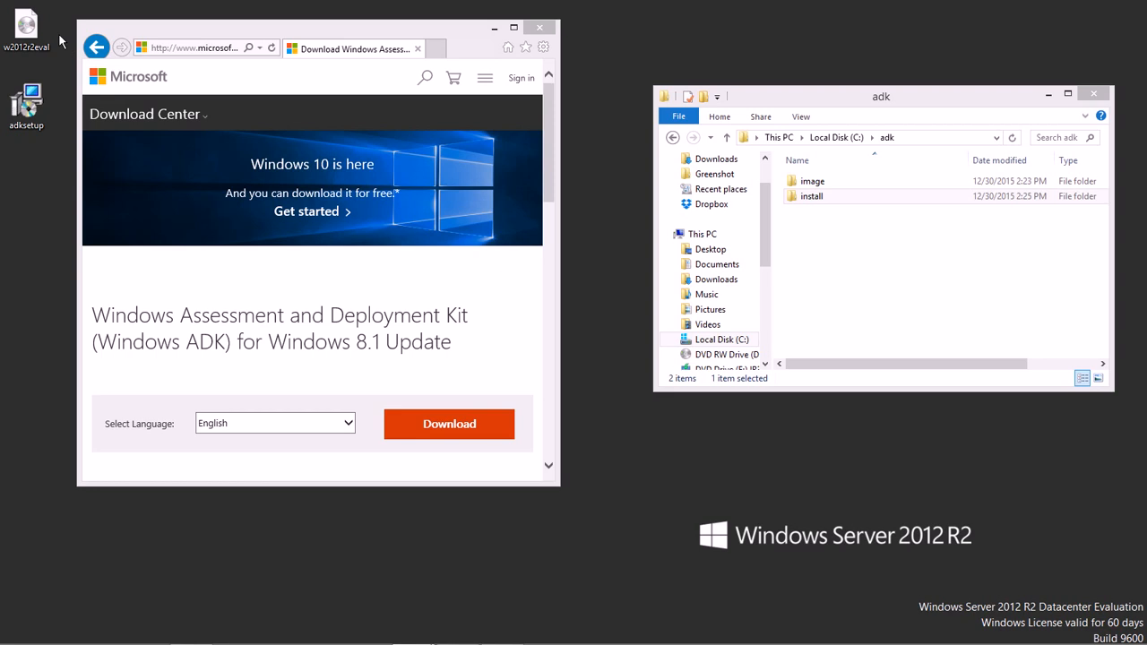
mouse_move(70, 151)
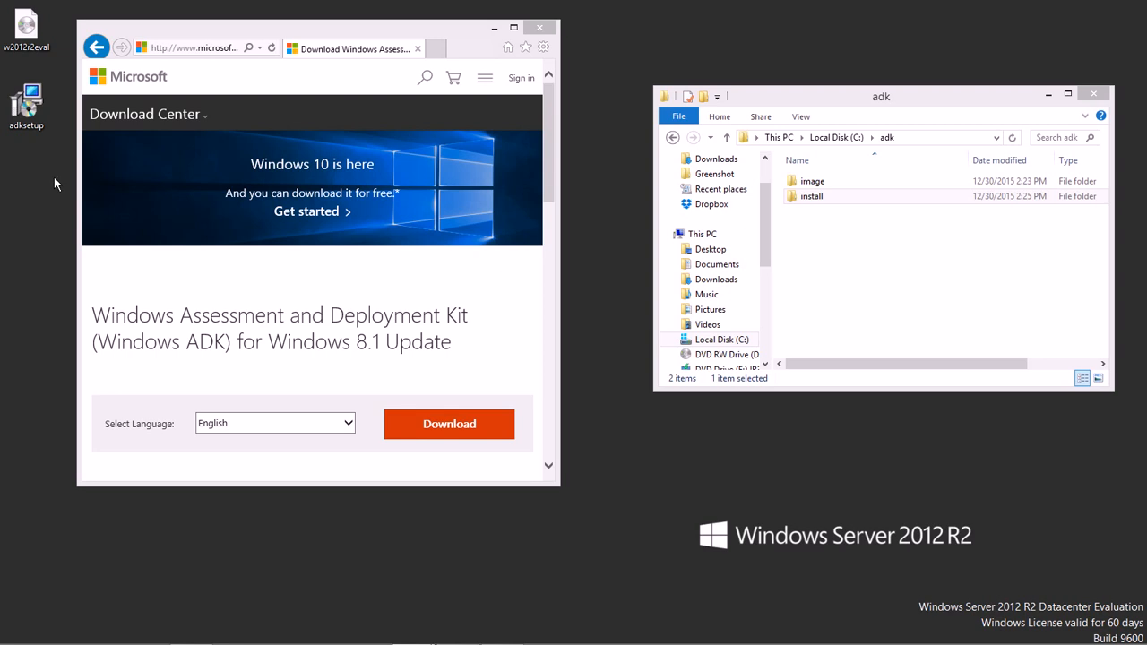
Scroll the ADK download page and expand its system requirements section
click(25, 102)
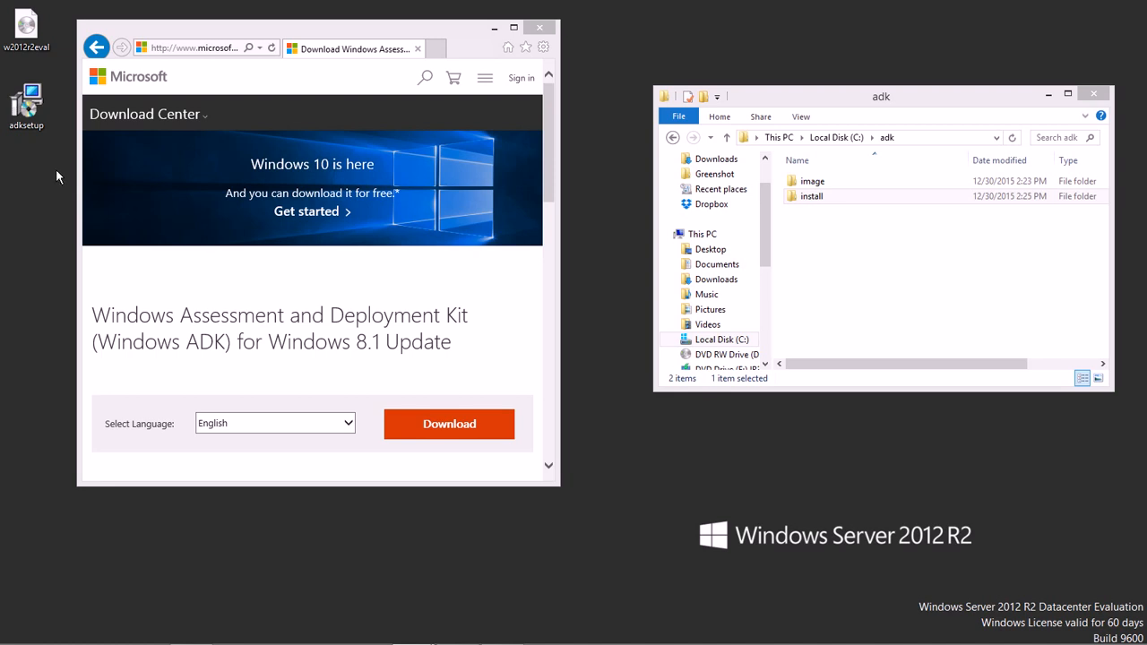
mouse_move(512, 315)
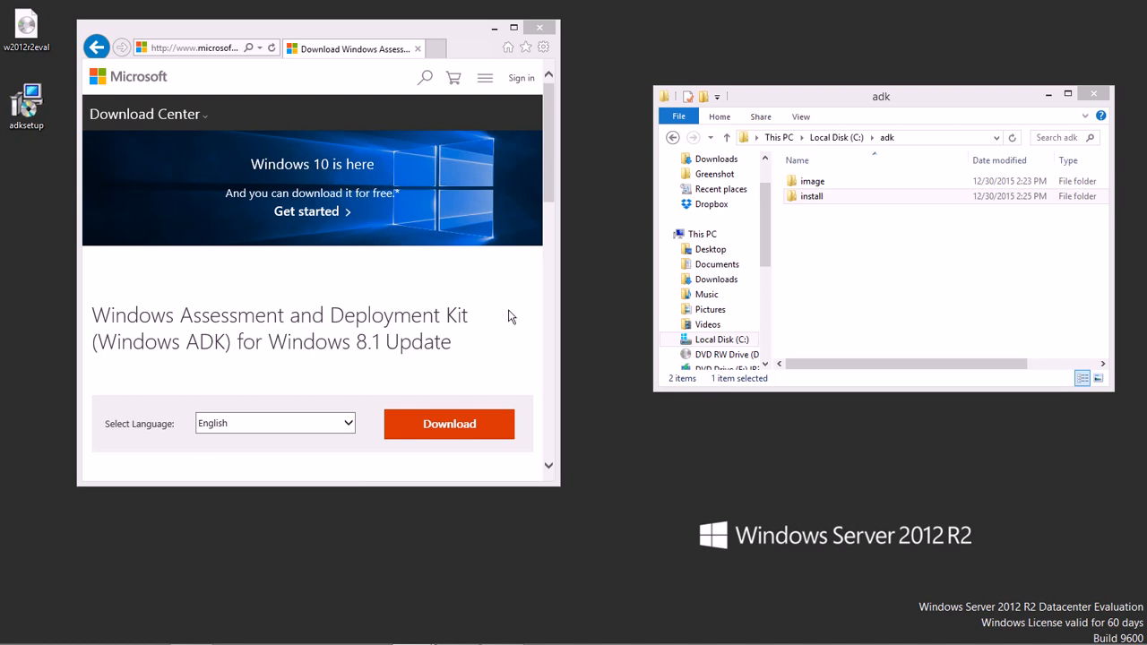
mouse_move(538, 313)
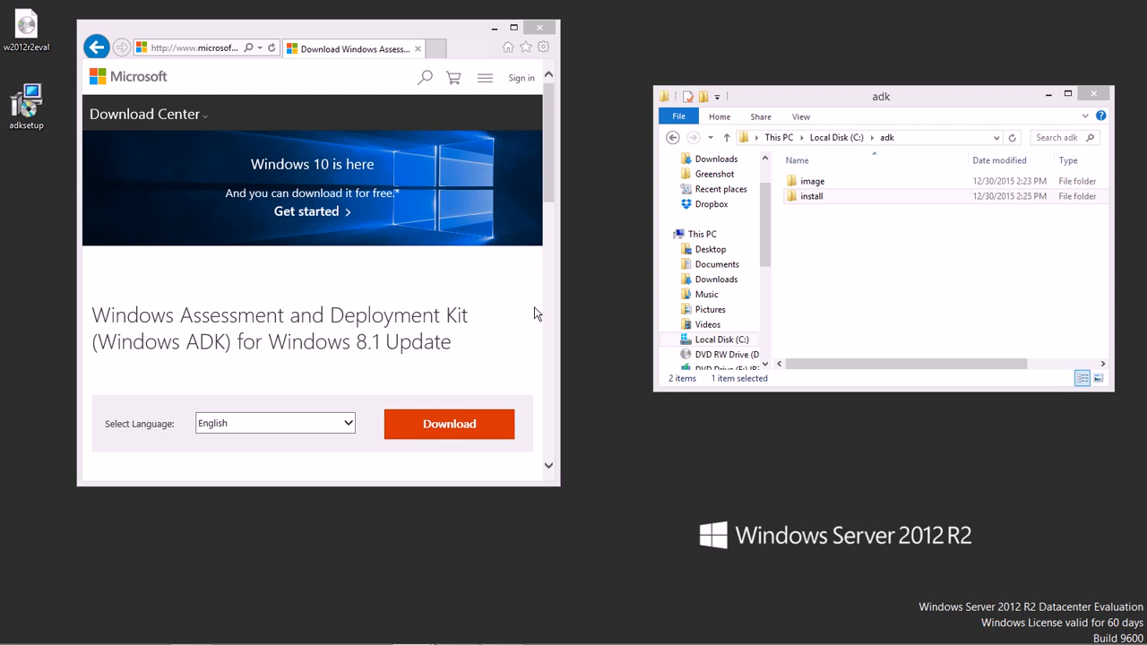
mouse_move(534, 311)
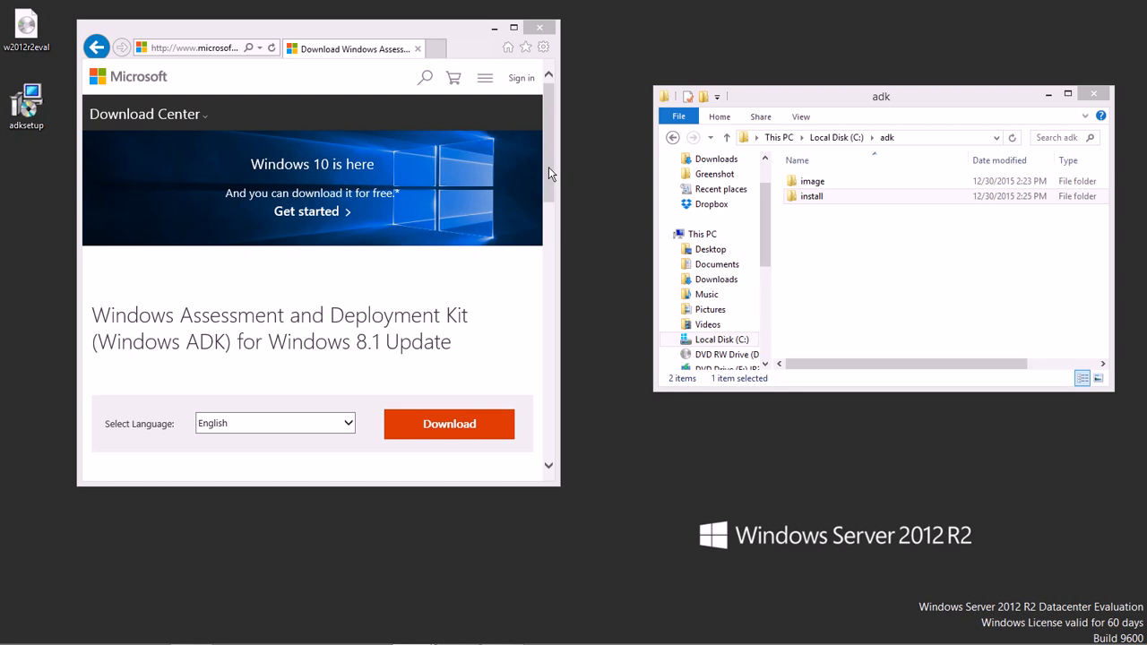
mouse_move(344, 319)
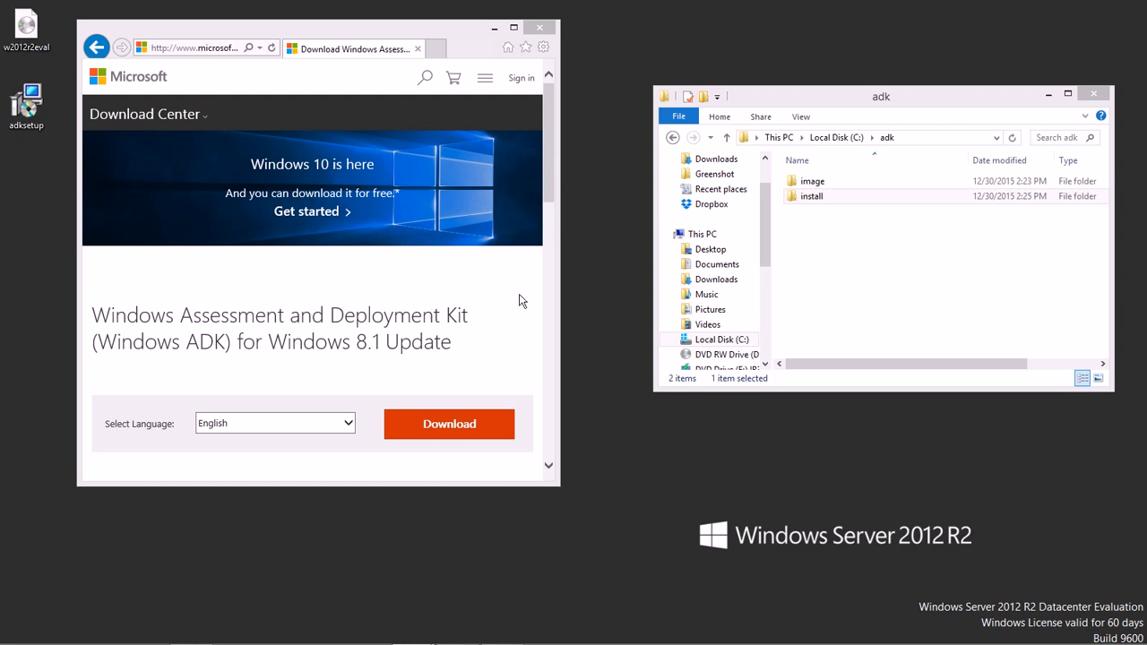
mouse_move(492, 342)
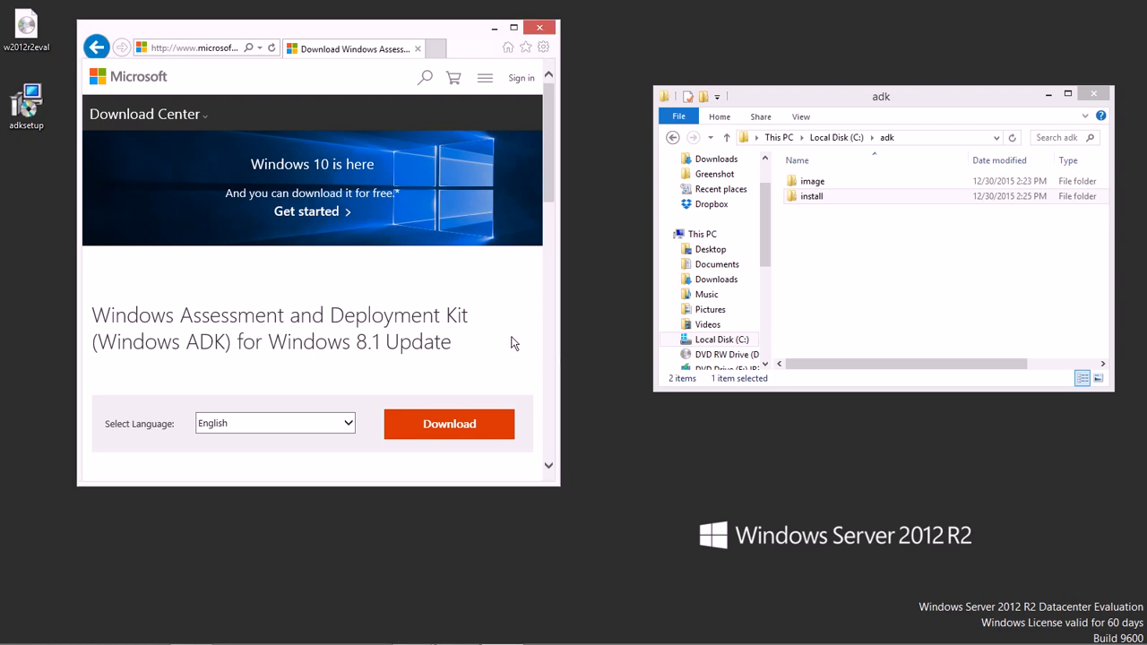
scroll(down, 3)
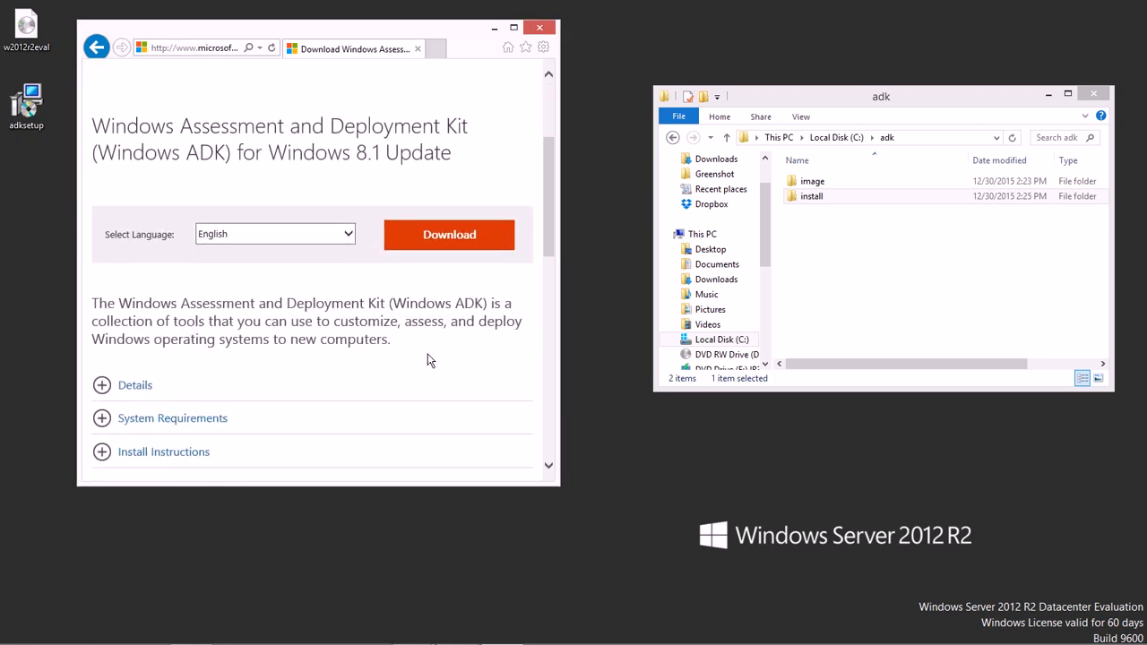
click(172, 418)
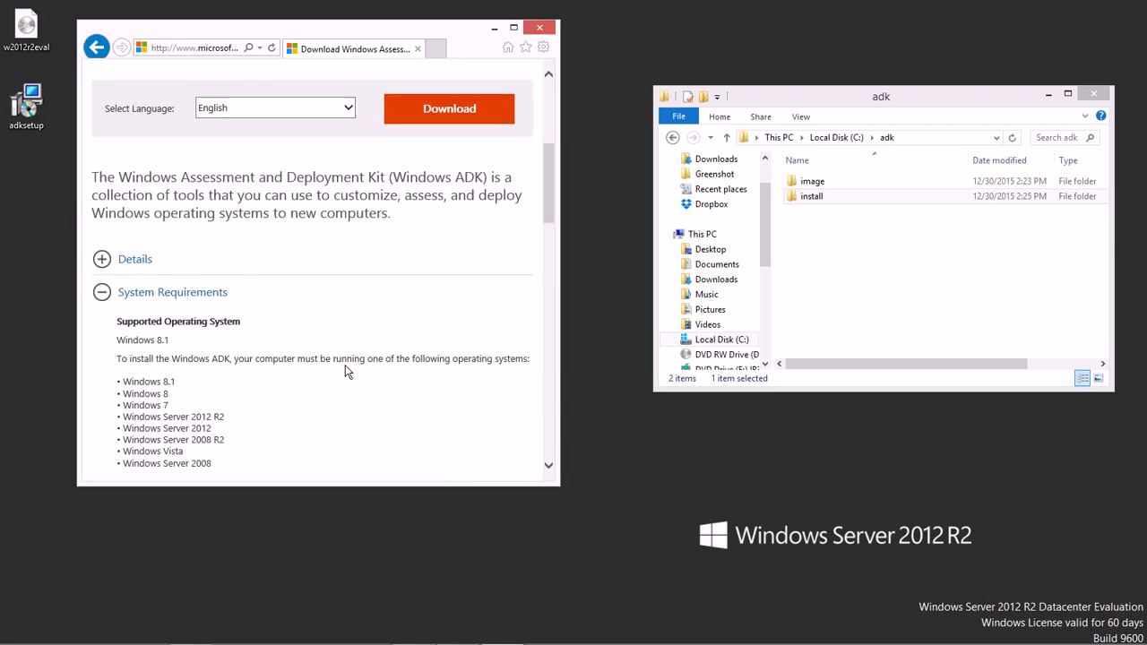
scroll(down, 3)
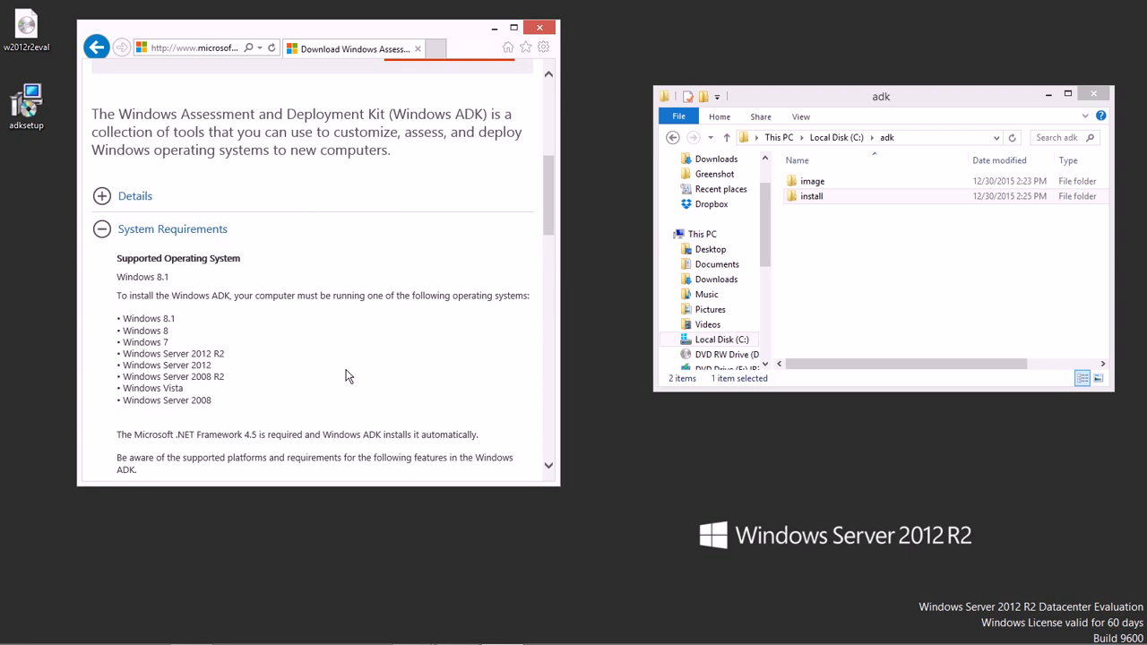
mouse_move(366, 371)
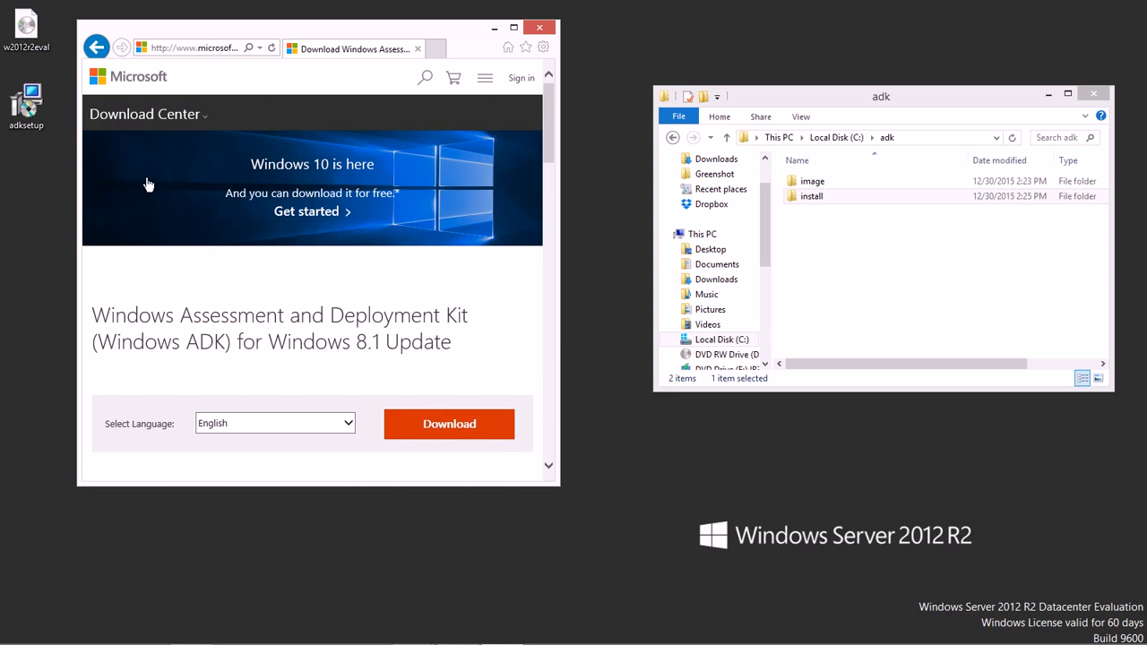
mouse_move(43, 143)
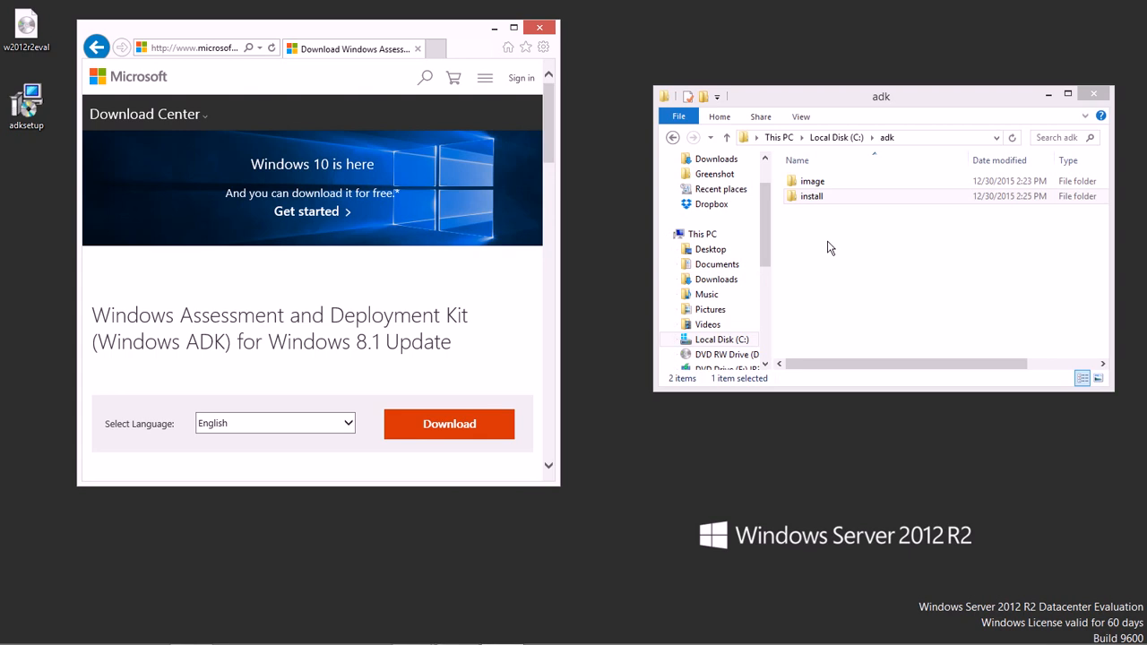
Open the image folder under C:\adk holding install.wim, then select the server ISO on the desktop
click(810, 195)
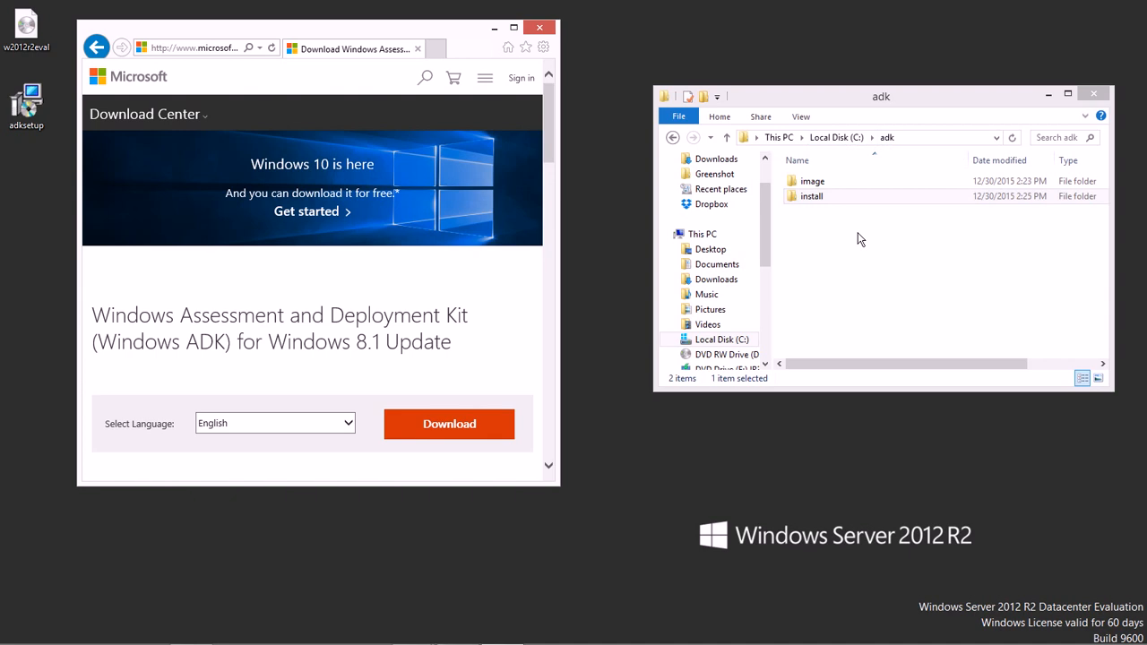
click(810, 195)
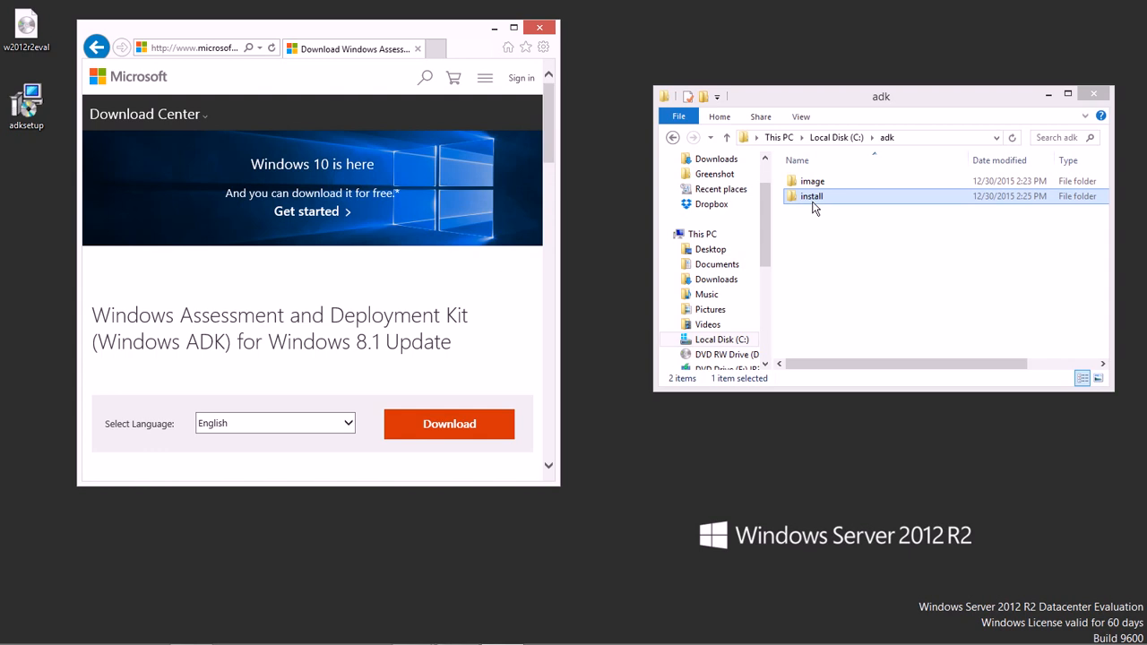
click(812, 179)
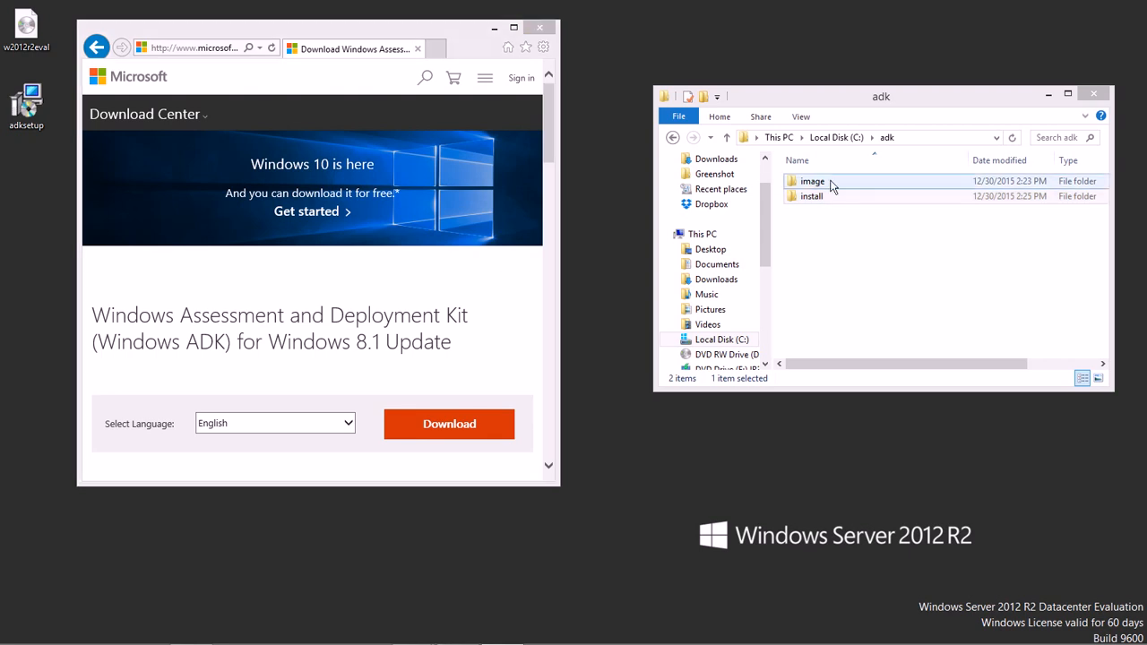
double_click(813, 181)
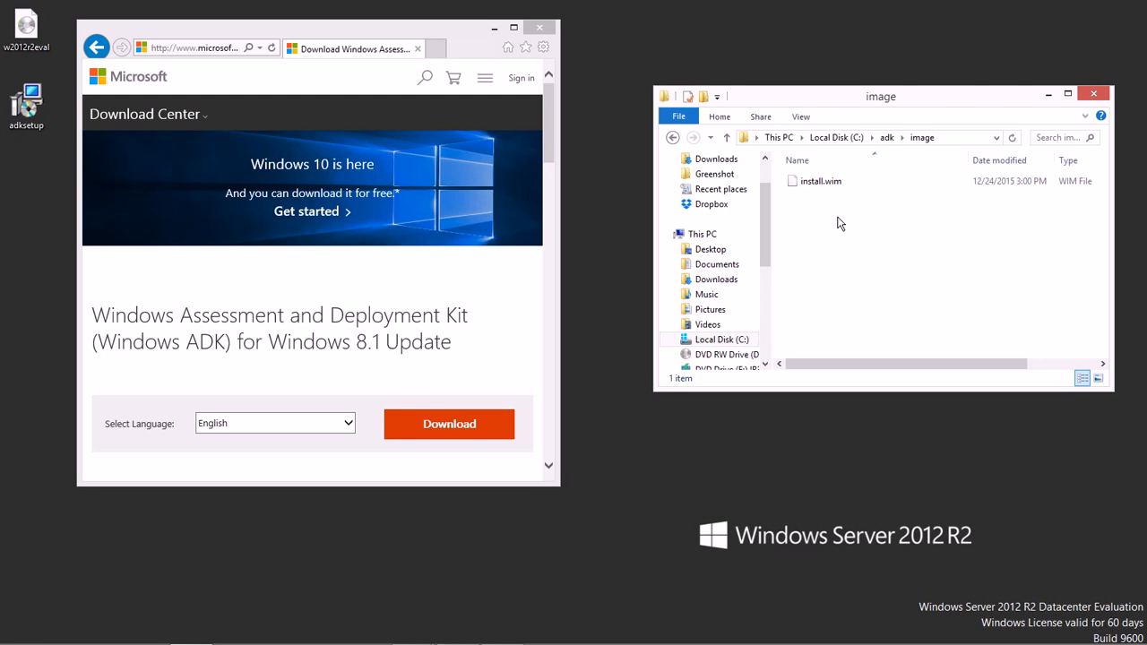
click(25, 27)
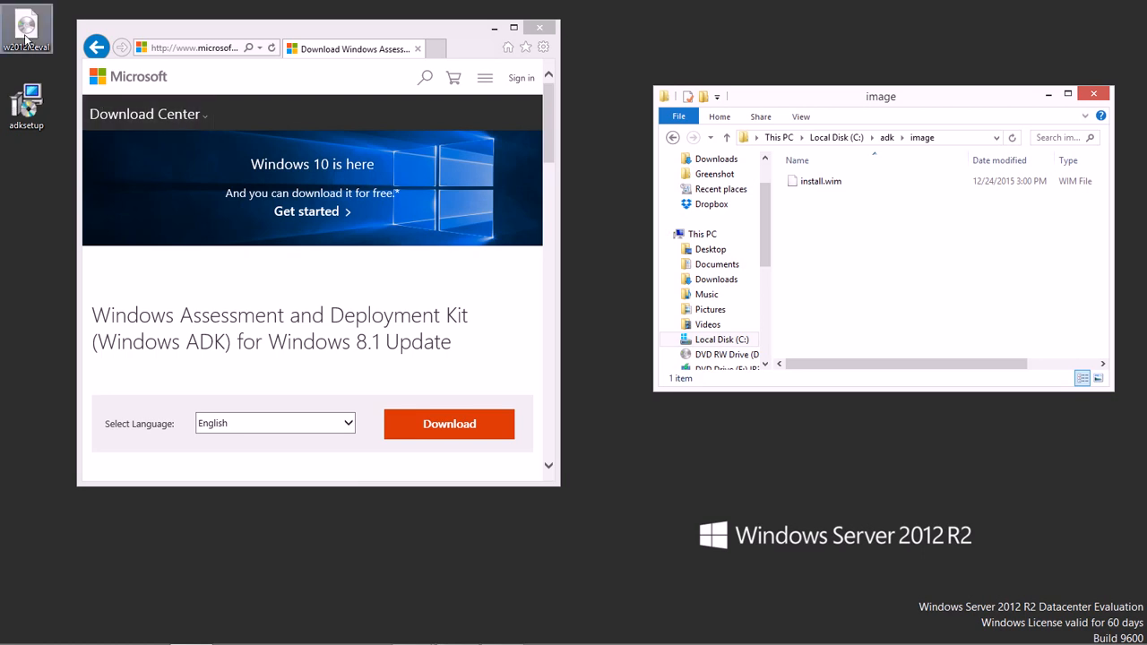
mouse_move(27, 39)
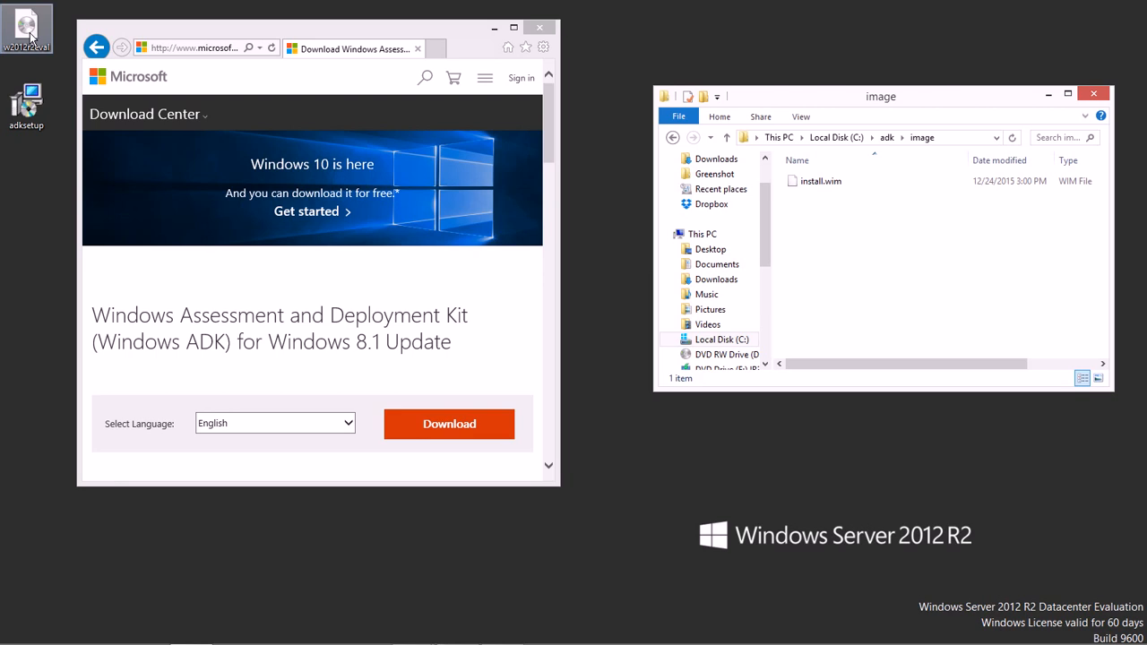
mouse_move(416, 183)
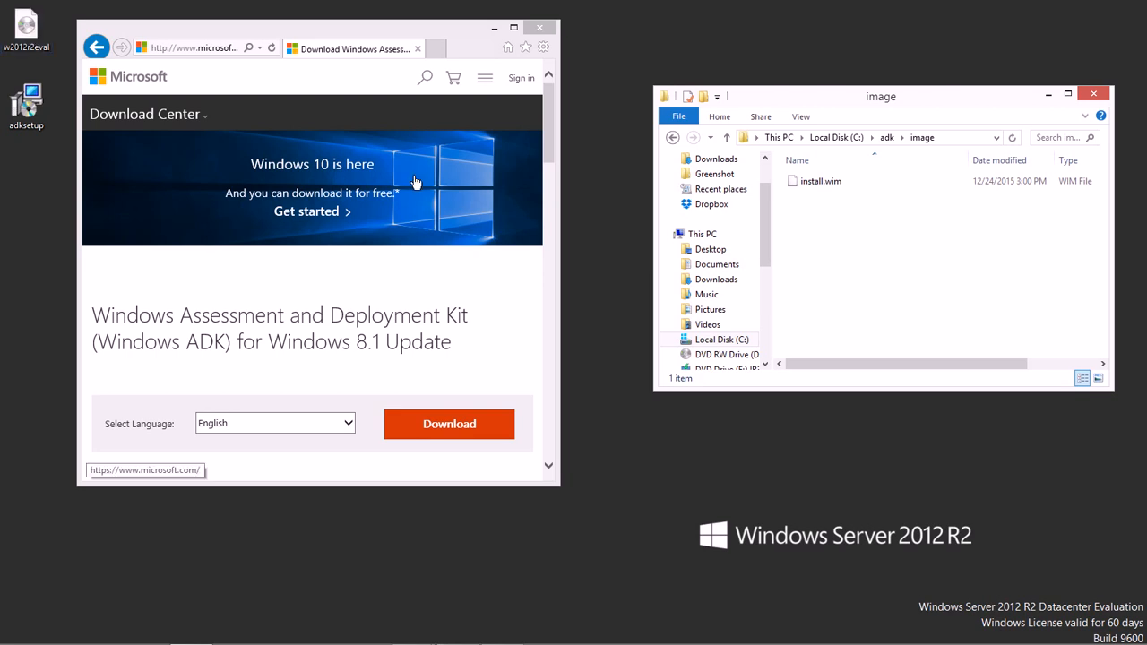
mouse_move(838, 237)
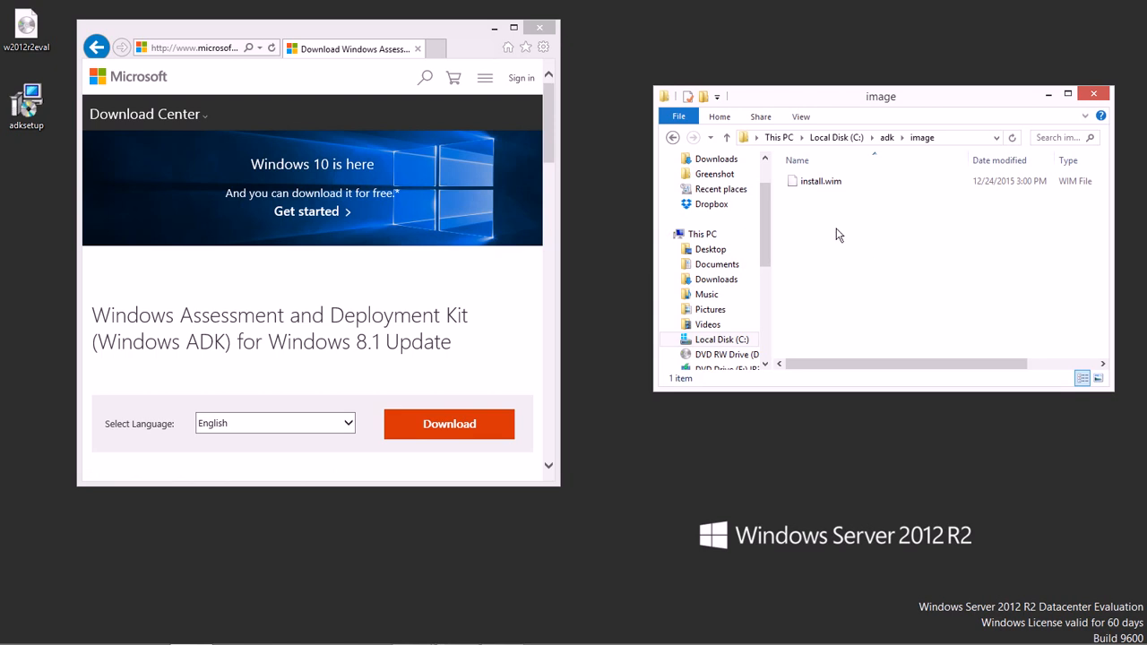
mouse_move(72, 45)
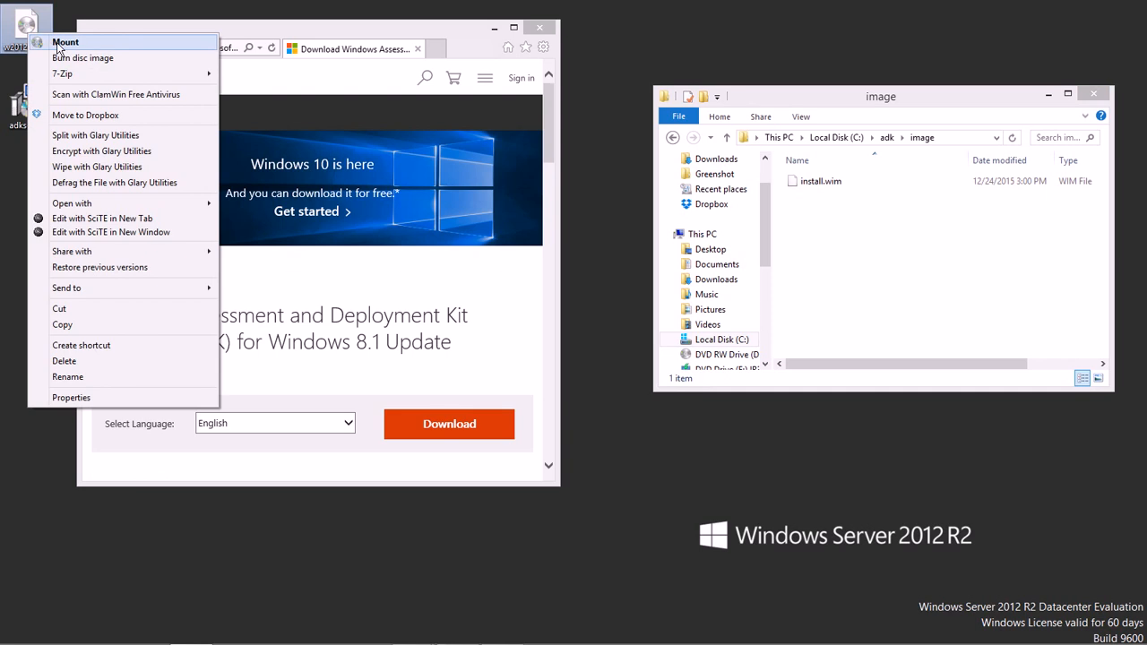
Mount the server disc image and open its sources folder
click(64, 43)
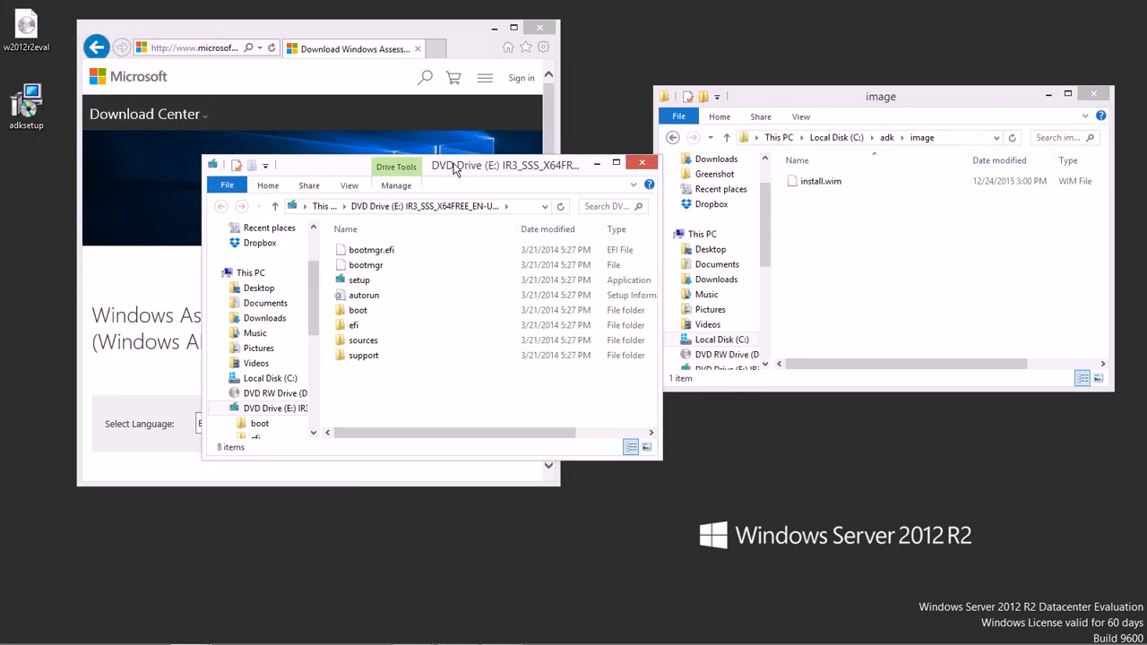
click(334, 341)
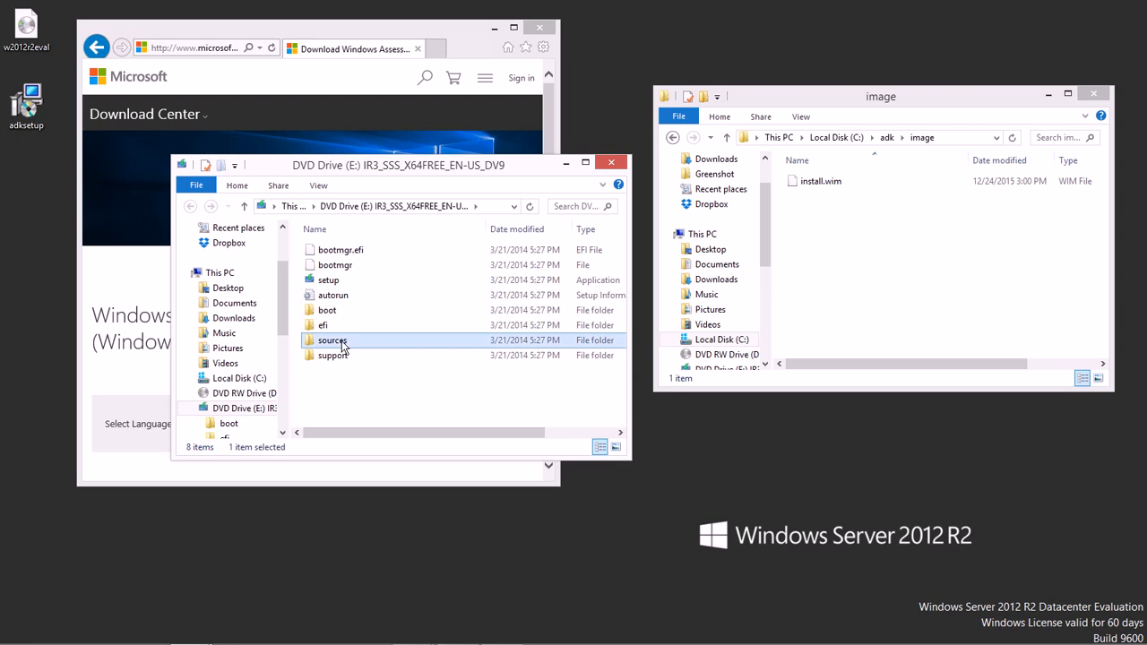
double_click(334, 340)
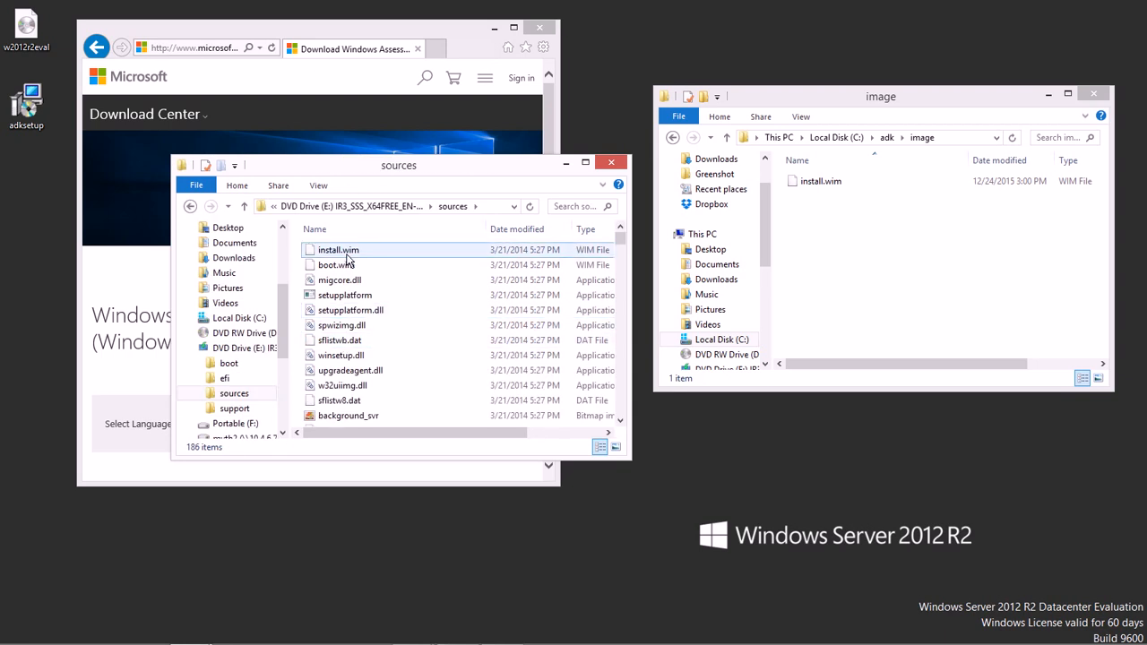
mouse_move(338, 251)
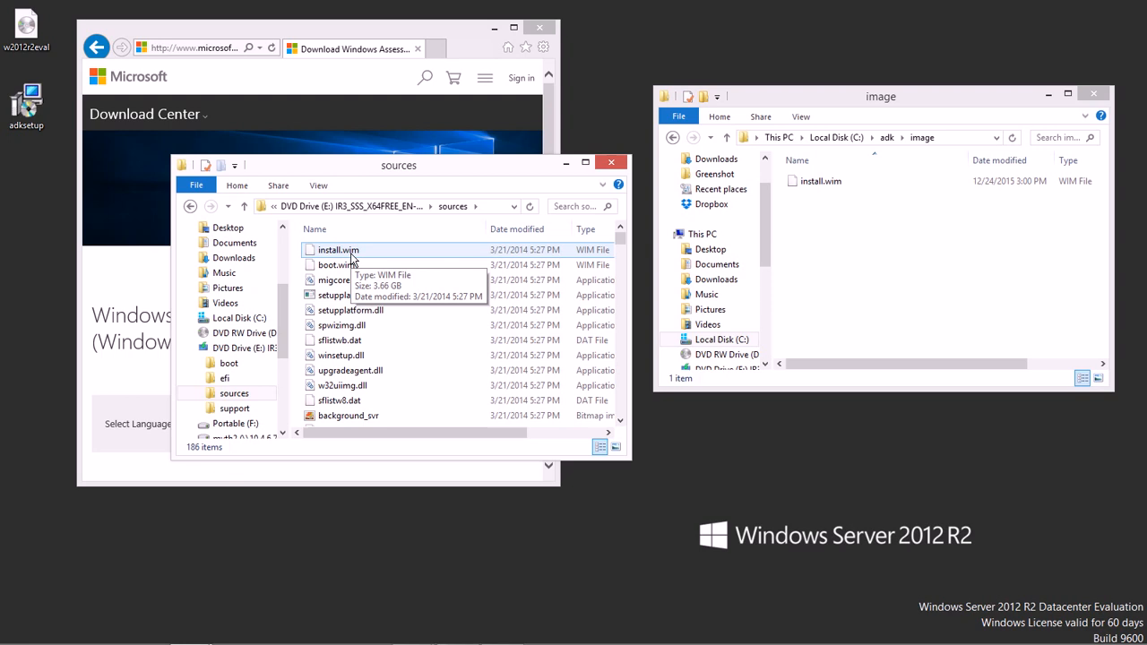
mouse_move(505, 258)
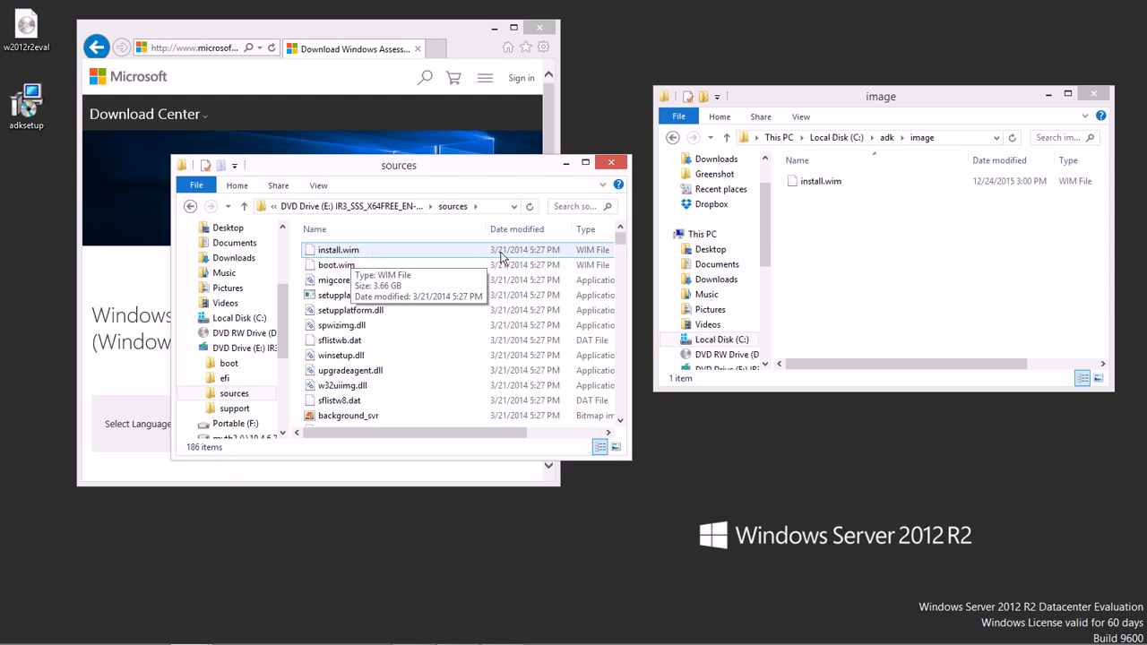
Look through the sources folder contents and close that Explorer window, leaving C:\adk\install shown
scroll(right, 3)
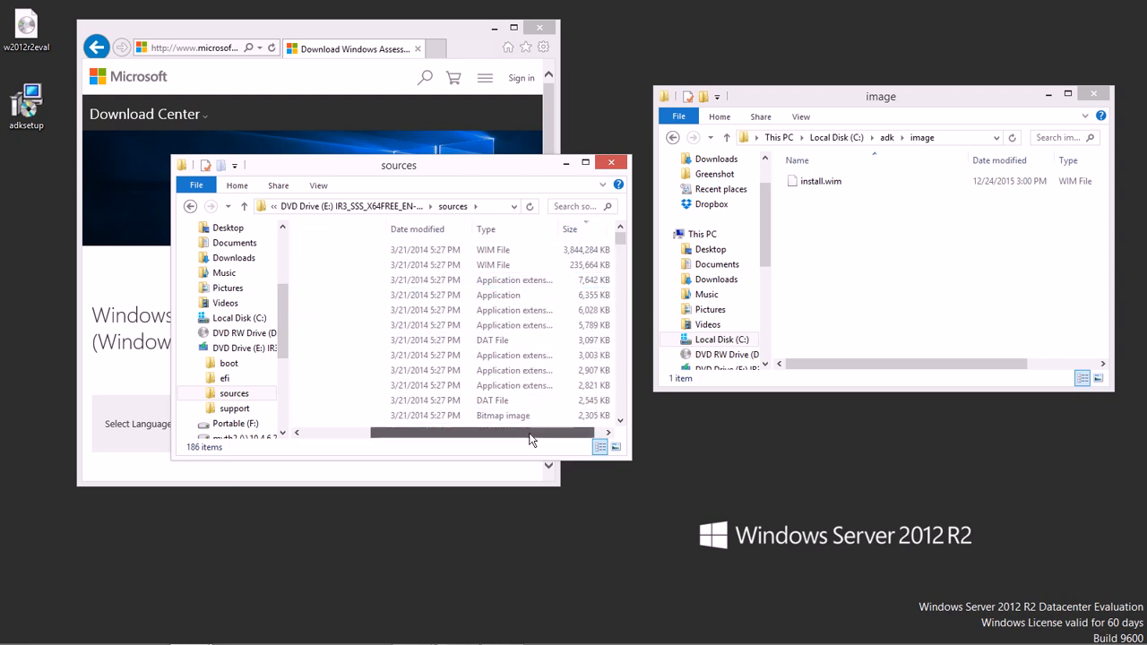
scroll(left, 3)
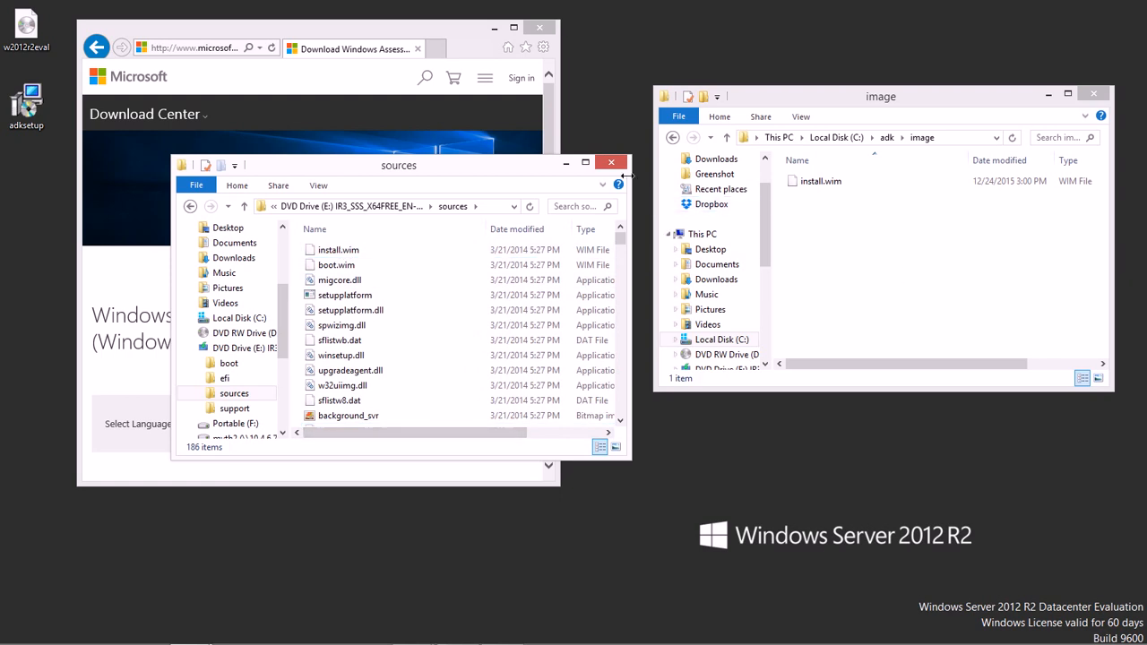
mouse_move(613, 161)
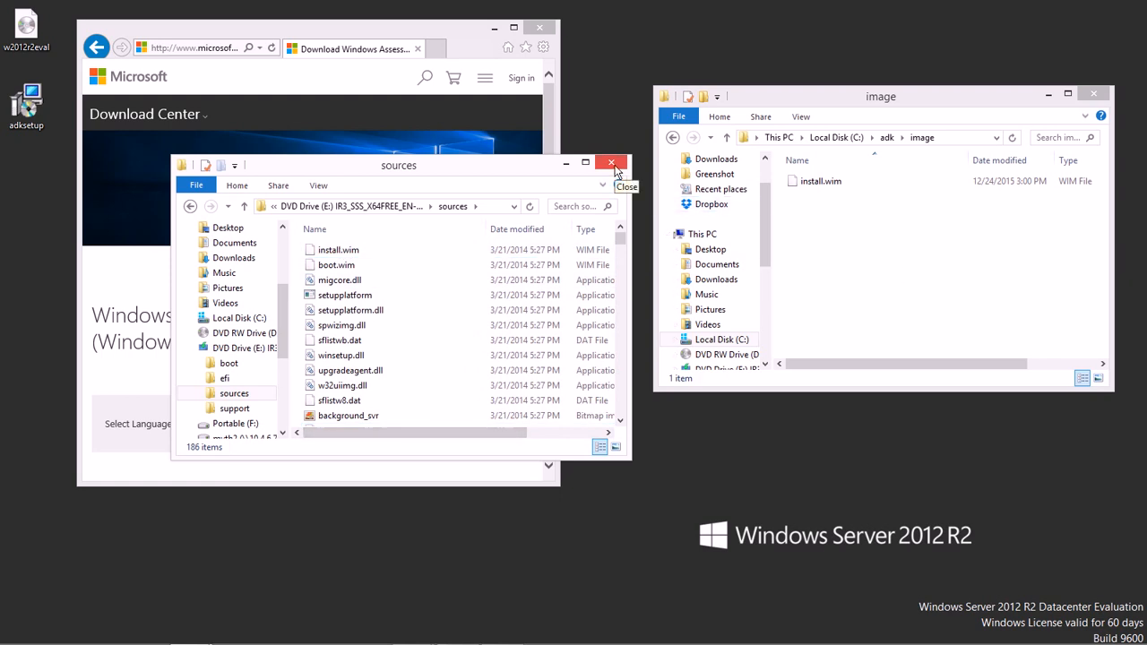
click(611, 165)
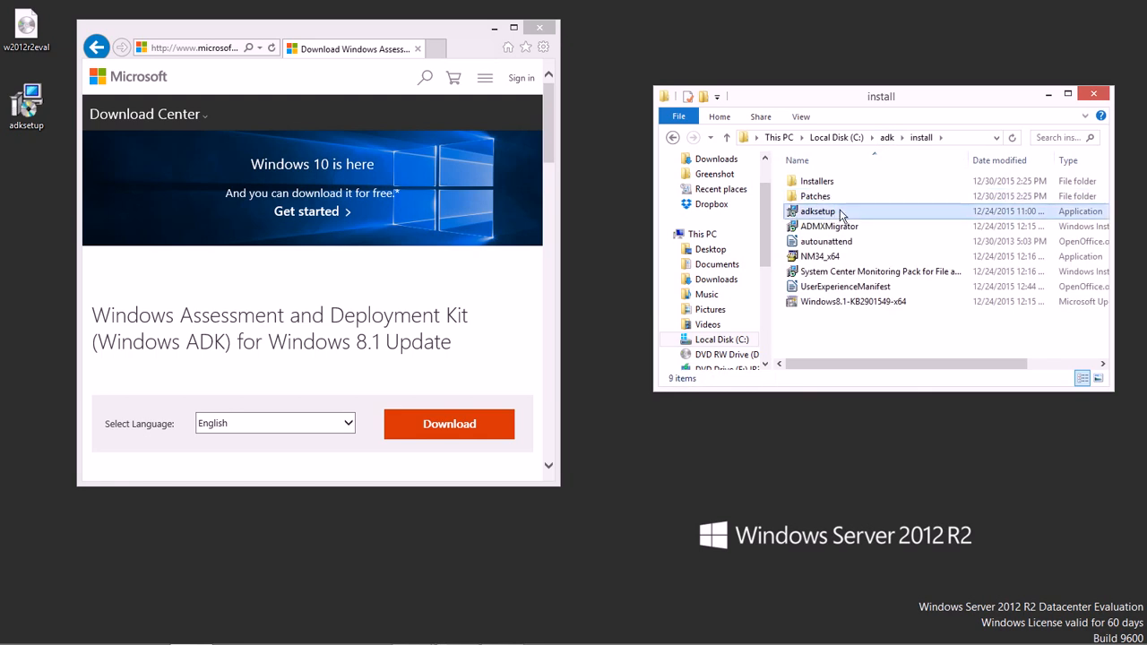
Select the adksetup installer in C:\adk\install
click(817, 211)
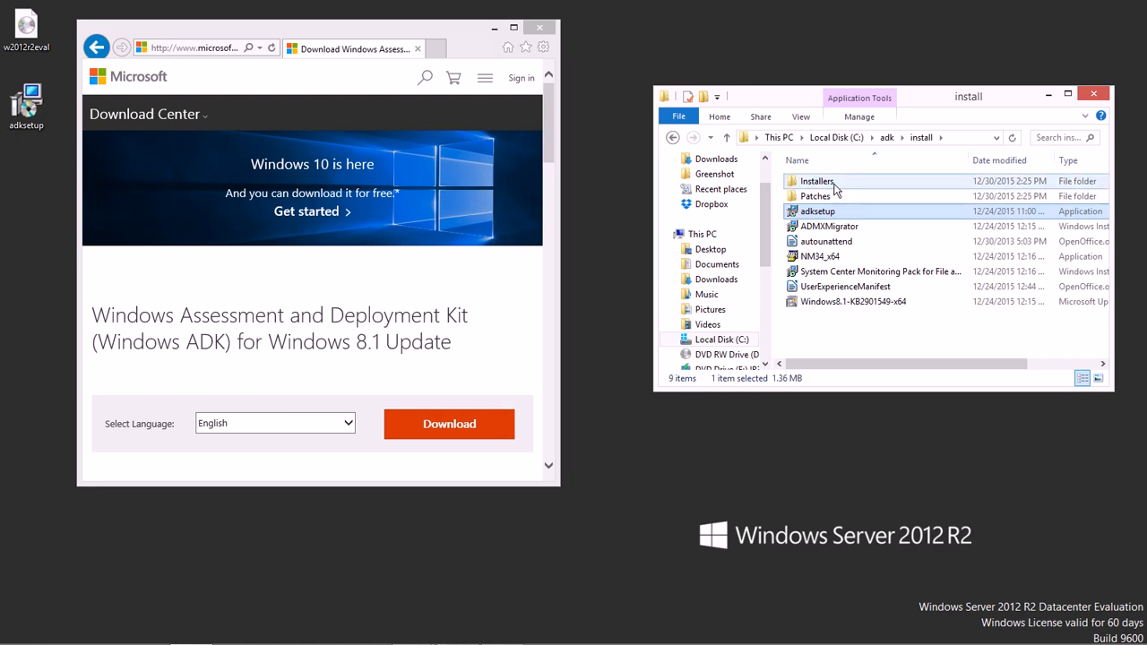
mouse_move(816, 195)
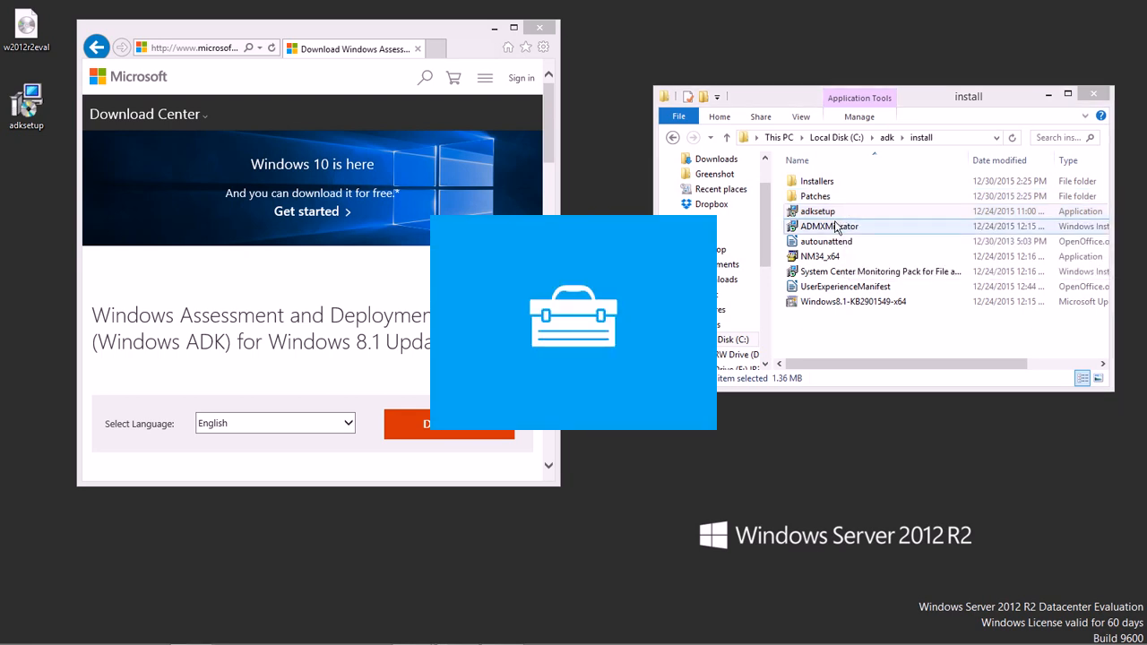
Run adksetup, keep the default install path, decline CEIP, and accept the license terms
double_click(817, 211)
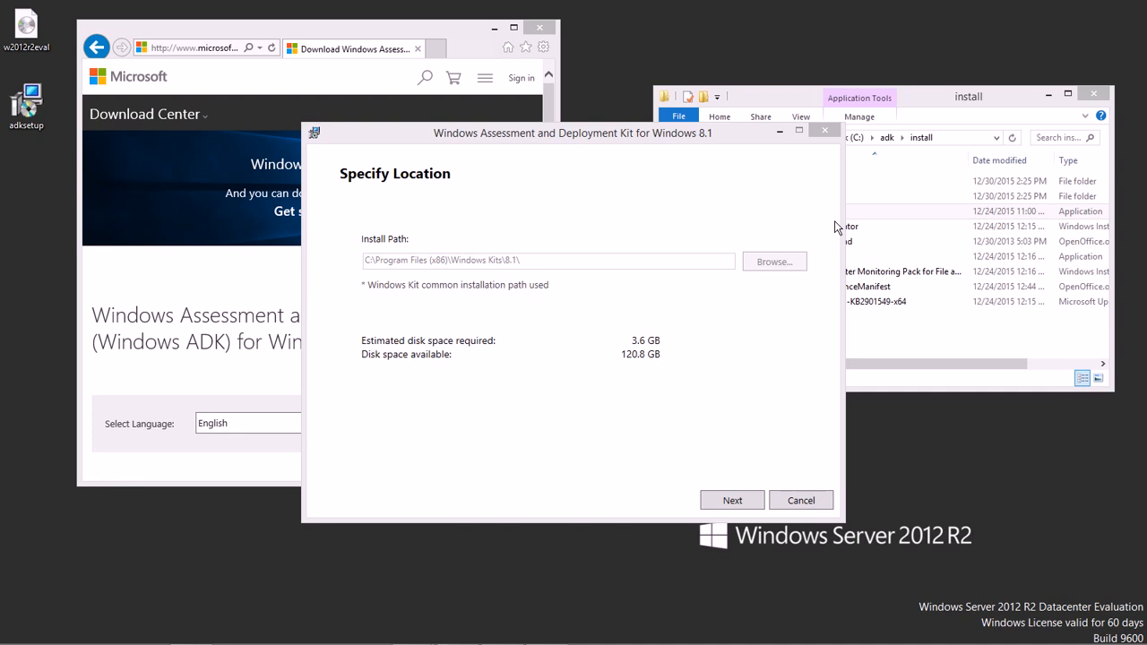
mouse_move(635, 358)
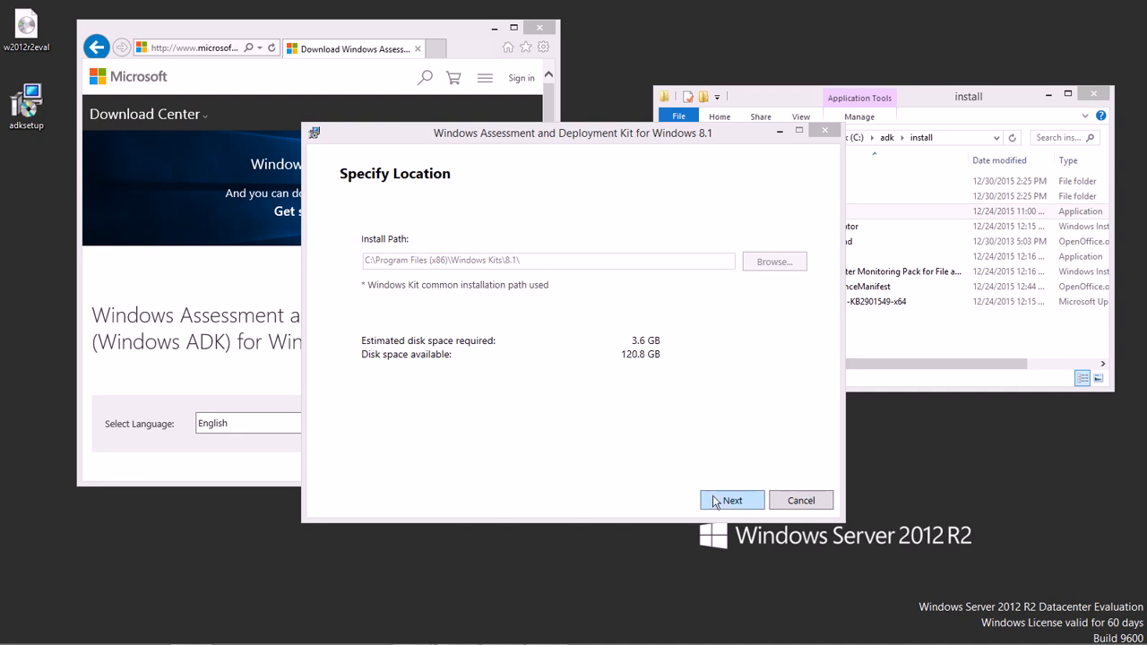
click(731, 500)
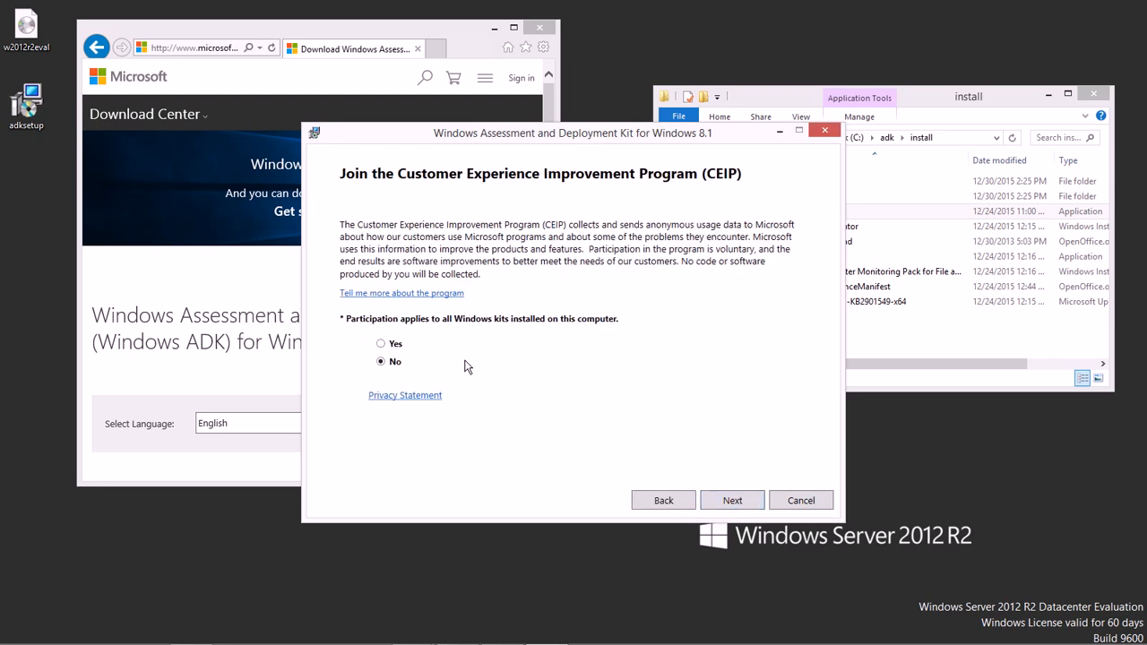
mouse_move(423, 393)
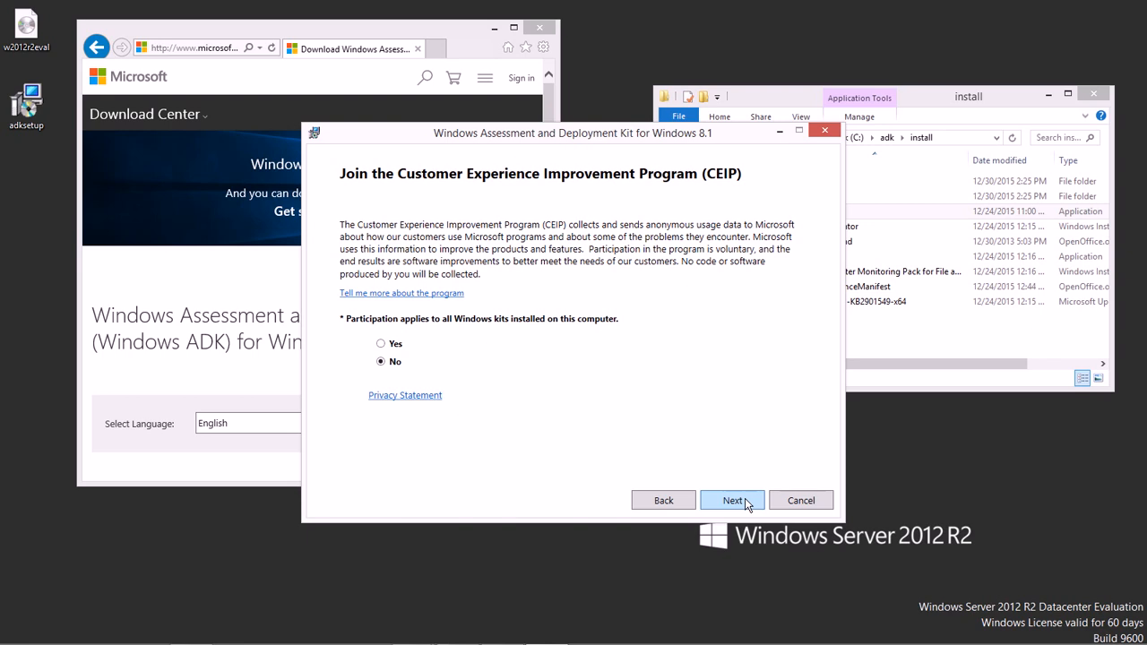
click(732, 500)
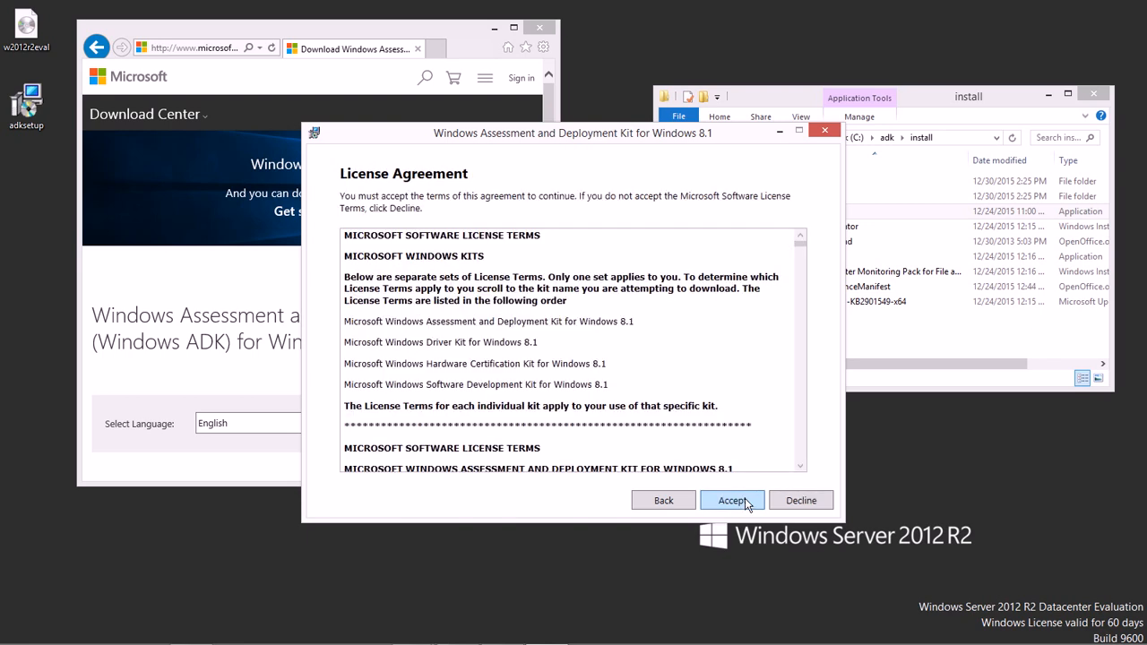
click(731, 500)
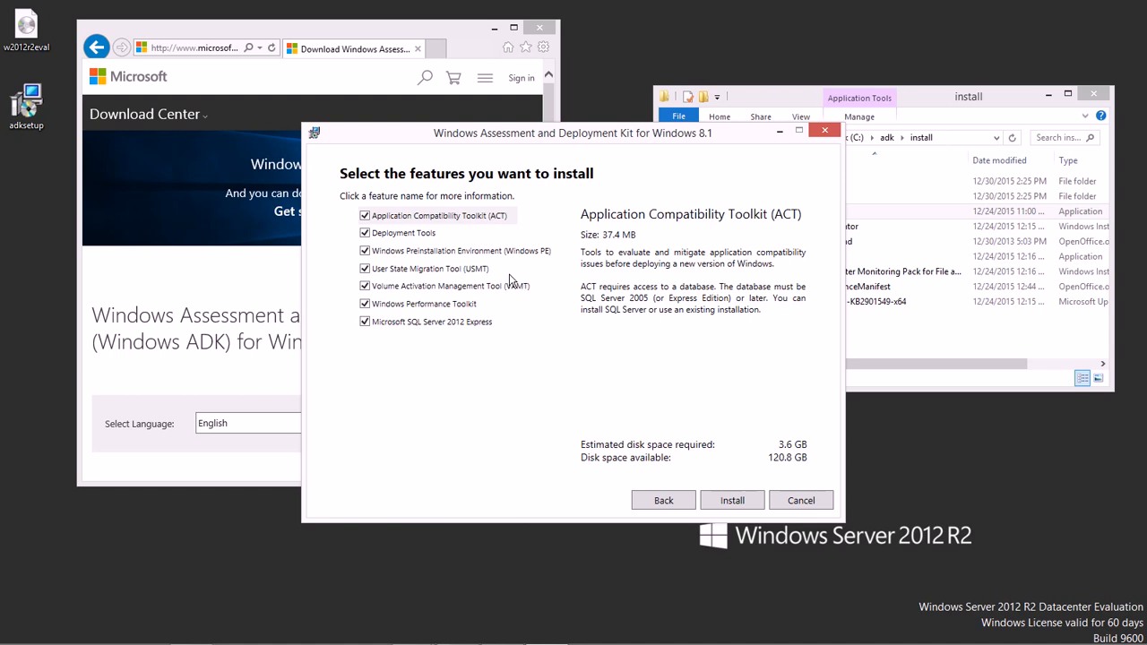
mouse_move(387, 380)
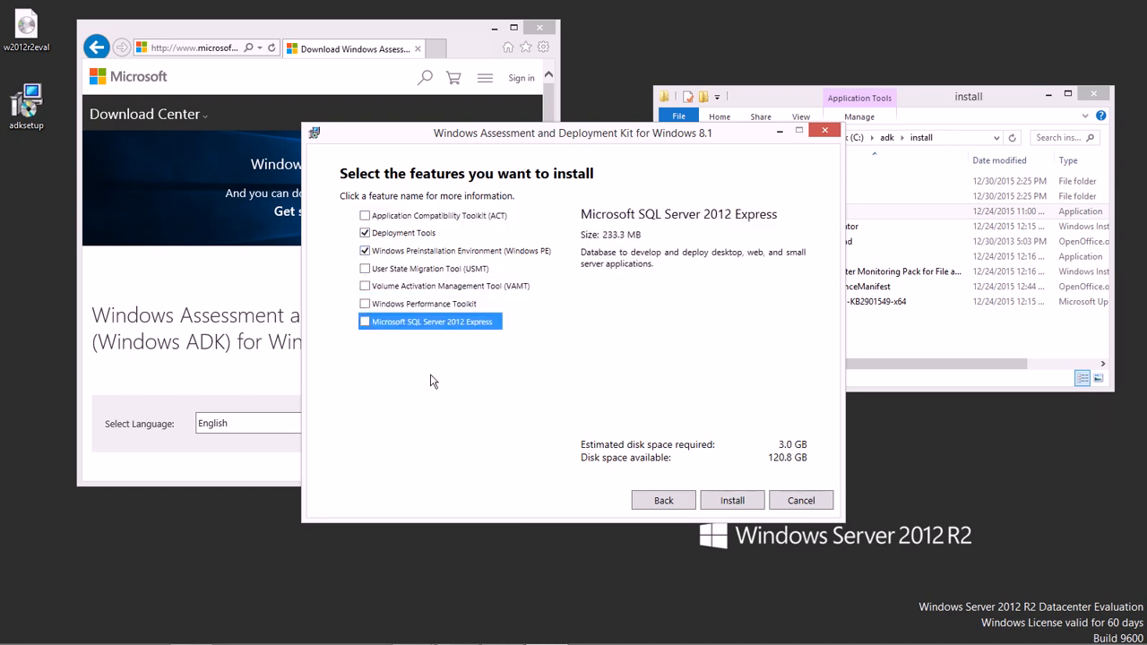
mouse_move(509, 262)
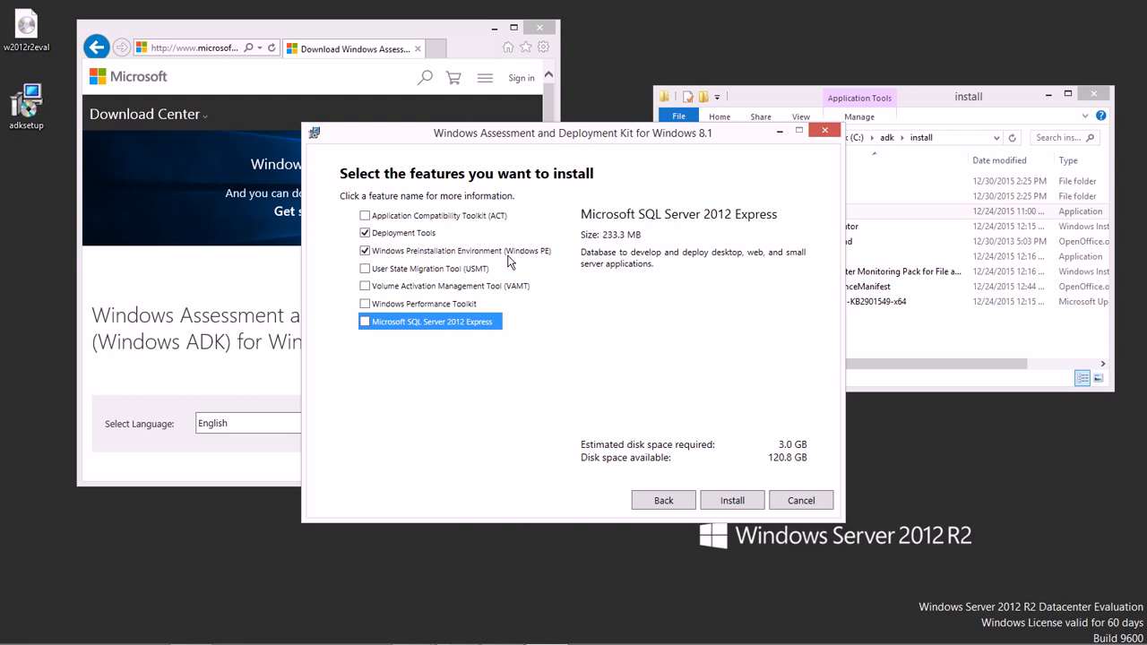
mouse_move(534, 376)
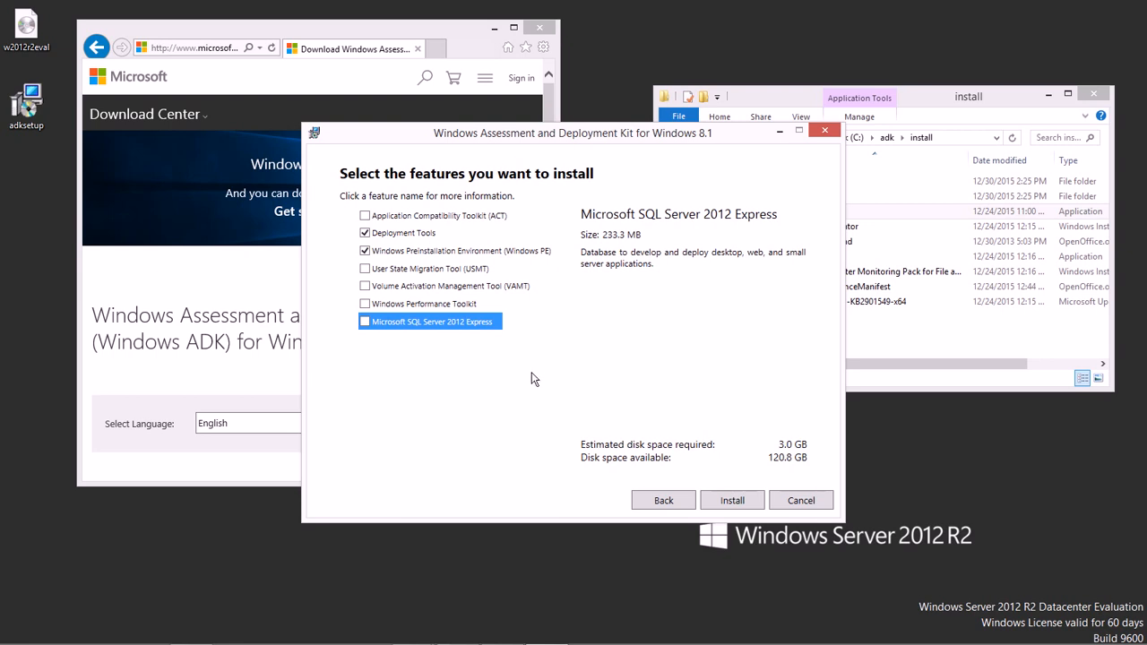
mouse_move(537, 414)
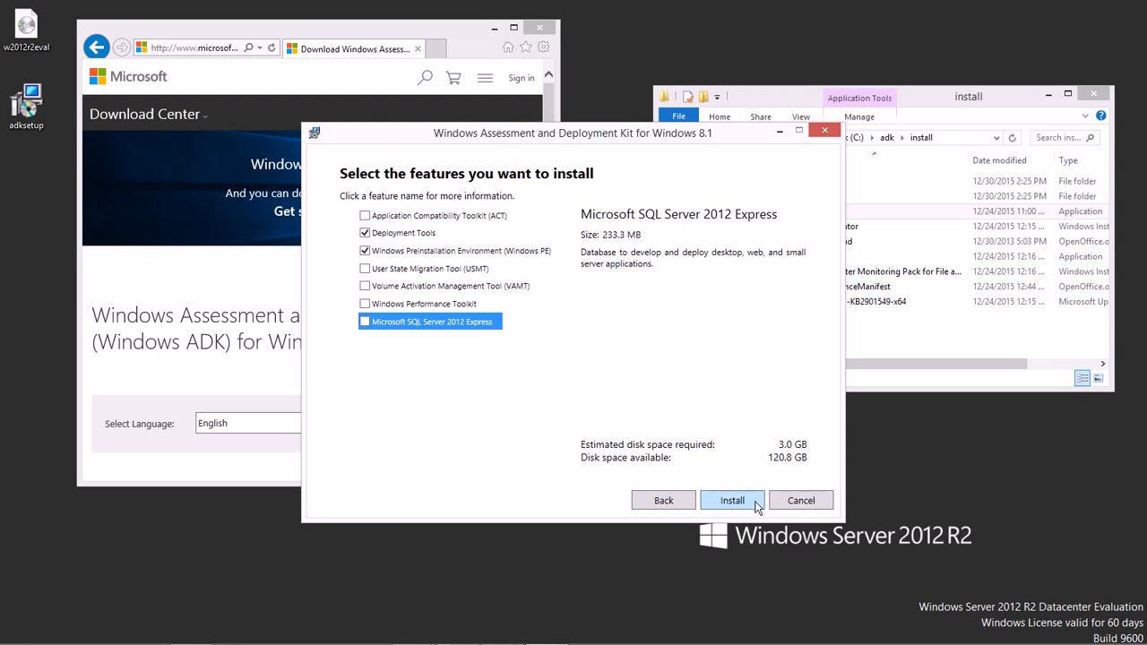
mouse_move(811, 459)
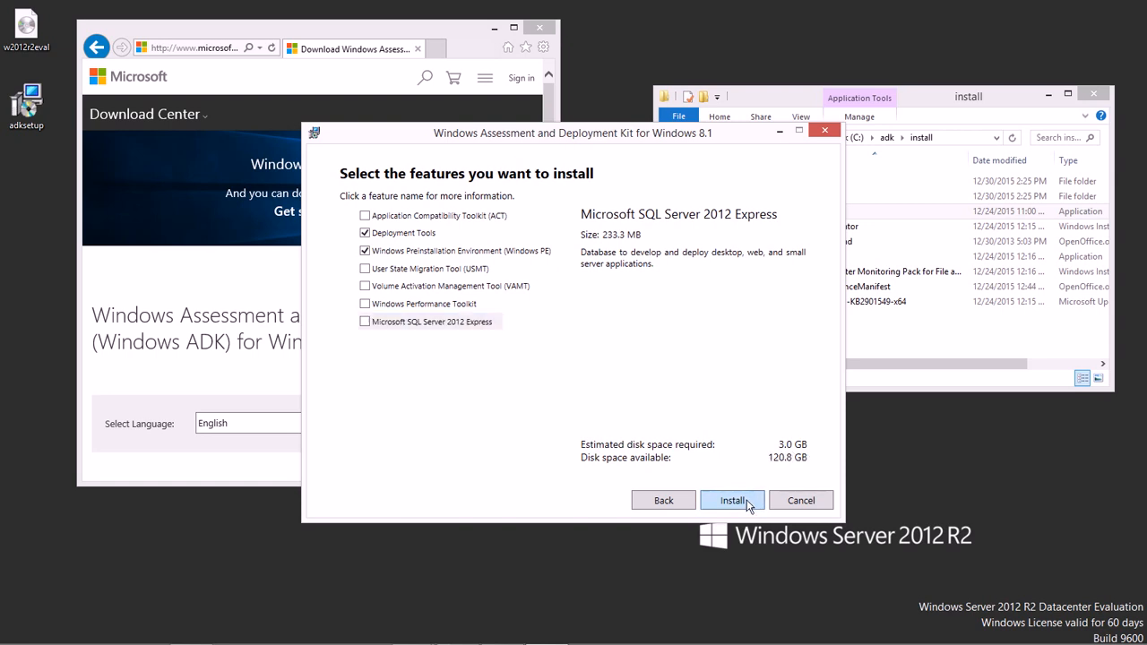
Install the selected ADK features and close the installer when it finishes
click(732, 500)
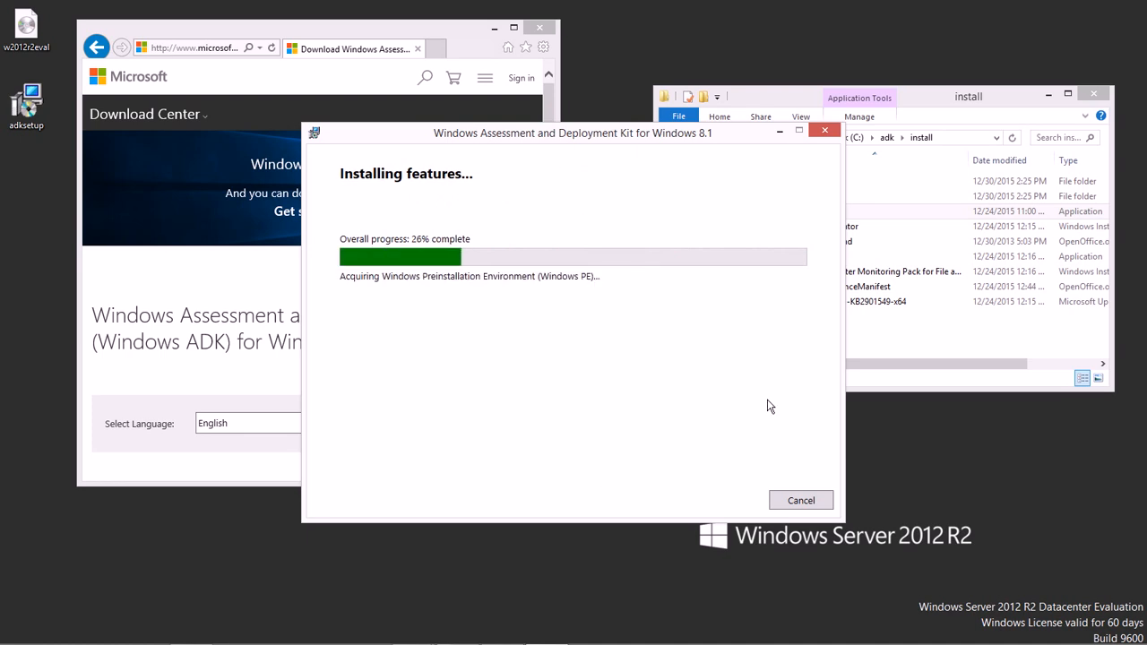
mouse_move(636, 473)
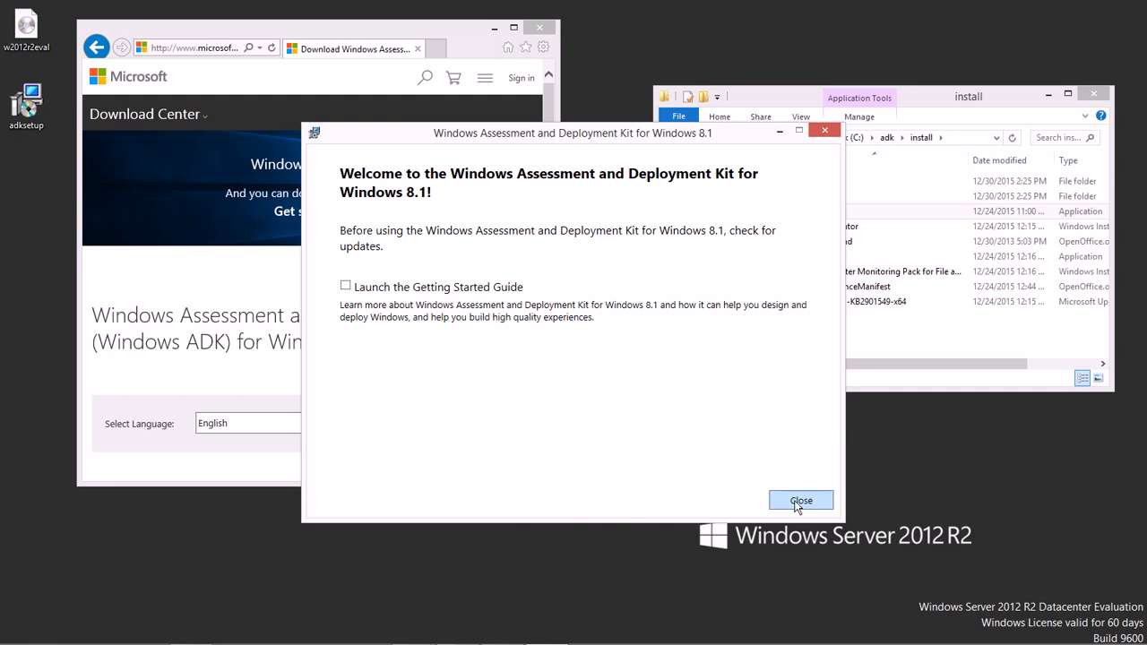
mouse_move(787, 506)
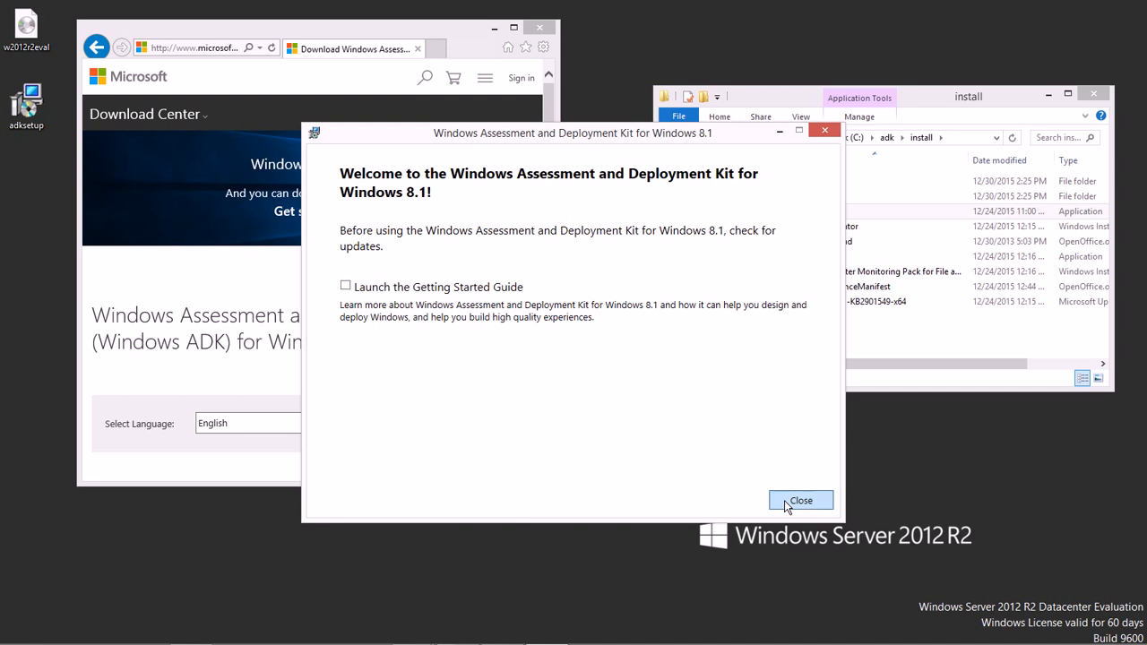
click(799, 500)
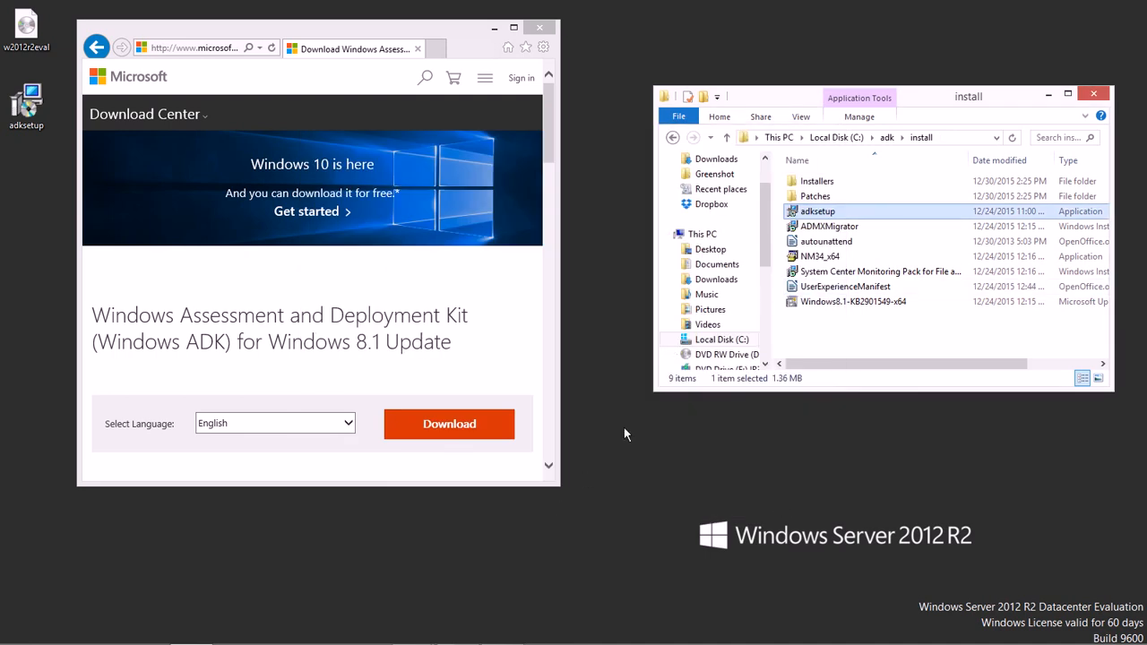
Launch Windows System Image Manager from Start search and select the empty distribution share entry
text(windows s)
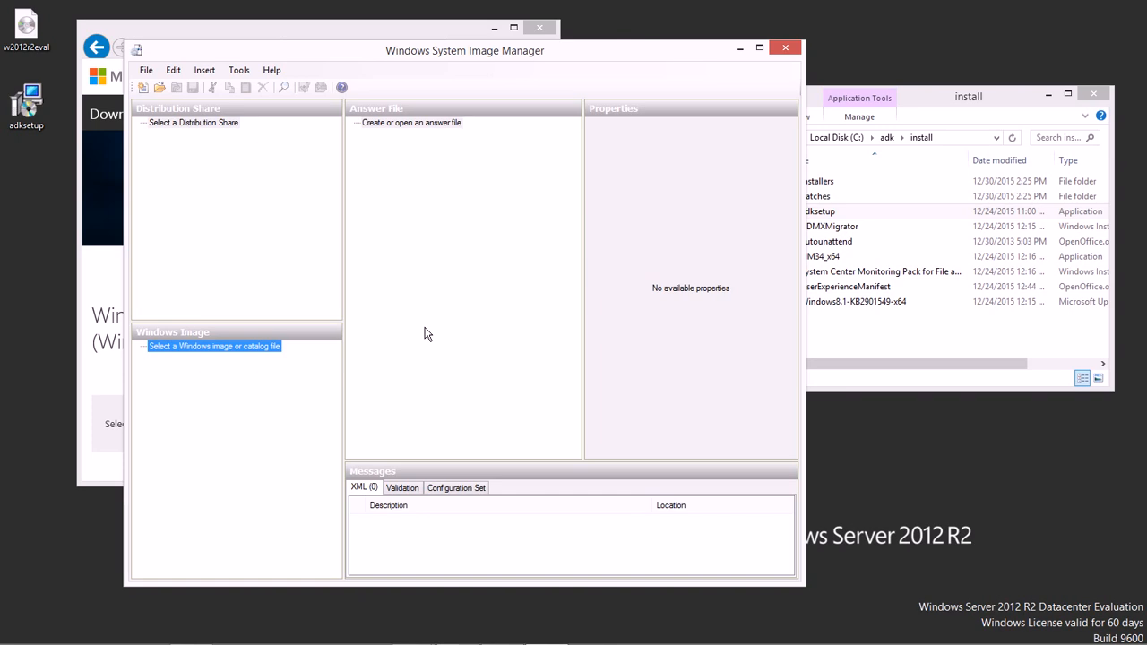
click(194, 122)
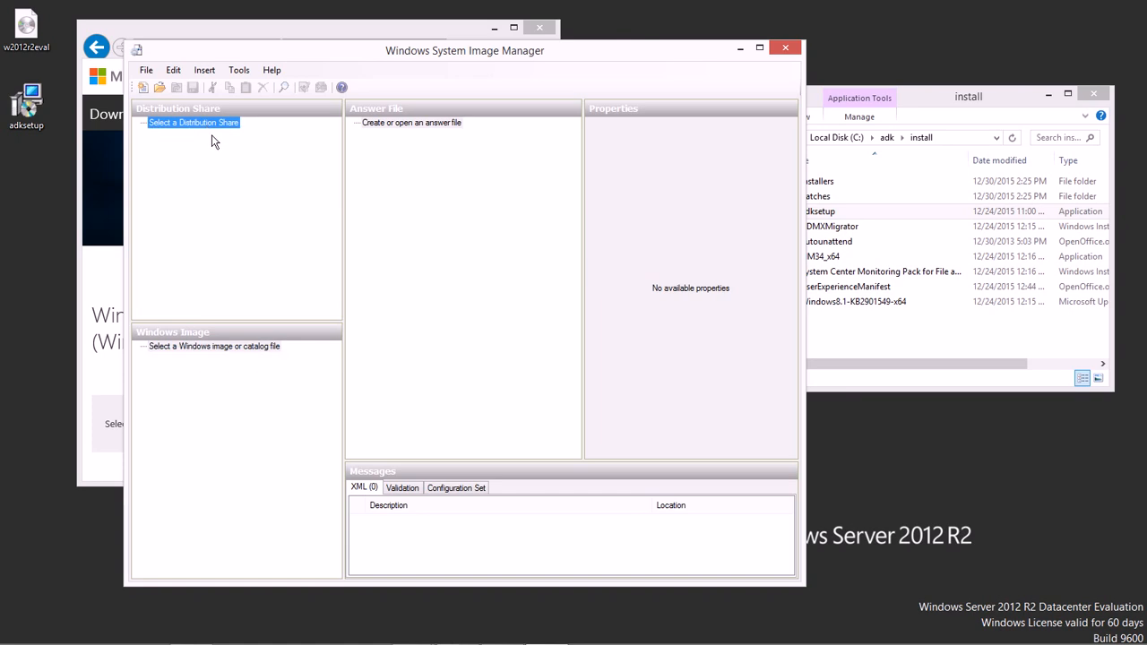
mouse_move(208, 133)
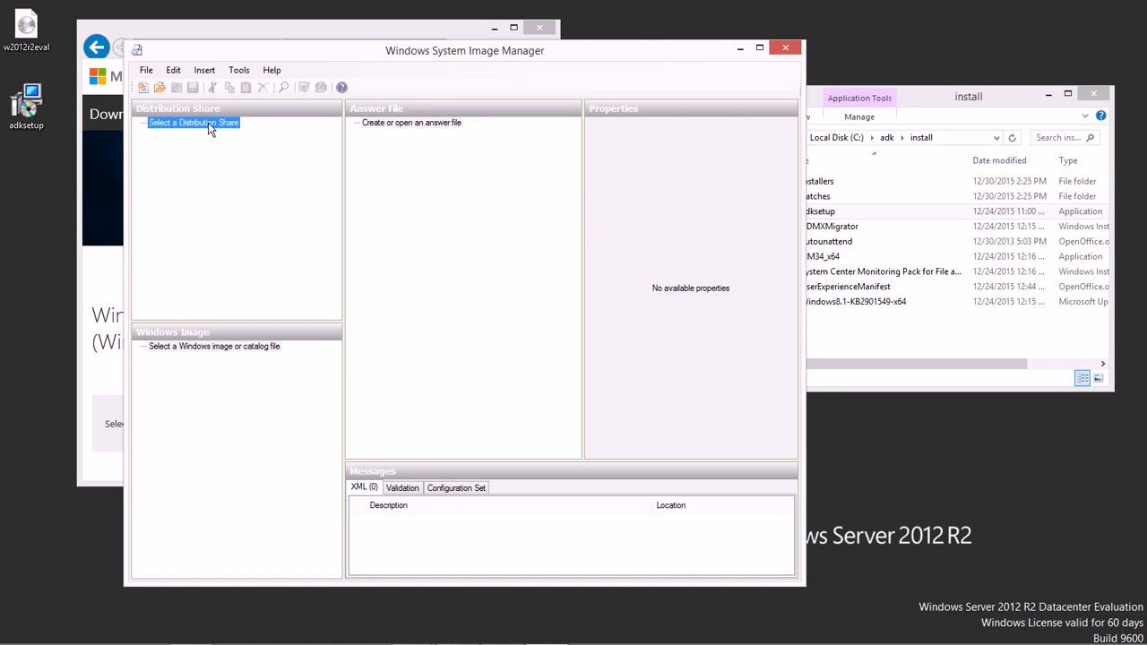
Use Tools > Create Distribution Share to create a share named 'distribution' in C:\adk
click(238, 70)
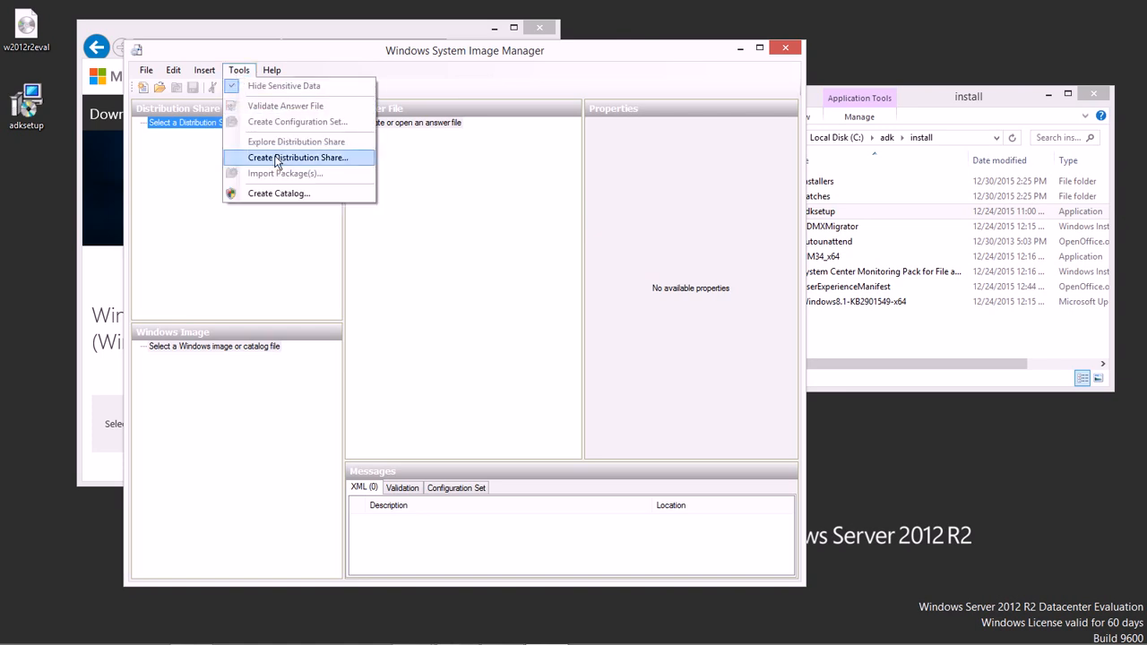
mouse_move(298, 157)
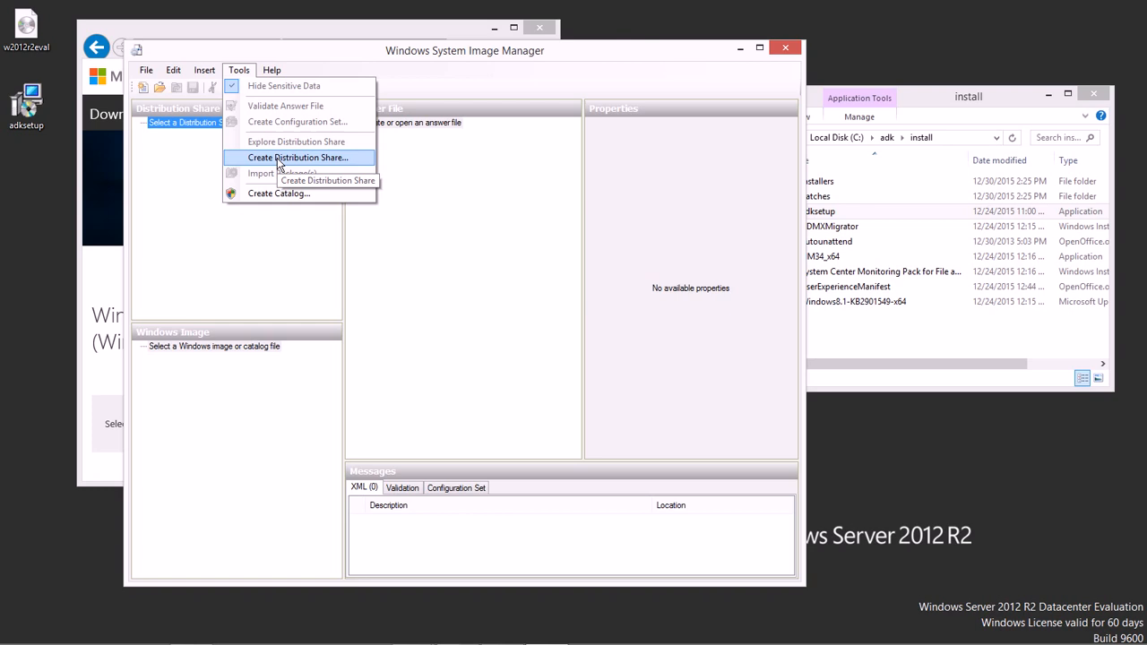
click(297, 157)
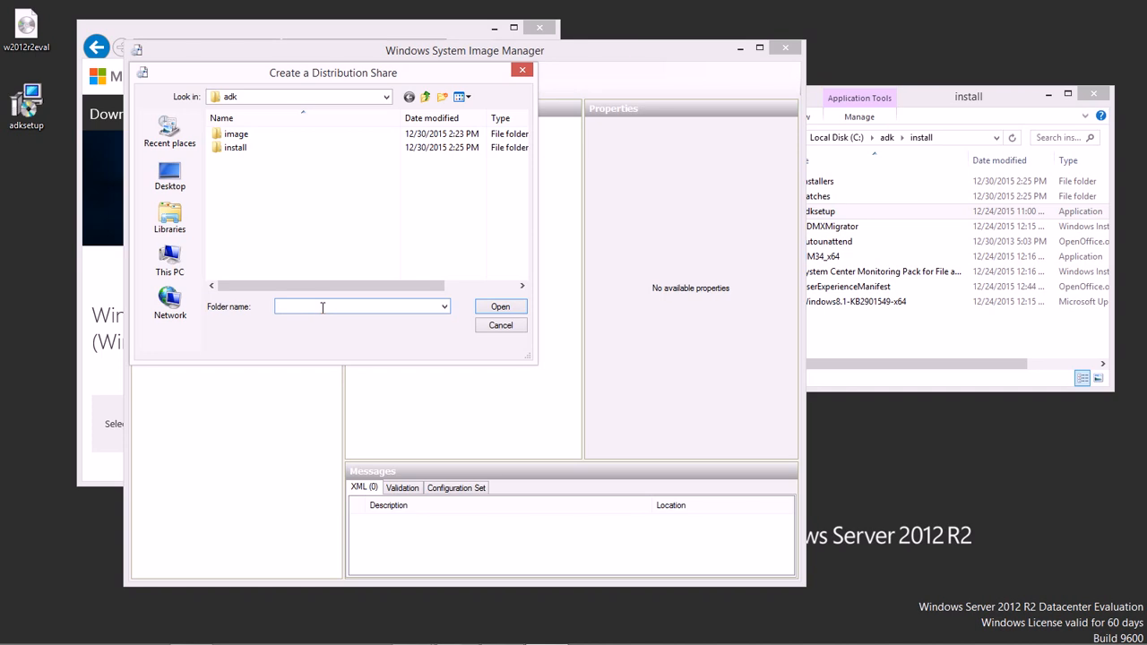
text(distribution)
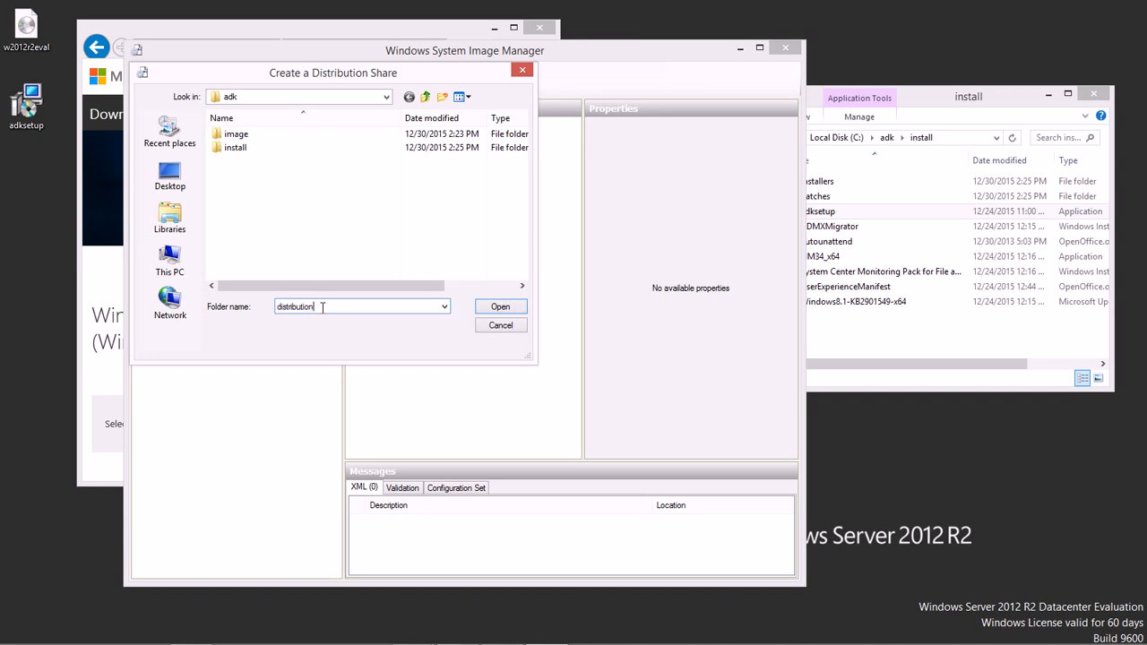
click(500, 306)
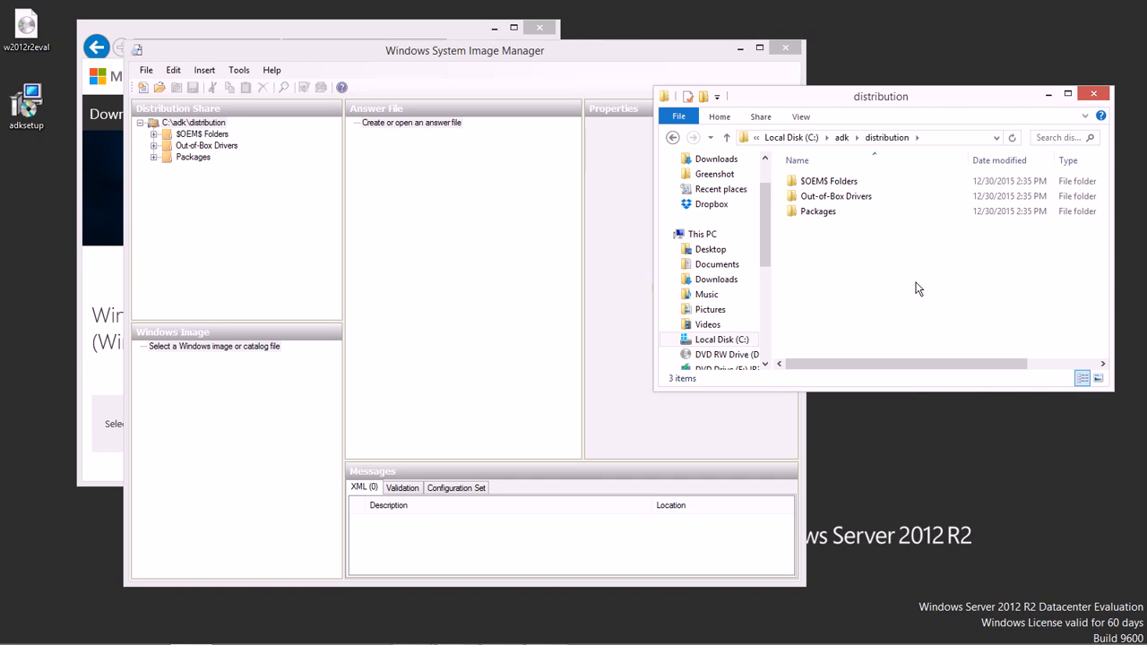
mouse_move(212, 409)
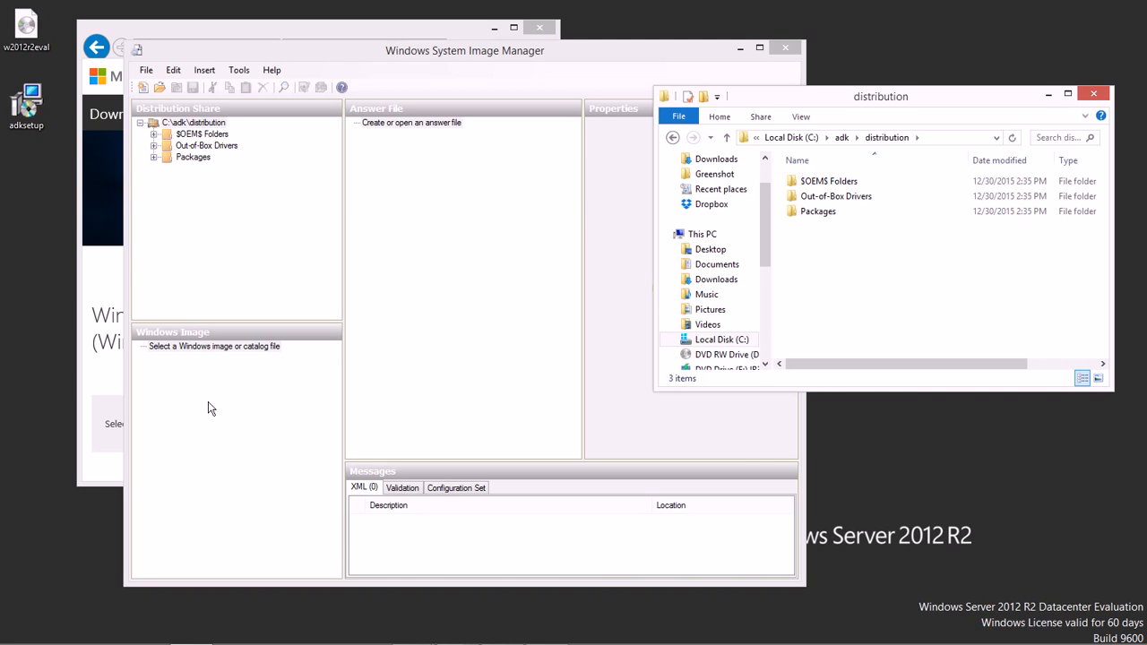
Check the adk image folder in Explorer, then start Select Windows Image in SIM
click(213, 348)
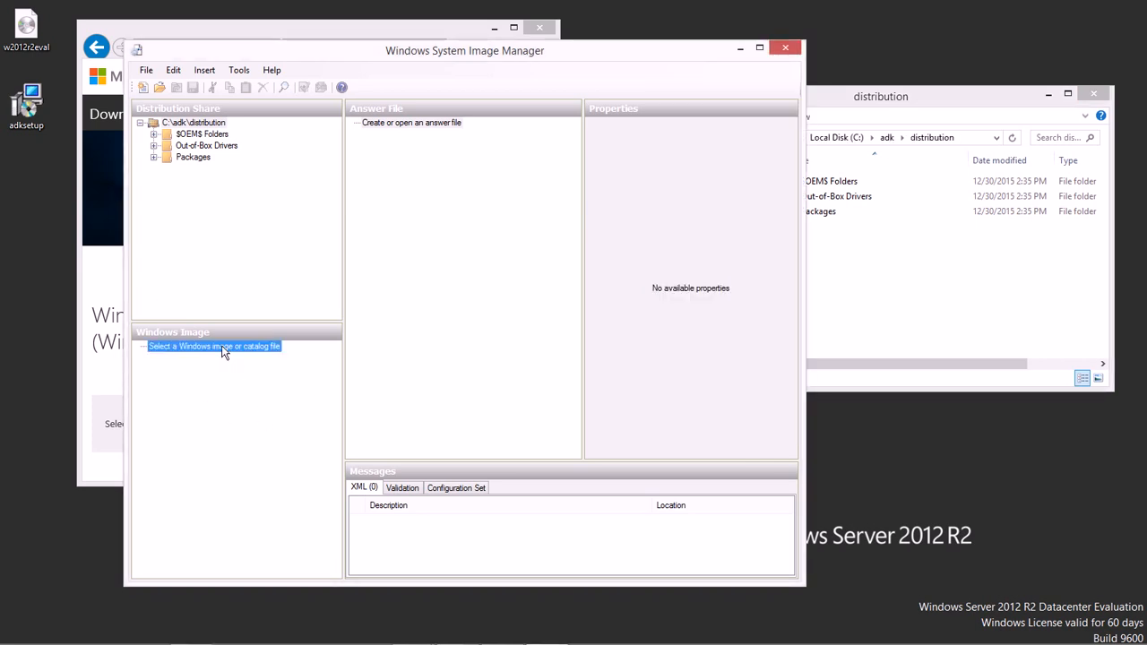
mouse_move(483, 326)
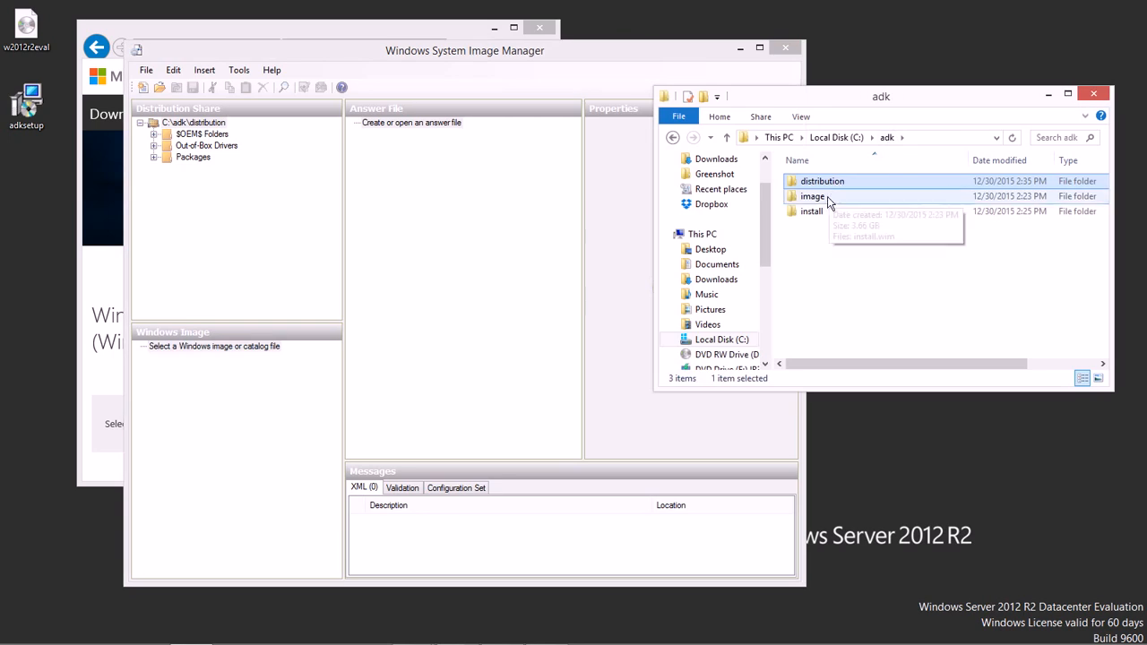
double_click(811, 195)
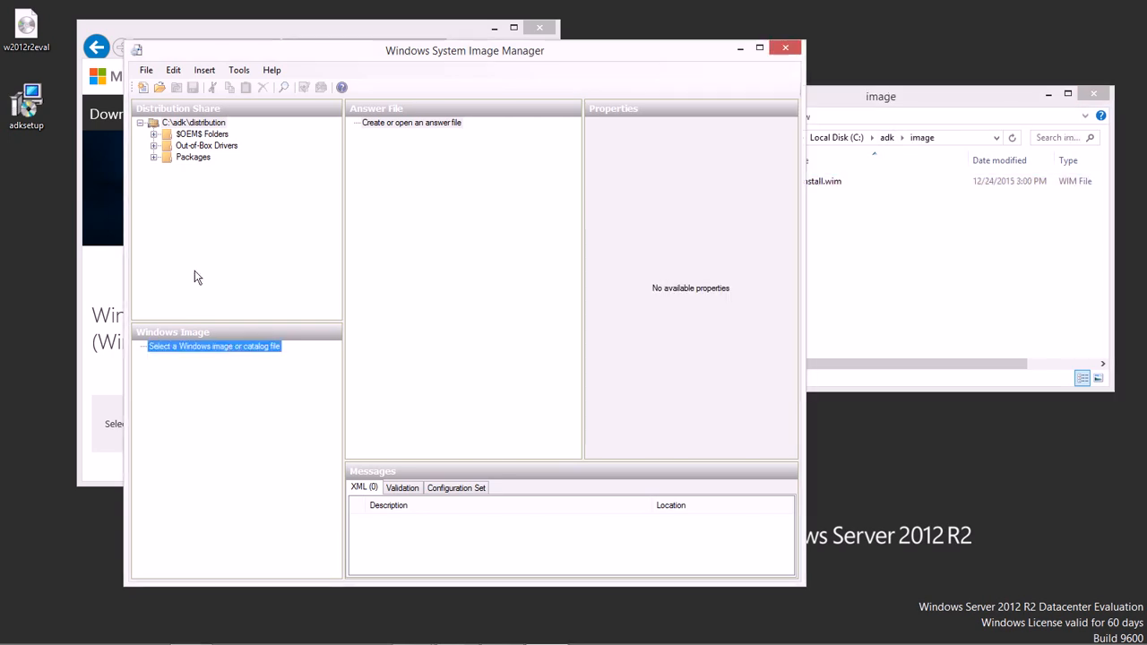
click(145, 70)
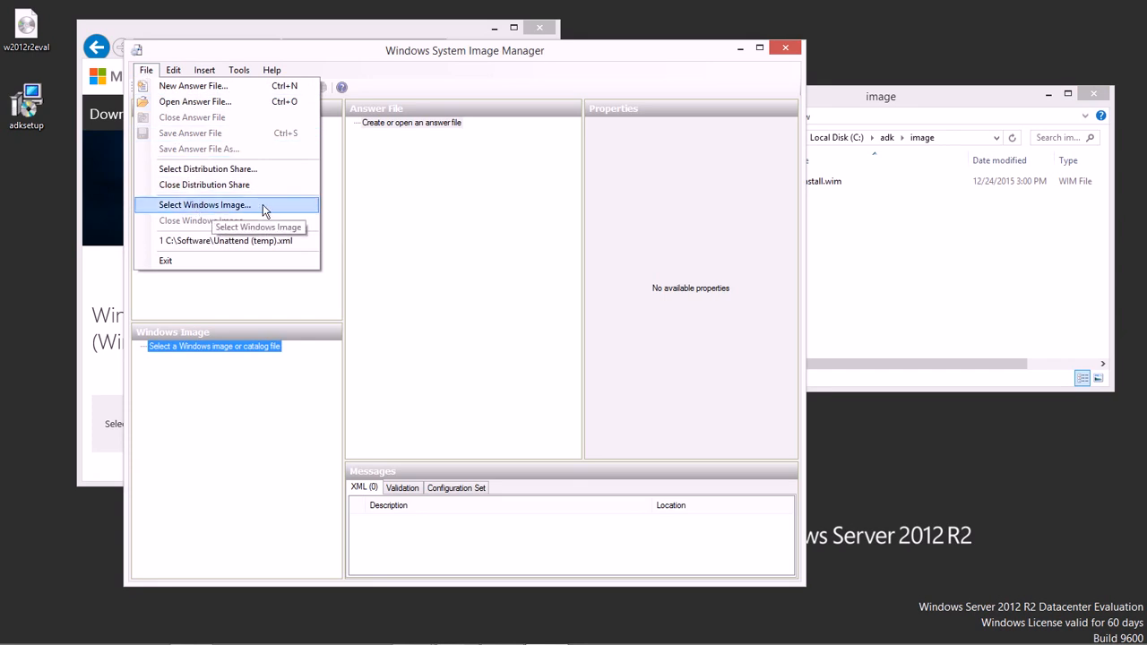
click(204, 204)
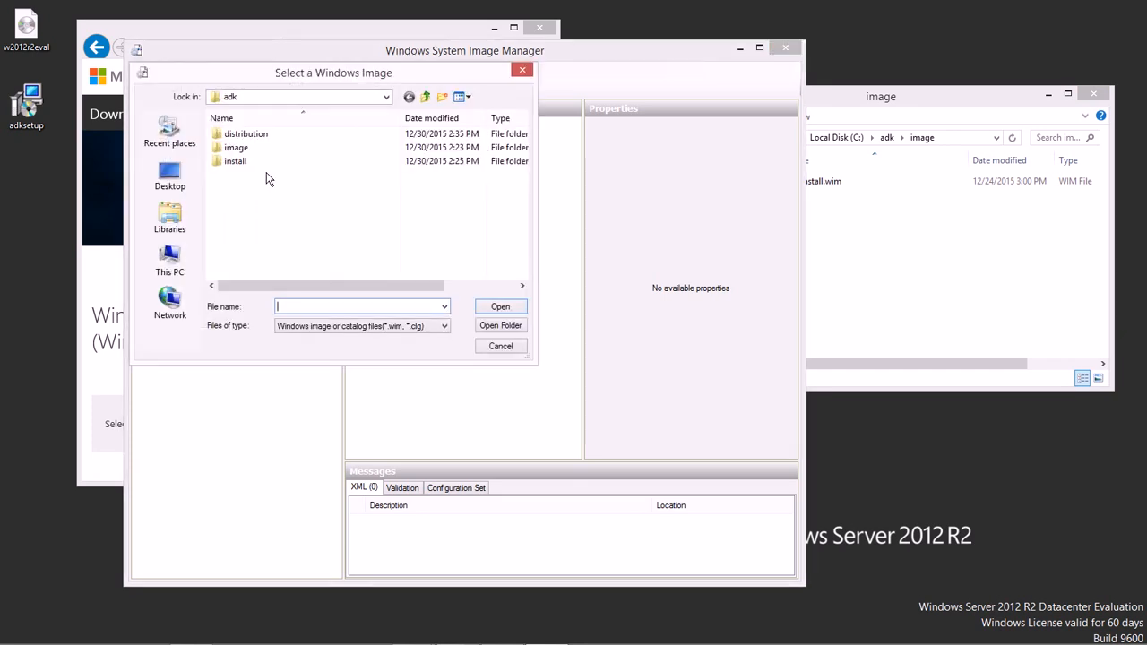
Open image\install.wim and choose the Windows Server 2012 R2 SERVERDATACENTER edition
double_click(236, 147)
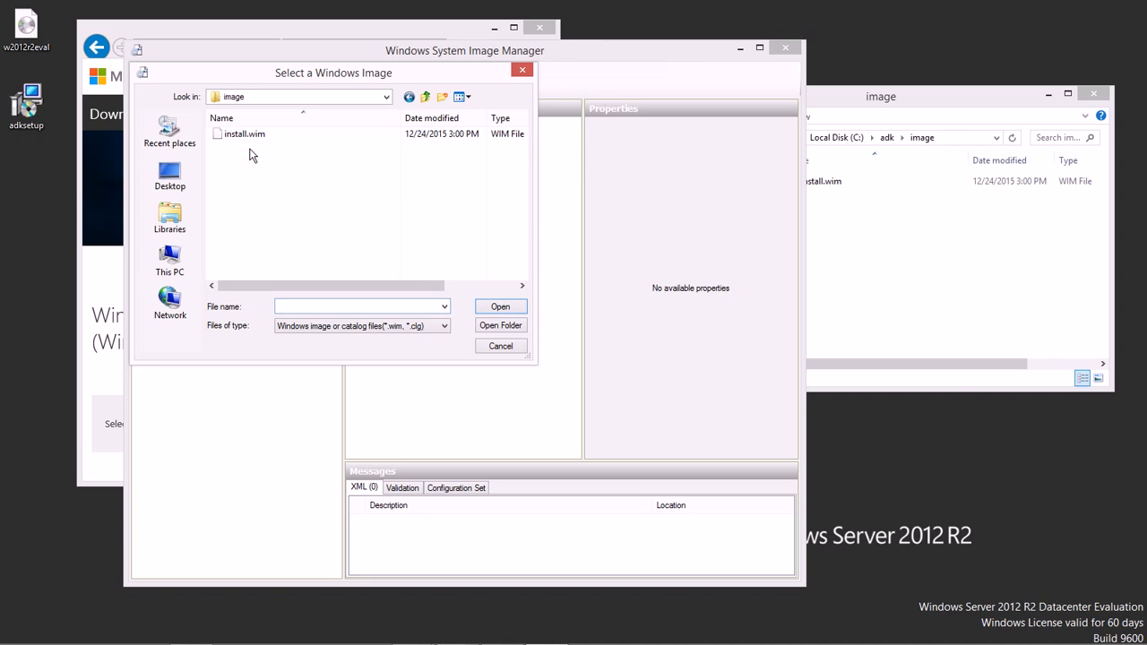
click(244, 133)
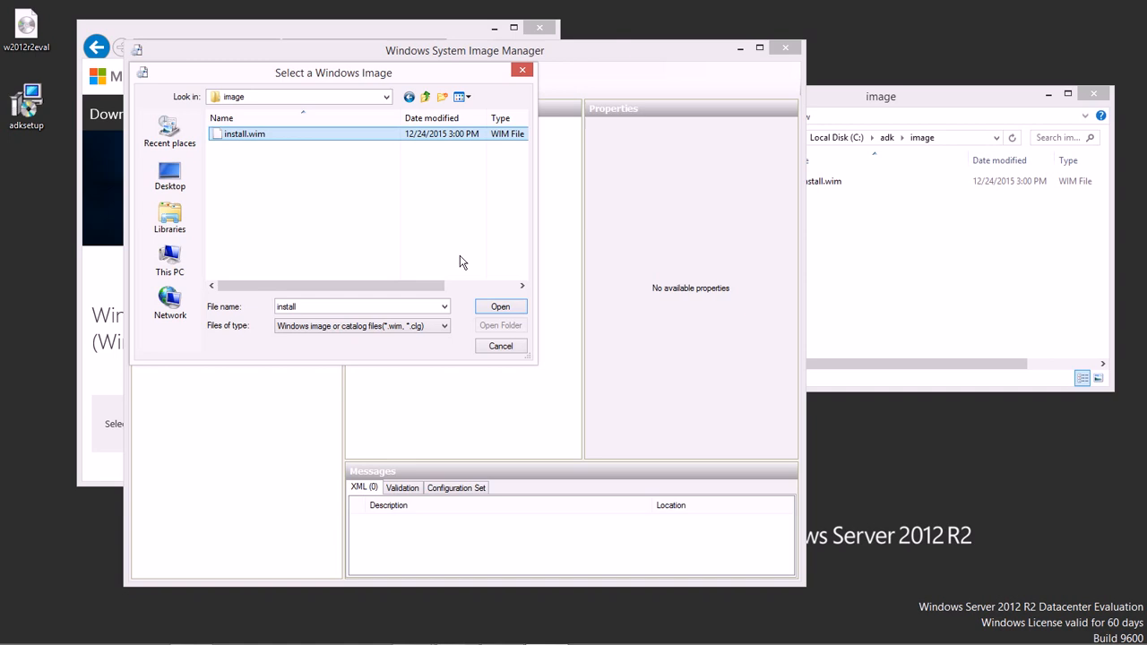
click(500, 306)
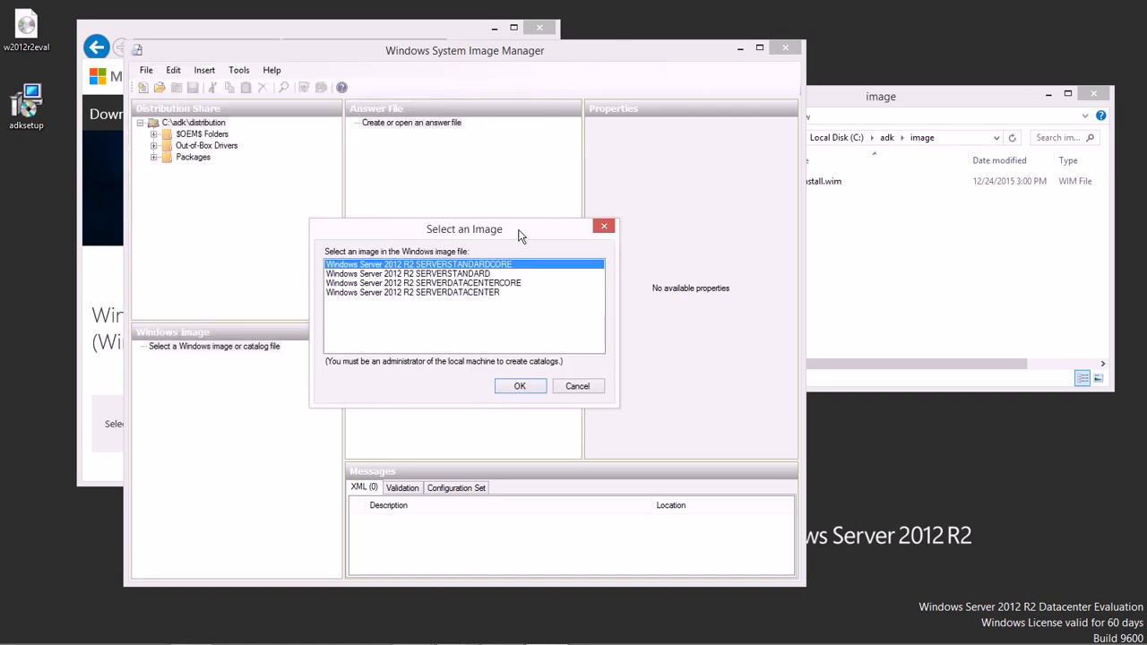
mouse_move(505, 298)
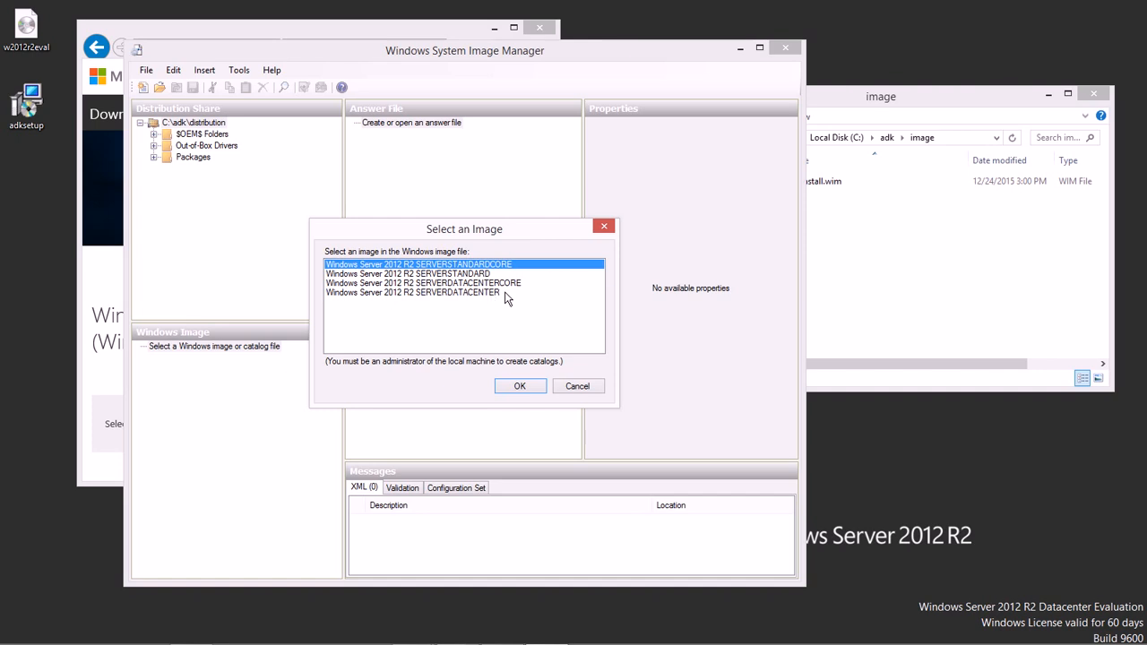
click(412, 292)
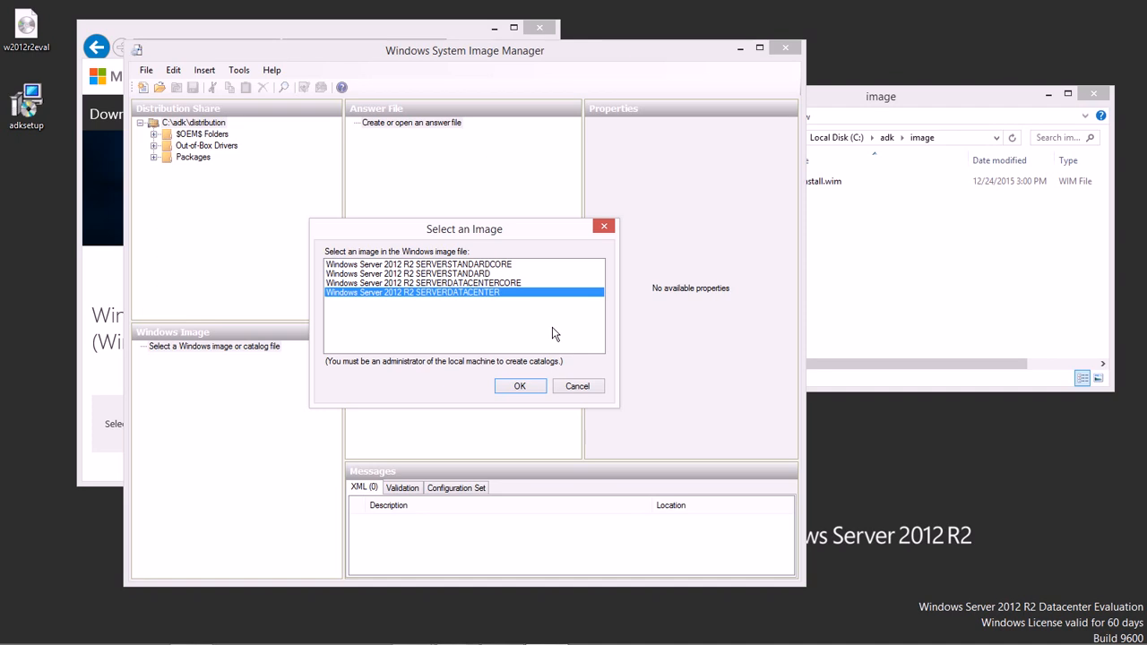
mouse_move(554, 323)
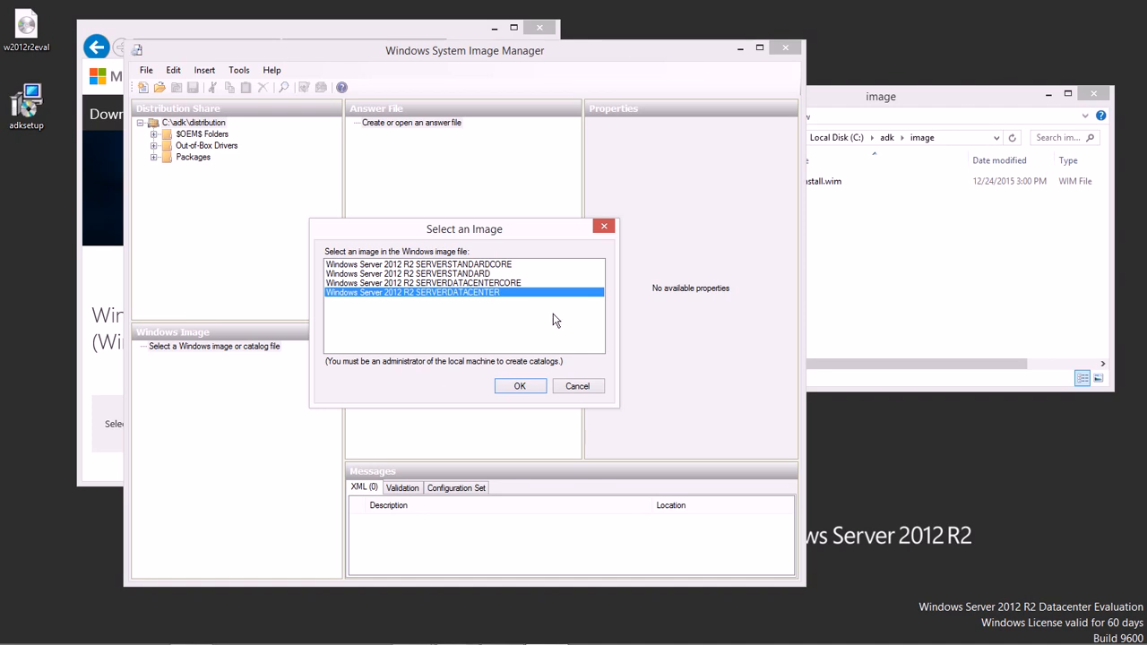
mouse_move(376, 305)
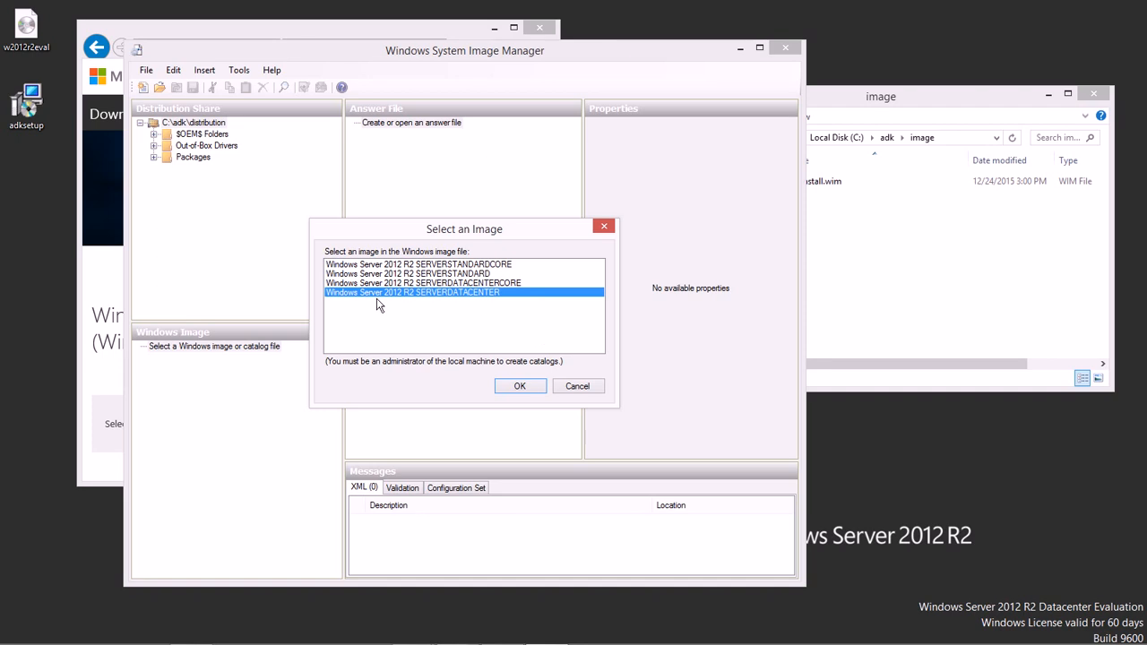
mouse_move(430, 303)
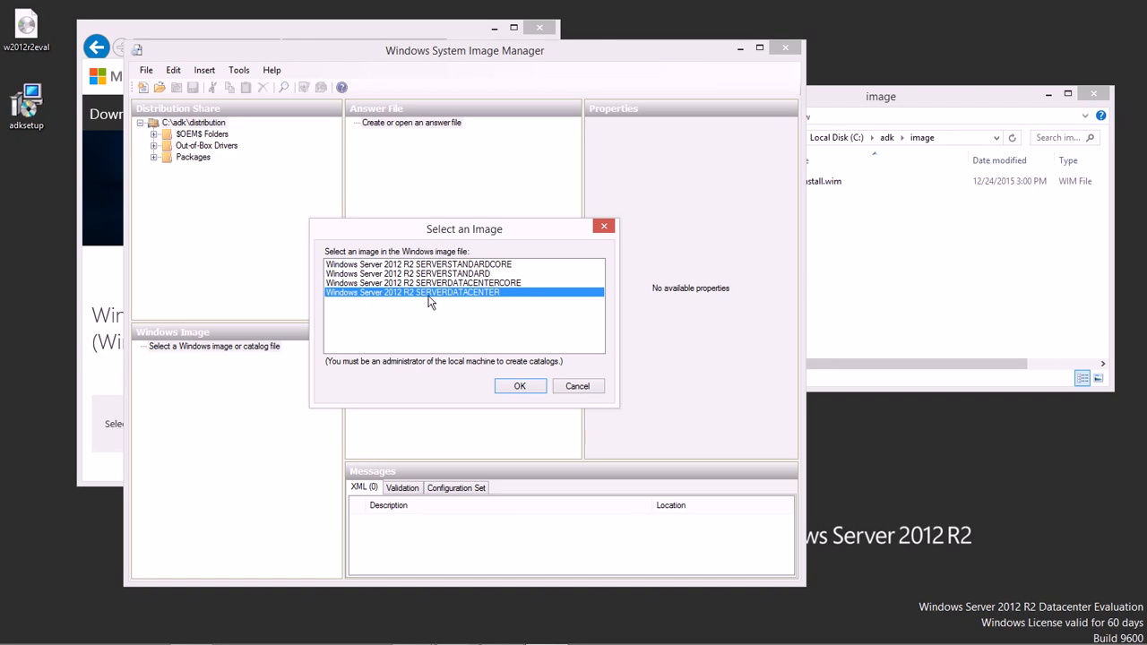
mouse_move(524, 345)
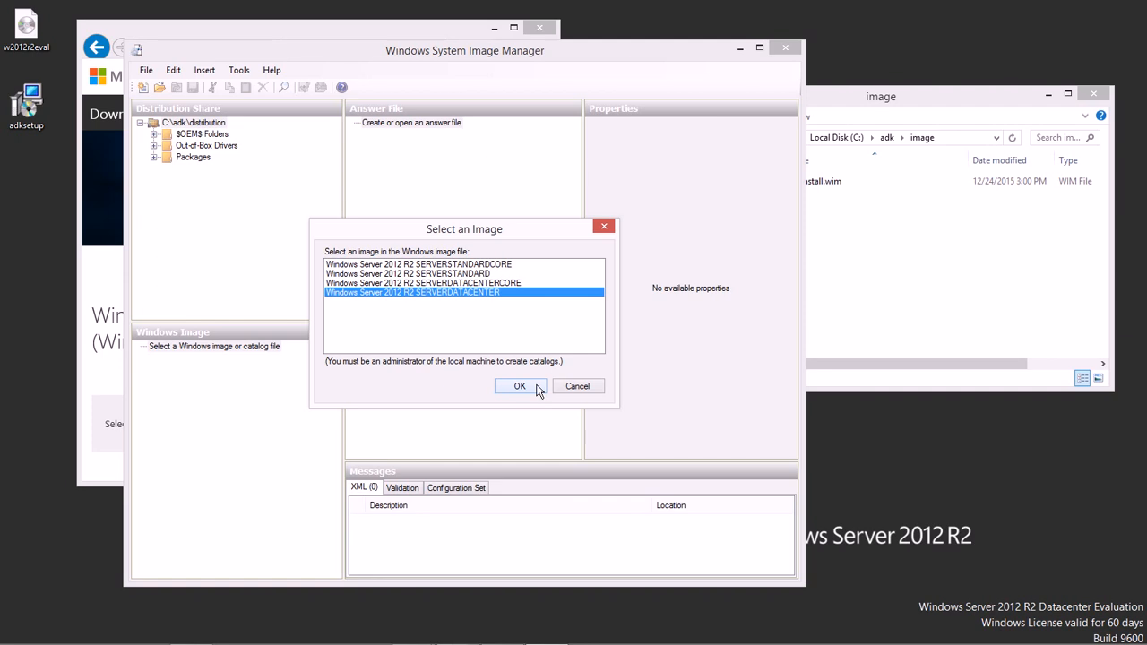
Confirm the SERVERDATACENTER edition and agree to create a catalog file for it
click(520, 387)
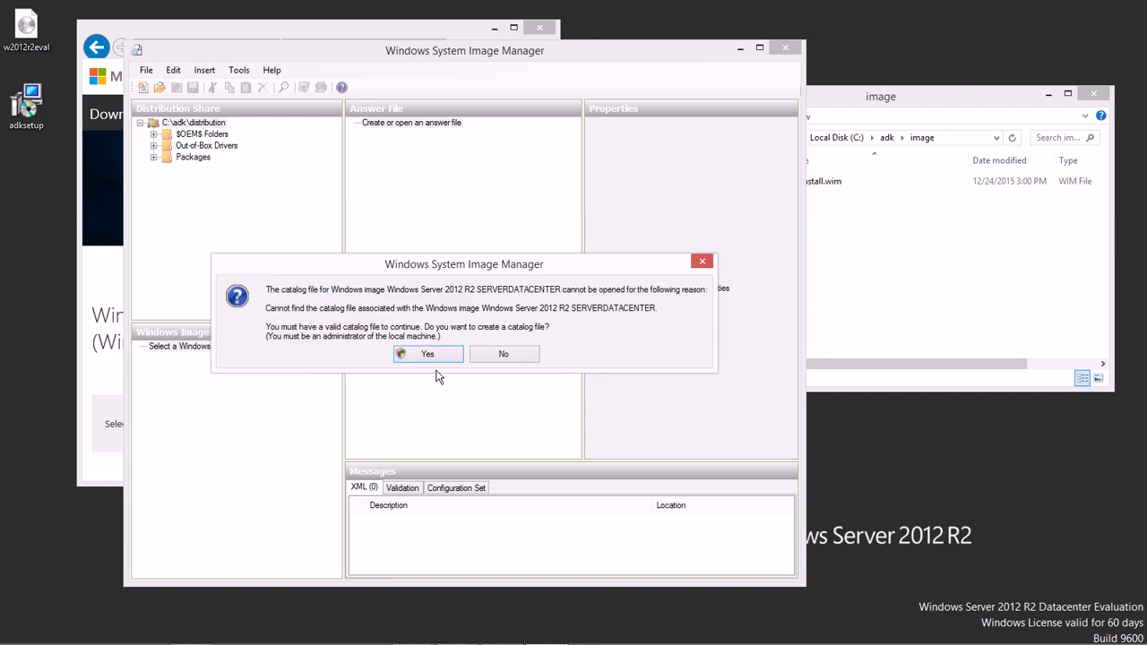
mouse_move(316, 270)
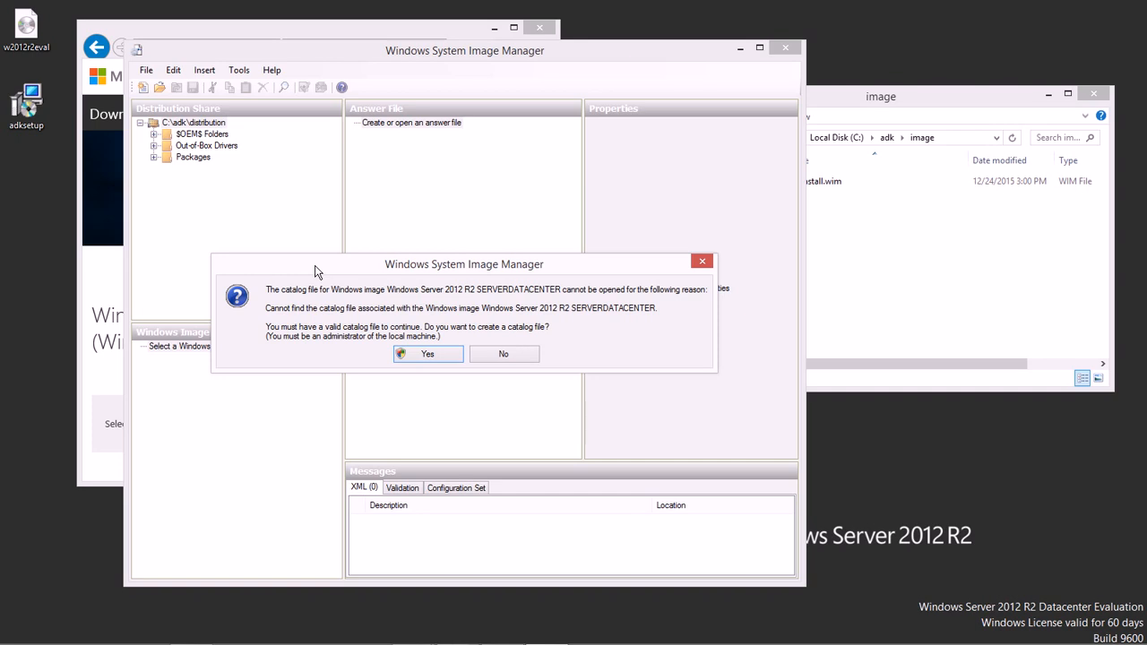
mouse_move(359, 326)
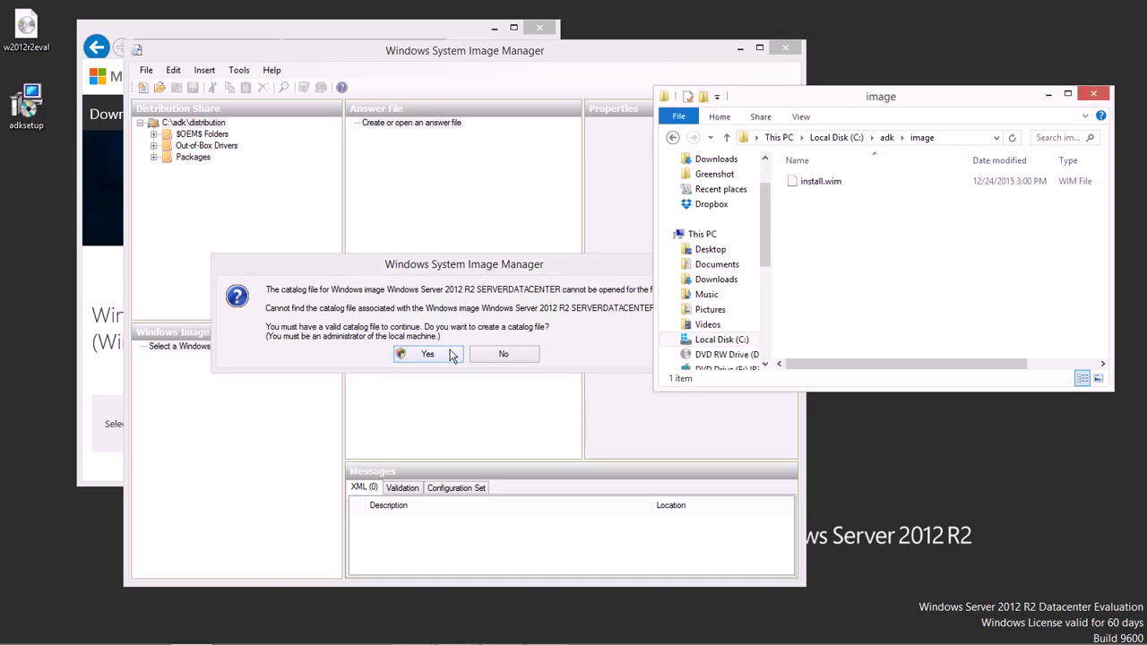
click(427, 355)
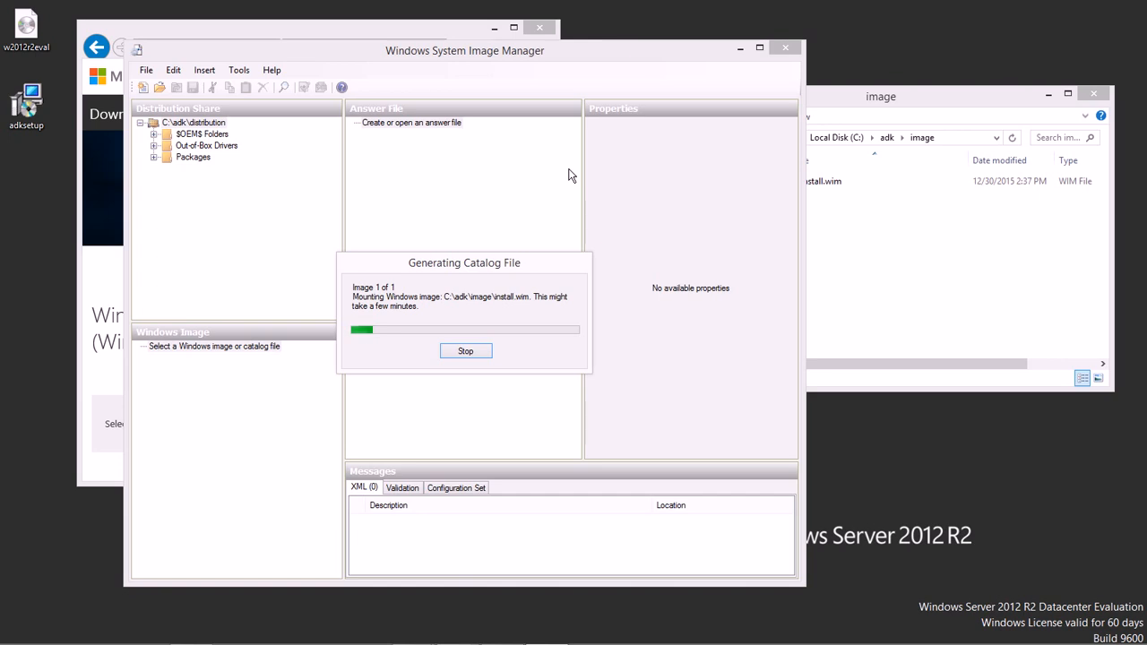
mouse_move(530, 186)
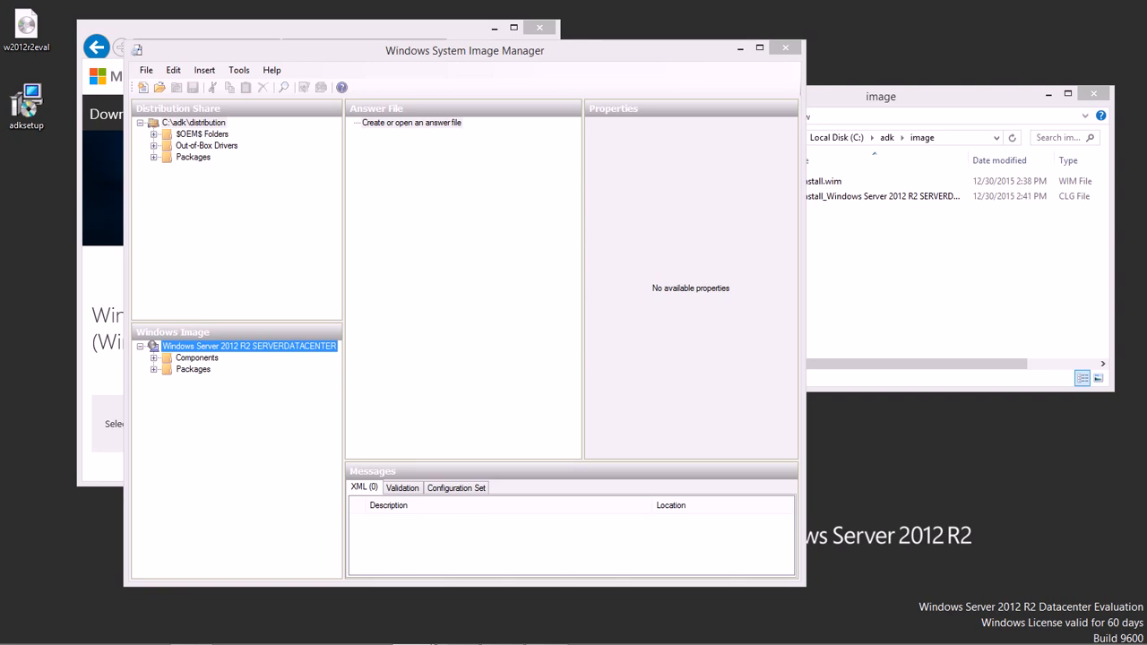
mouse_move(642, 330)
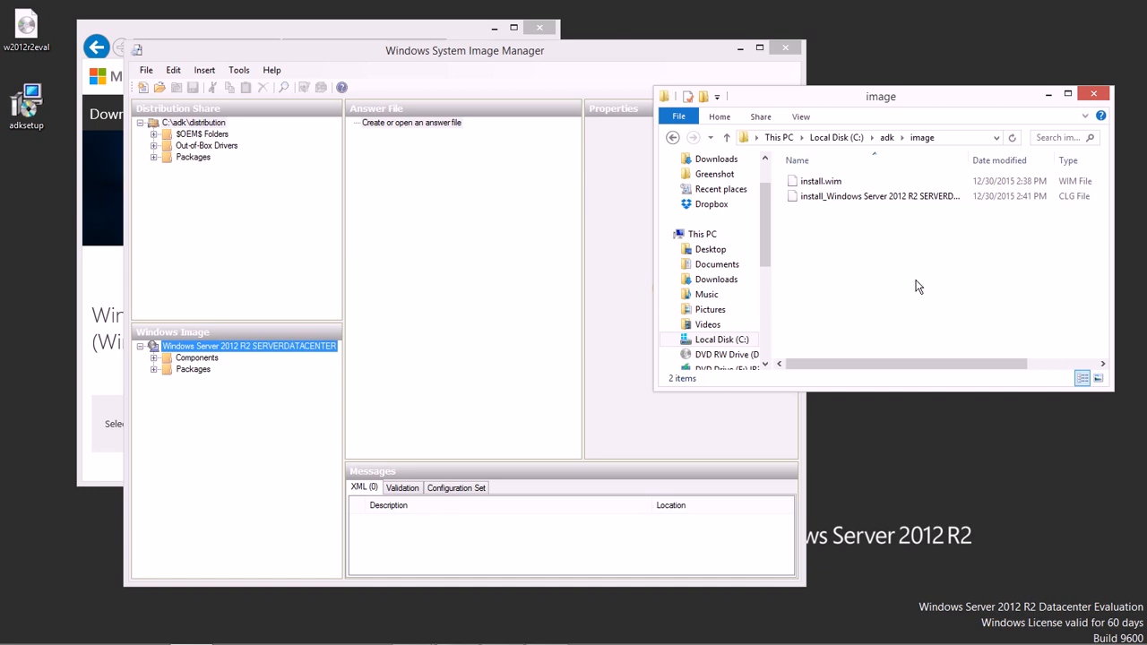
mouse_move(272, 404)
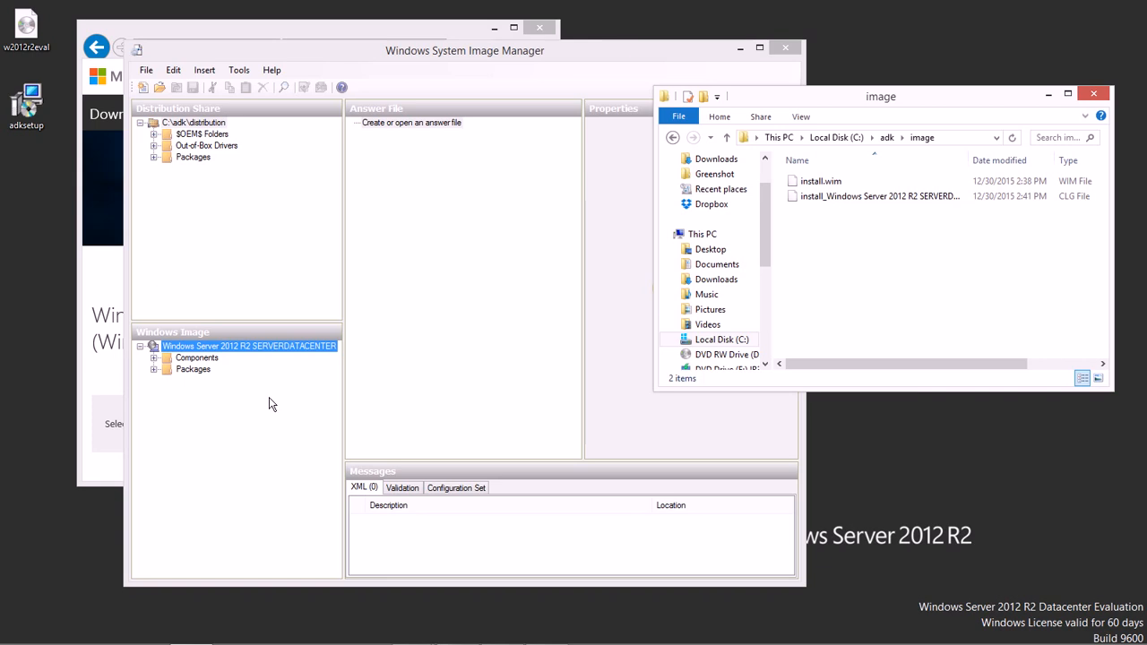
mouse_move(248, 410)
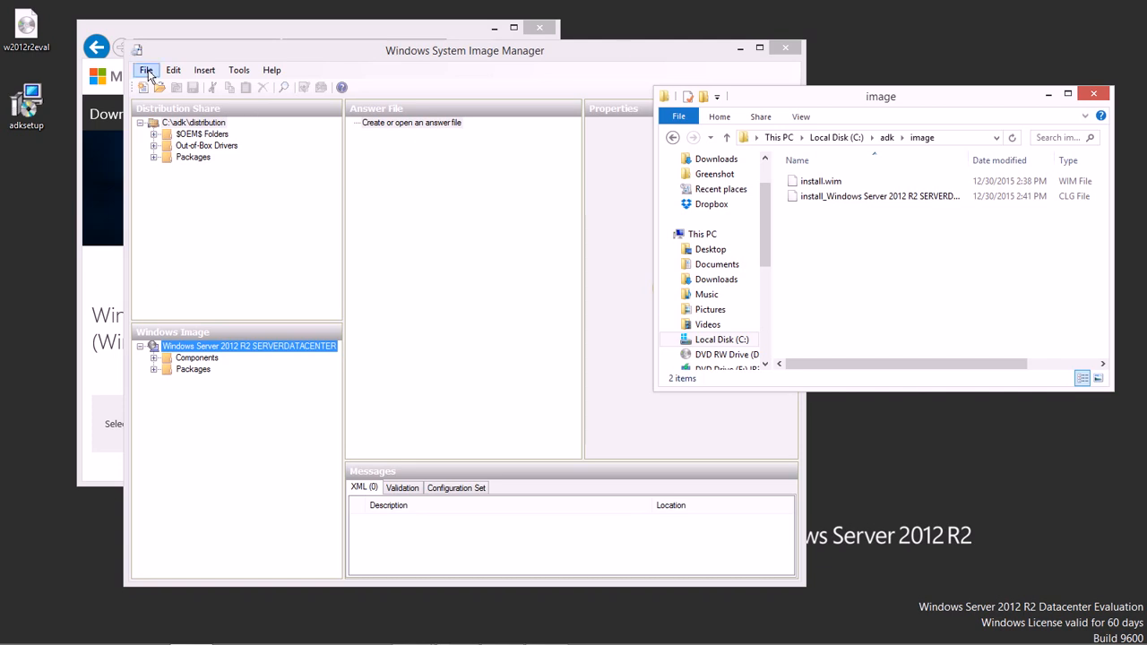
click(147, 70)
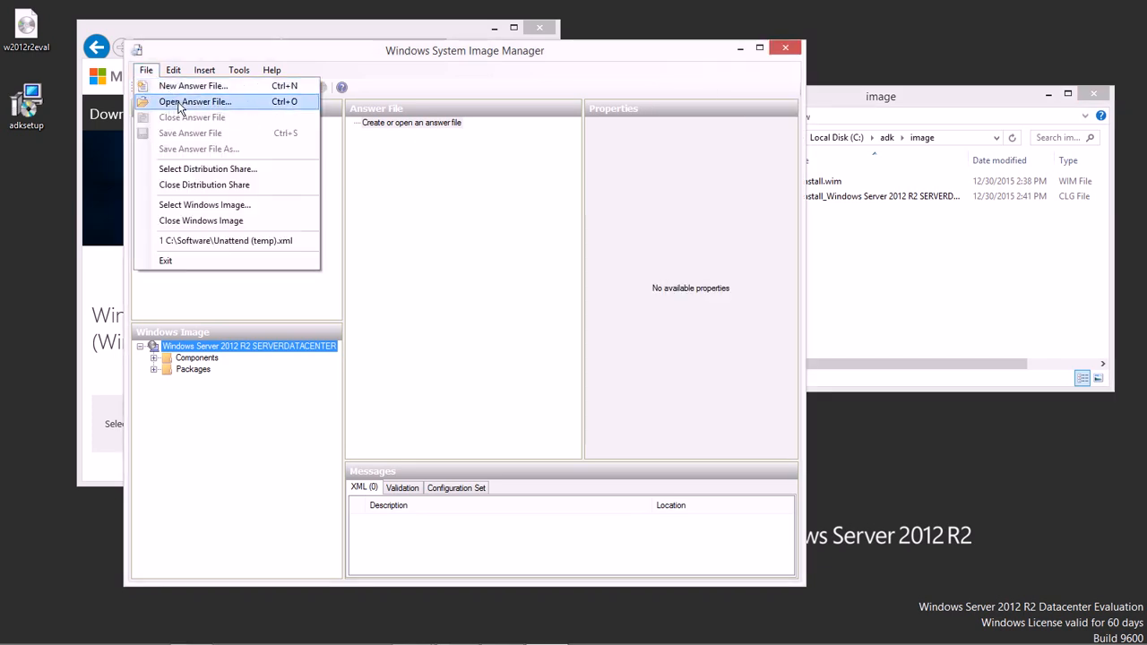
mouse_move(193, 86)
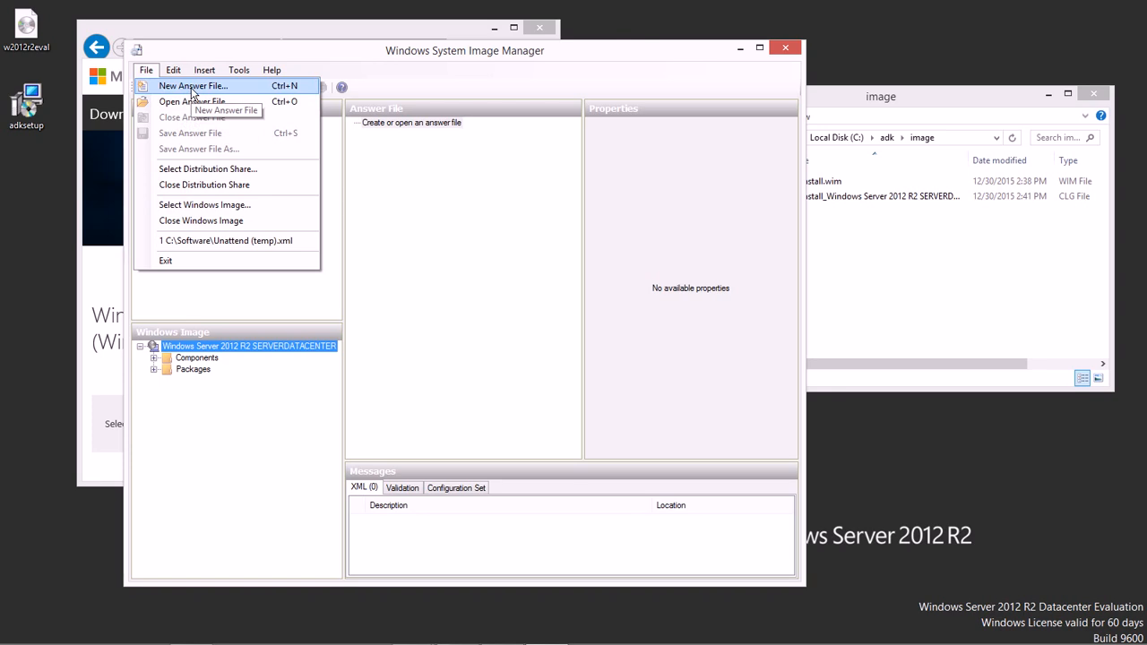
click(191, 86)
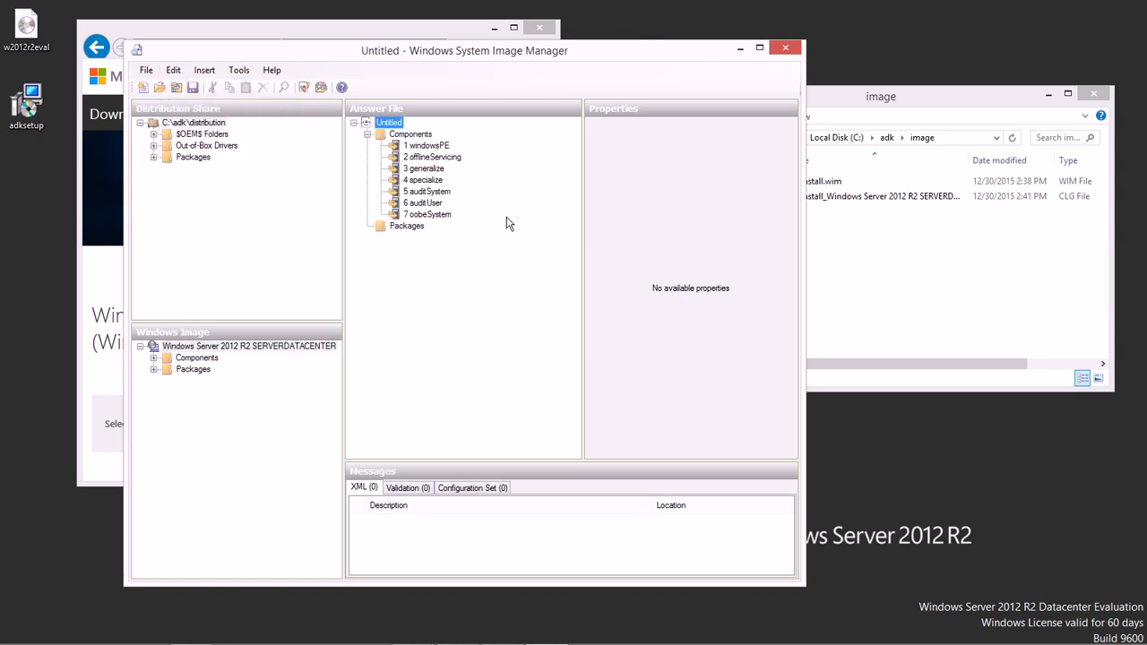
mouse_move(516, 242)
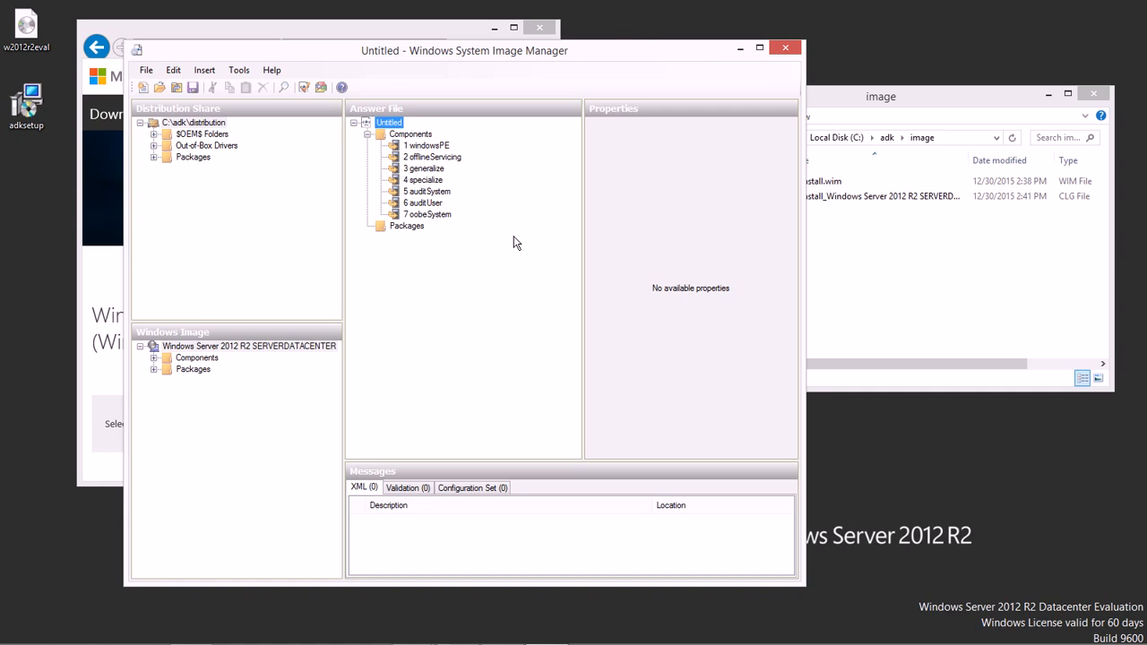
mouse_move(505, 226)
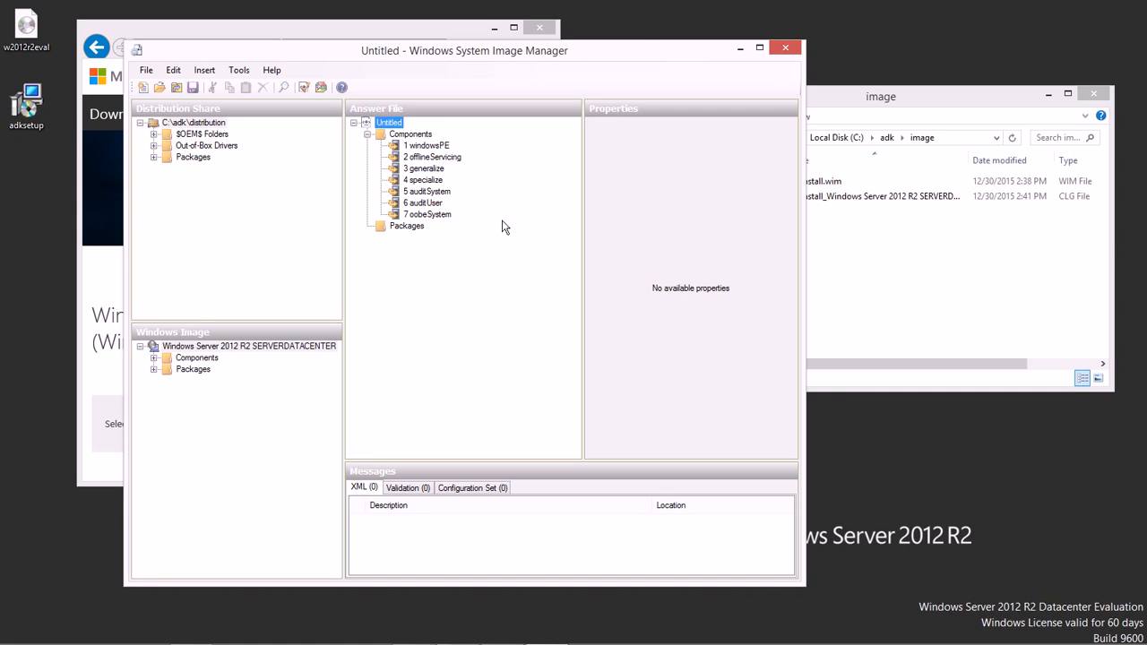
mouse_move(499, 256)
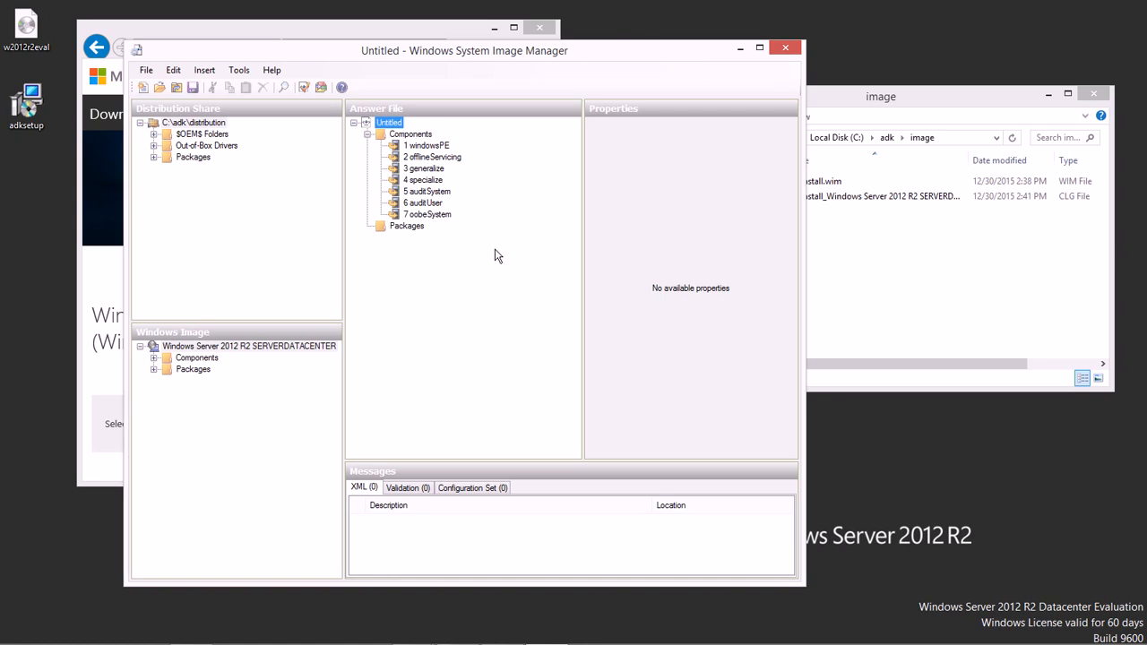
mouse_move(493, 260)
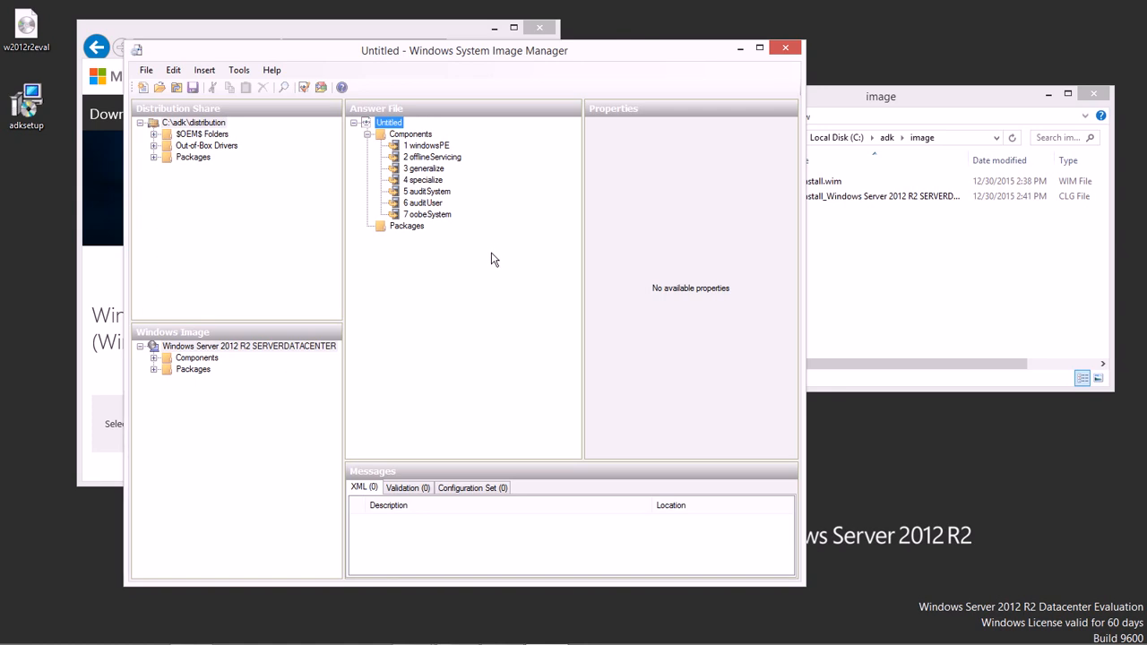
mouse_move(492, 215)
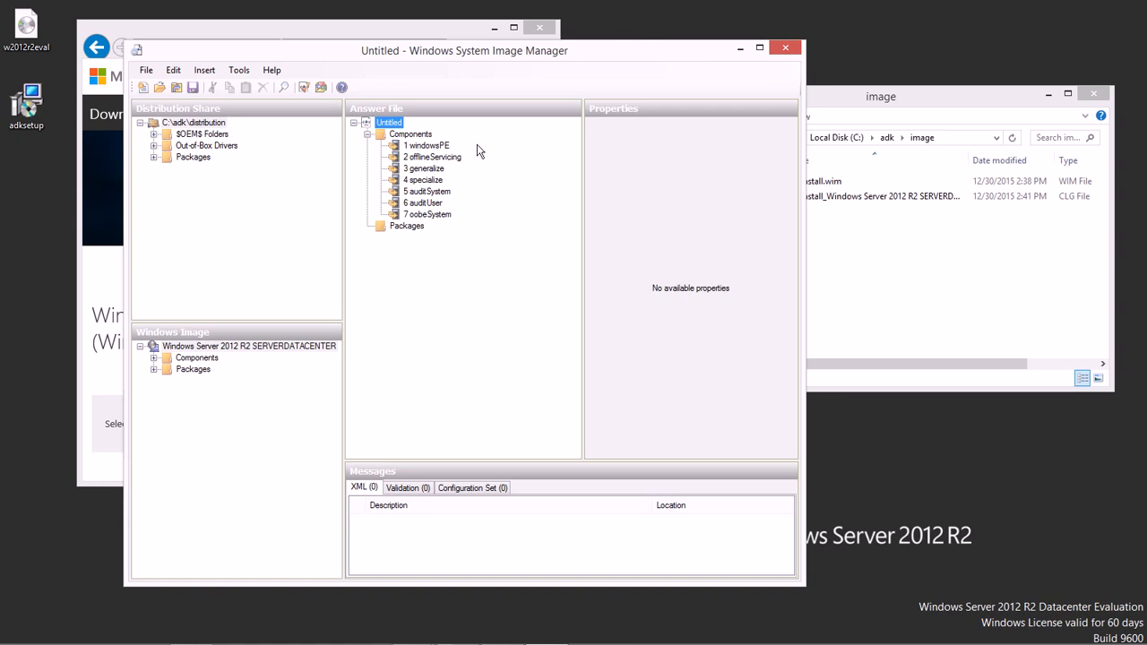
mouse_move(477, 194)
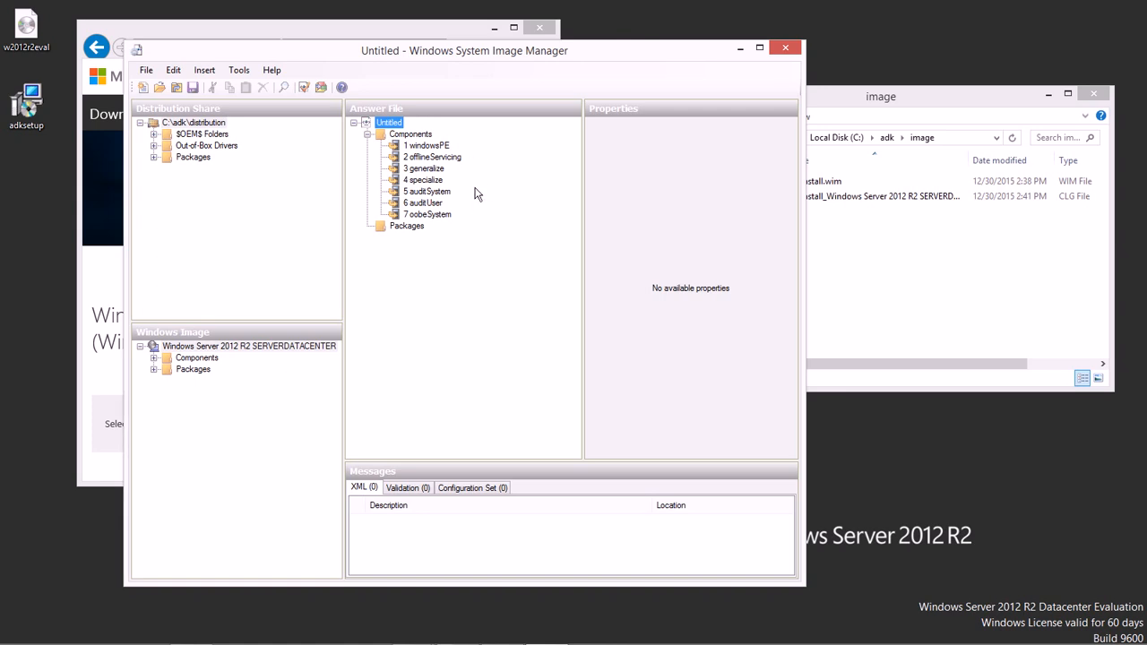
mouse_move(480, 238)
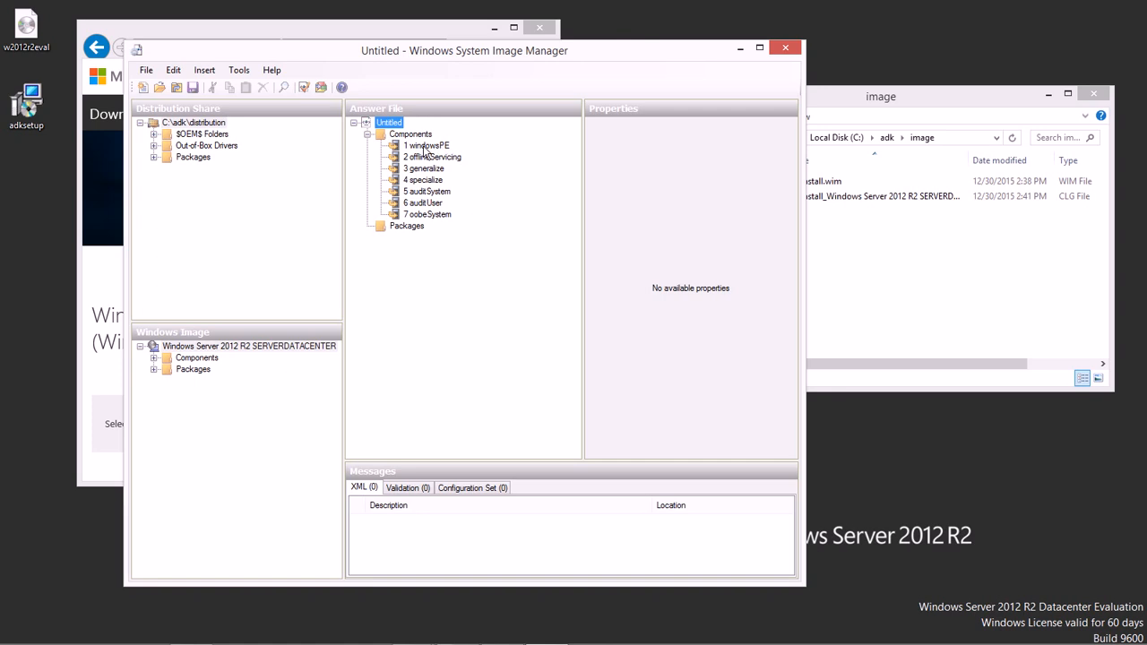
click(427, 145)
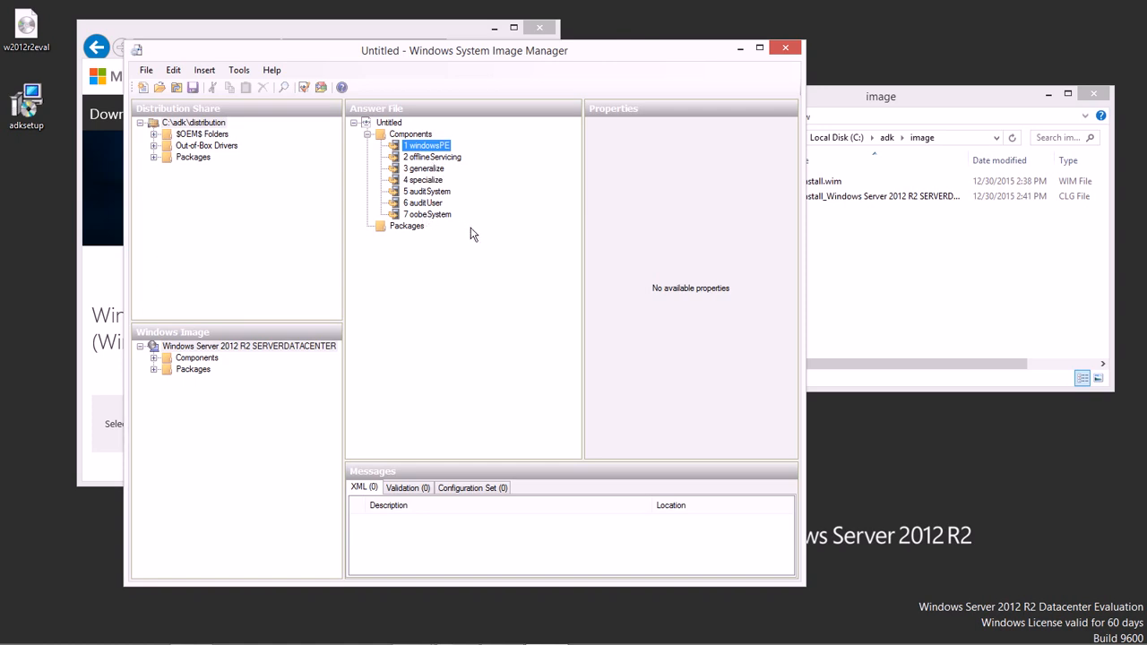
mouse_move(486, 231)
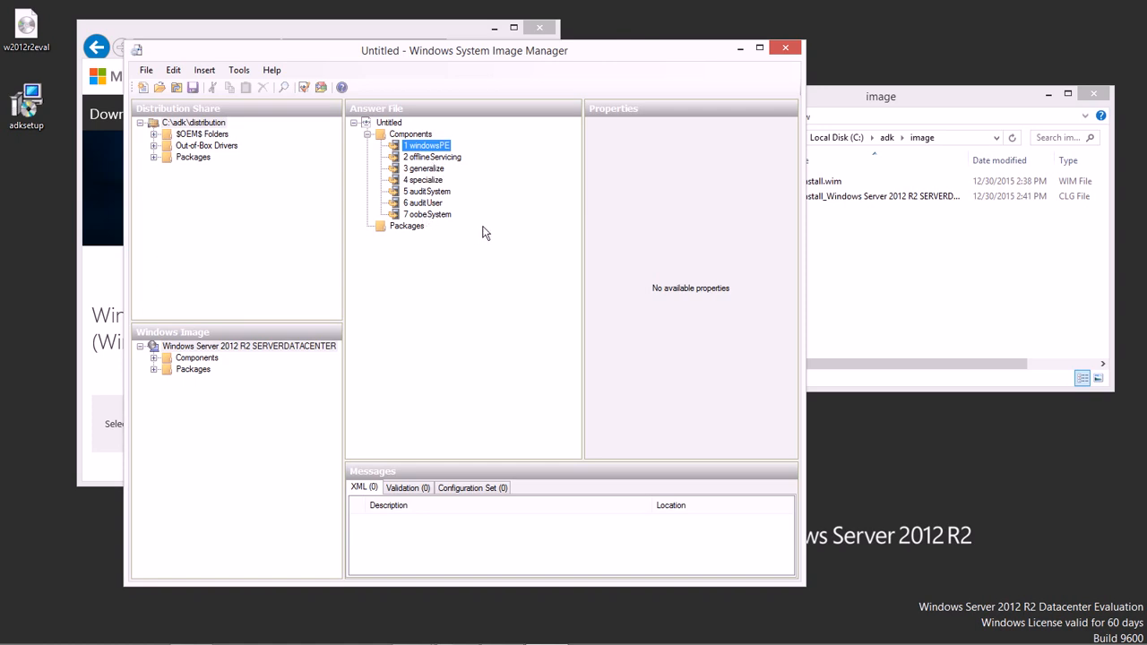
mouse_move(477, 240)
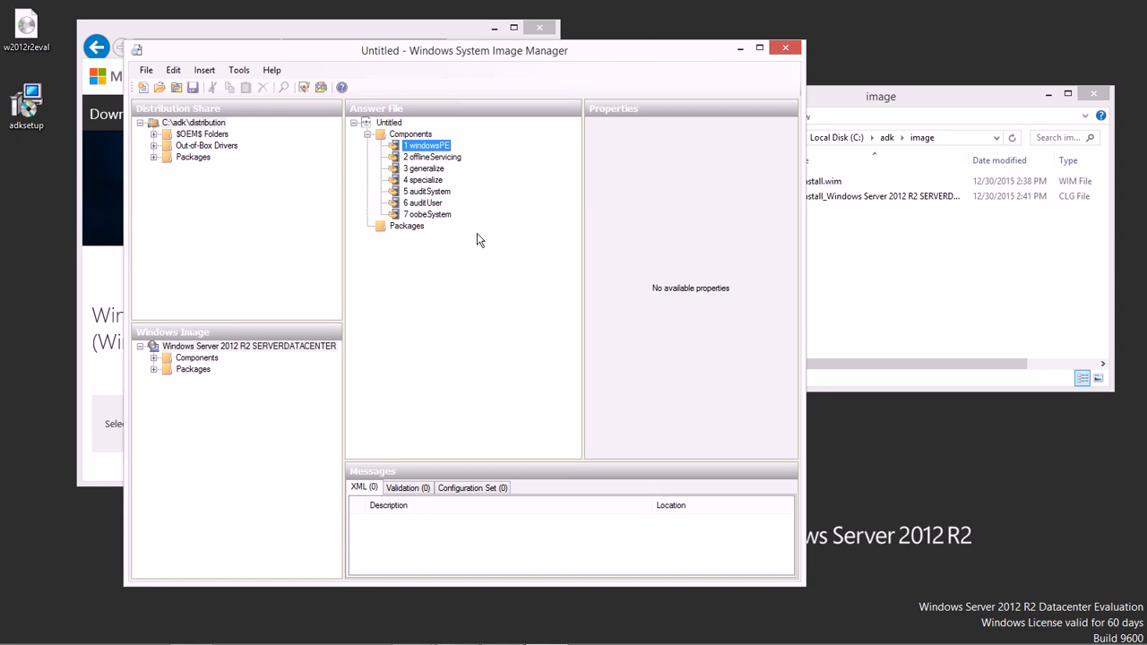
mouse_move(477, 241)
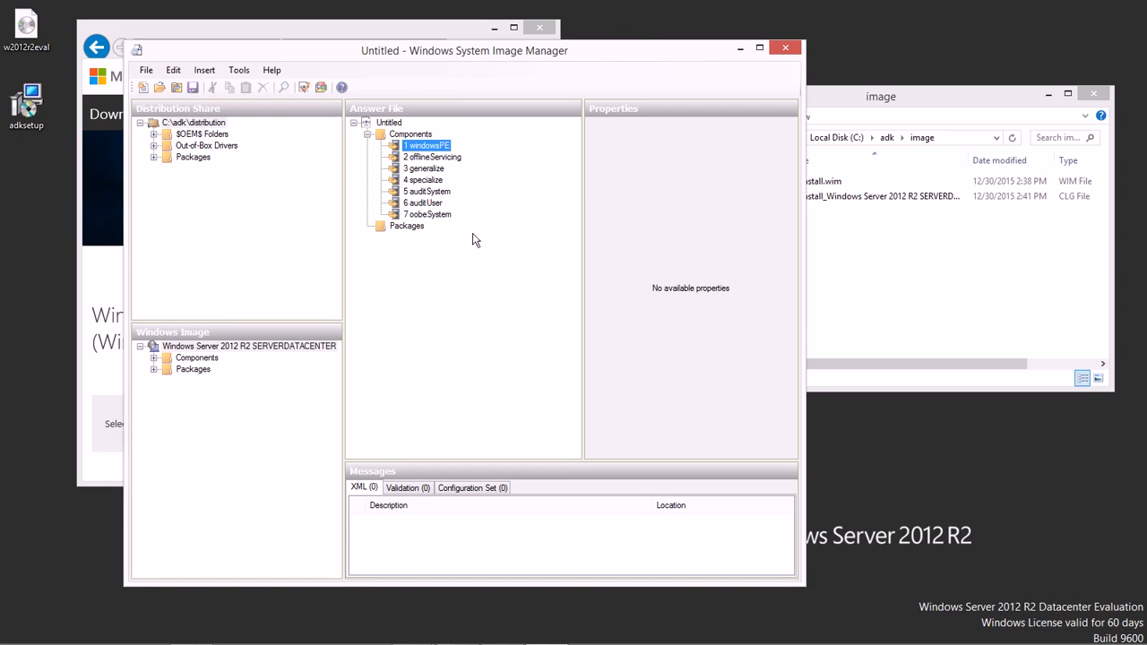
mouse_move(439, 183)
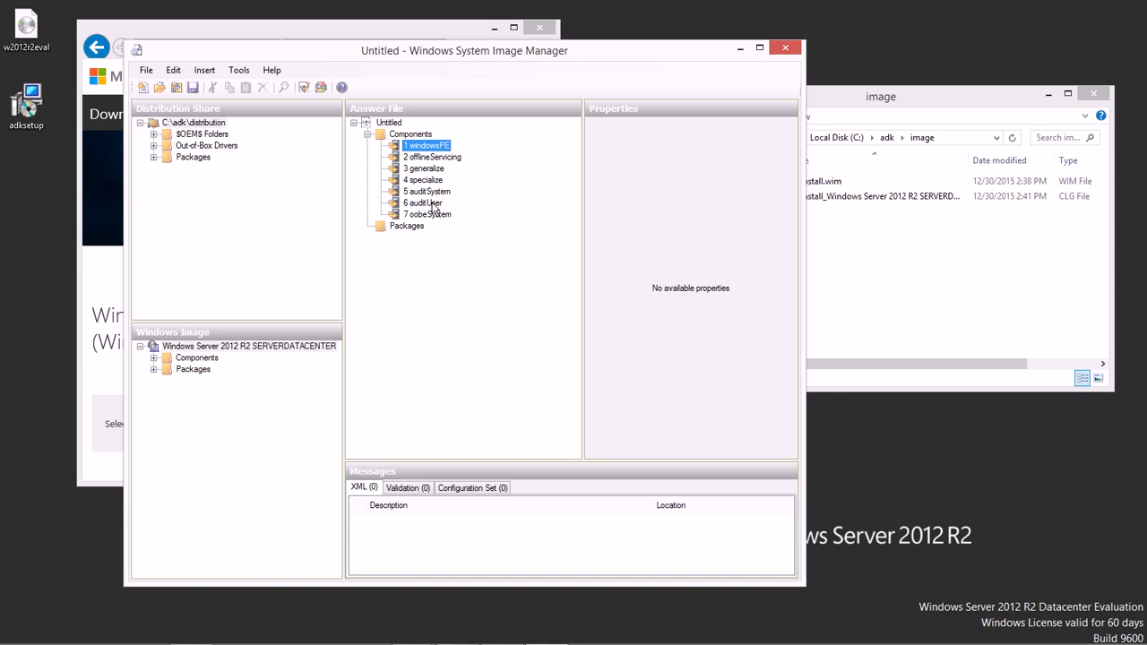
mouse_move(437, 220)
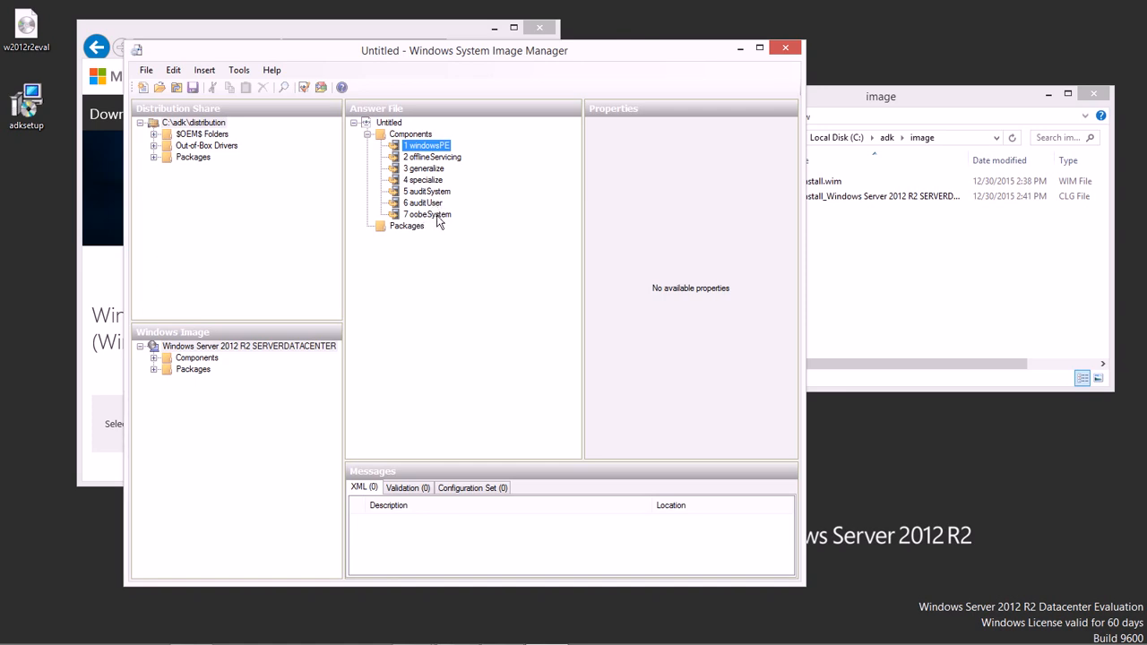
mouse_move(469, 222)
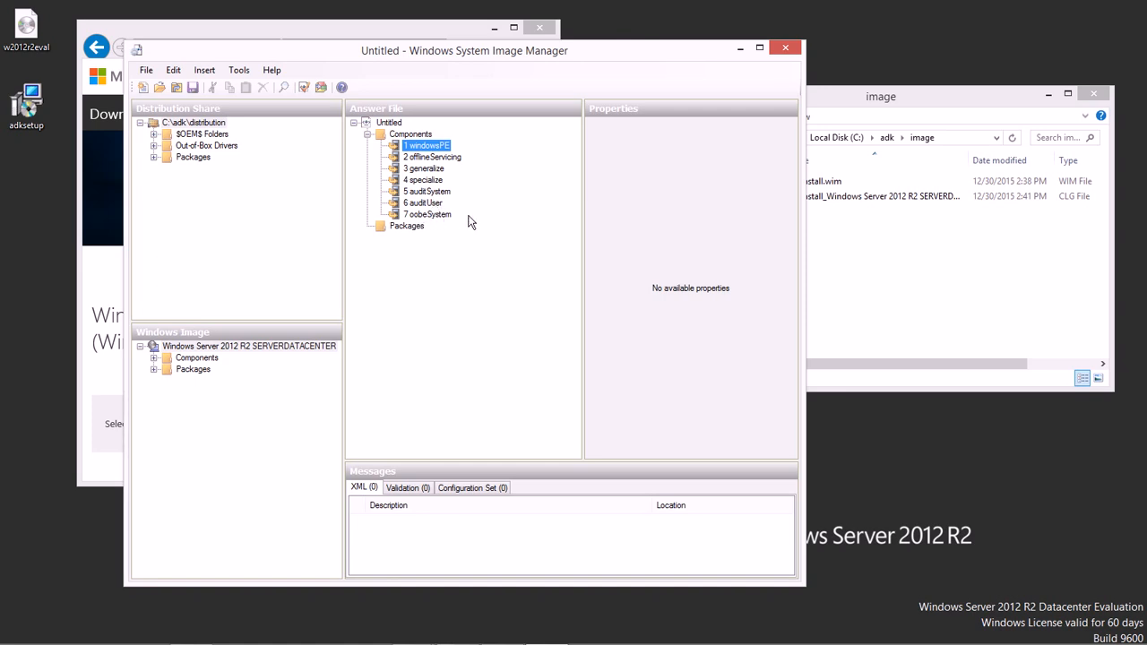
mouse_move(439, 201)
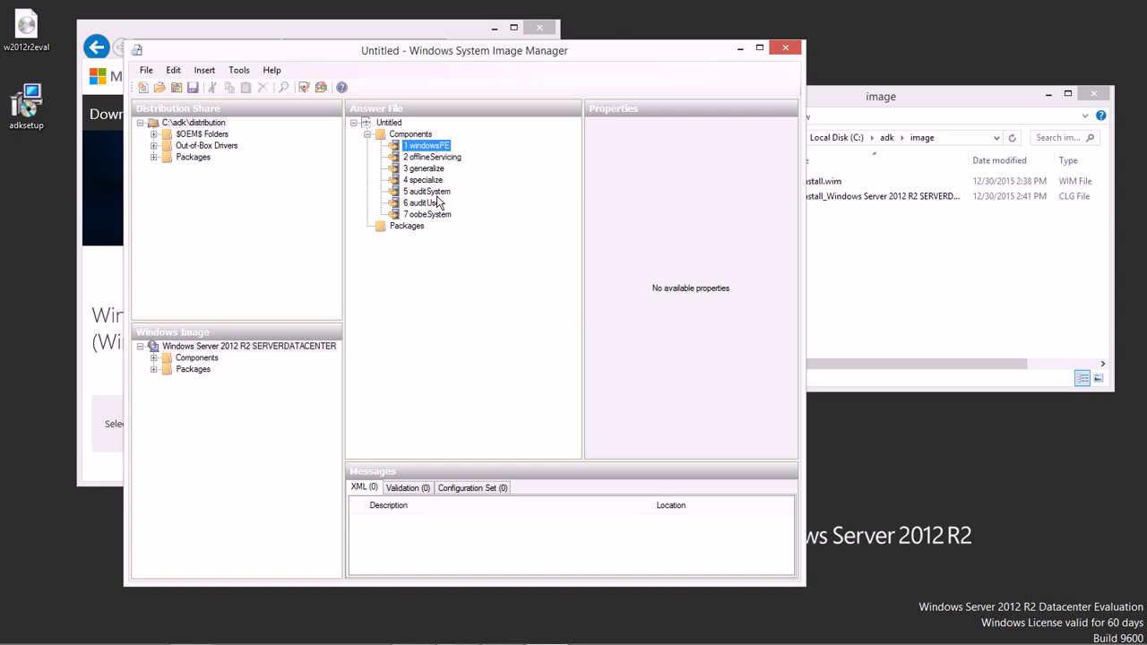
mouse_move(437, 168)
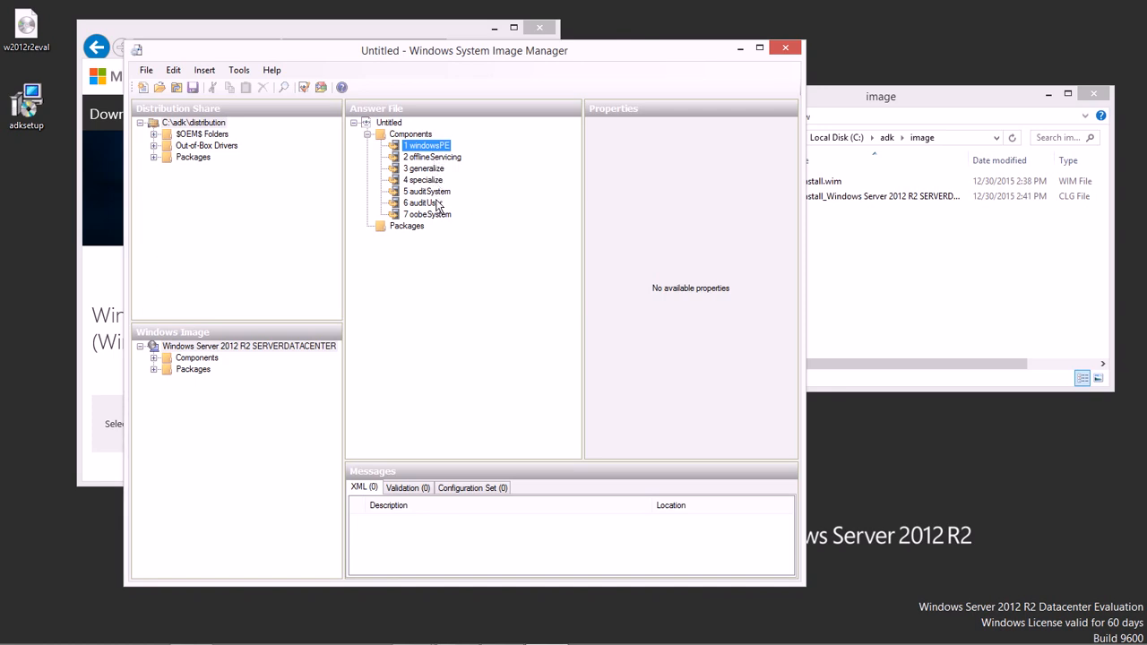
mouse_move(439, 204)
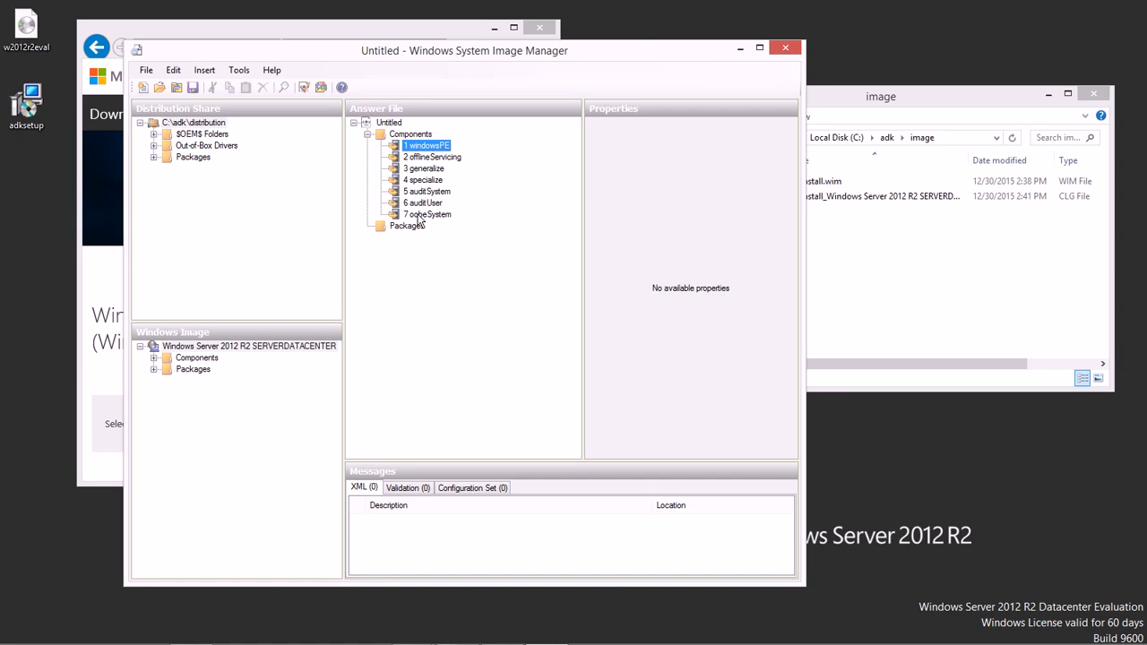
mouse_move(421, 222)
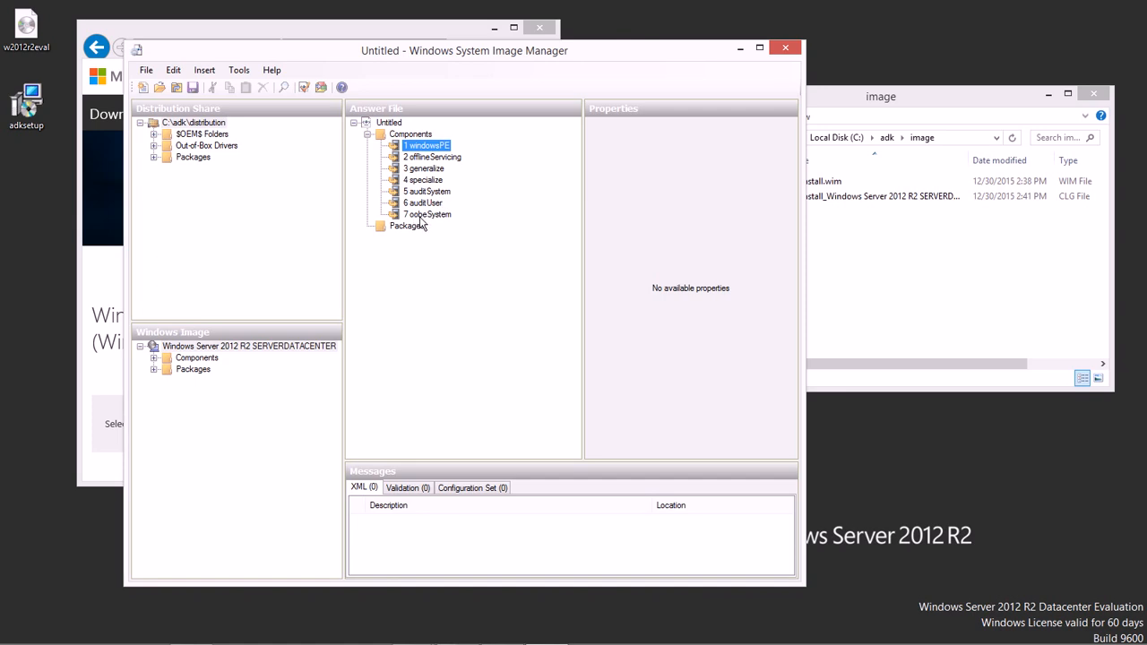
mouse_move(426, 247)
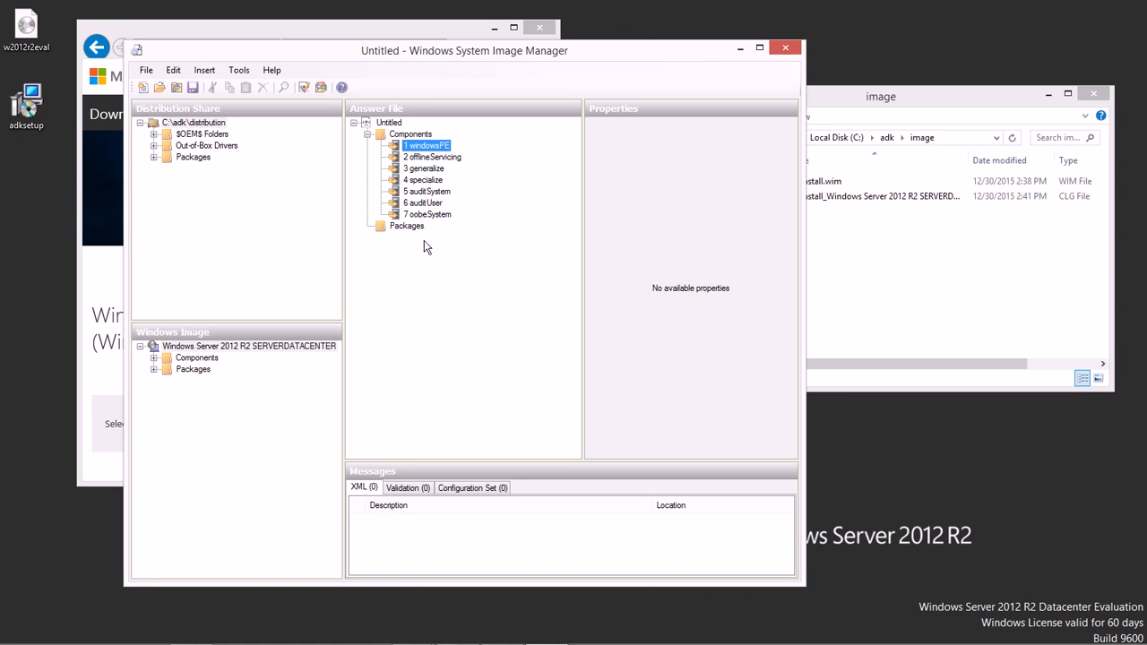
mouse_move(280, 313)
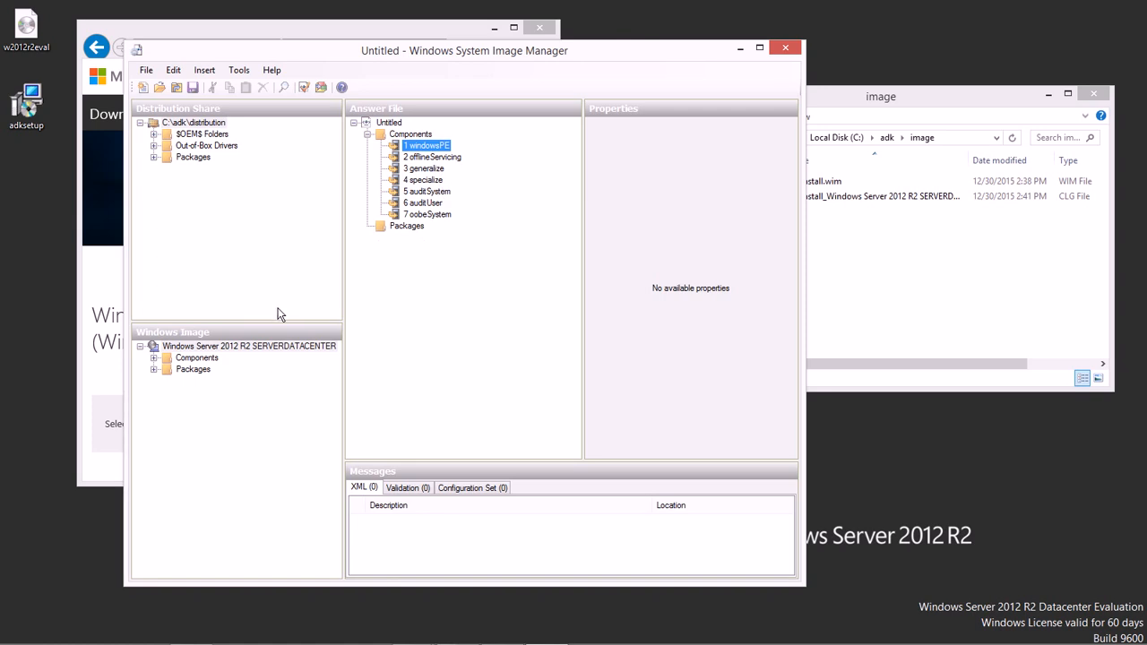
mouse_move(222, 319)
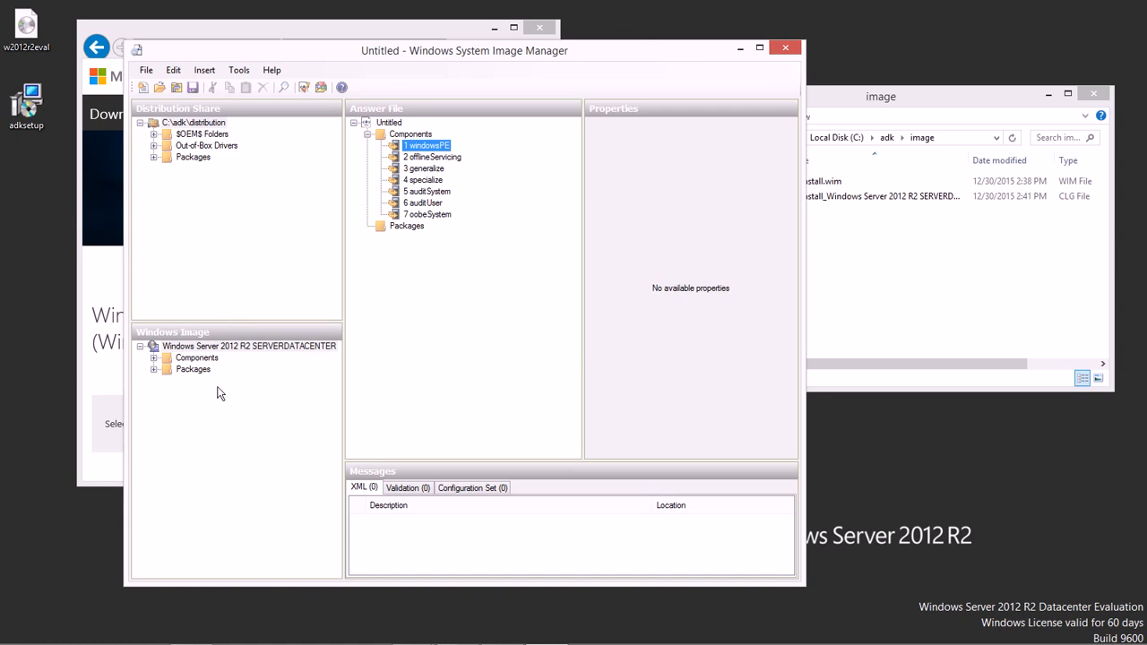
mouse_move(240, 412)
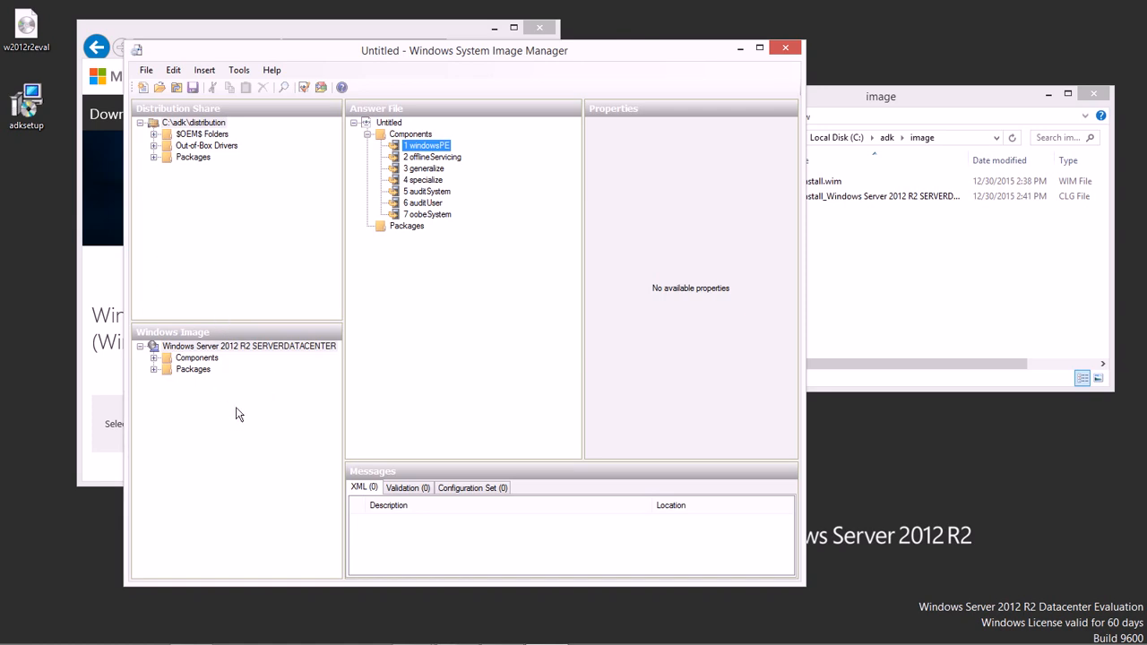
Expand the image's Components and select amd64_Microsoft-Windows-International-Core-WinPE
click(154, 358)
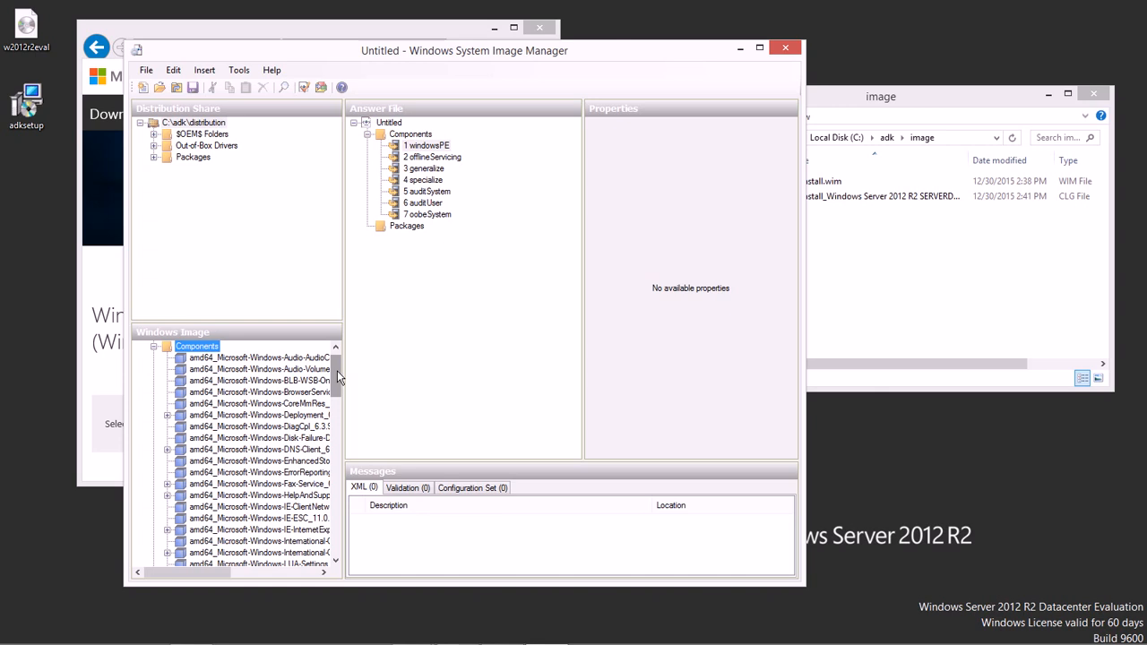
scroll(down, 3)
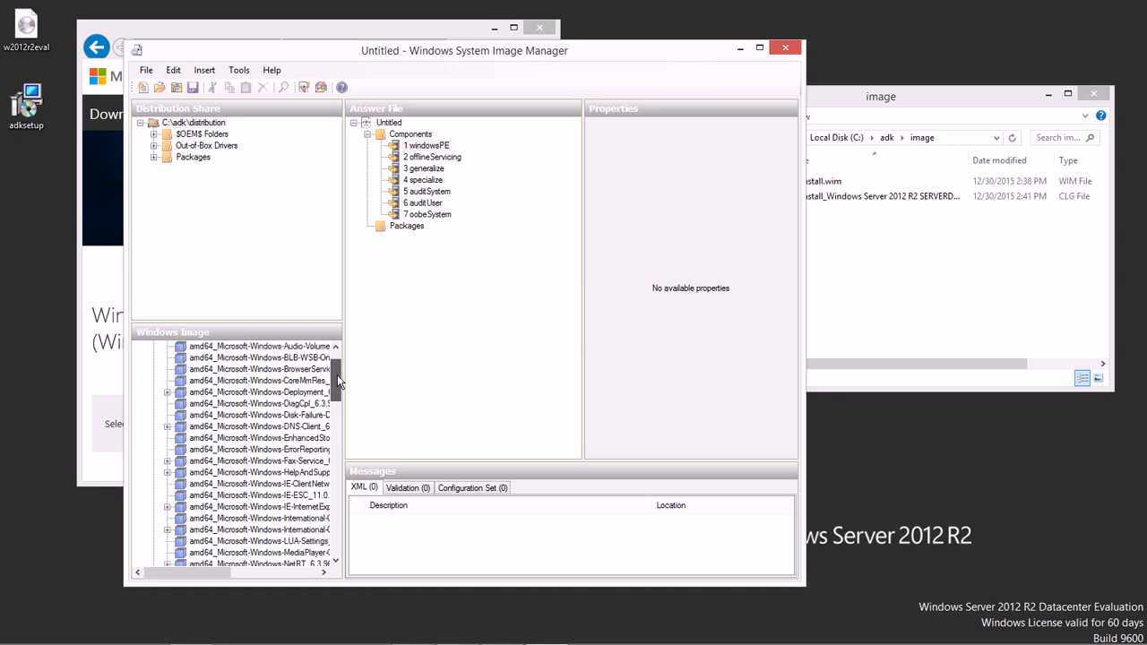
scroll(down, 3)
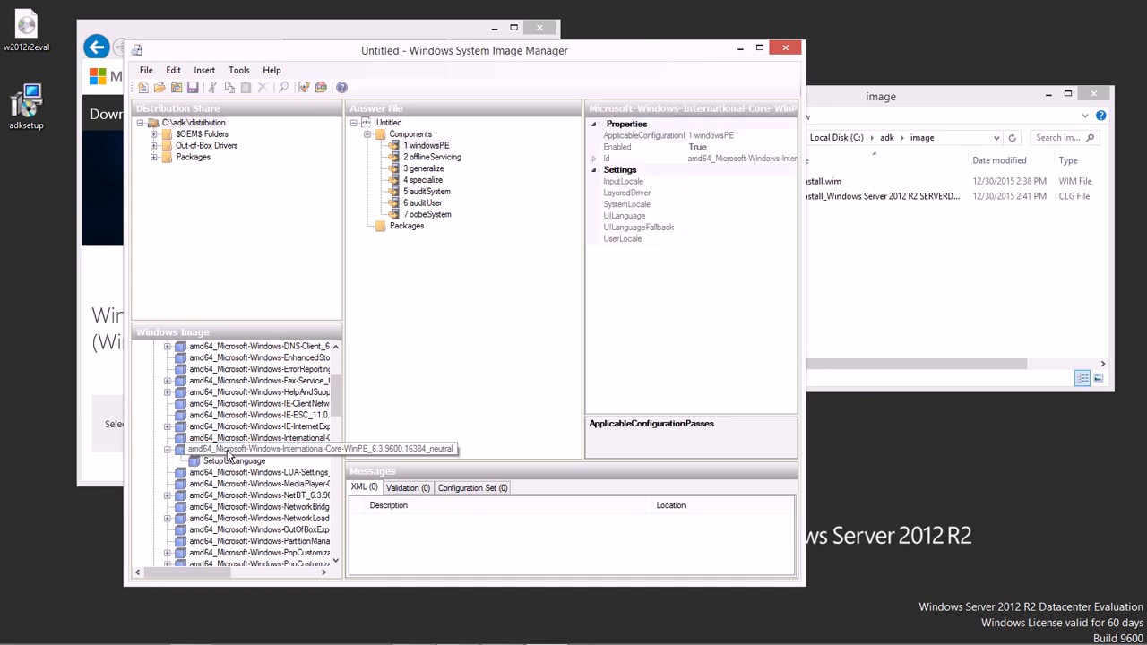
click(260, 448)
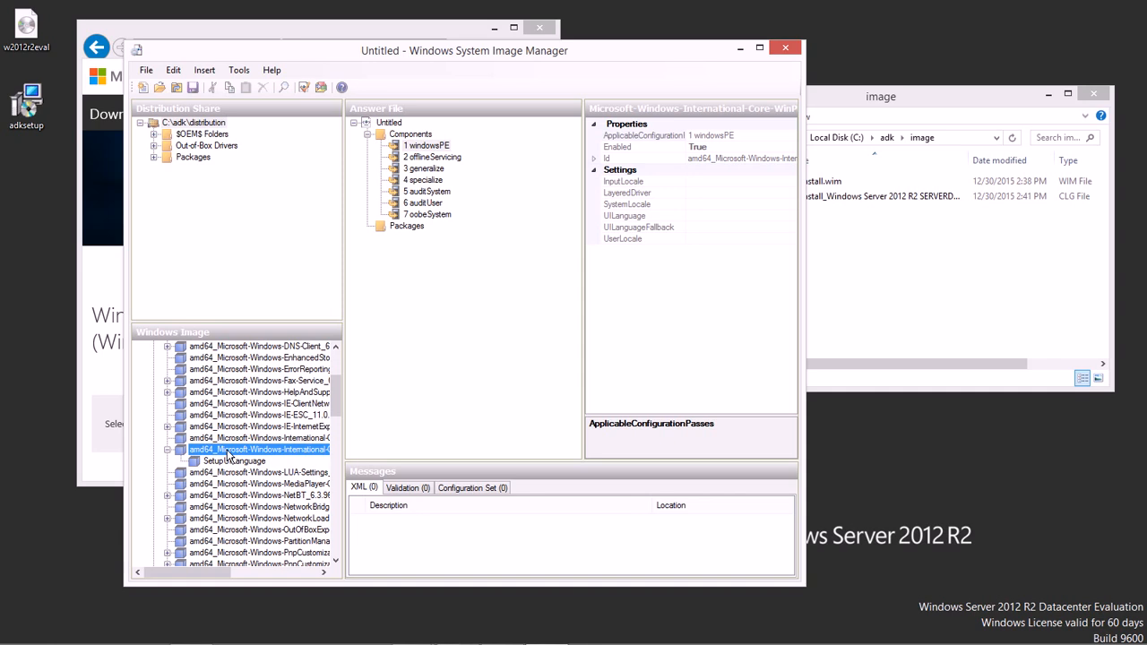
Add International-Core-WinPE to Pass 1 windowsPE and expand it to show SetupUILanguage
right_click(260, 448)
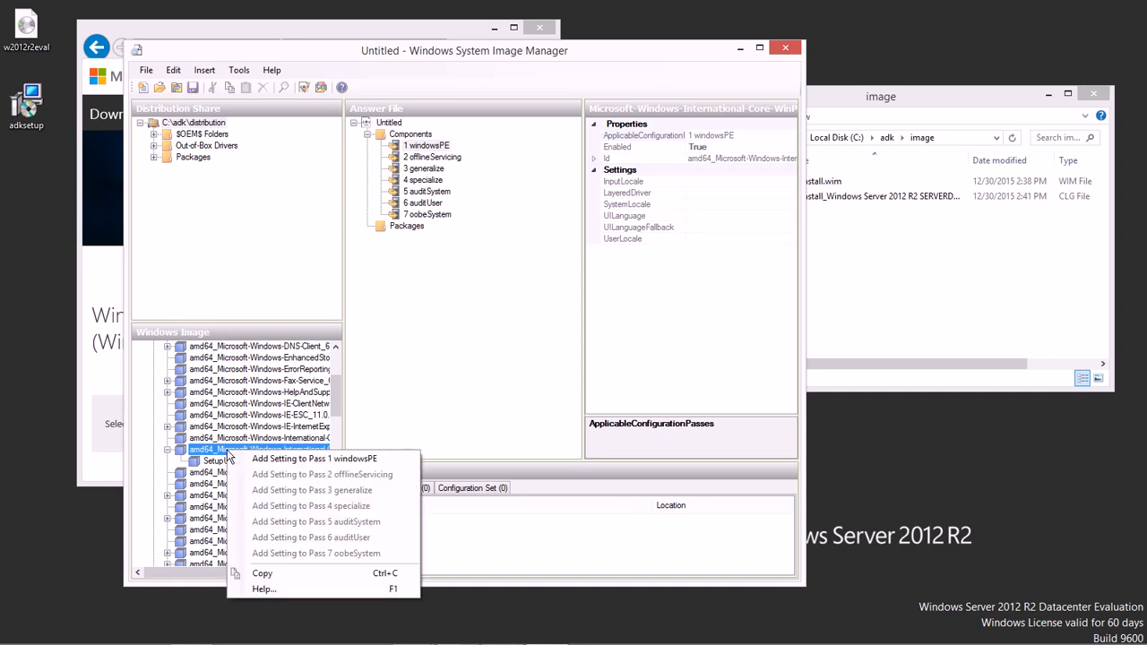
mouse_move(314, 459)
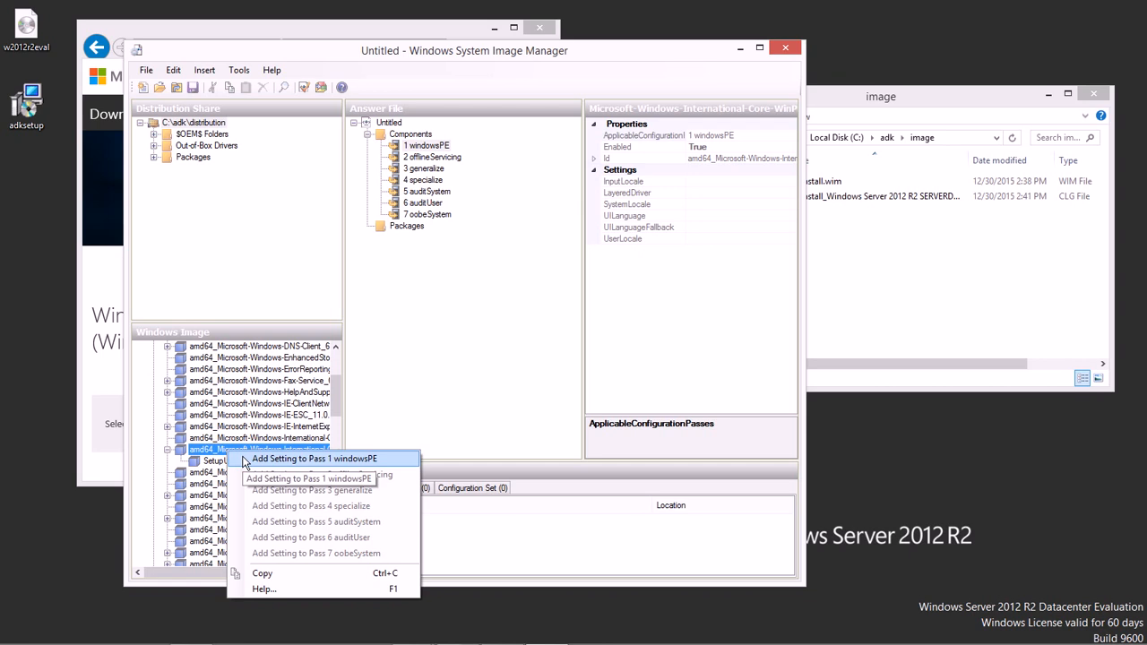
mouse_move(322, 473)
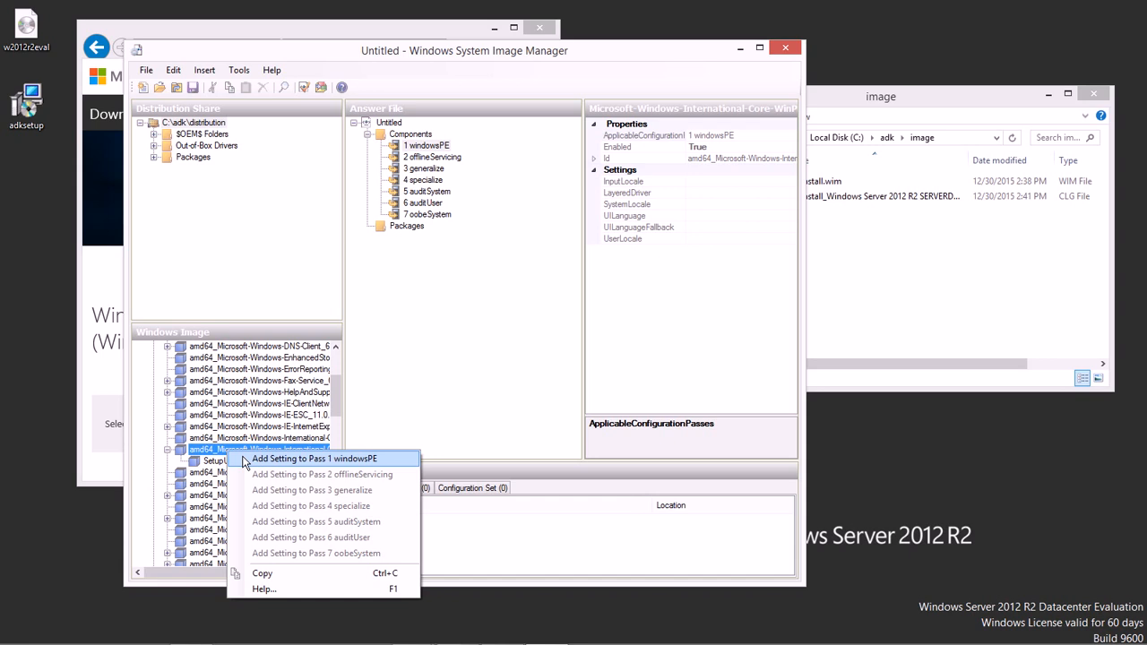
click(312, 459)
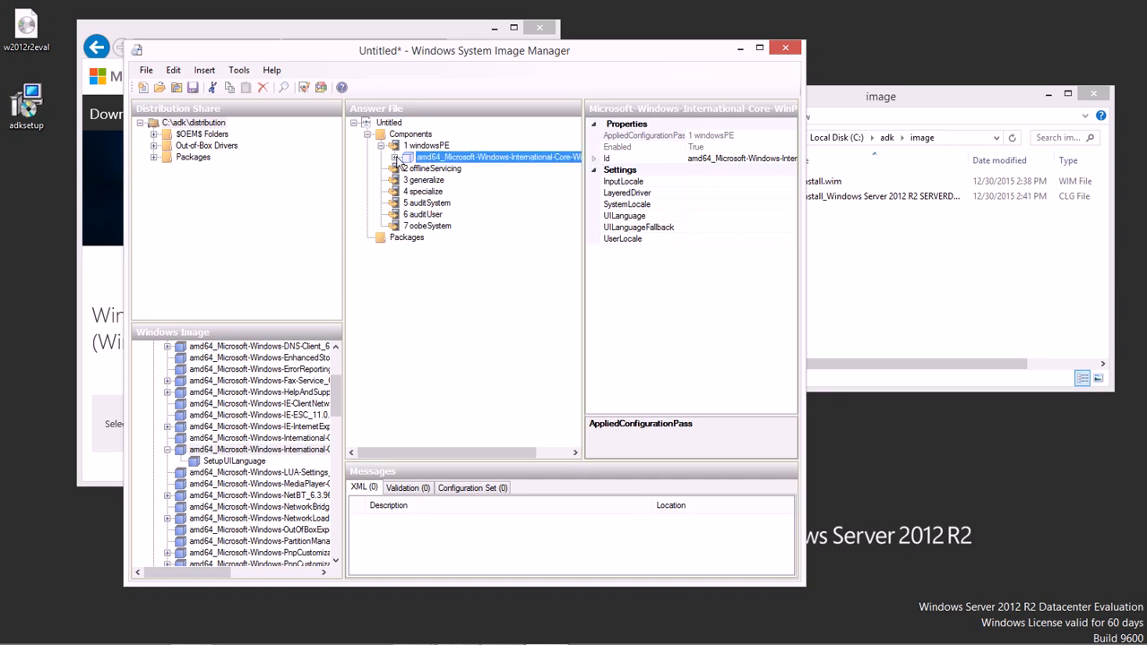
click(397, 158)
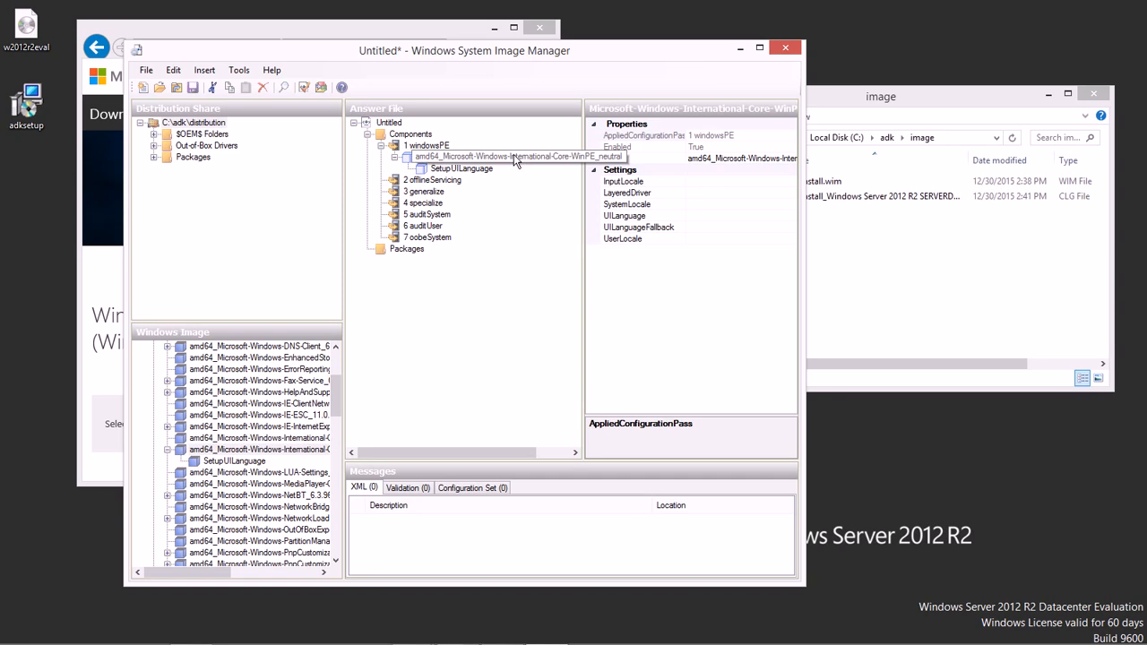
click(516, 158)
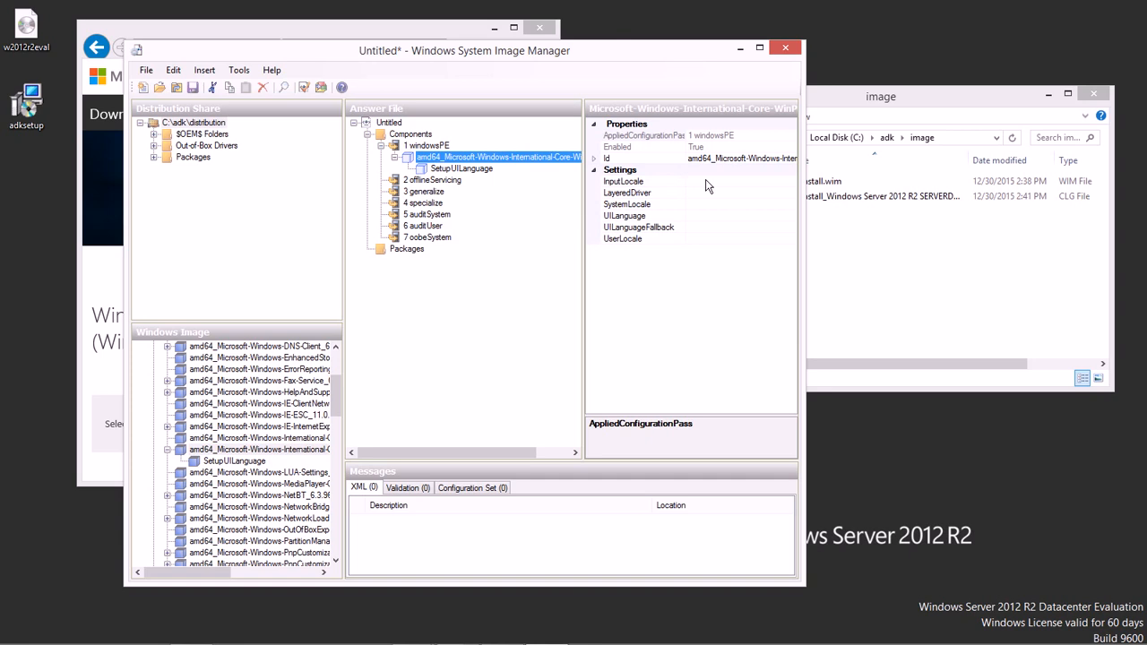
Enter en-US for InputLocale and move on to the next locale setting
click(624, 181)
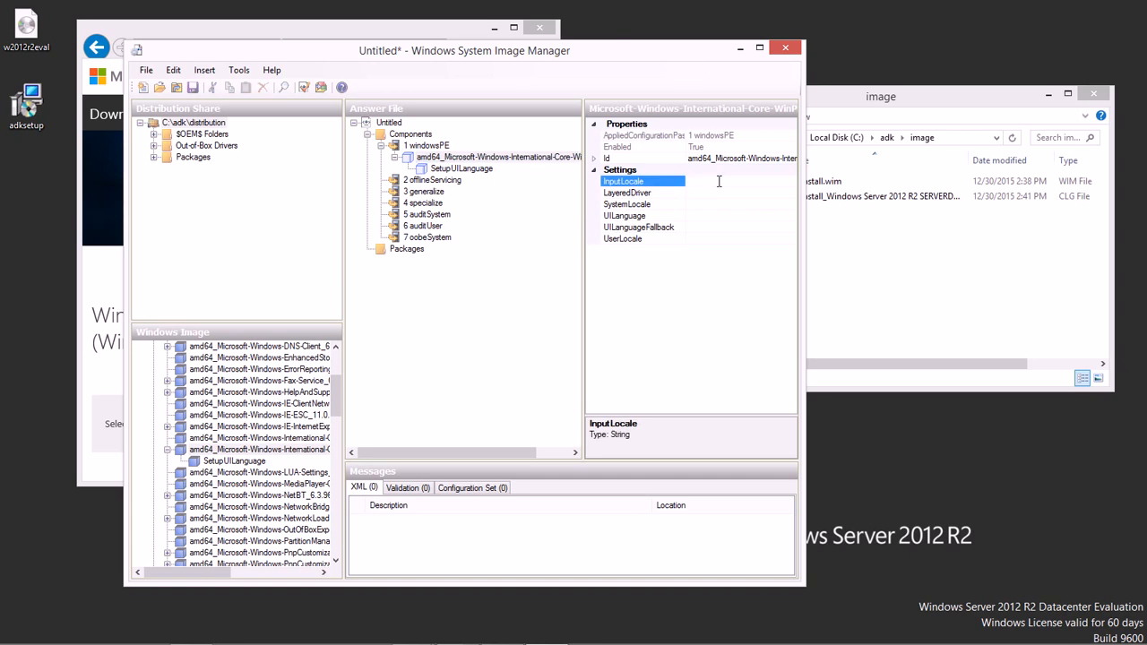
text(en-US)
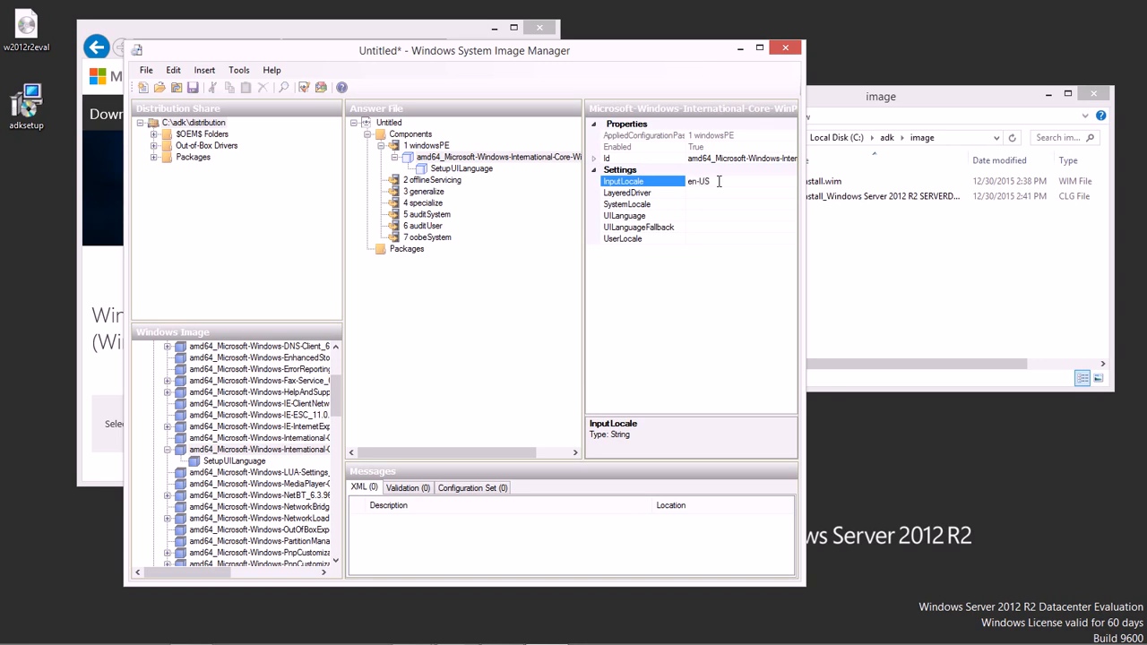
click(627, 204)
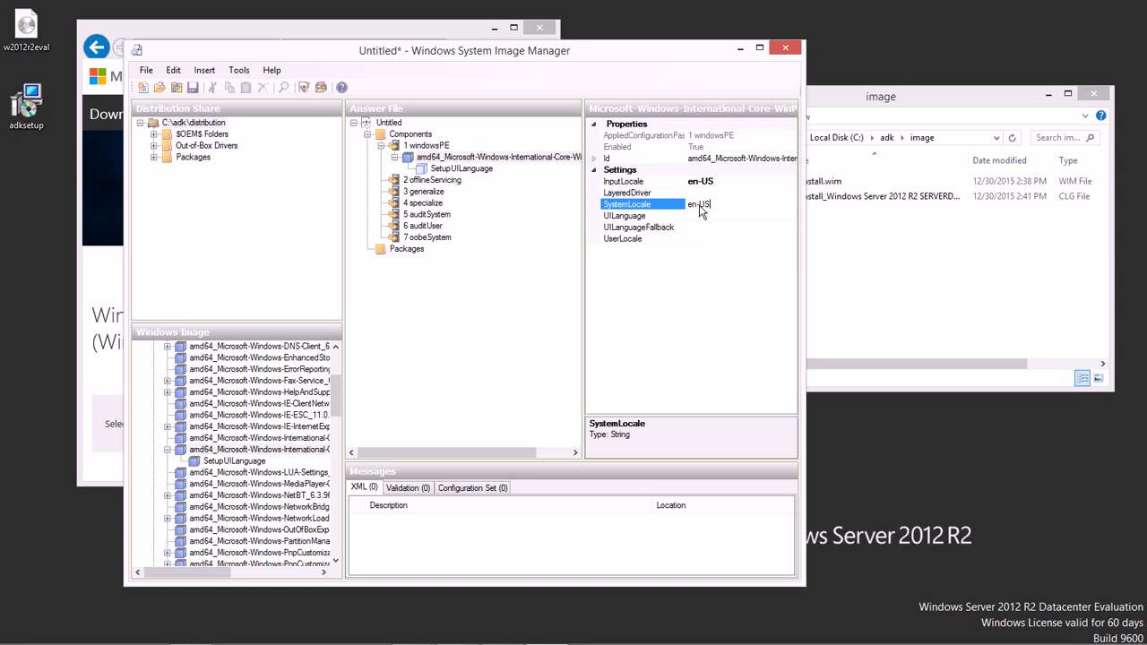
click(624, 215)
text(en-US)
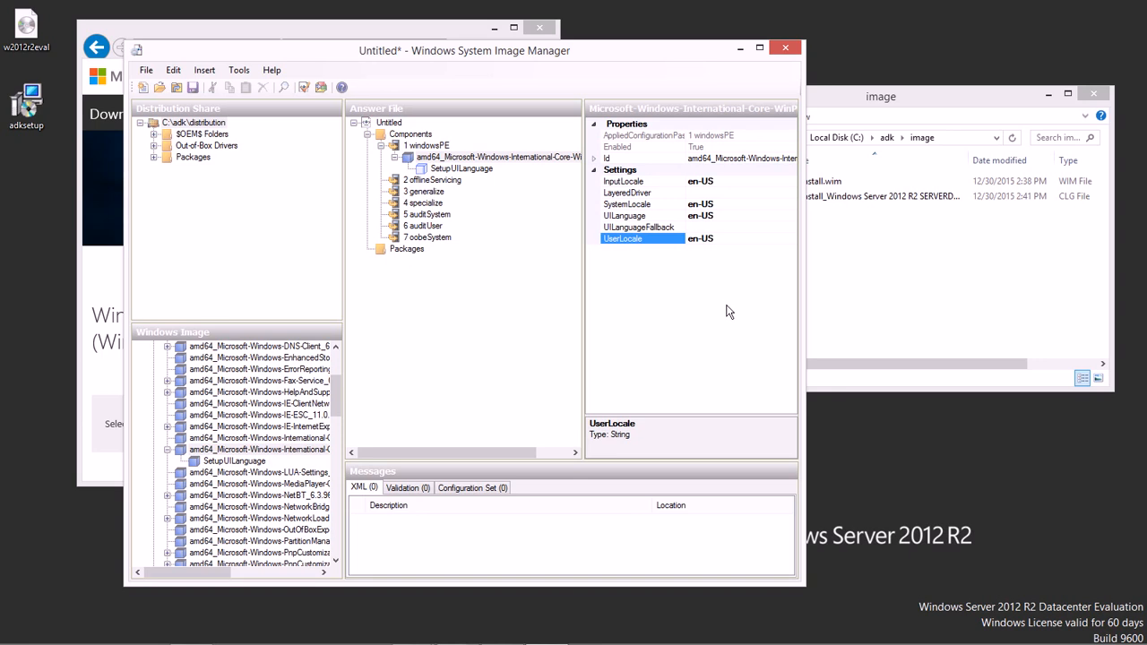
Set SetupUILanguage's UILanguage to en-US
click(463, 169)
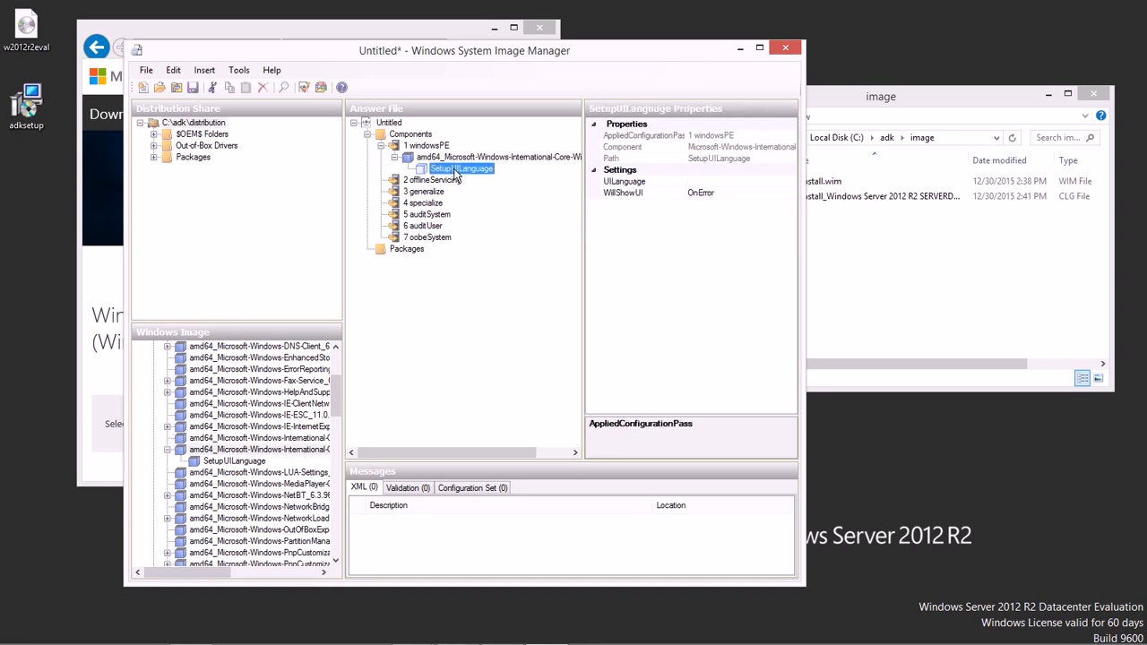
click(624, 181)
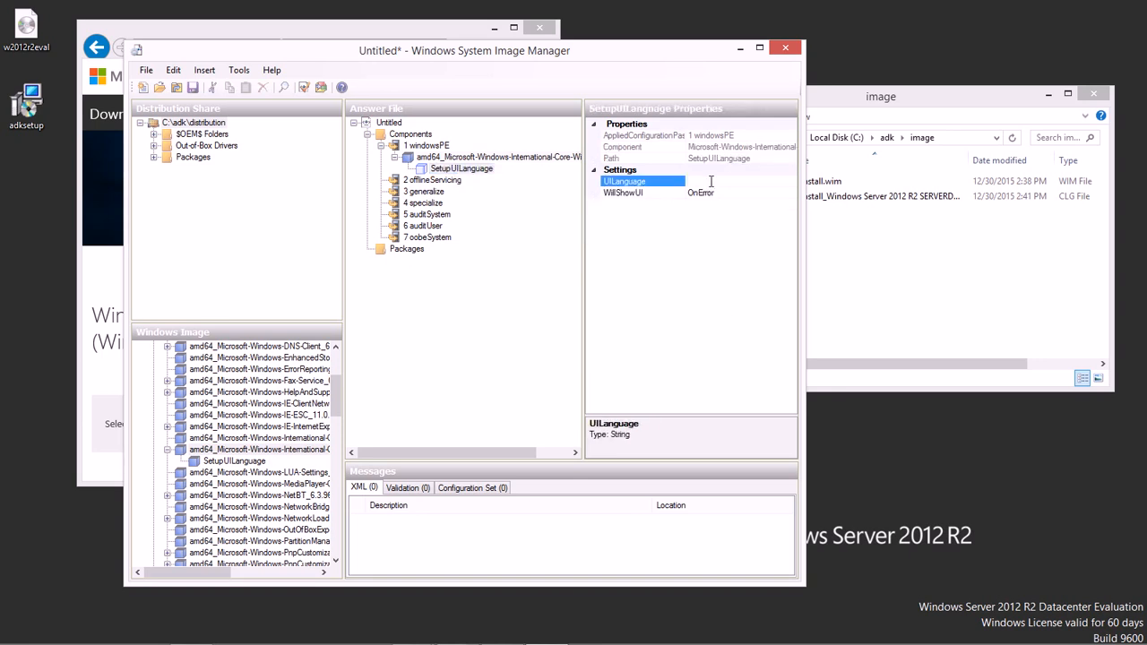
text(en-US)
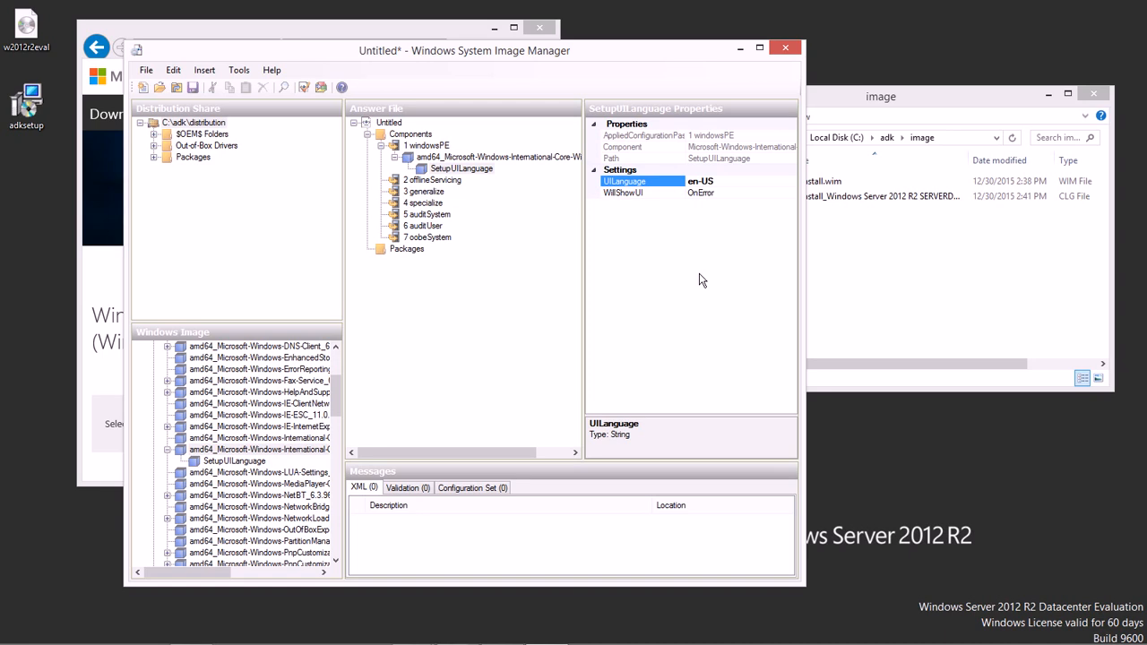
mouse_move(684, 272)
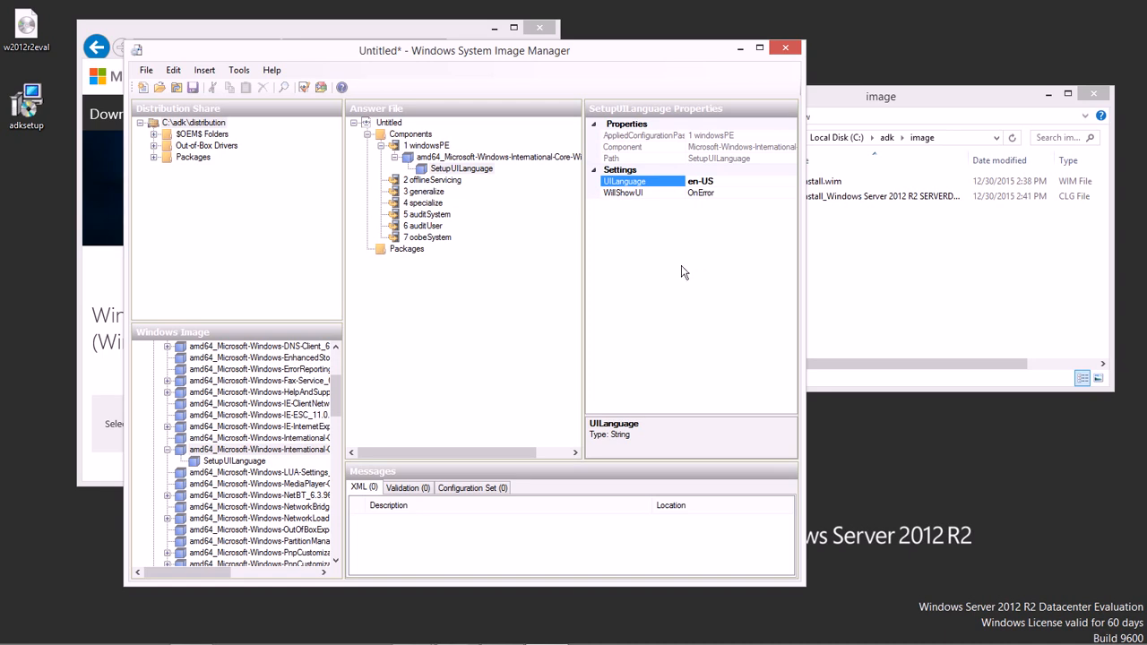
mouse_move(684, 276)
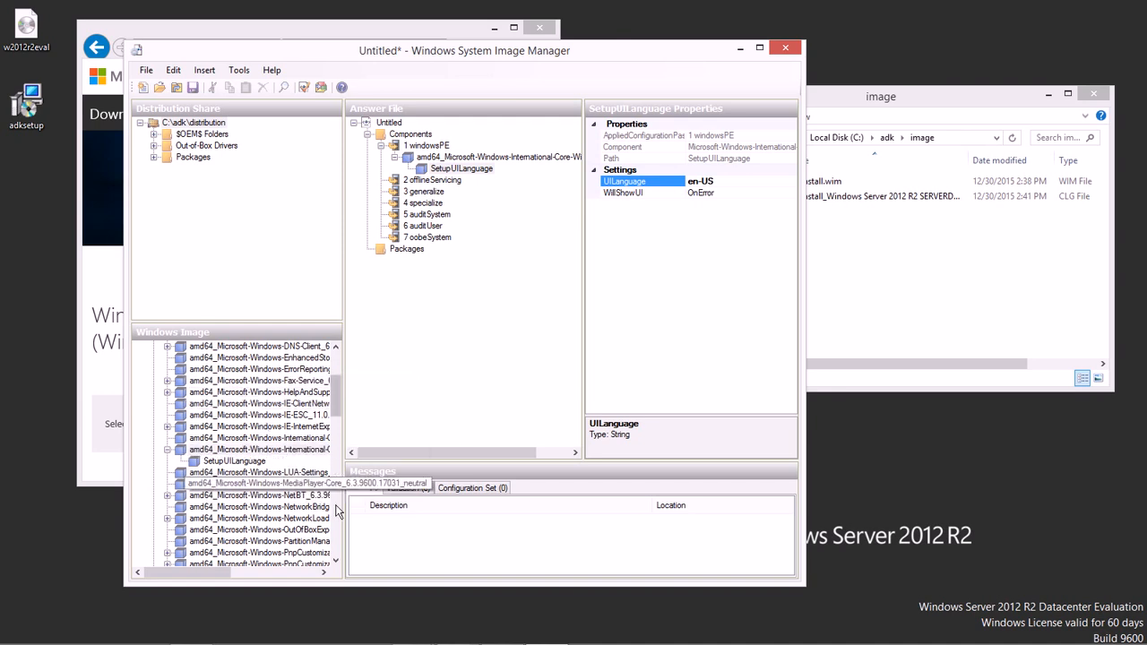
Locate amd64_Microsoft-Windows-Setup_neutral and bring up its actions to add it to windowsPE
scroll(down, 3)
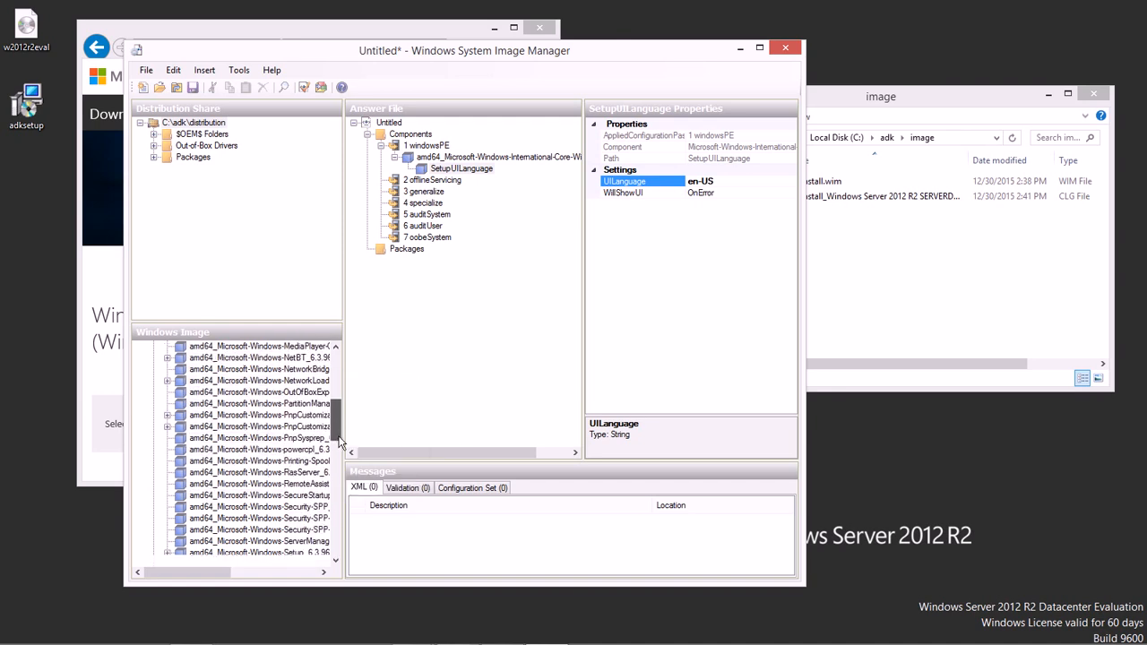
scroll(down, 3)
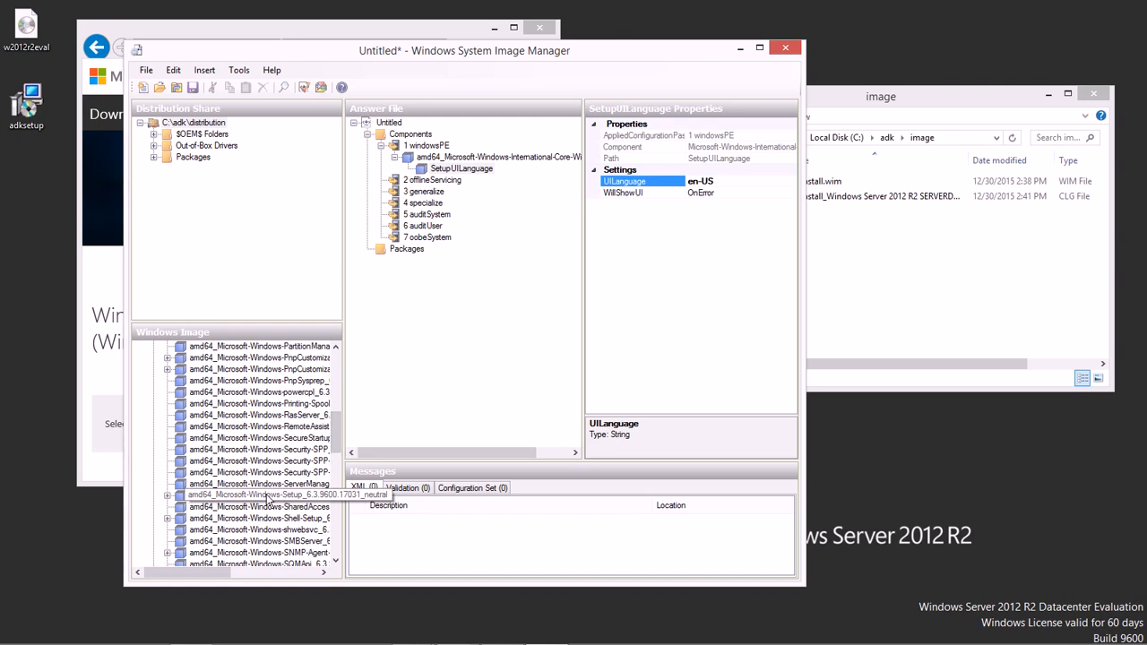
right_click(260, 495)
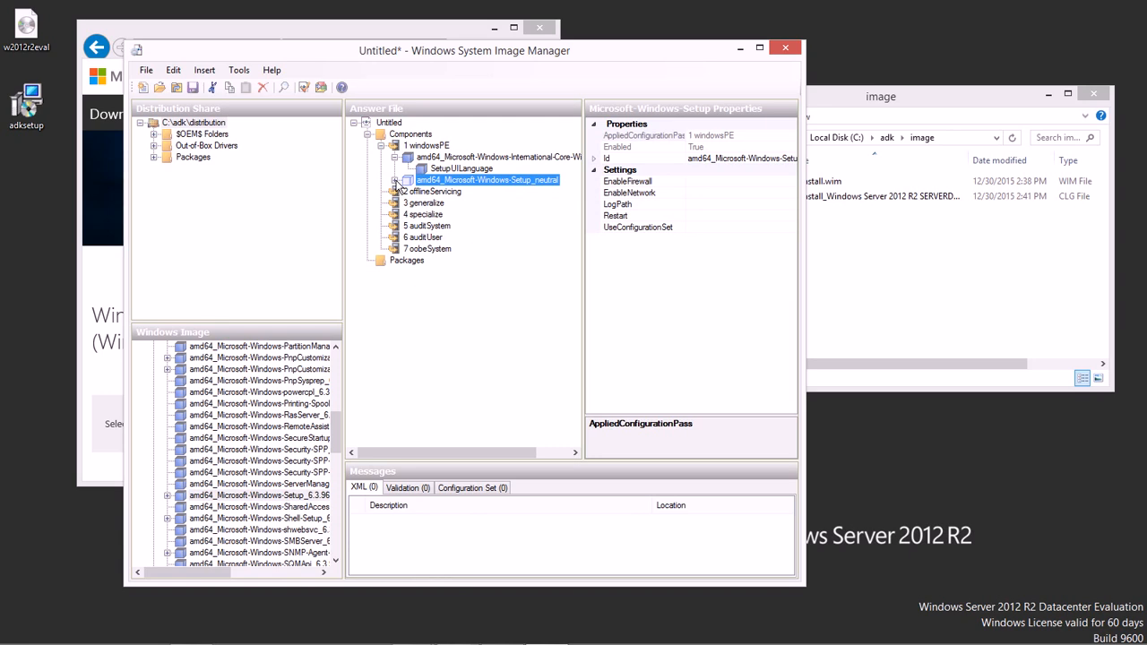
mouse_move(487, 231)
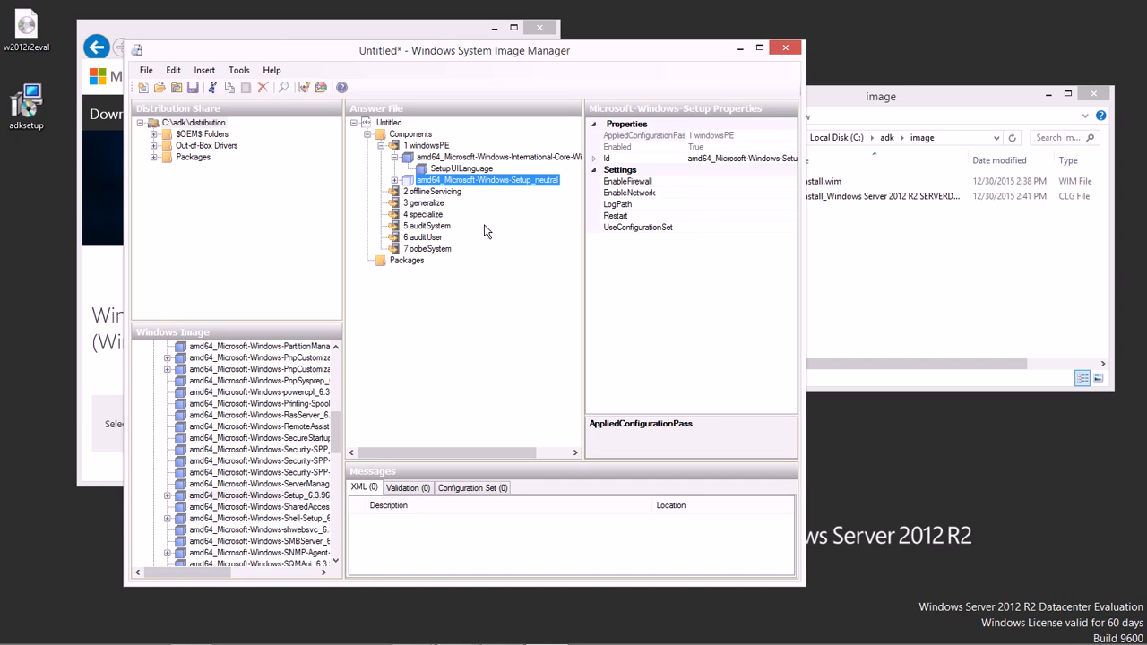
mouse_move(427, 154)
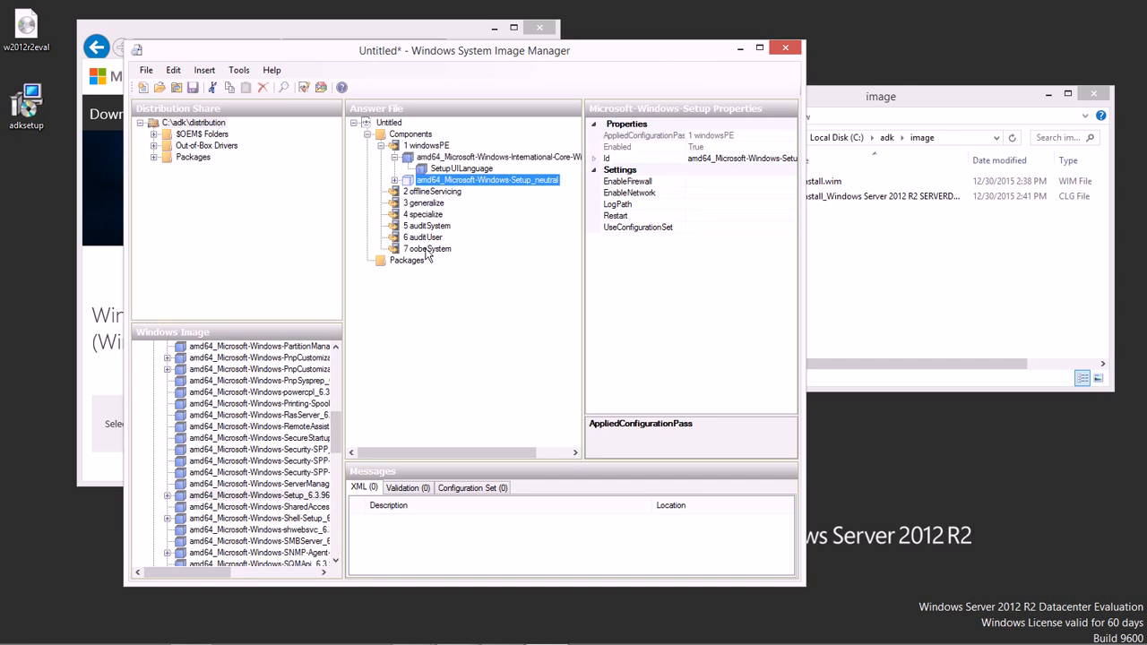
mouse_move(473, 222)
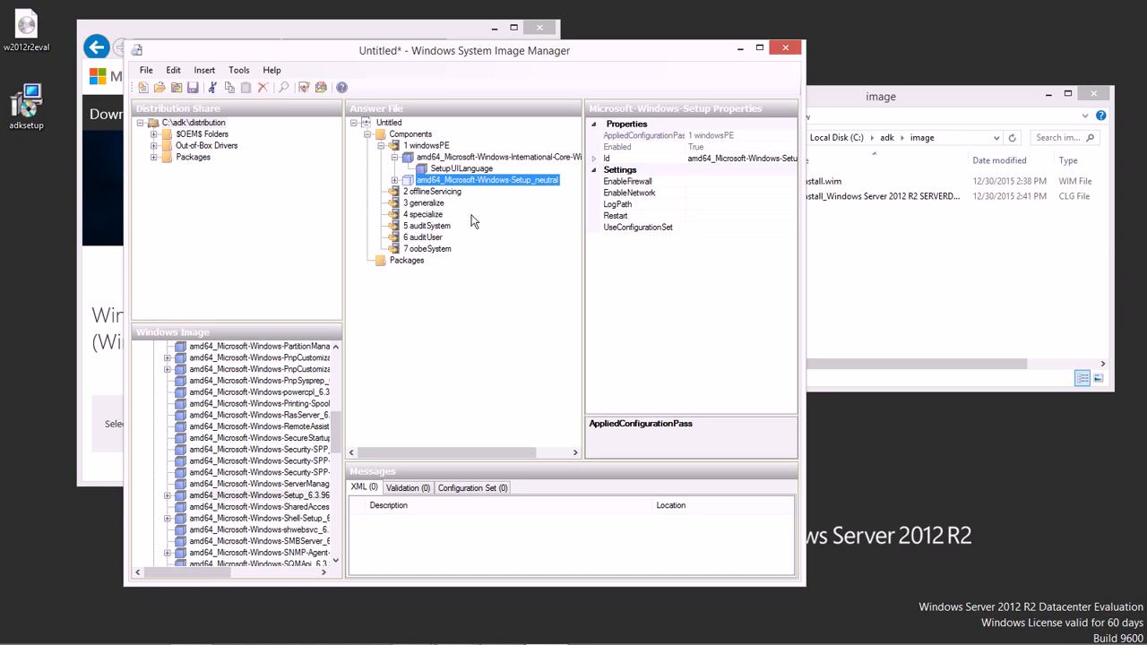
mouse_move(444, 258)
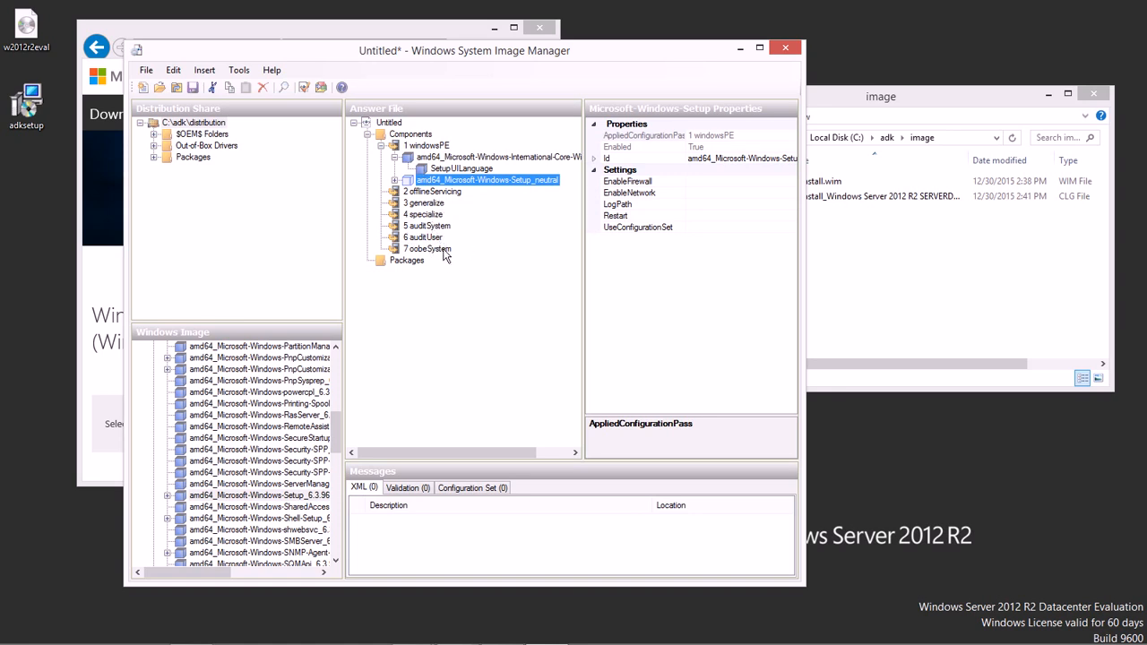
mouse_move(475, 254)
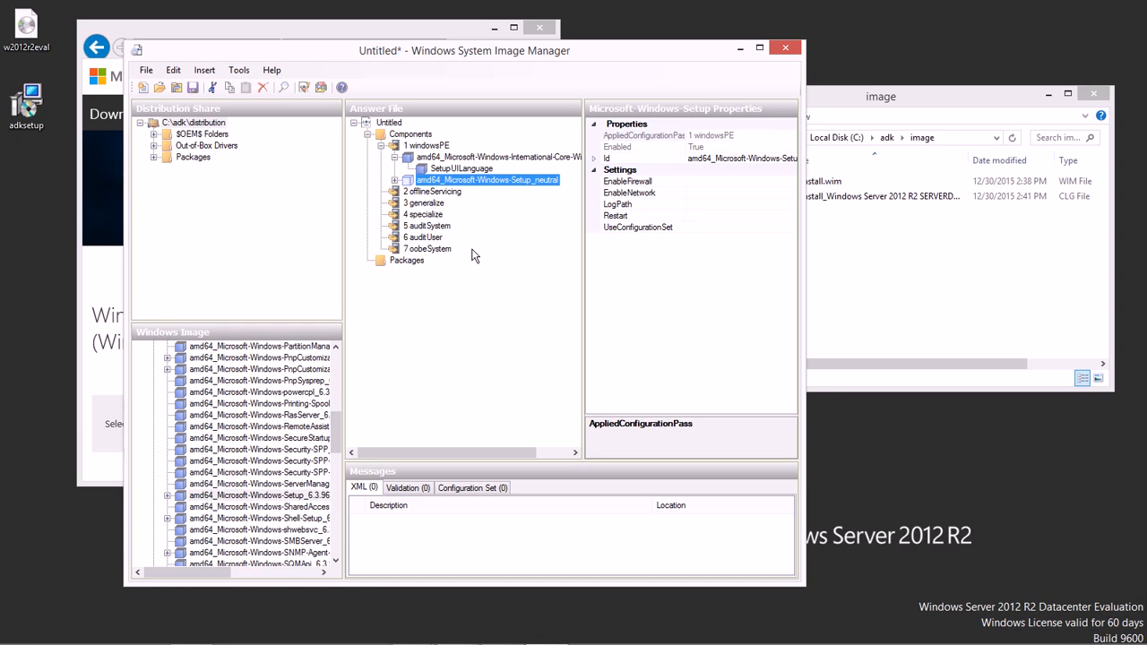
Expand the Windows Setup component and show its DiskConfiguration settings
click(396, 179)
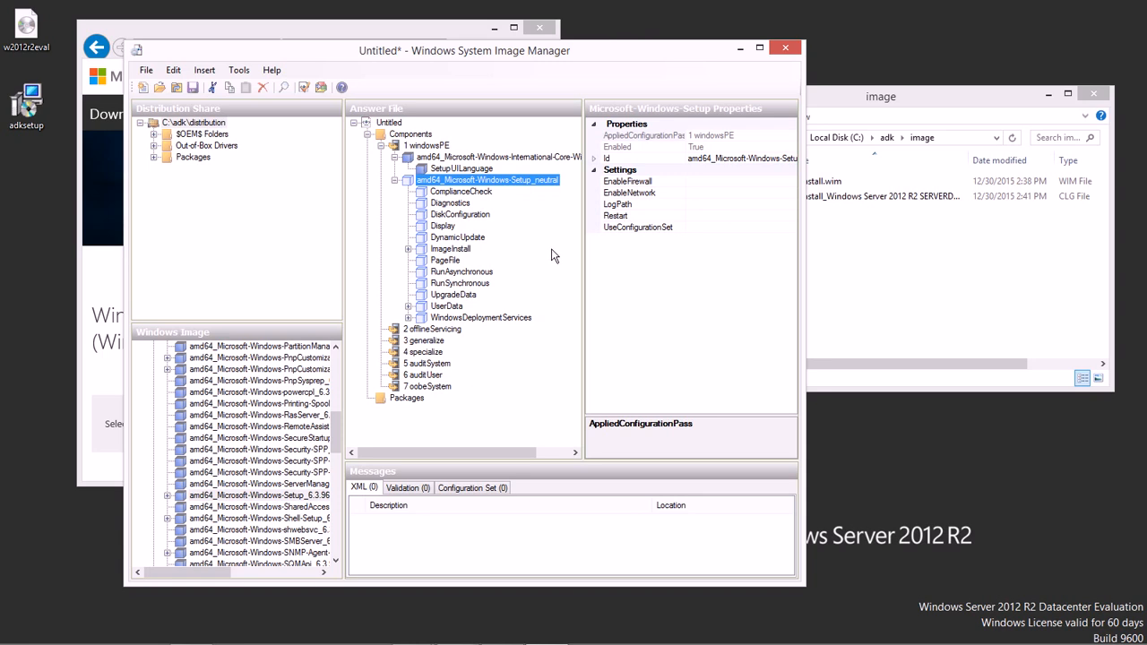
mouse_move(538, 248)
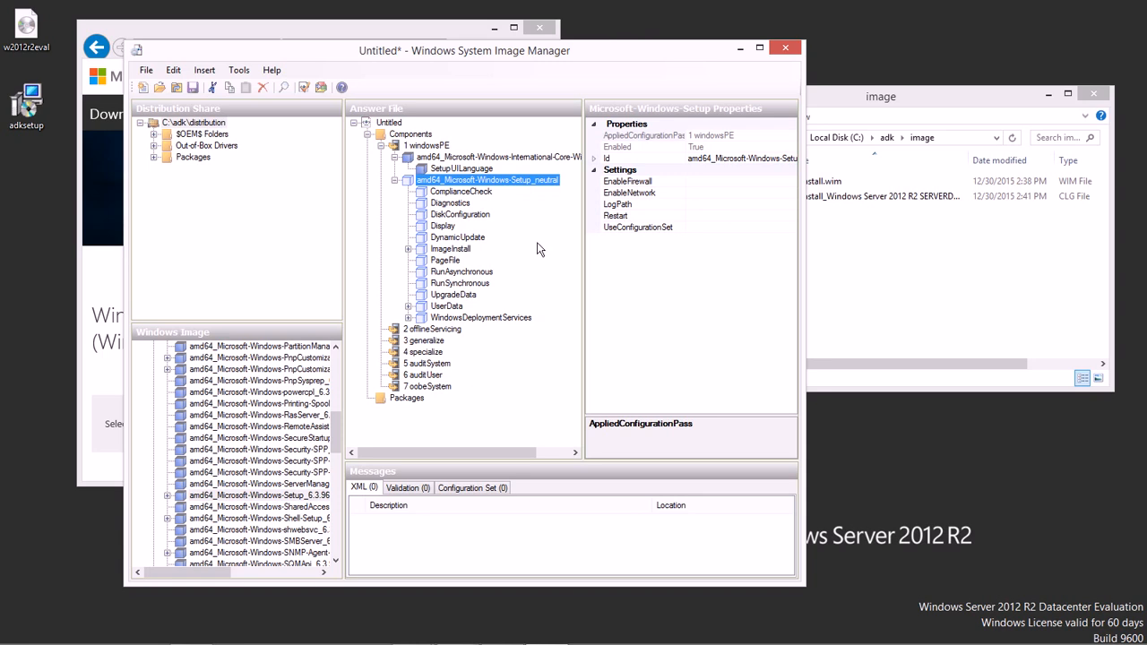
click(458, 215)
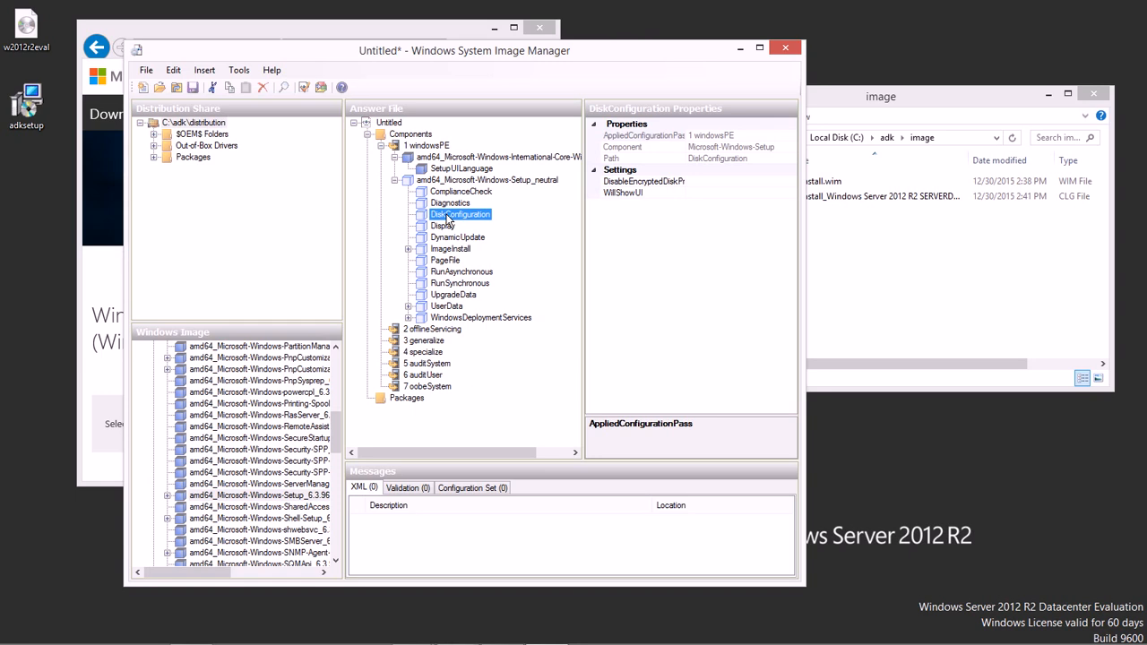
Insert a new Disk under DiskConfiguration and expand it to show CreatePartitions and ModifyPartitions
right_click(459, 215)
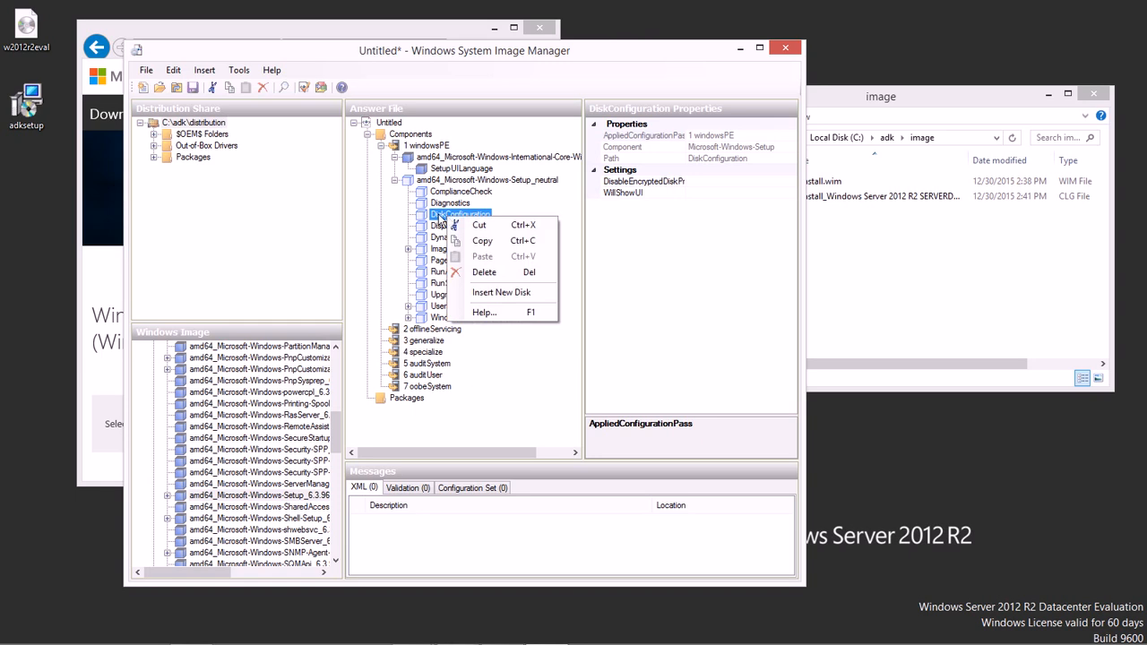
mouse_move(502, 292)
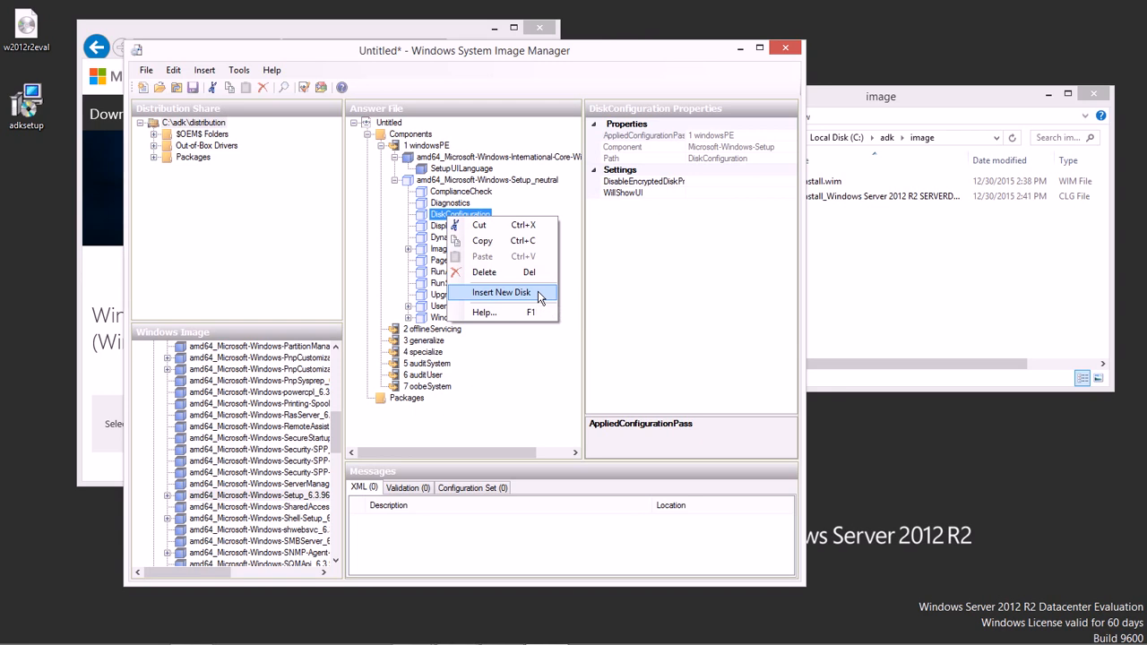
click(501, 292)
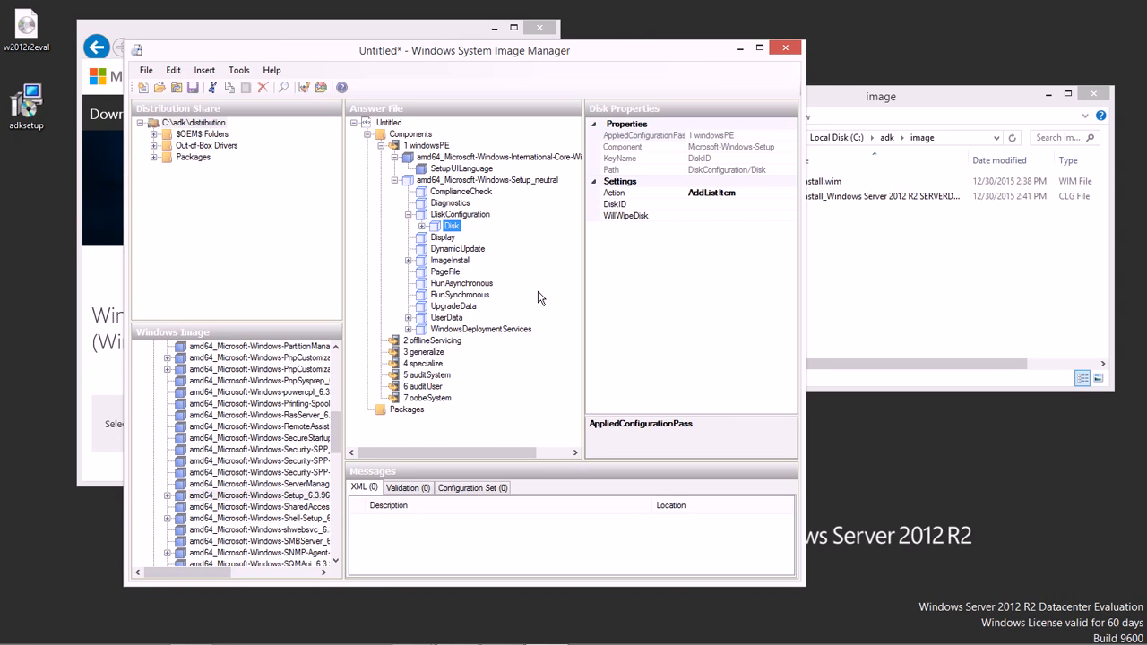
mouse_move(523, 276)
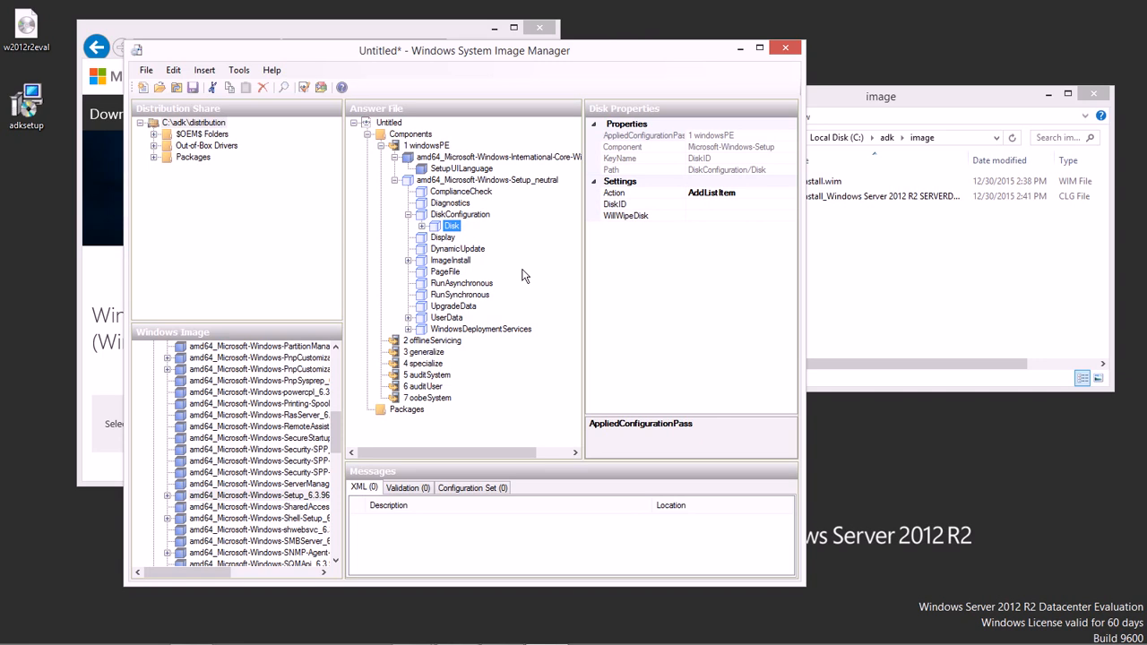
click(427, 226)
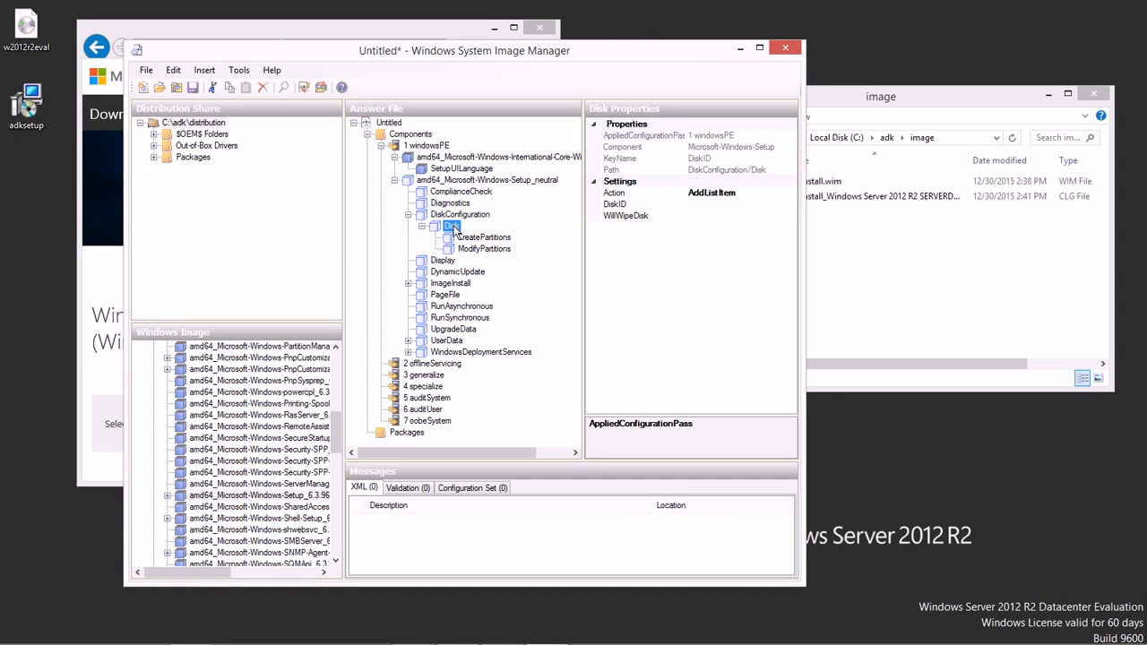
mouse_move(511, 243)
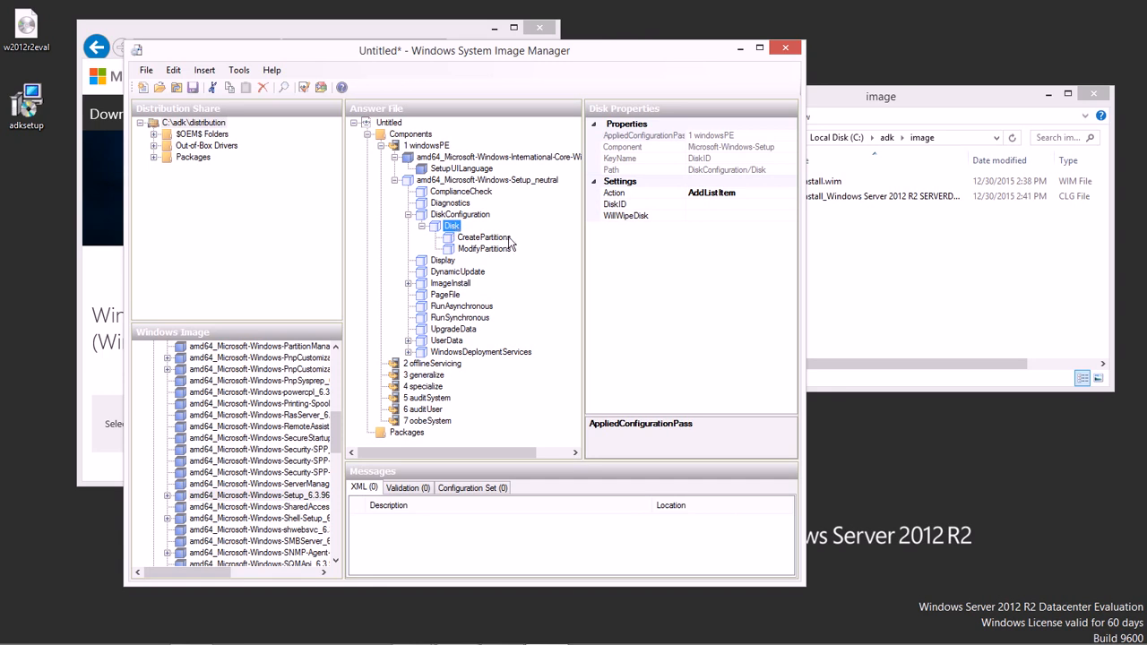
Insert a CreatePartition with Order 1 and Size 350
right_click(487, 236)
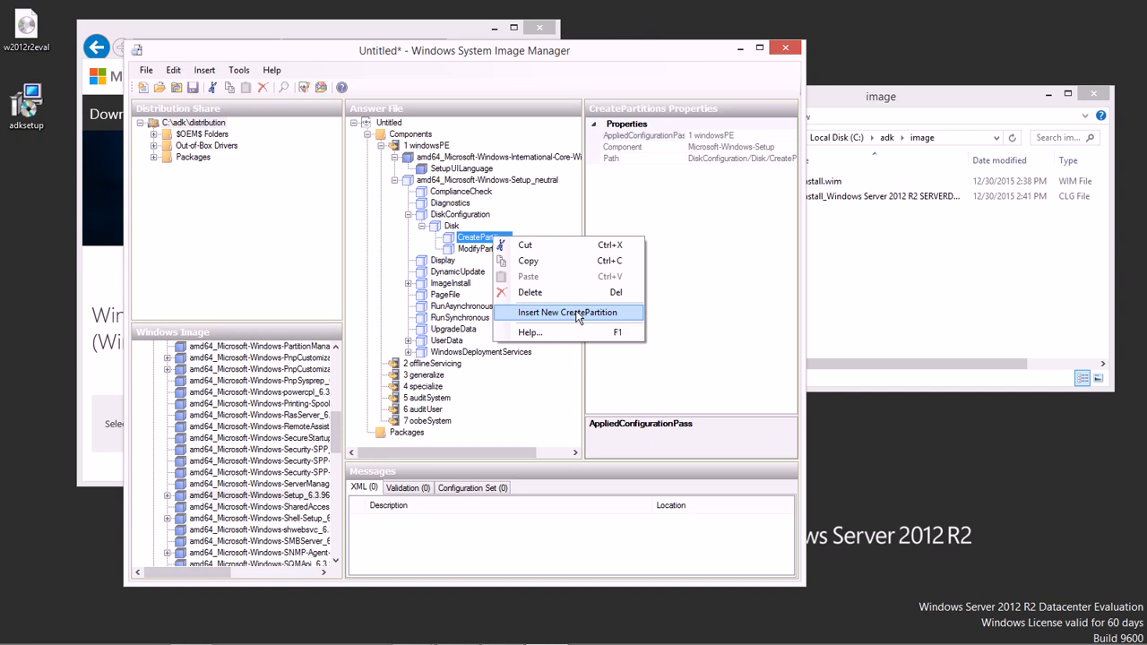
click(566, 312)
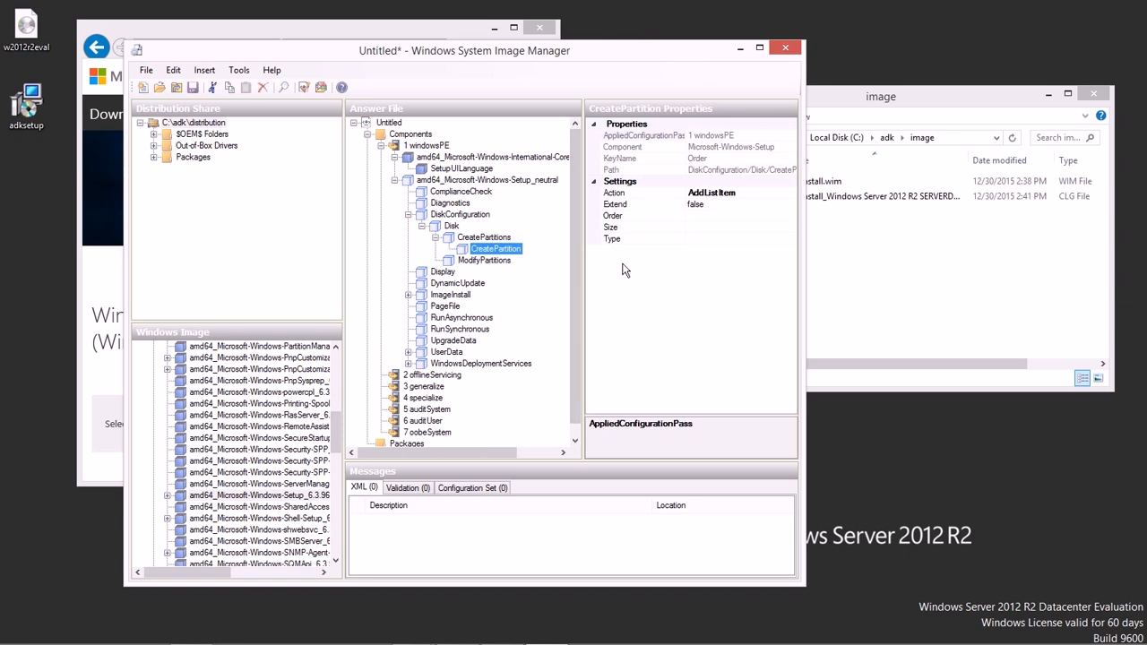
mouse_move(708, 224)
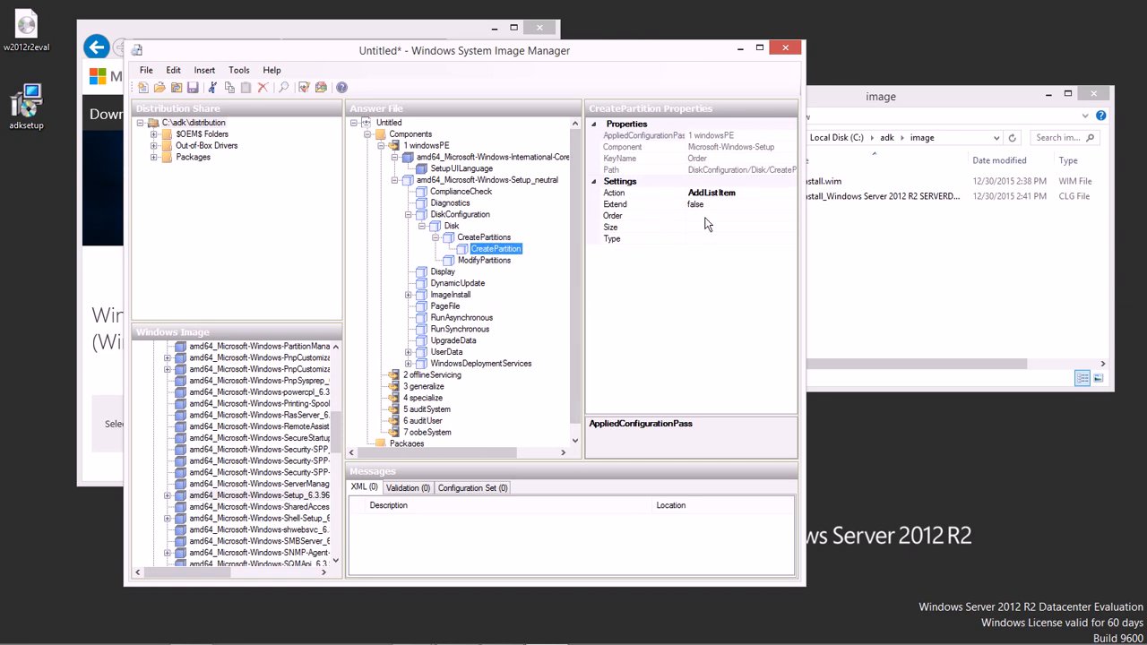
click(641, 215)
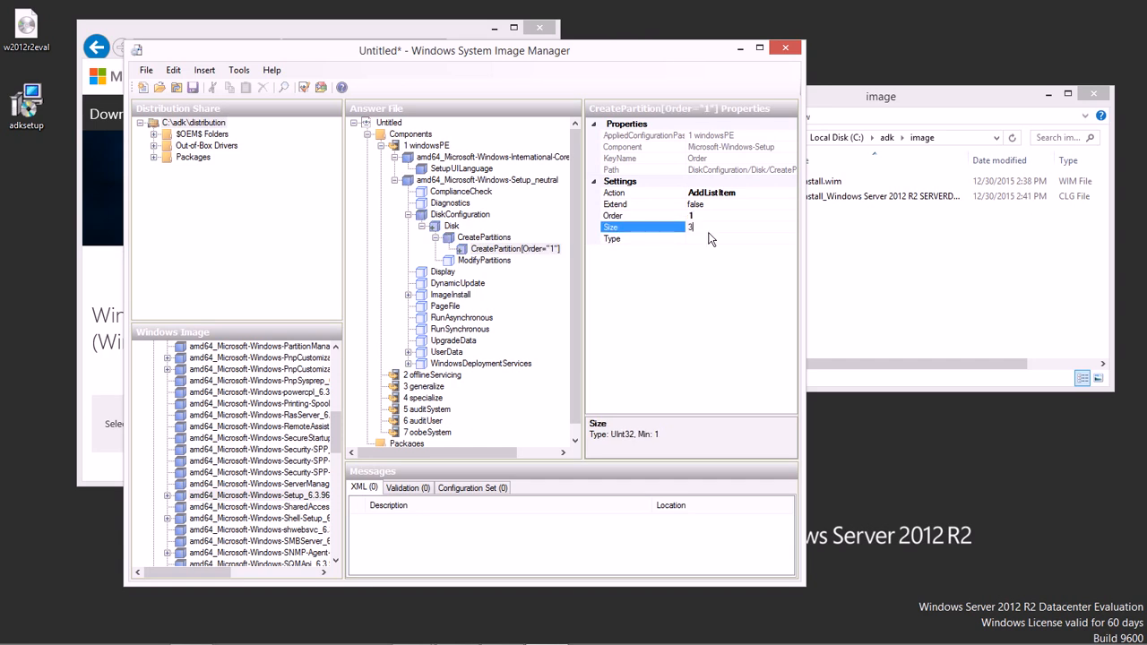
text(350)
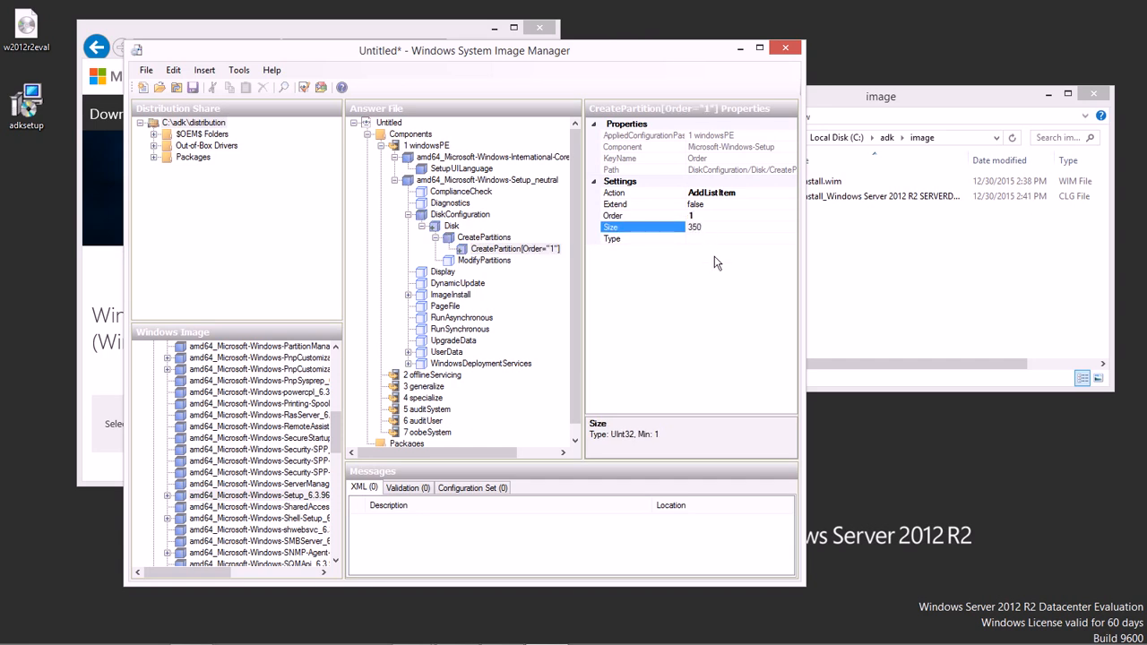
click(642, 240)
text(Primary)
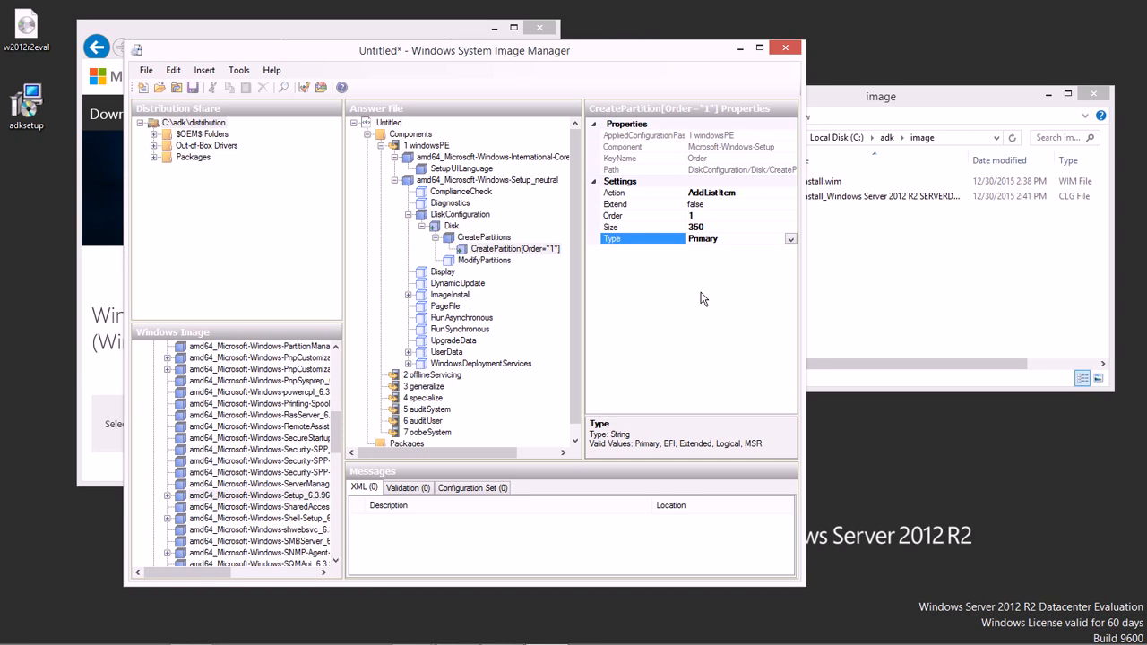
mouse_move(703, 298)
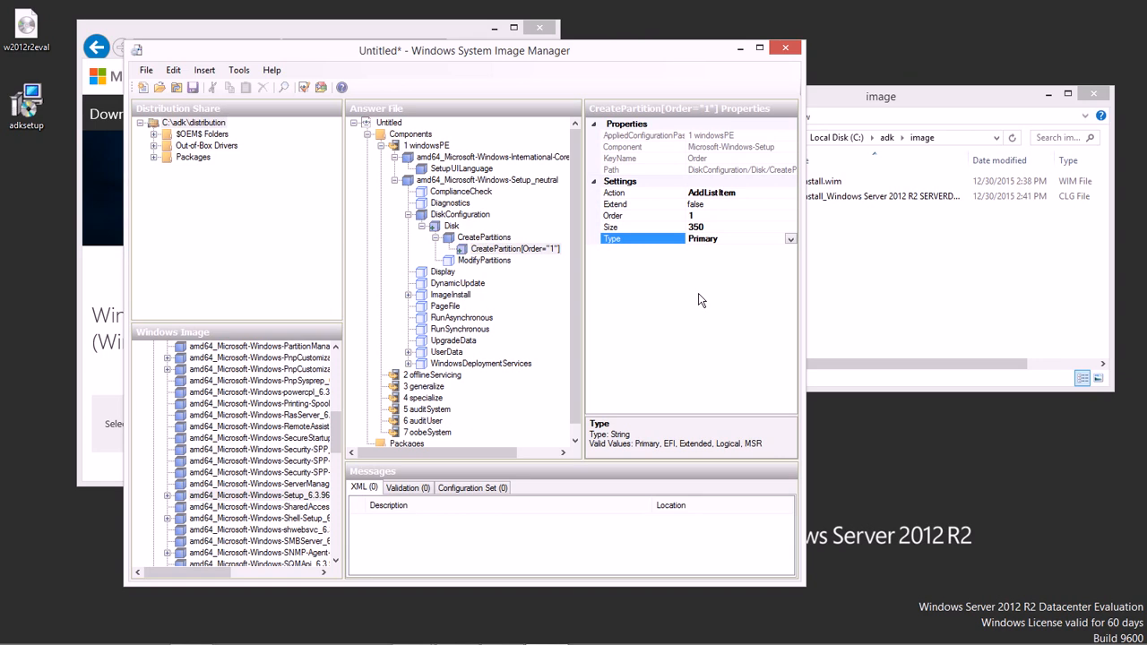
mouse_move(491, 247)
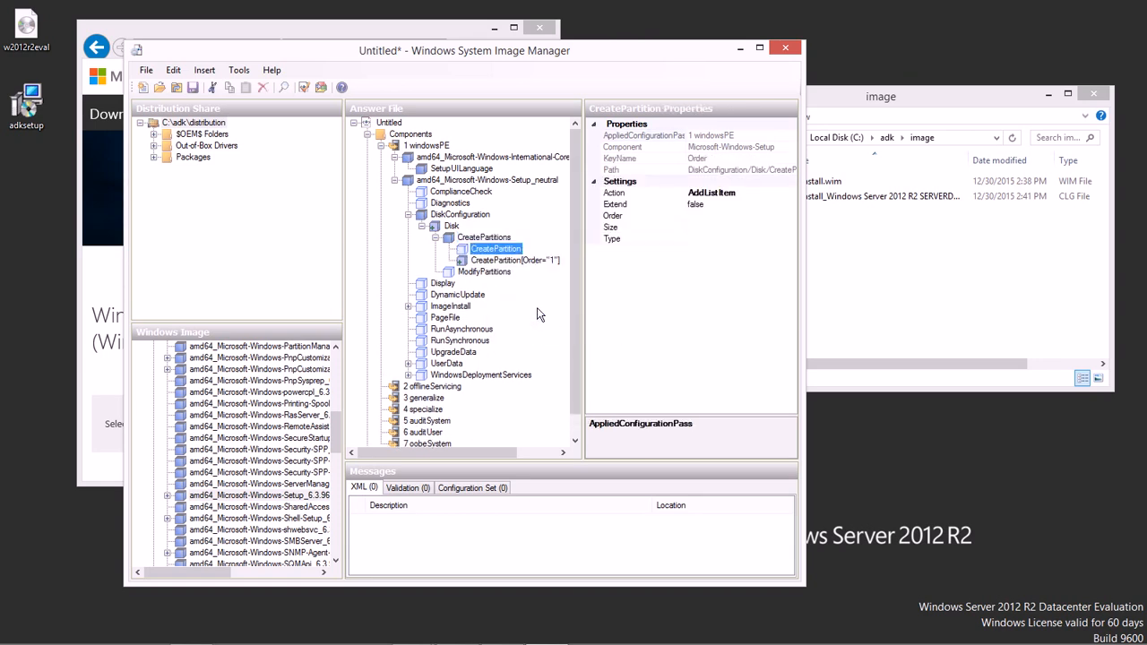
Give the second CreatePartition Order 2 and Extend true
click(641, 215)
text(2)
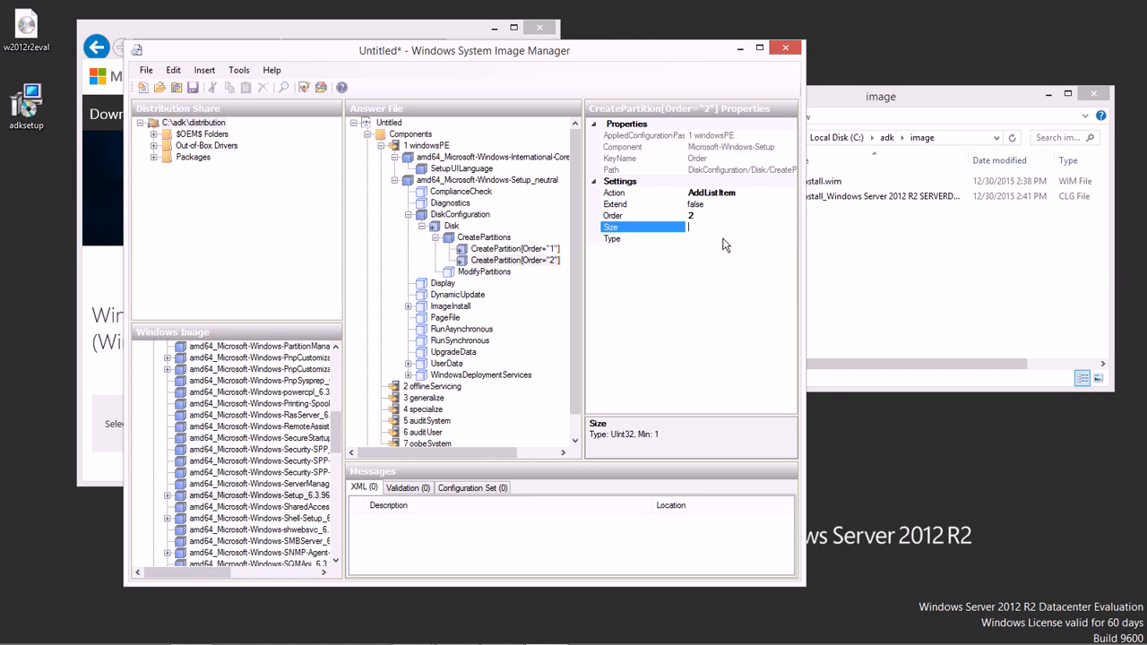
click(642, 204)
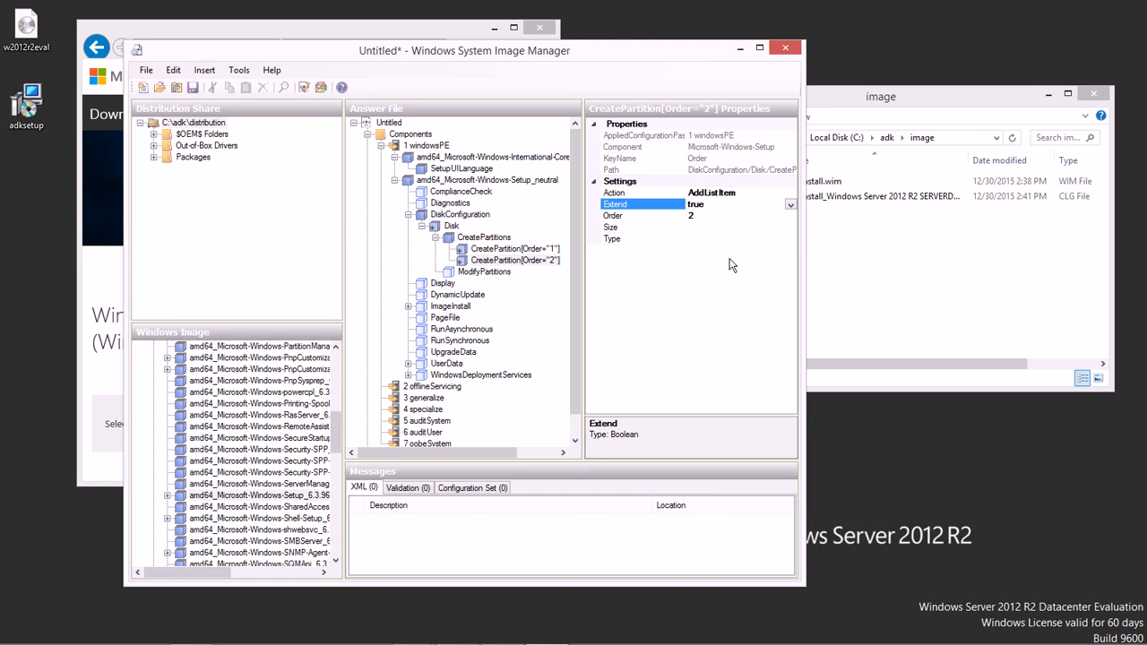
mouse_move(729, 285)
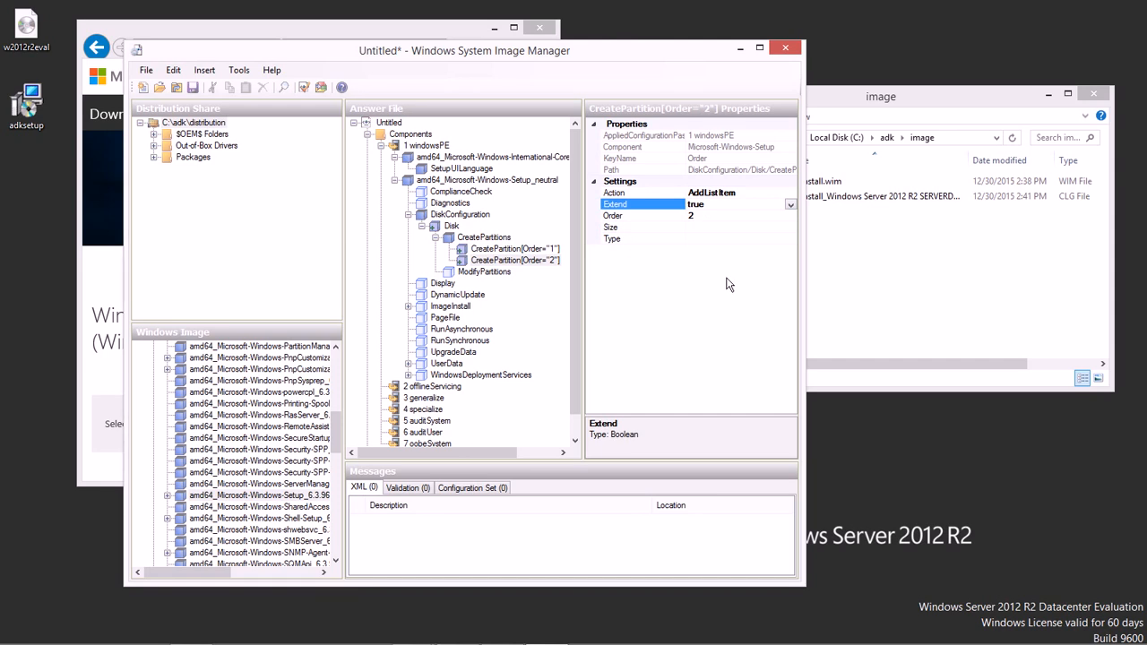
Set the Disk's DiskID to 0 and review both CreatePartition entries
click(451, 225)
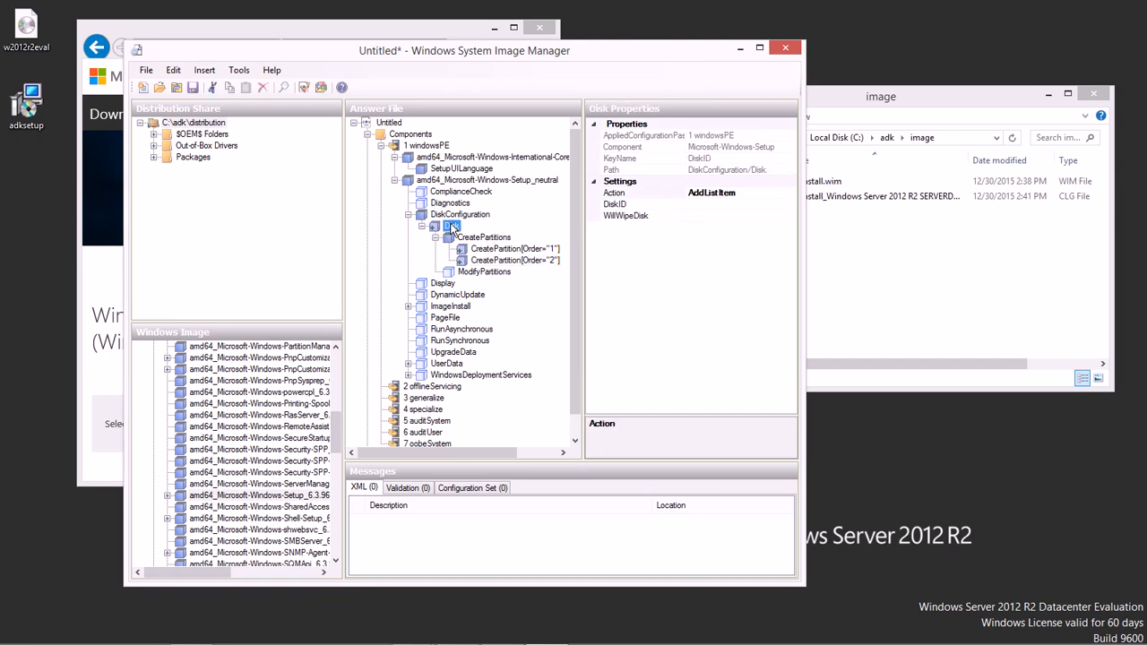
click(641, 205)
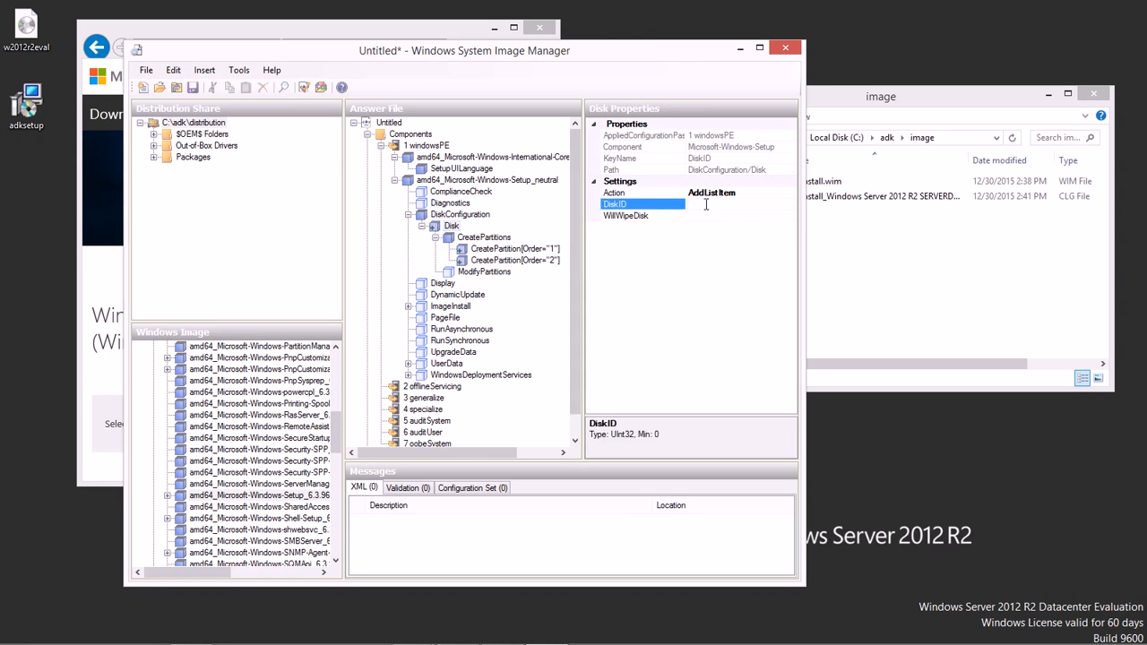
text(0)
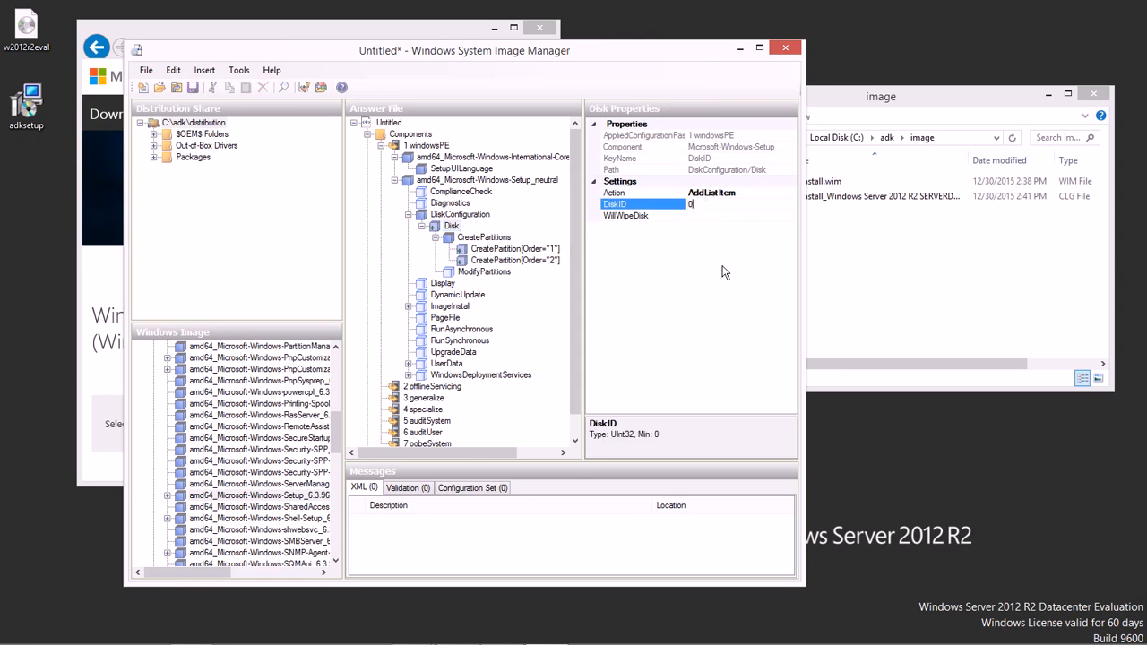
mouse_move(711, 269)
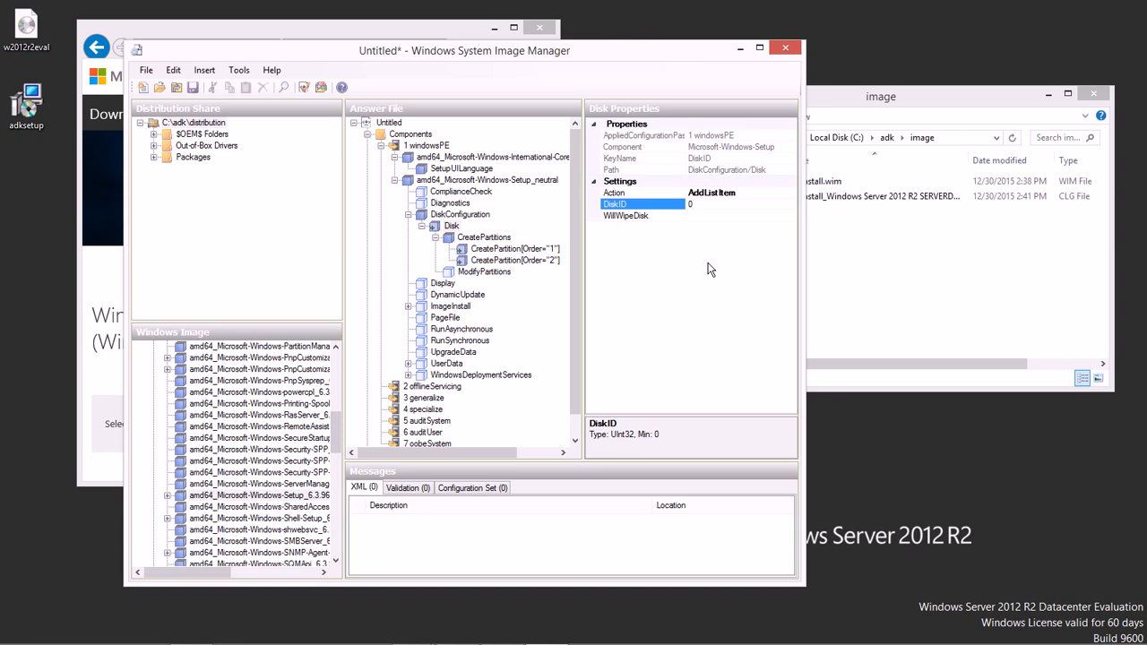
mouse_move(498, 258)
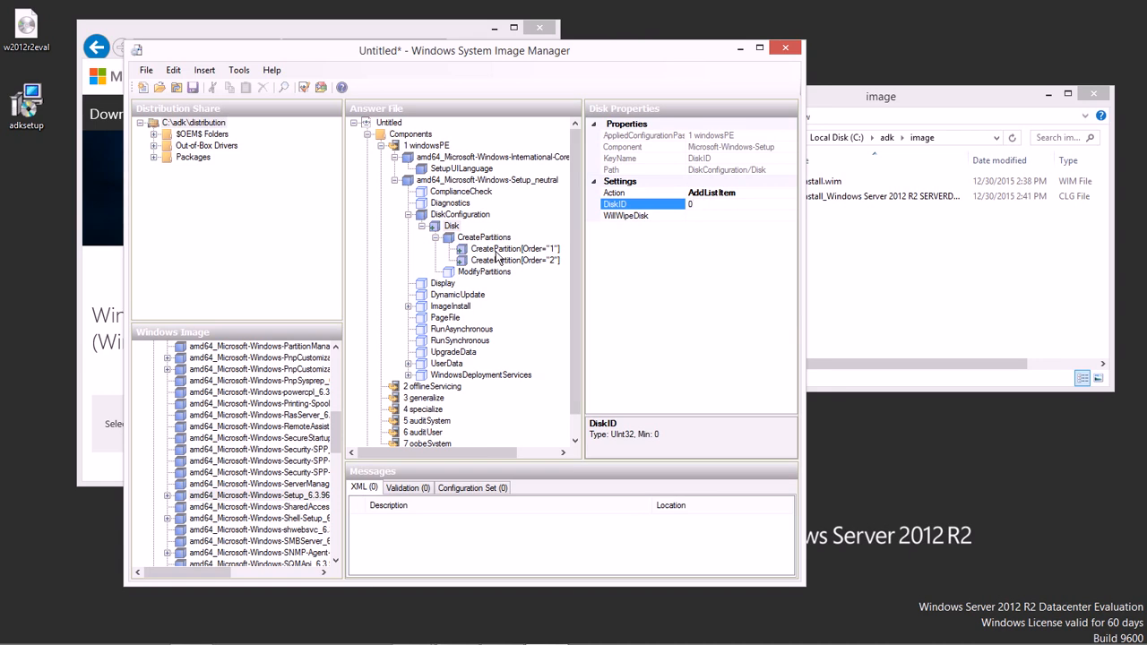
click(516, 248)
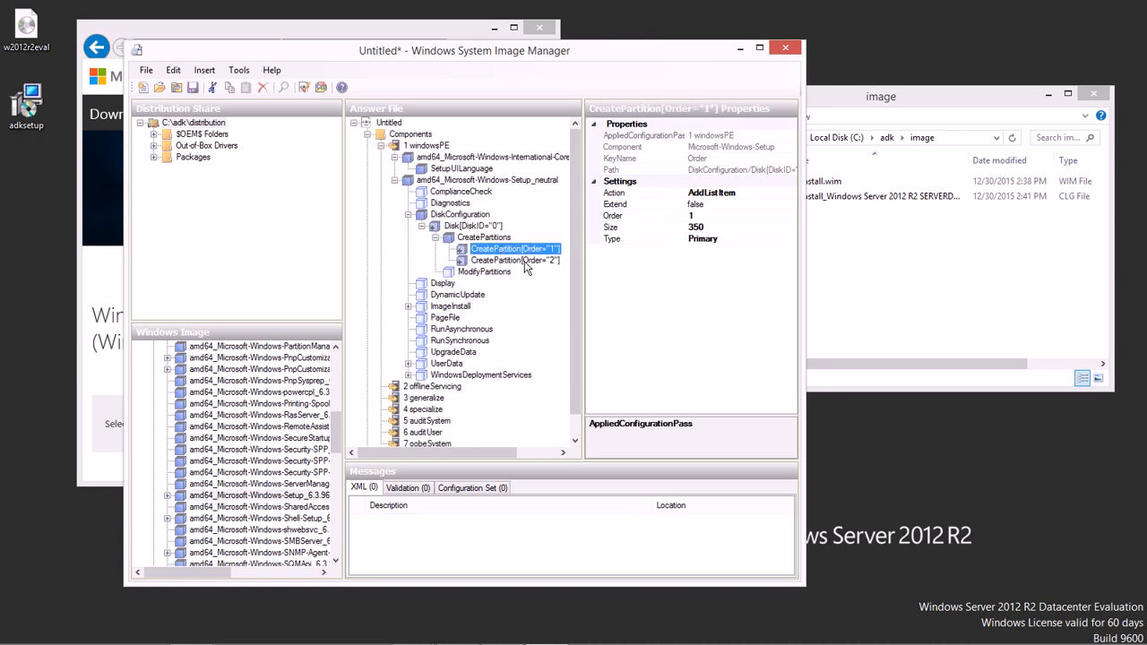
click(516, 259)
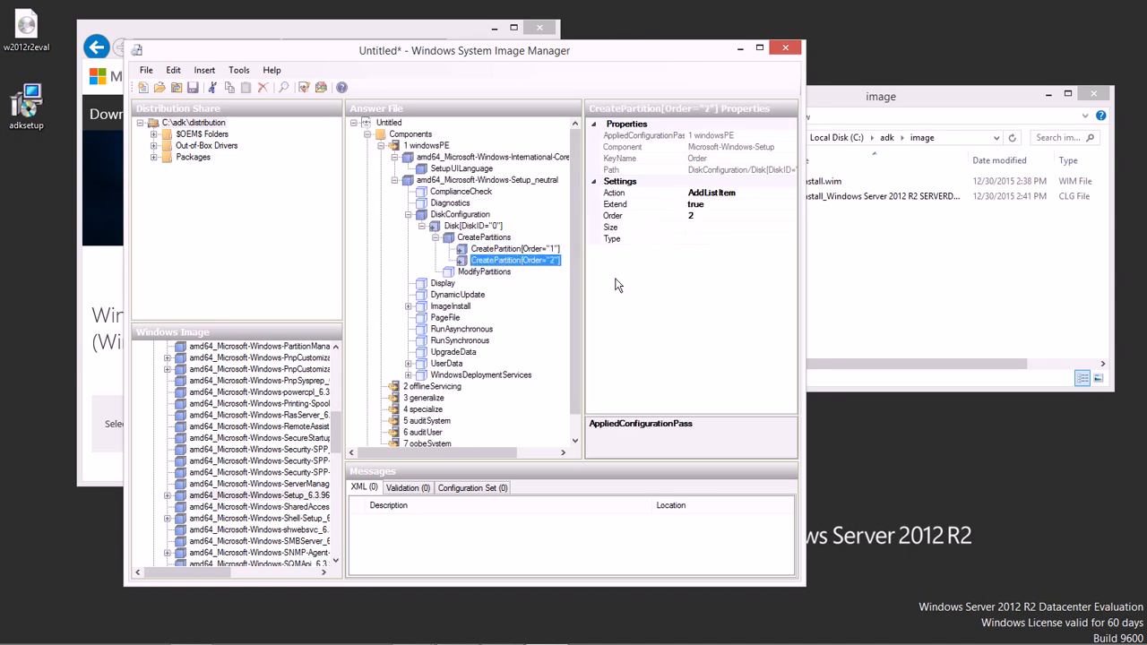
mouse_move(621, 277)
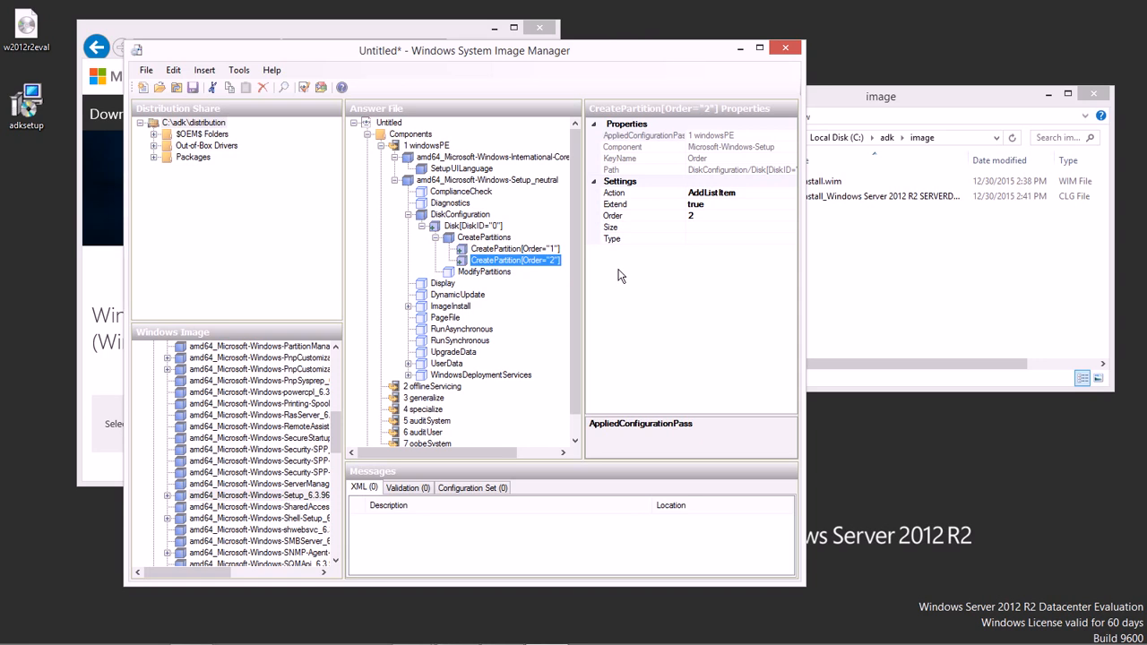
mouse_move(500, 293)
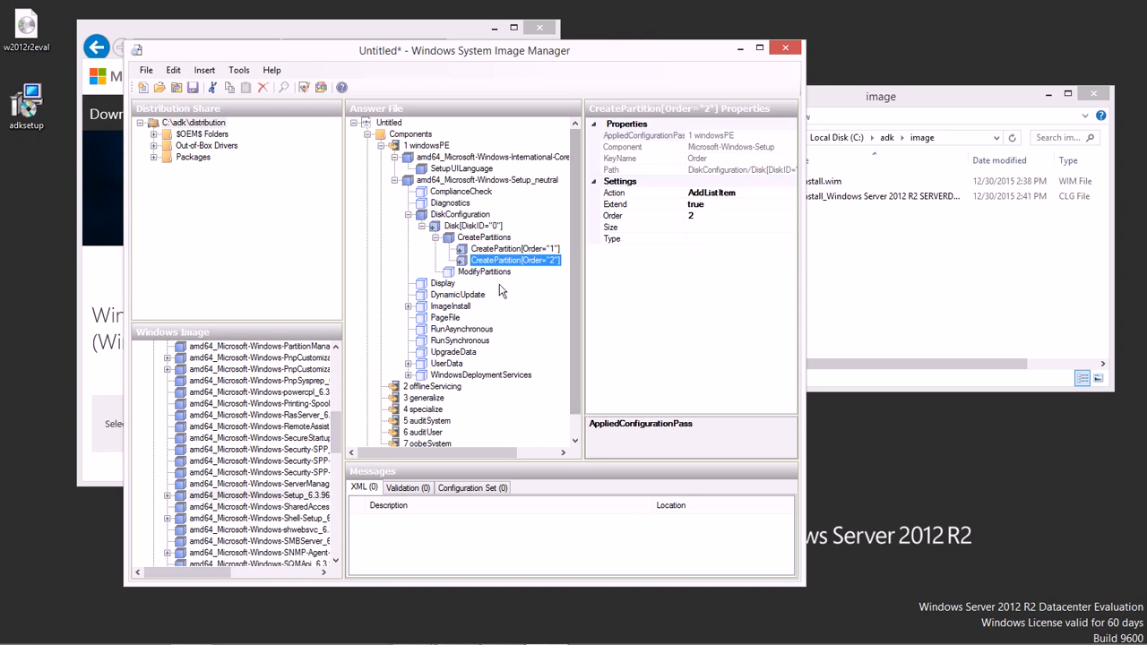
Insert a ModifyPartition with Format NTFS, Label Boot, Order 1, PartitionID 1 and Active true
right_click(484, 273)
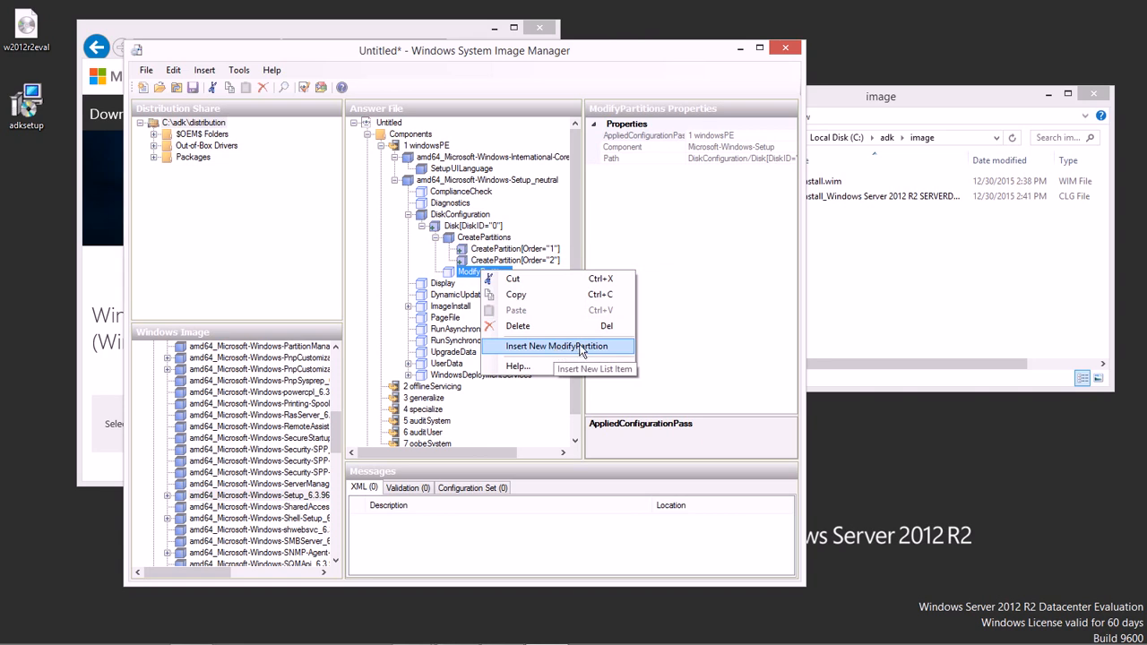
click(557, 346)
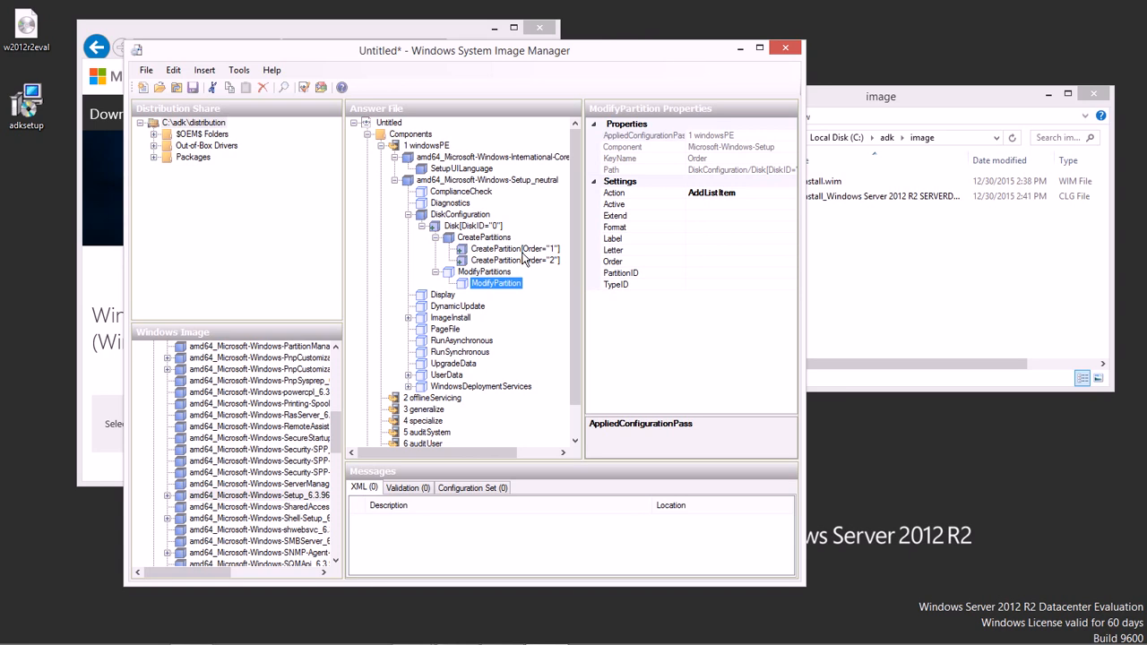
mouse_move(509, 287)
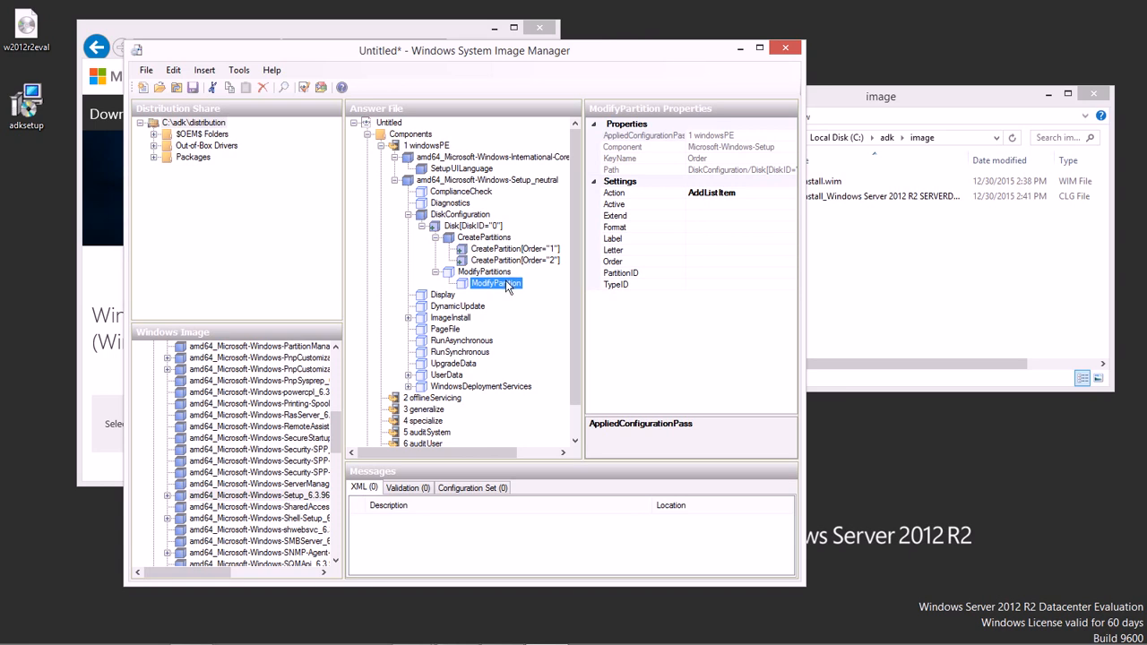
mouse_move(695, 233)
text(System)
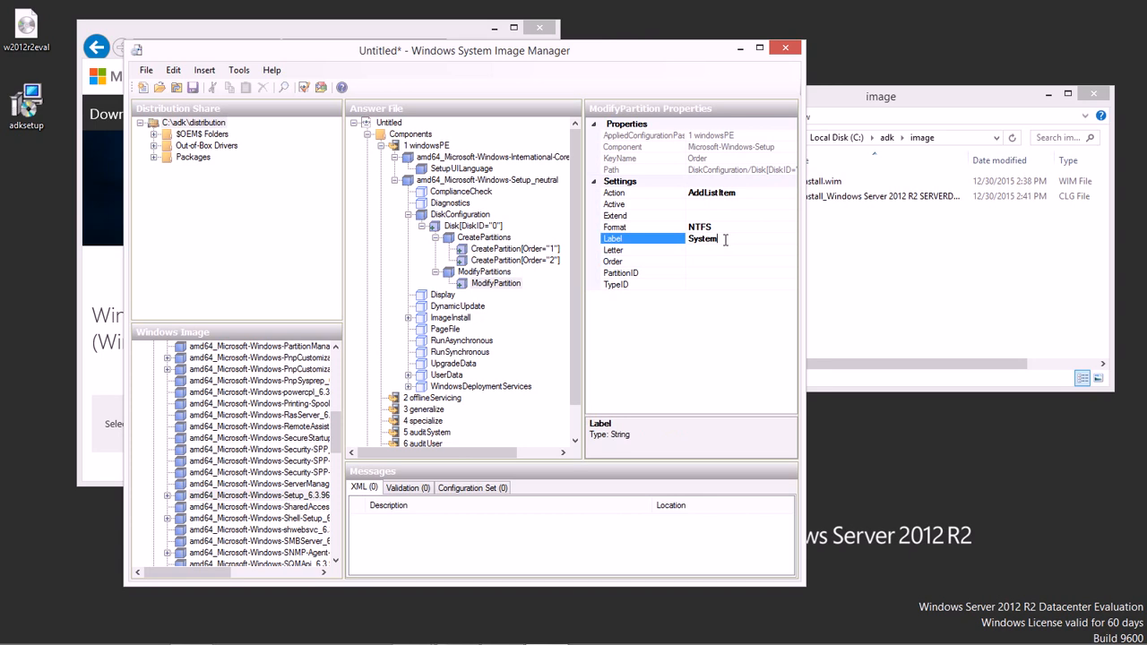
text(Boot)
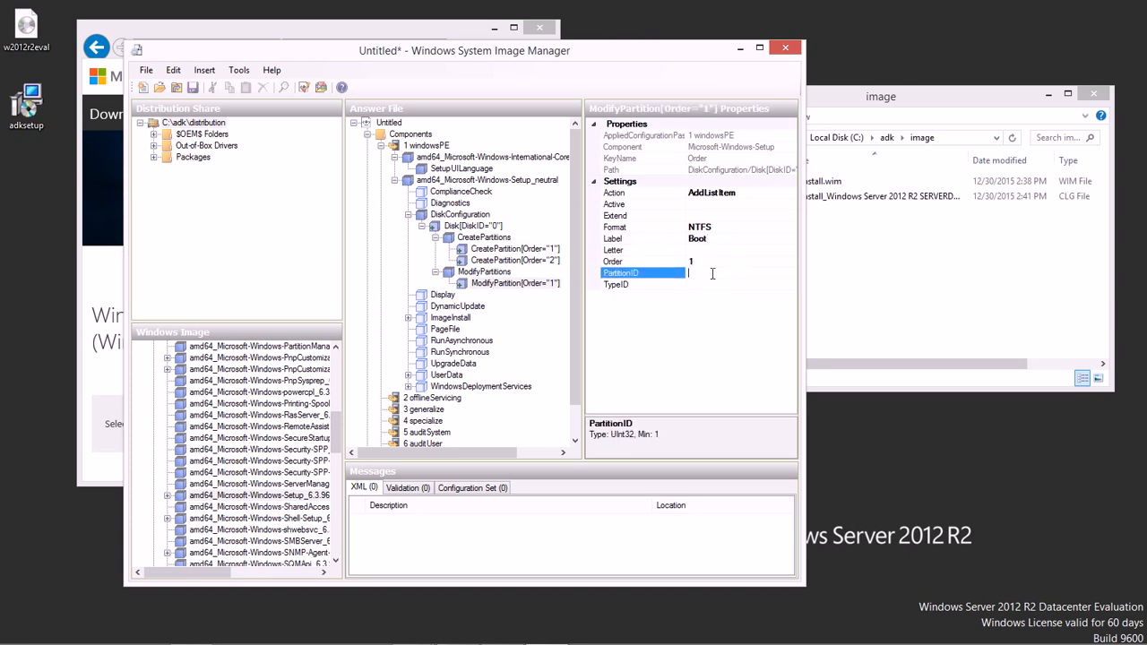
text(1)
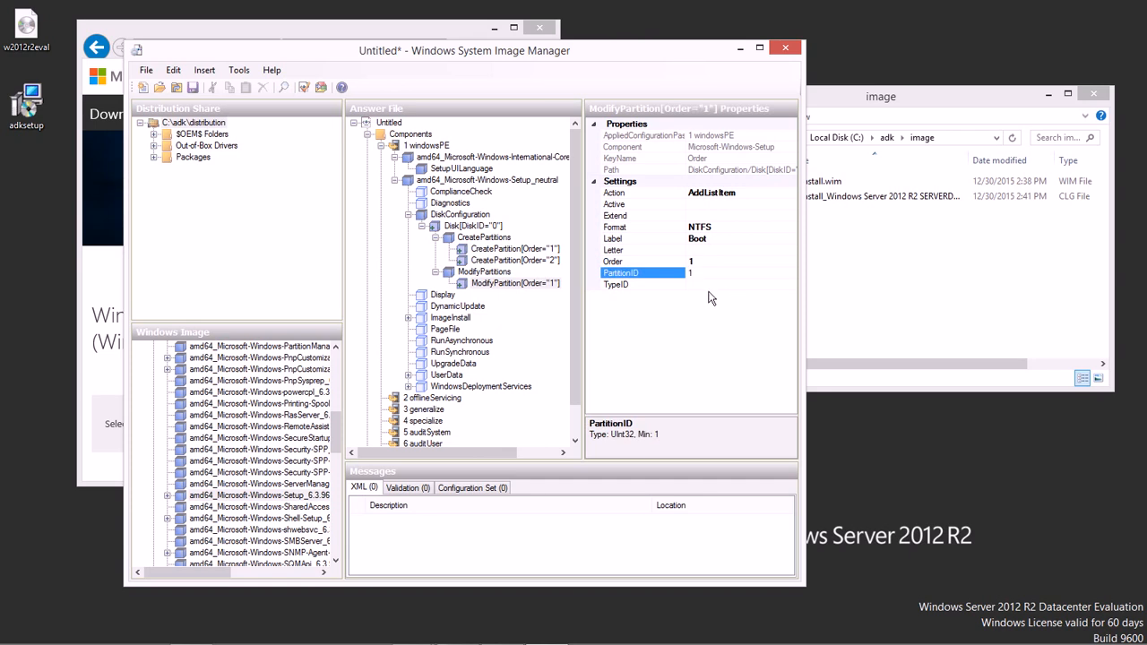
click(690, 273)
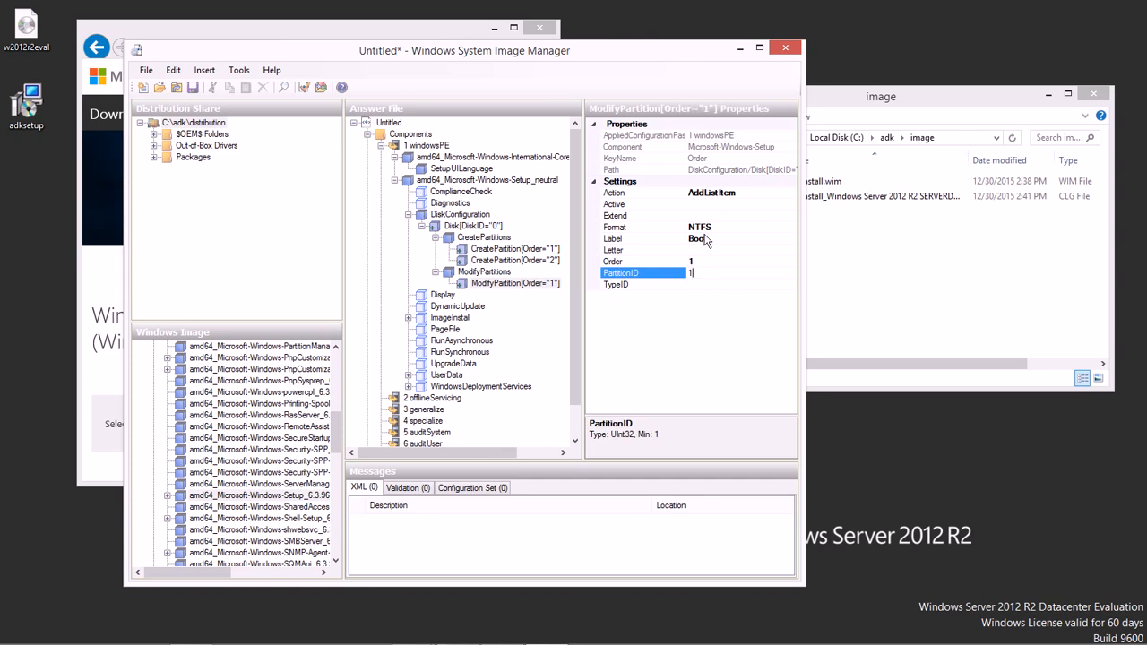
click(641, 205)
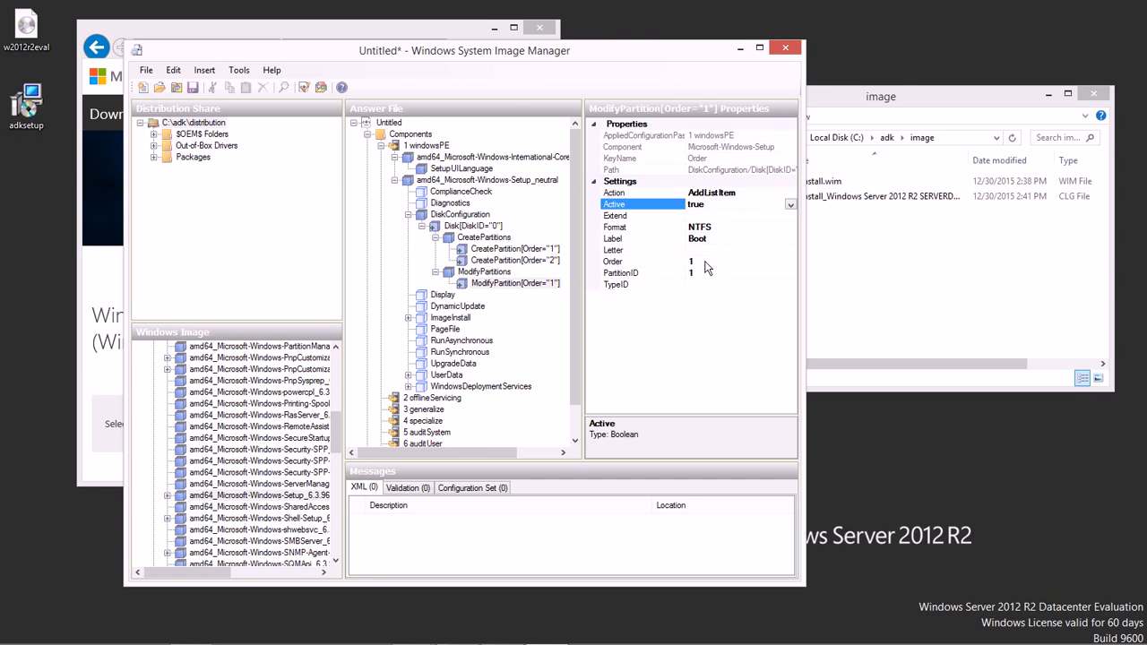
mouse_move(487, 276)
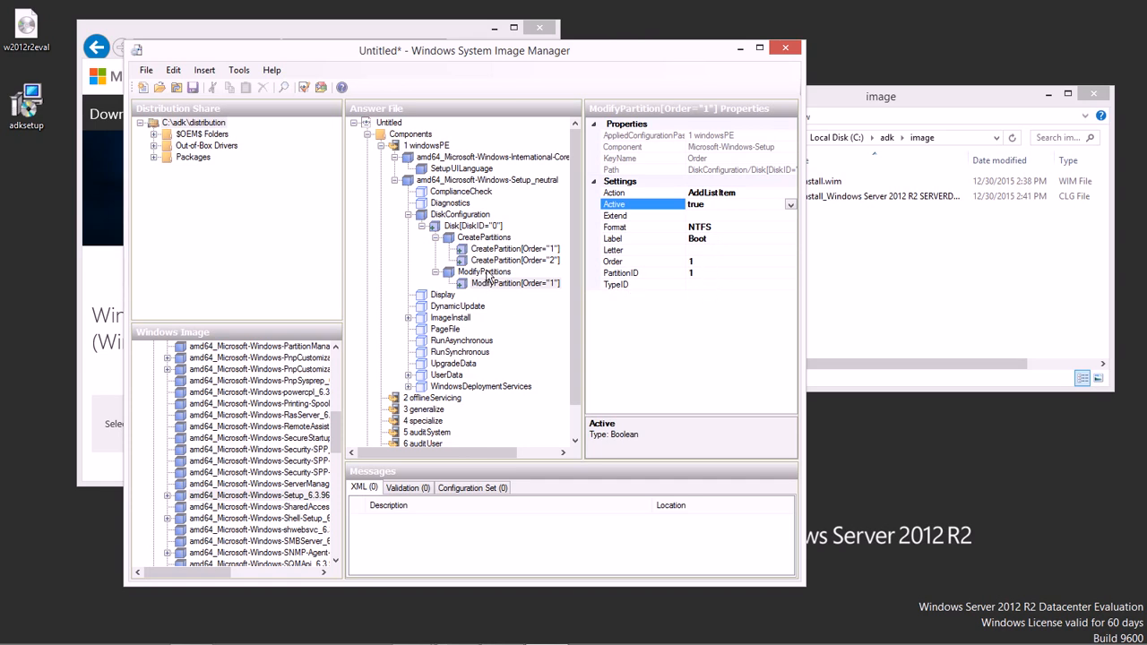
Add a second ModifyPartition entry with Order 2 and NTFS format
right_click(484, 273)
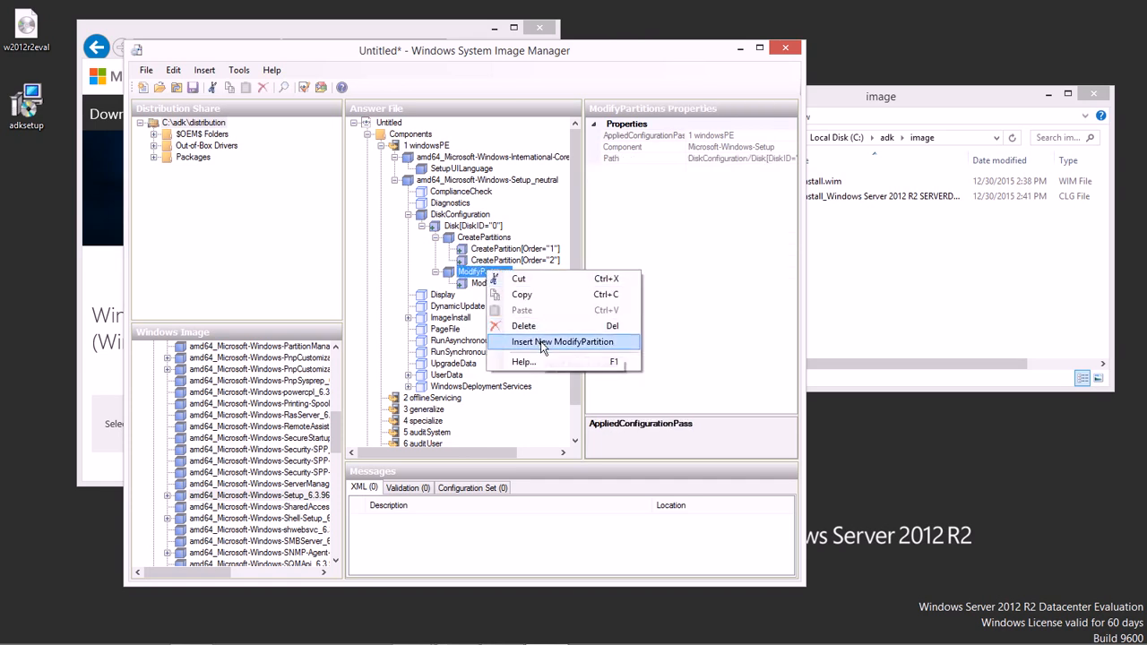
click(563, 340)
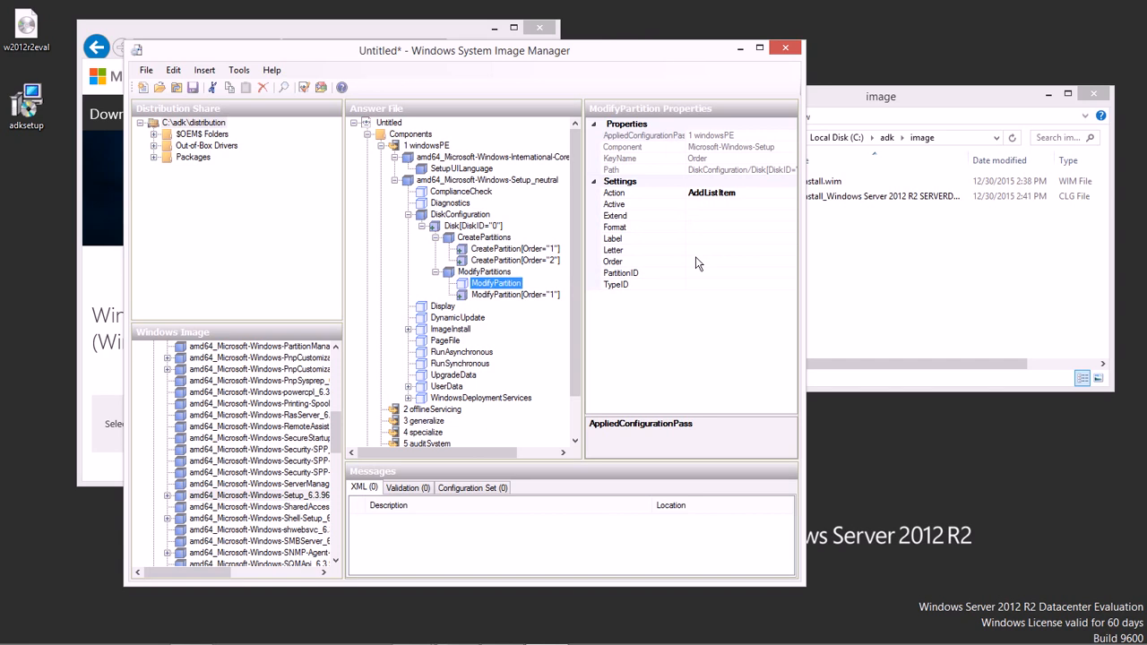
click(613, 262)
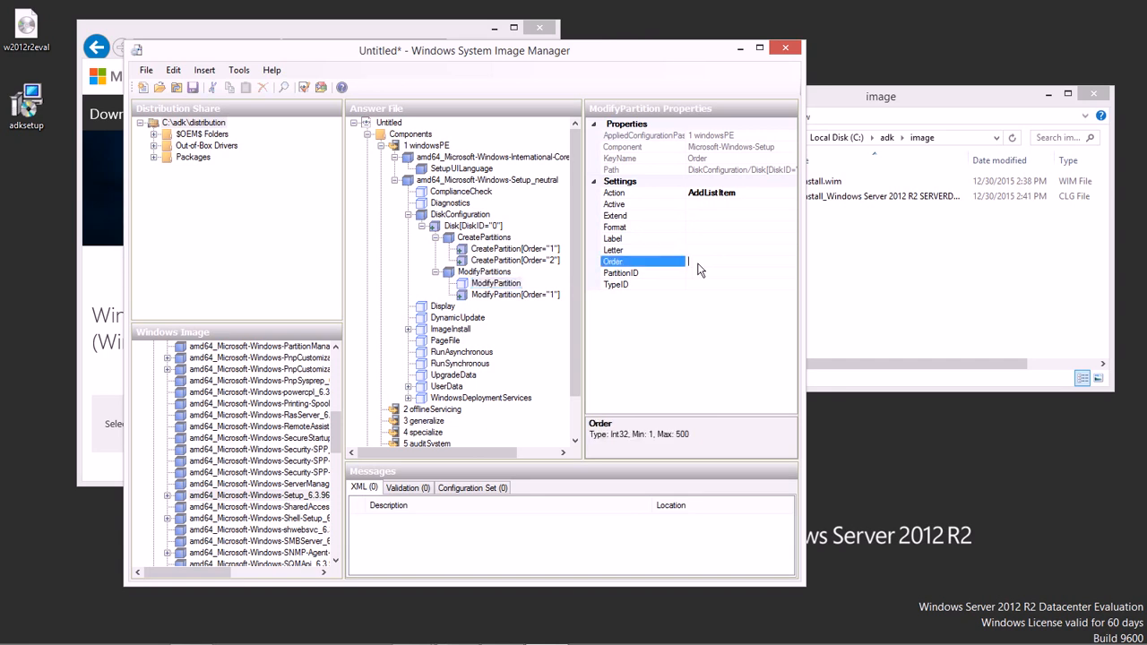
text(2)
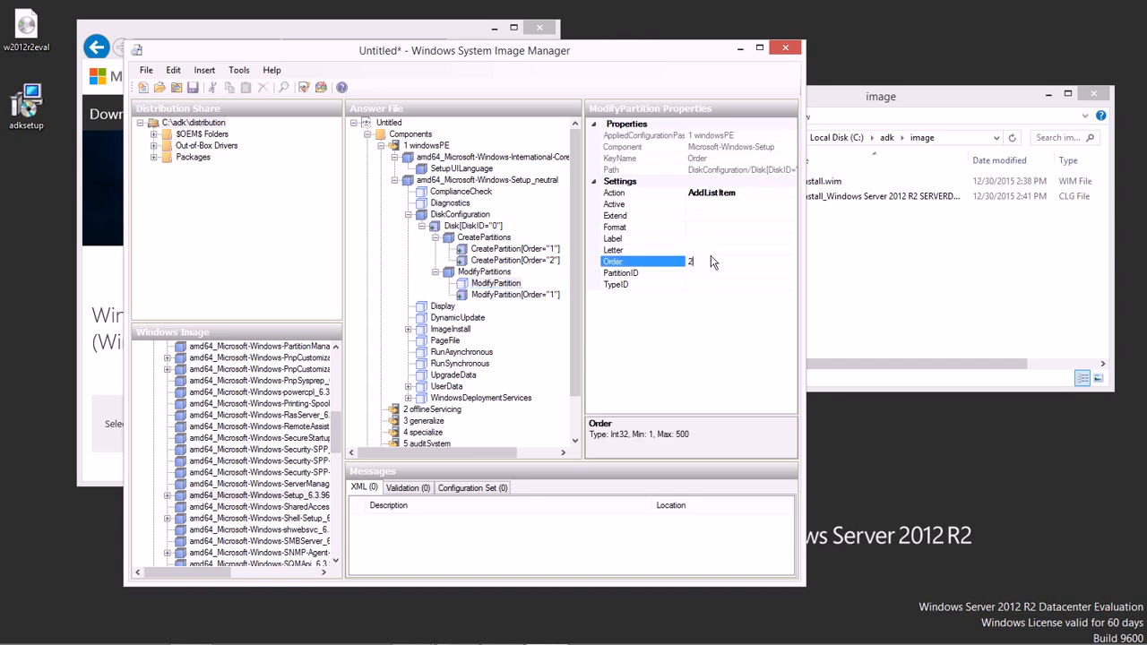
click(516, 294)
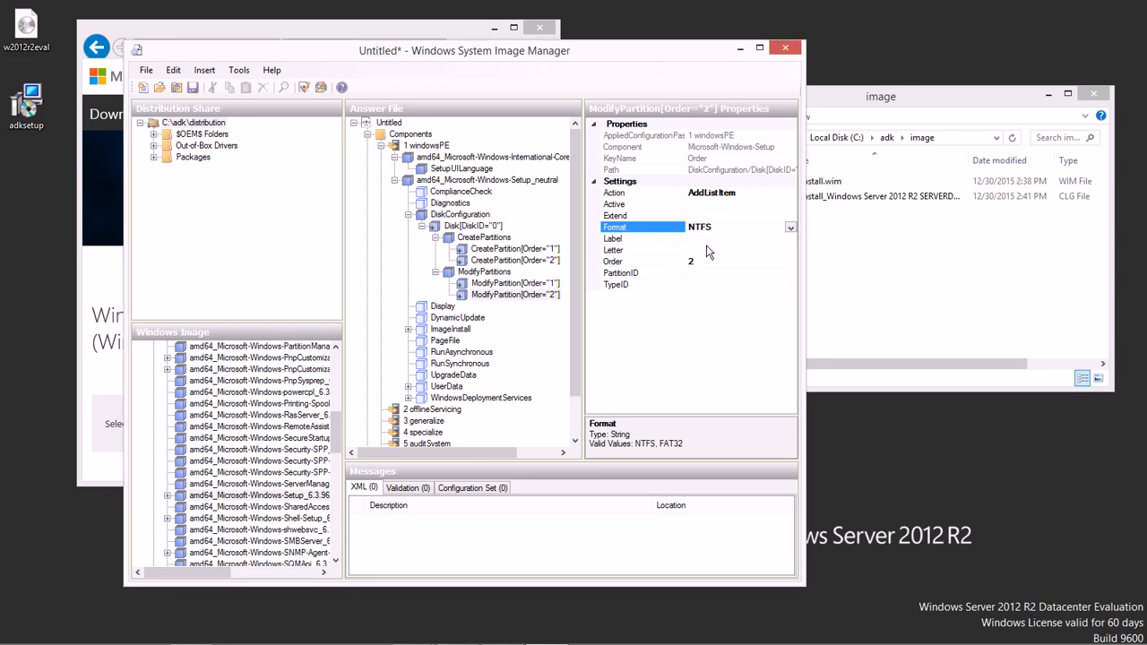
Label the second modified partition System
click(645, 238)
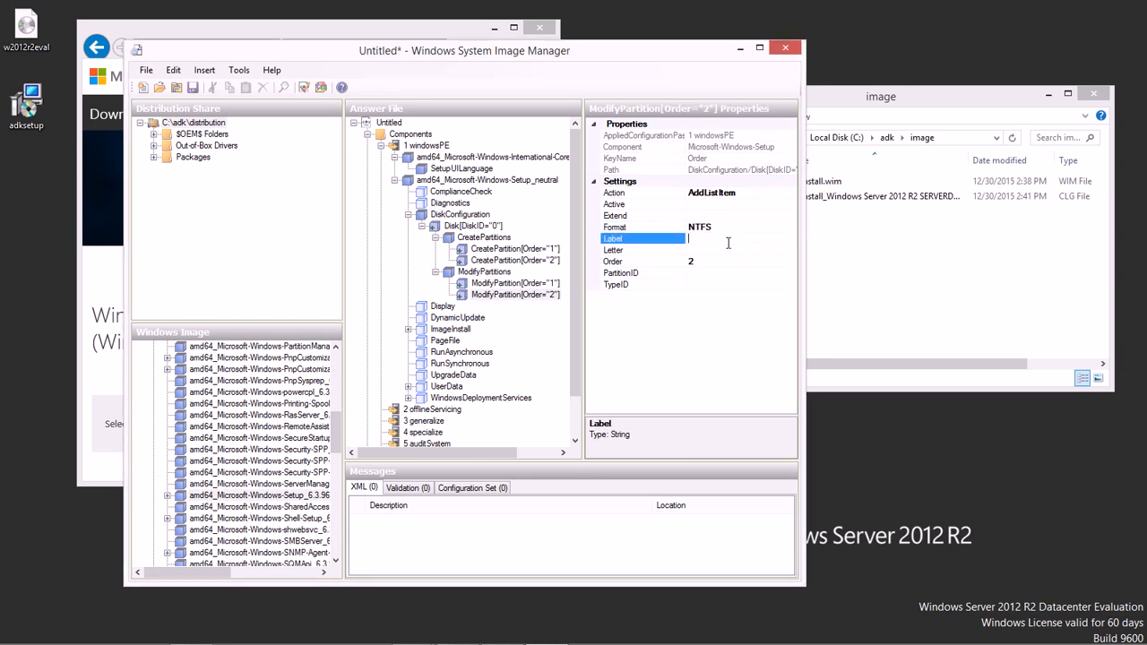
text(System)
click(740, 273)
text(2)
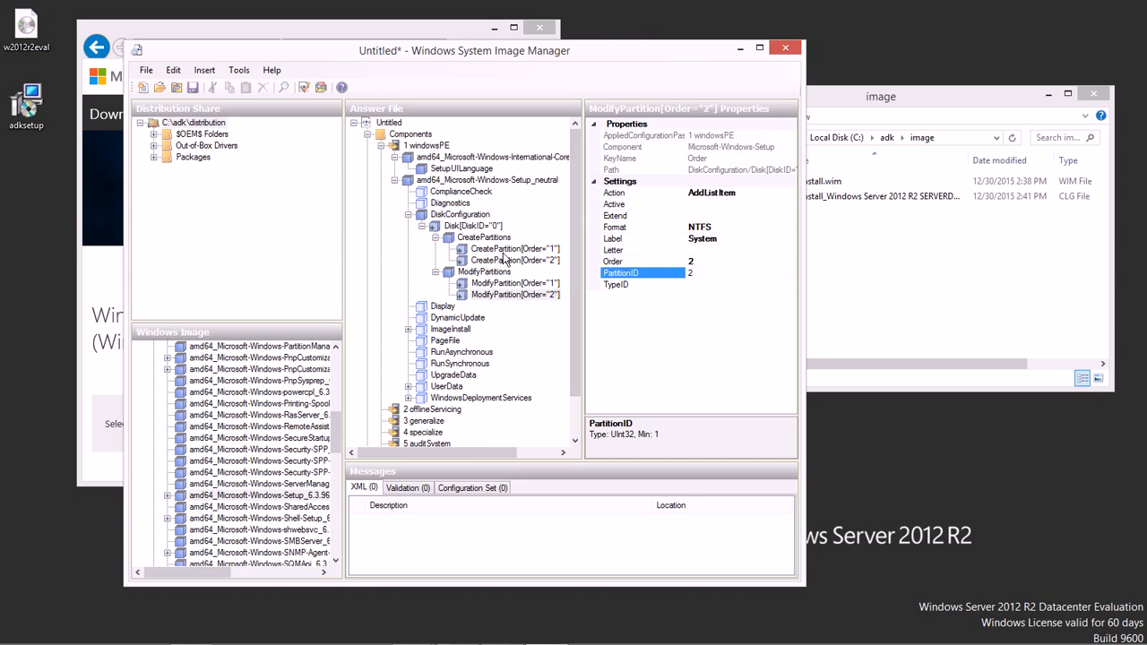
mouse_move(523, 236)
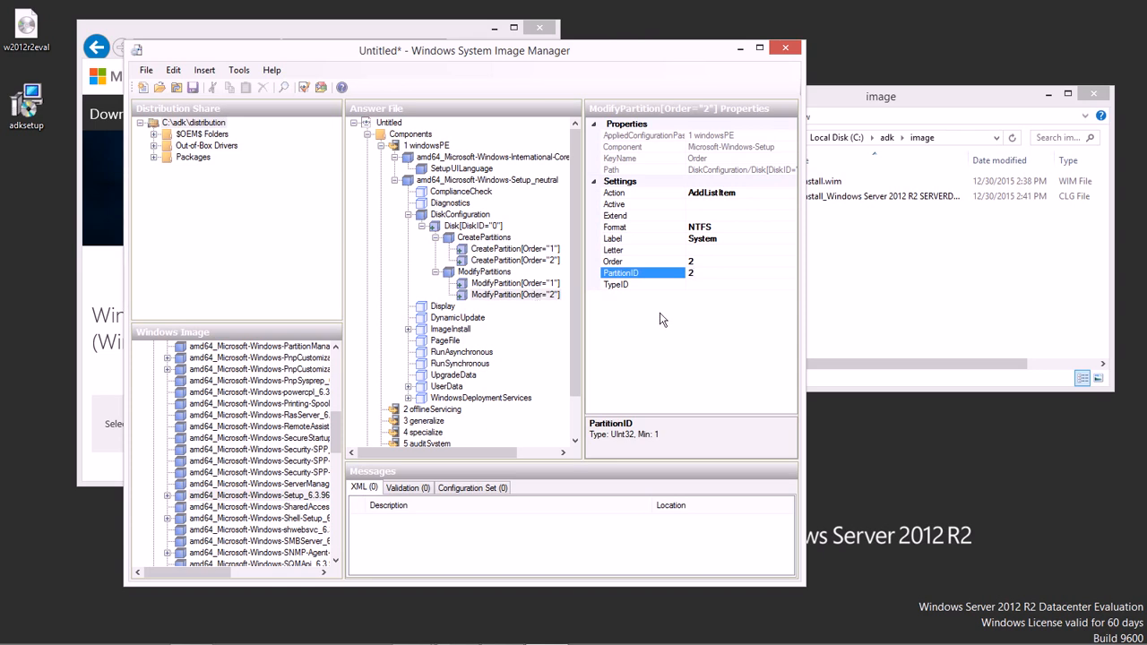
mouse_move(659, 322)
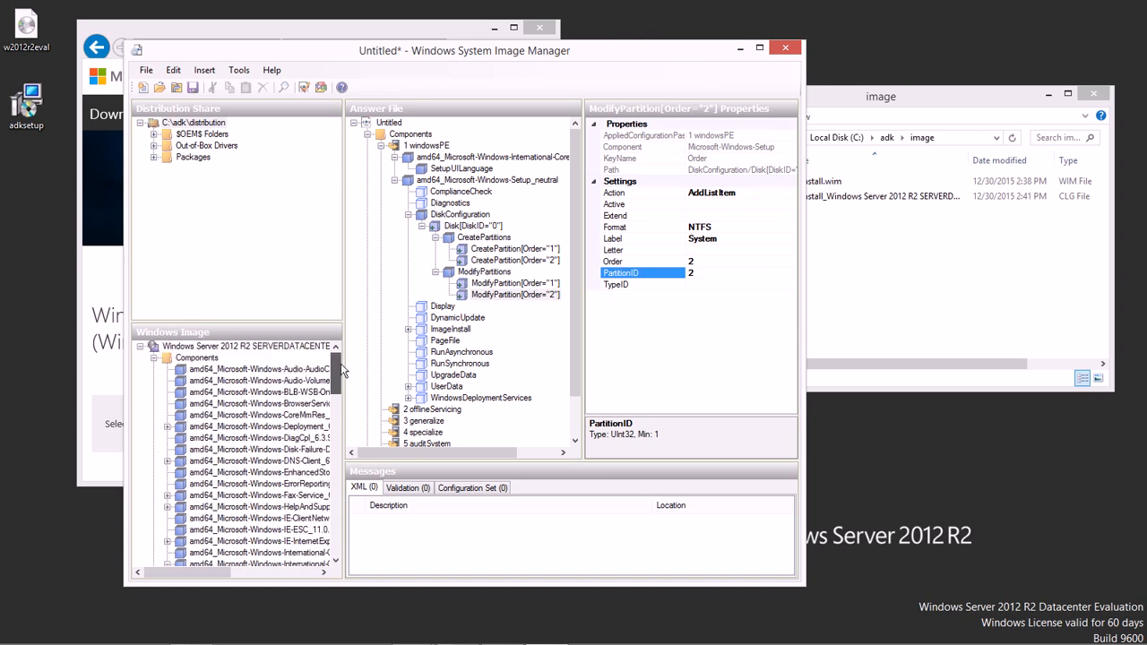
scroll(down, 3)
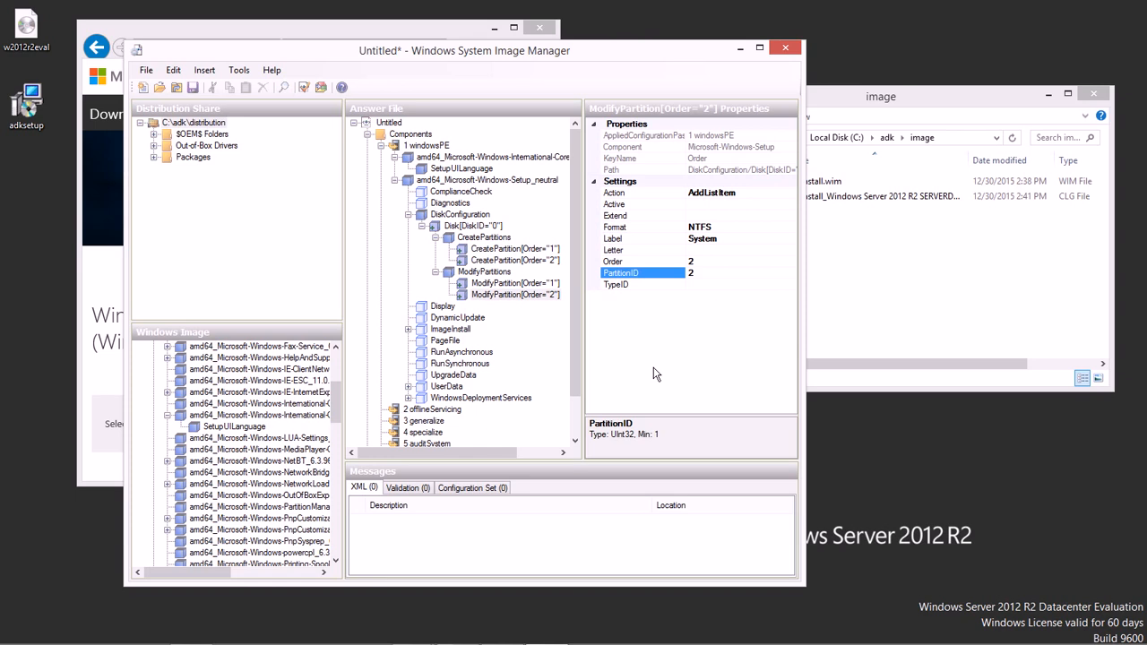
mouse_move(670, 354)
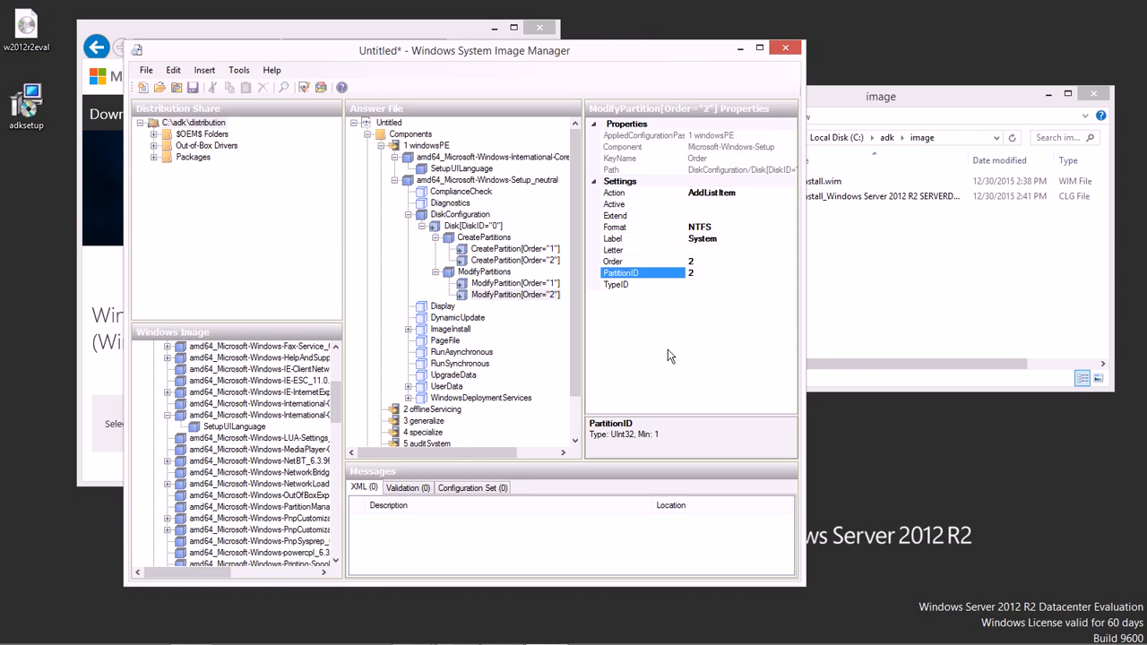
mouse_move(613, 330)
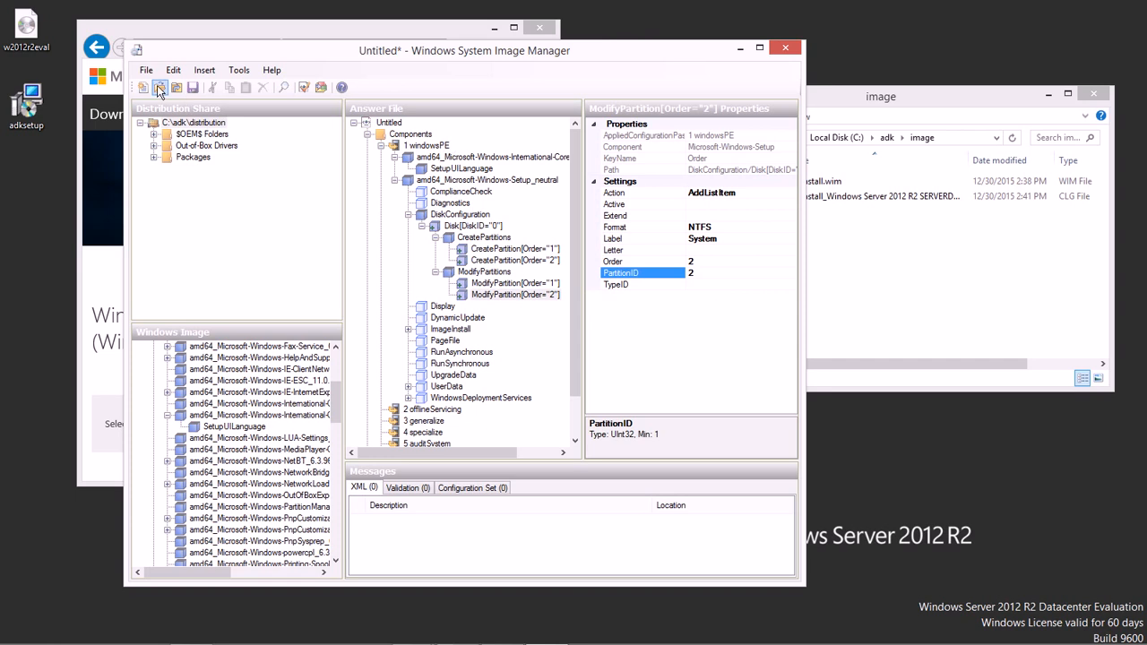
Save the answer file as autounattend.xml in C:\adk\distribution
click(147, 70)
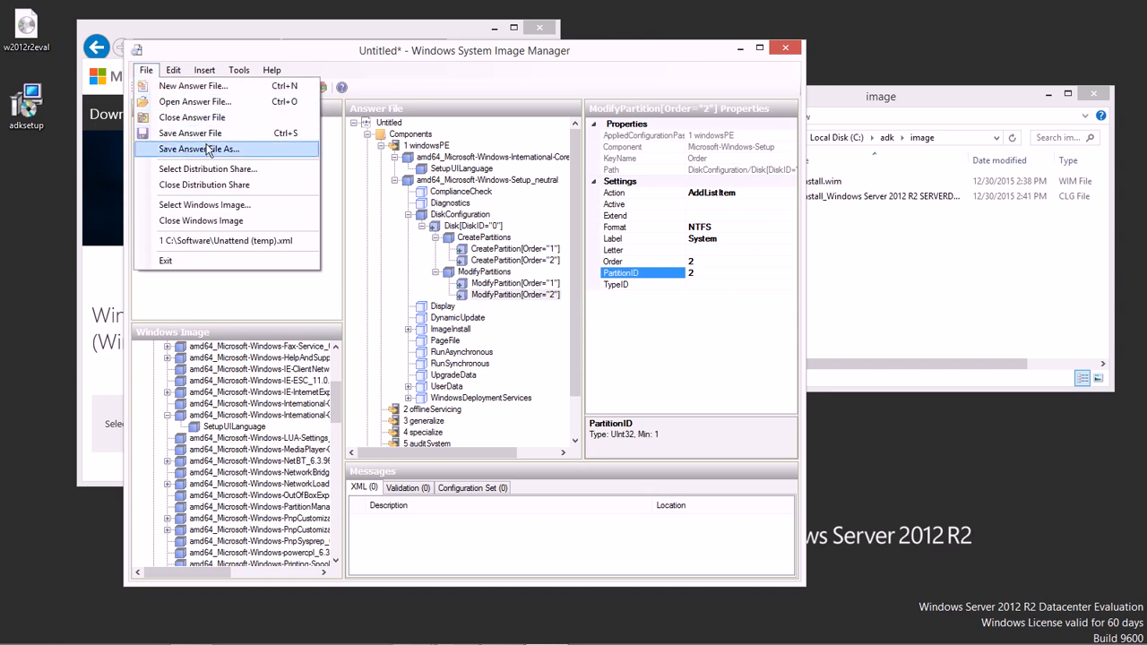
mouse_move(198, 148)
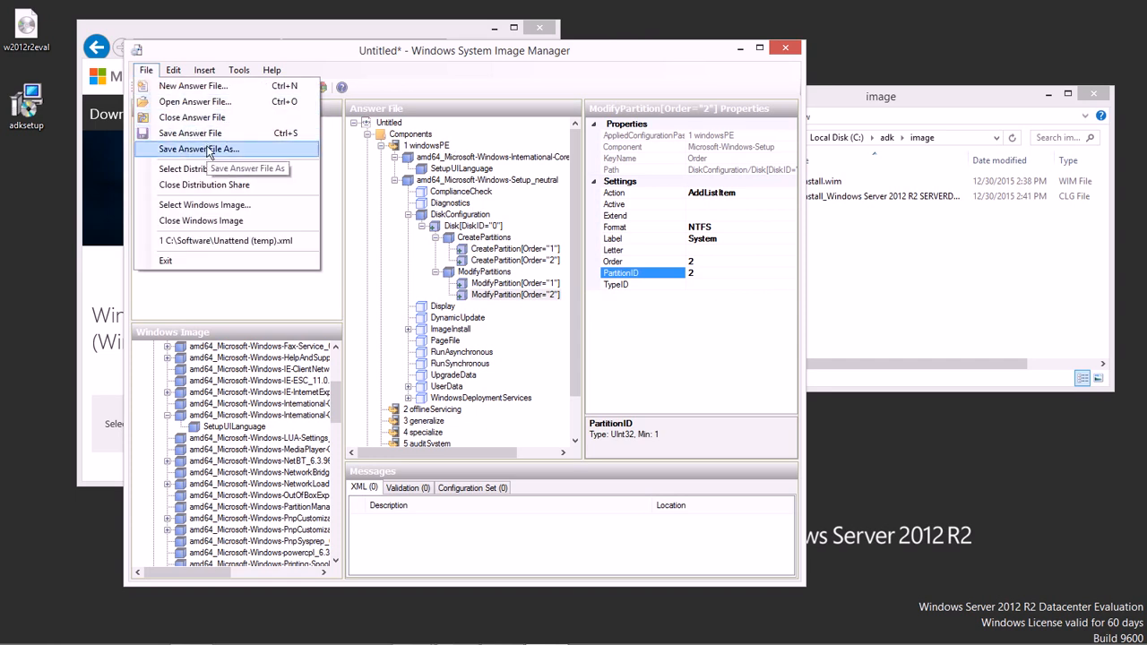
click(197, 149)
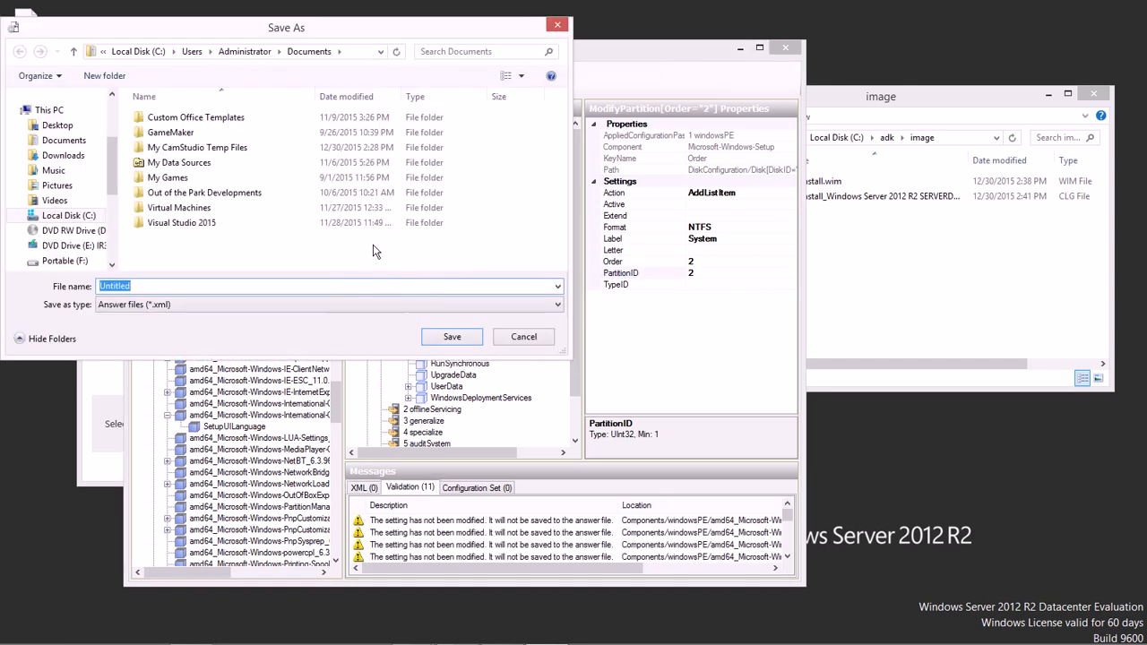
click(68, 215)
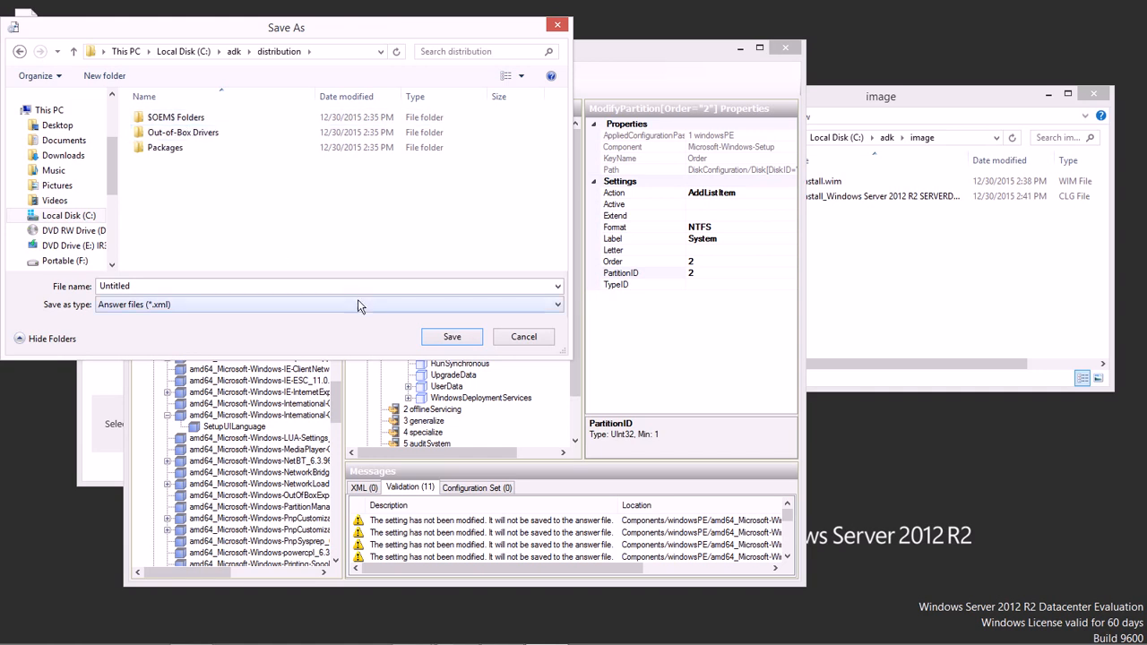
text(a)
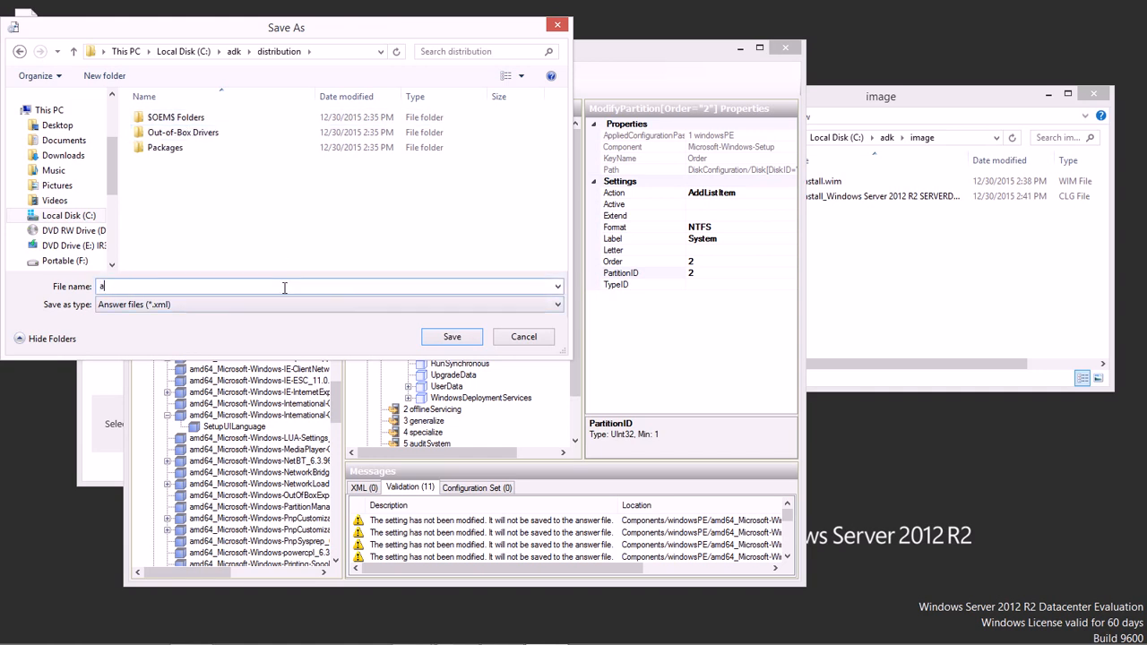
text(utoun)
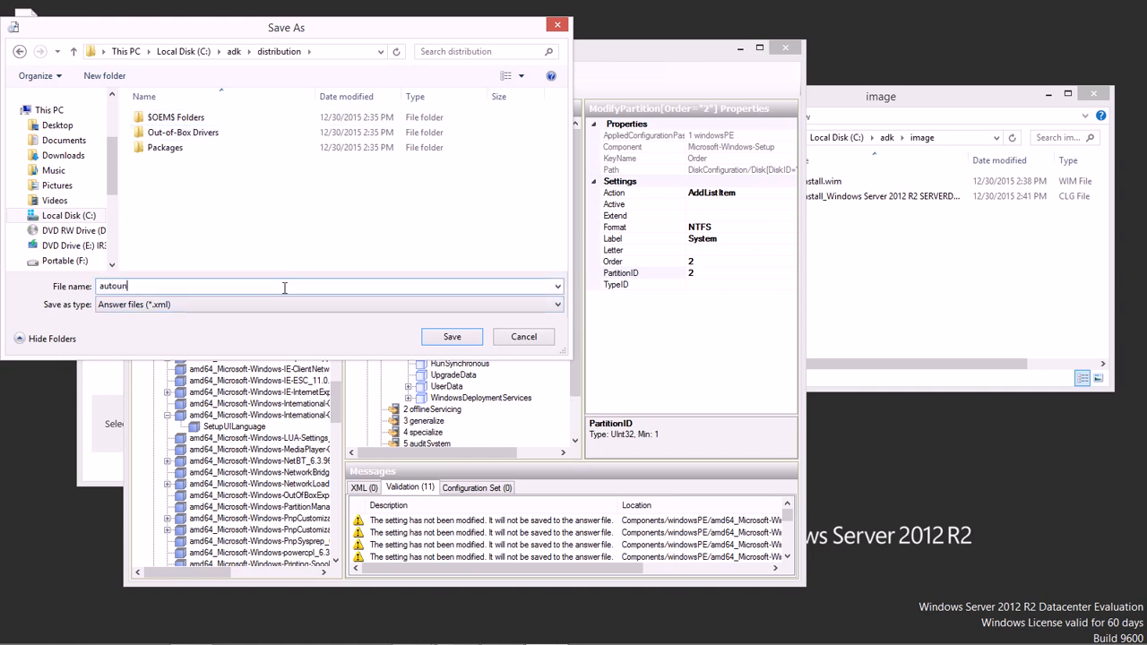
text(attend)
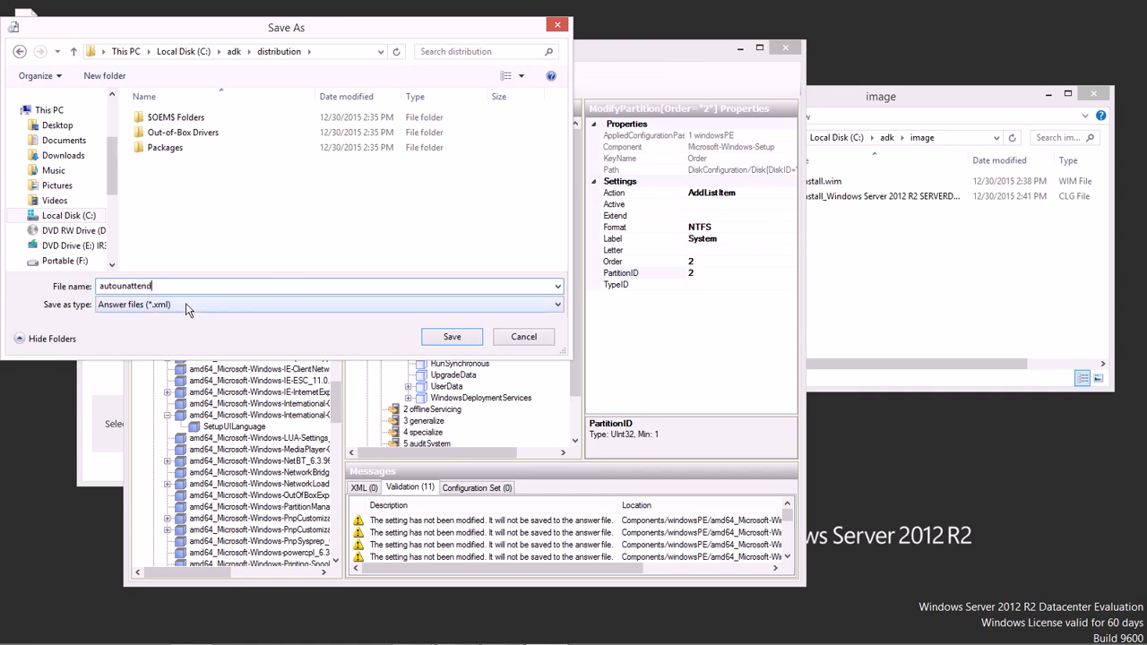
click(452, 337)
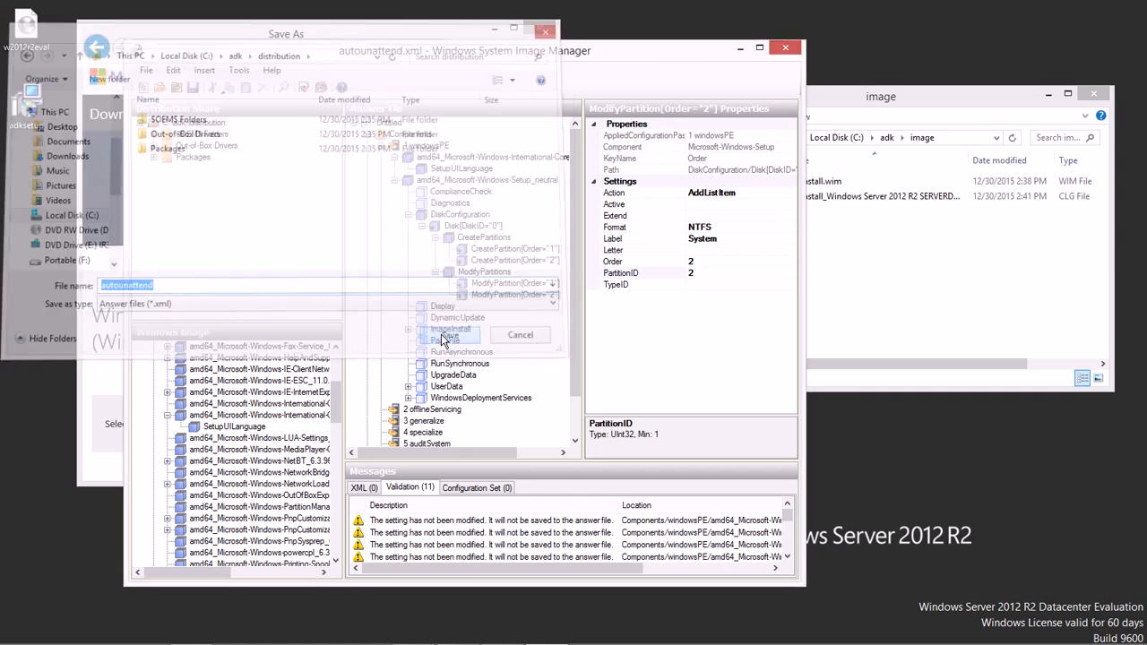
click(519, 335)
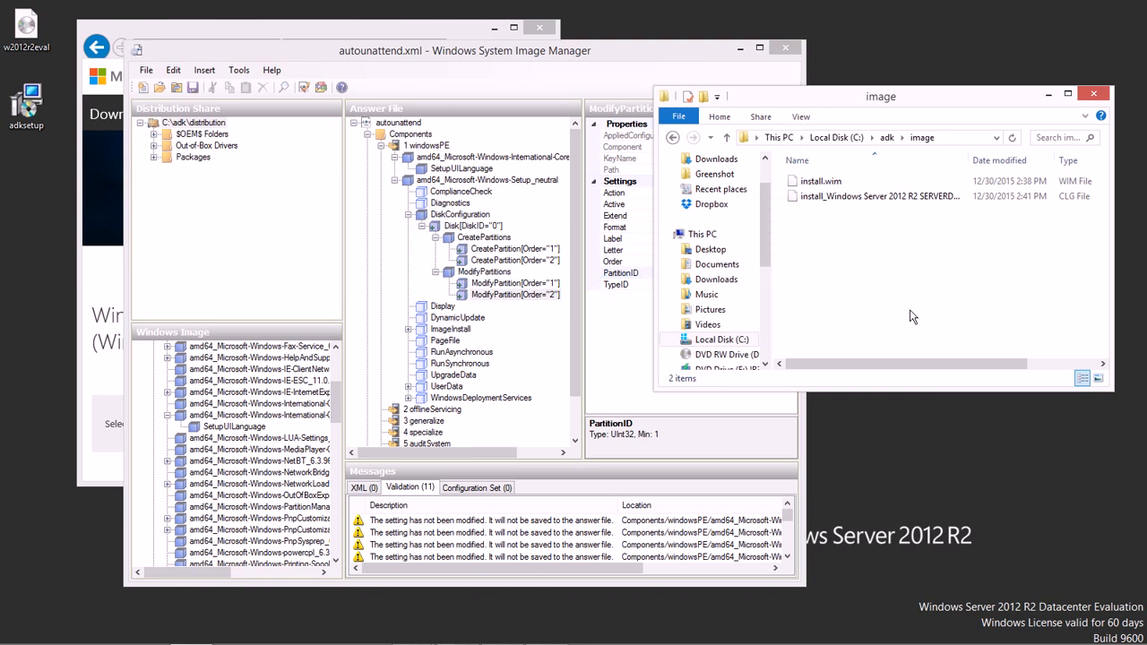
Open autounattend.xml from the adk distribution folder with Edit with SciTE
click(728, 137)
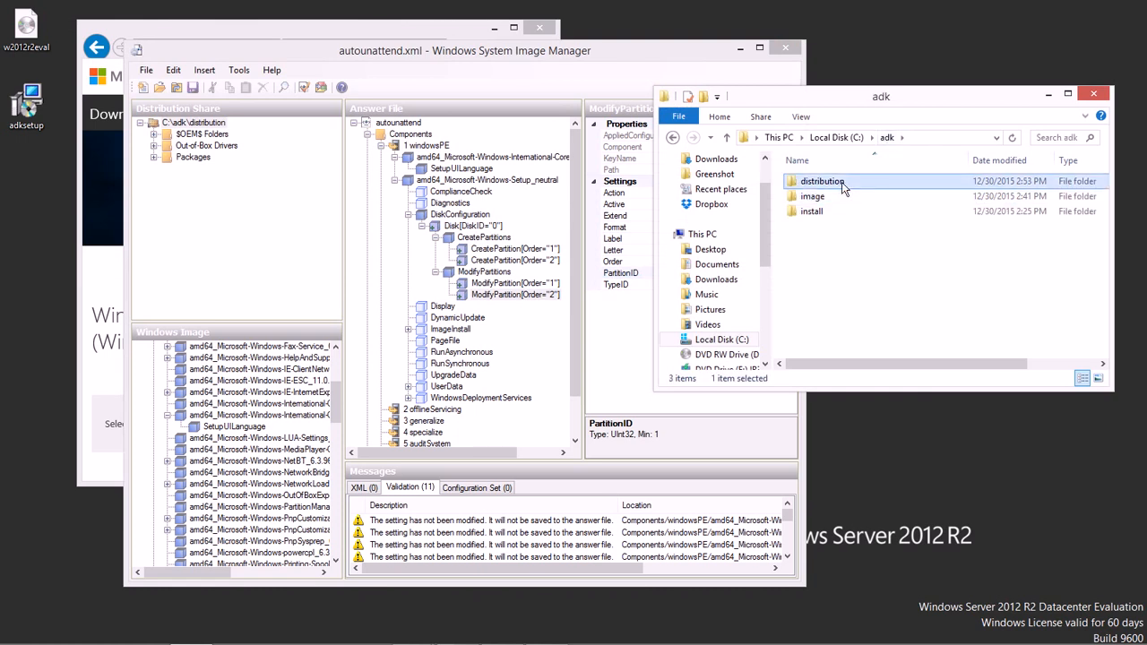
right_click(824, 226)
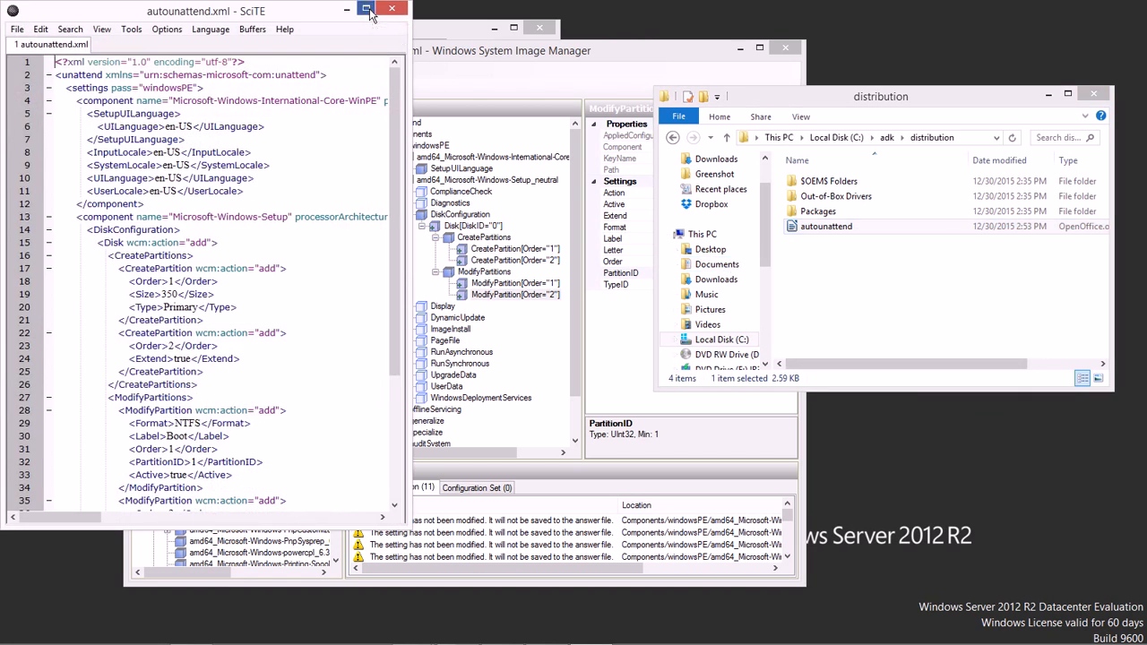
Maximize SciTE and scroll through the autounattend.xml disk configuration
click(366, 11)
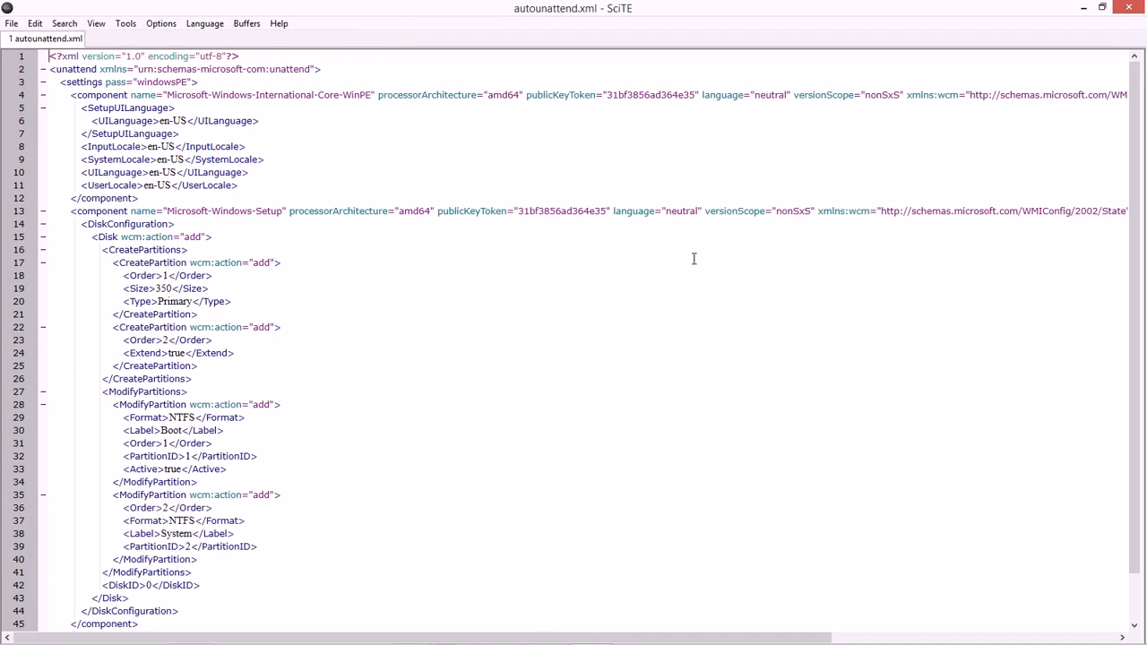
mouse_move(593, 257)
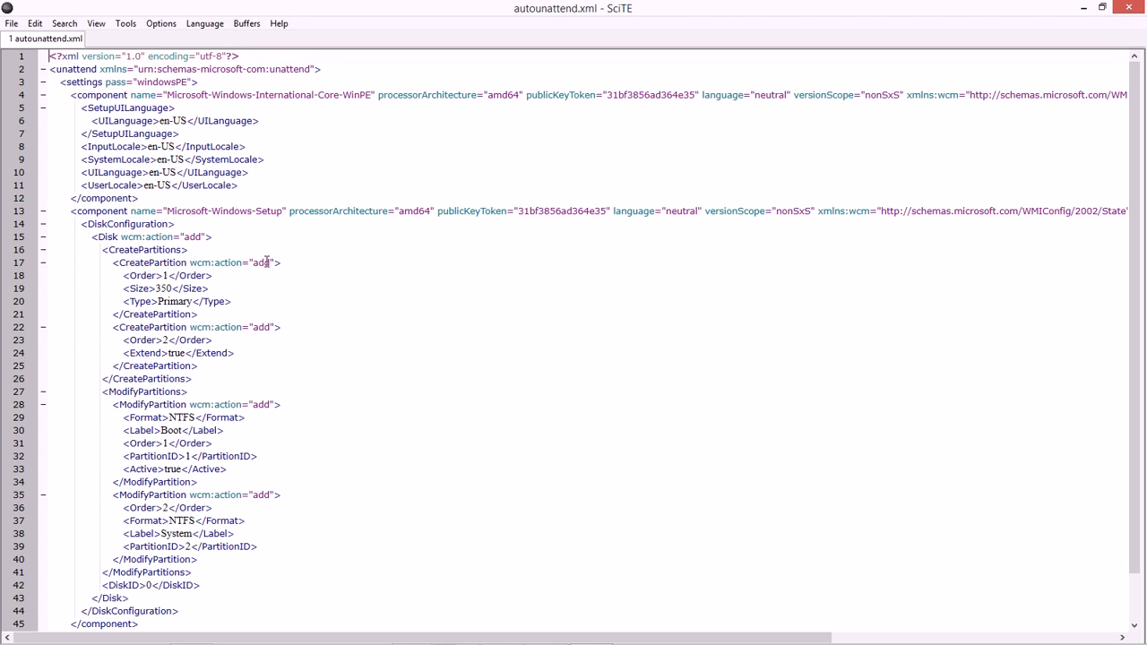
mouse_move(150, 288)
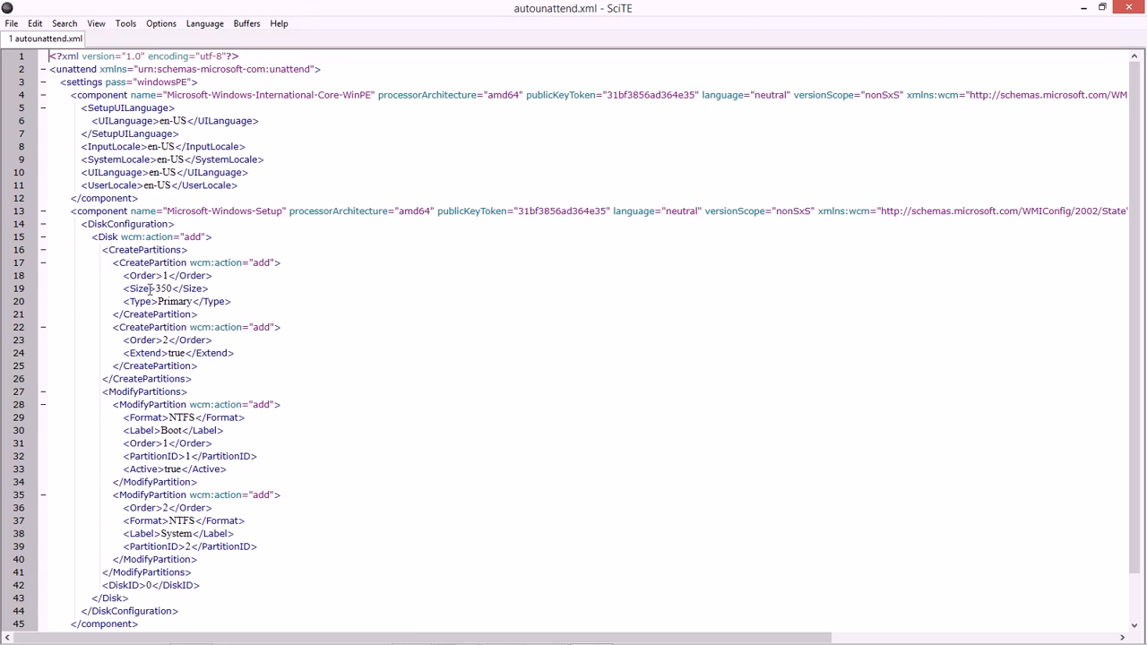
mouse_move(219, 302)
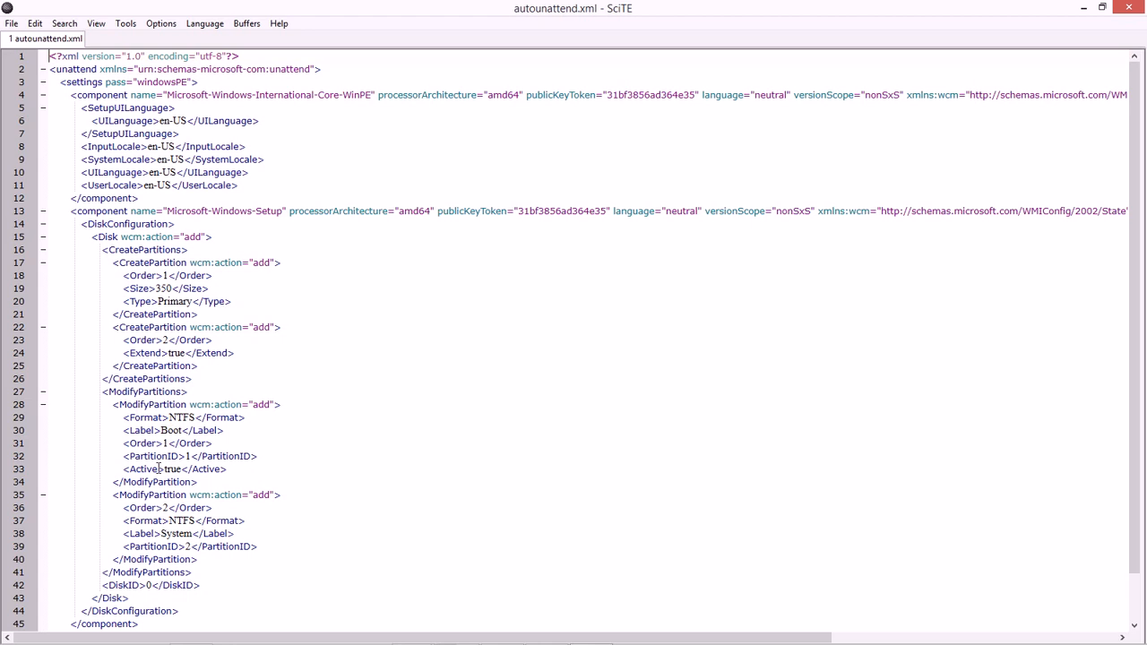
scroll(down, 3)
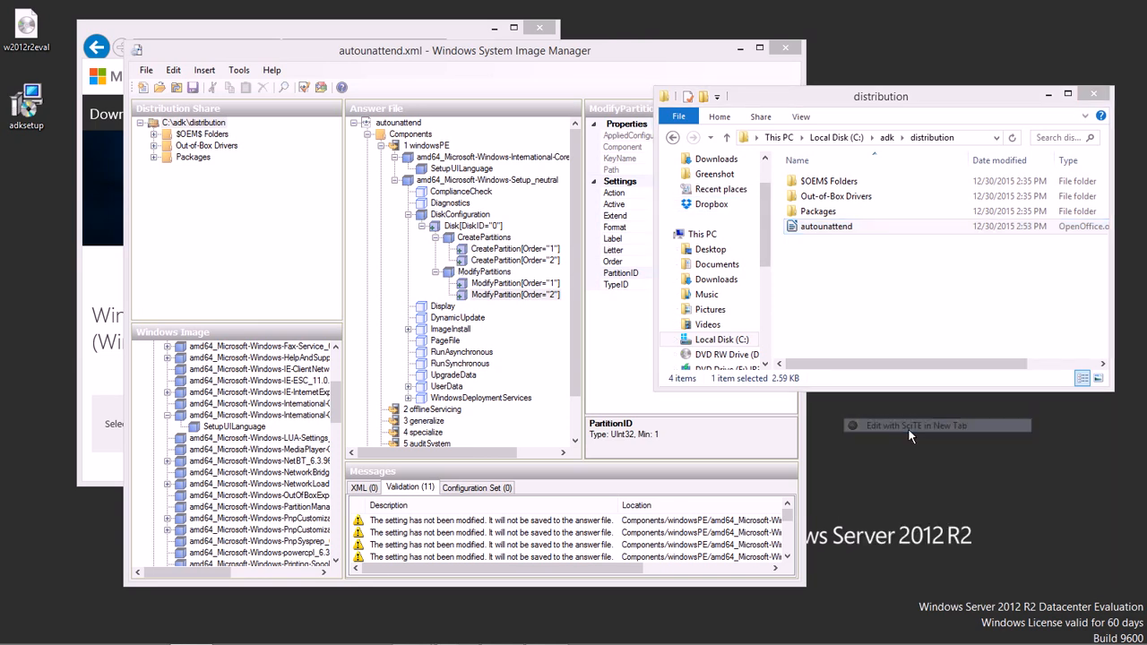
Restore SciTE from the taskbar and close the autounattend.xml editor
click(916, 427)
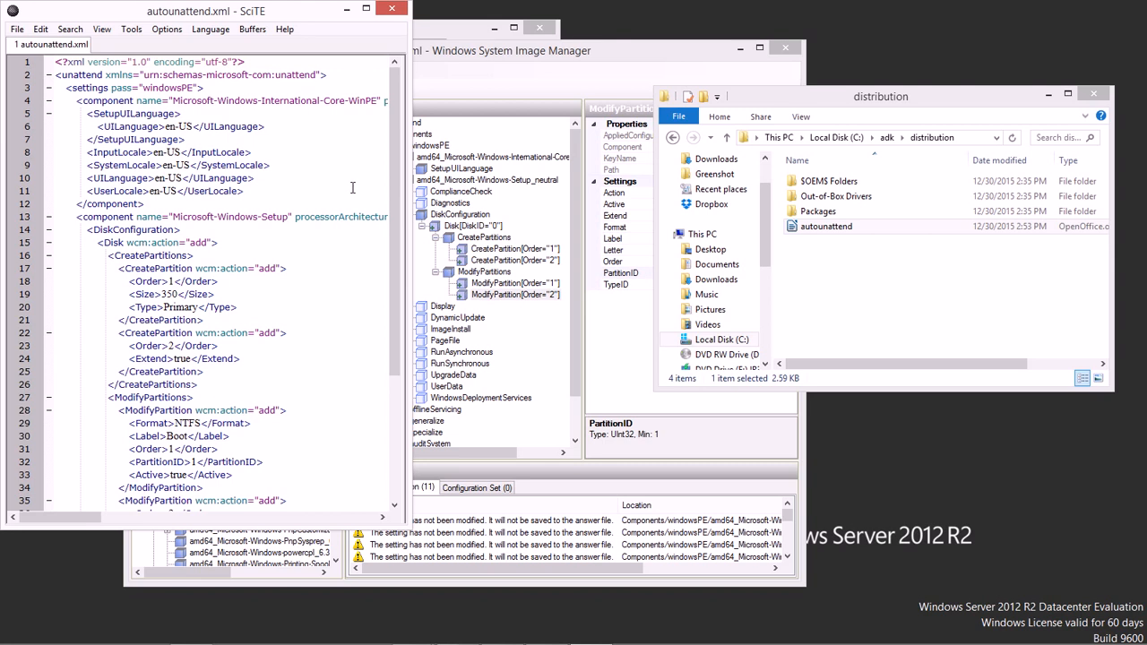
mouse_move(347, 192)
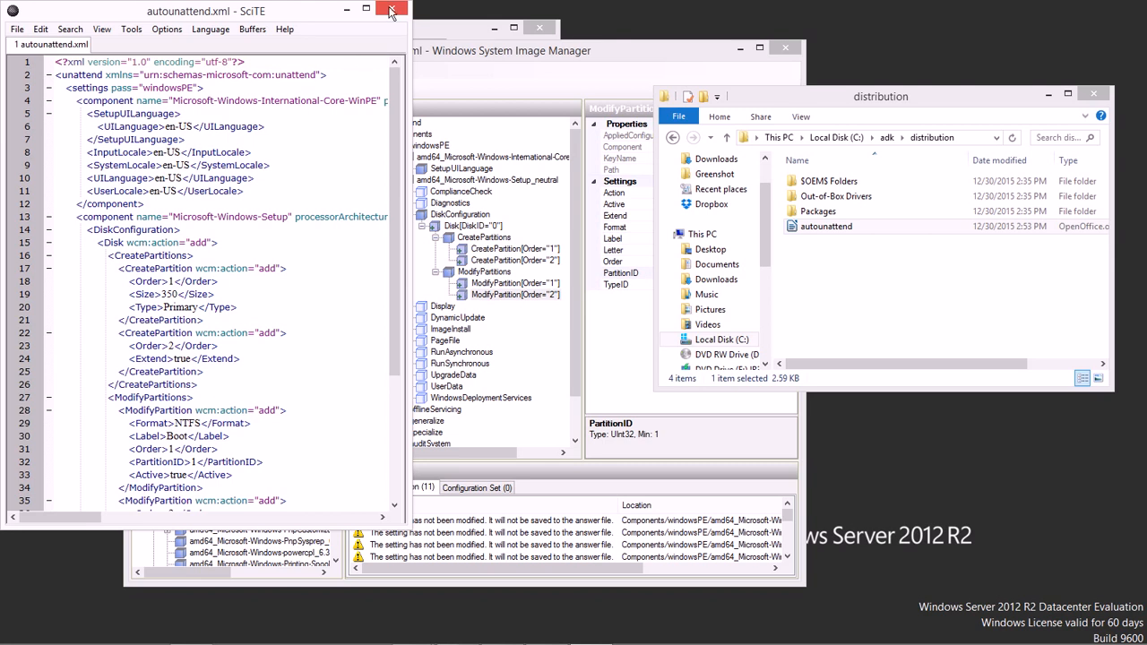
click(391, 10)
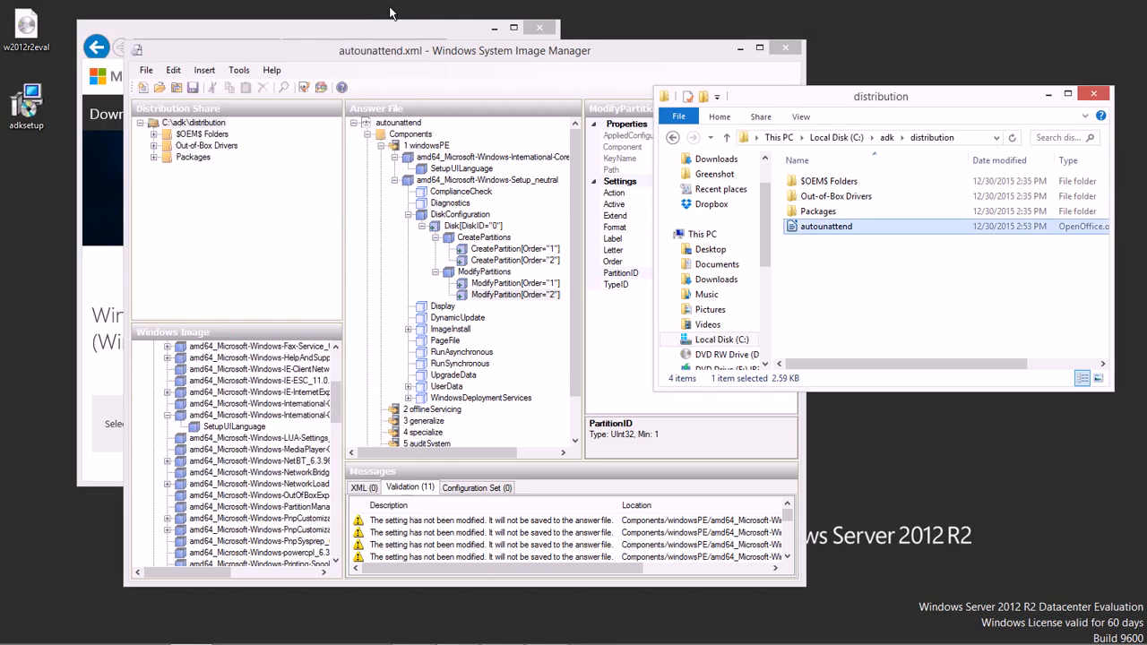
mouse_move(656, 56)
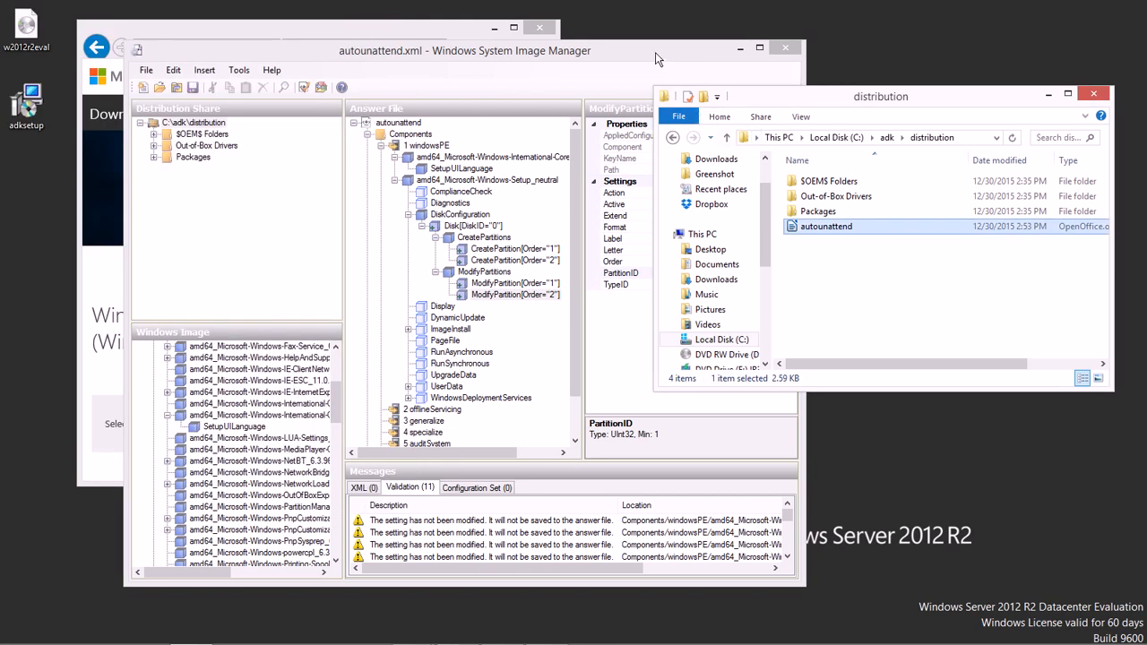